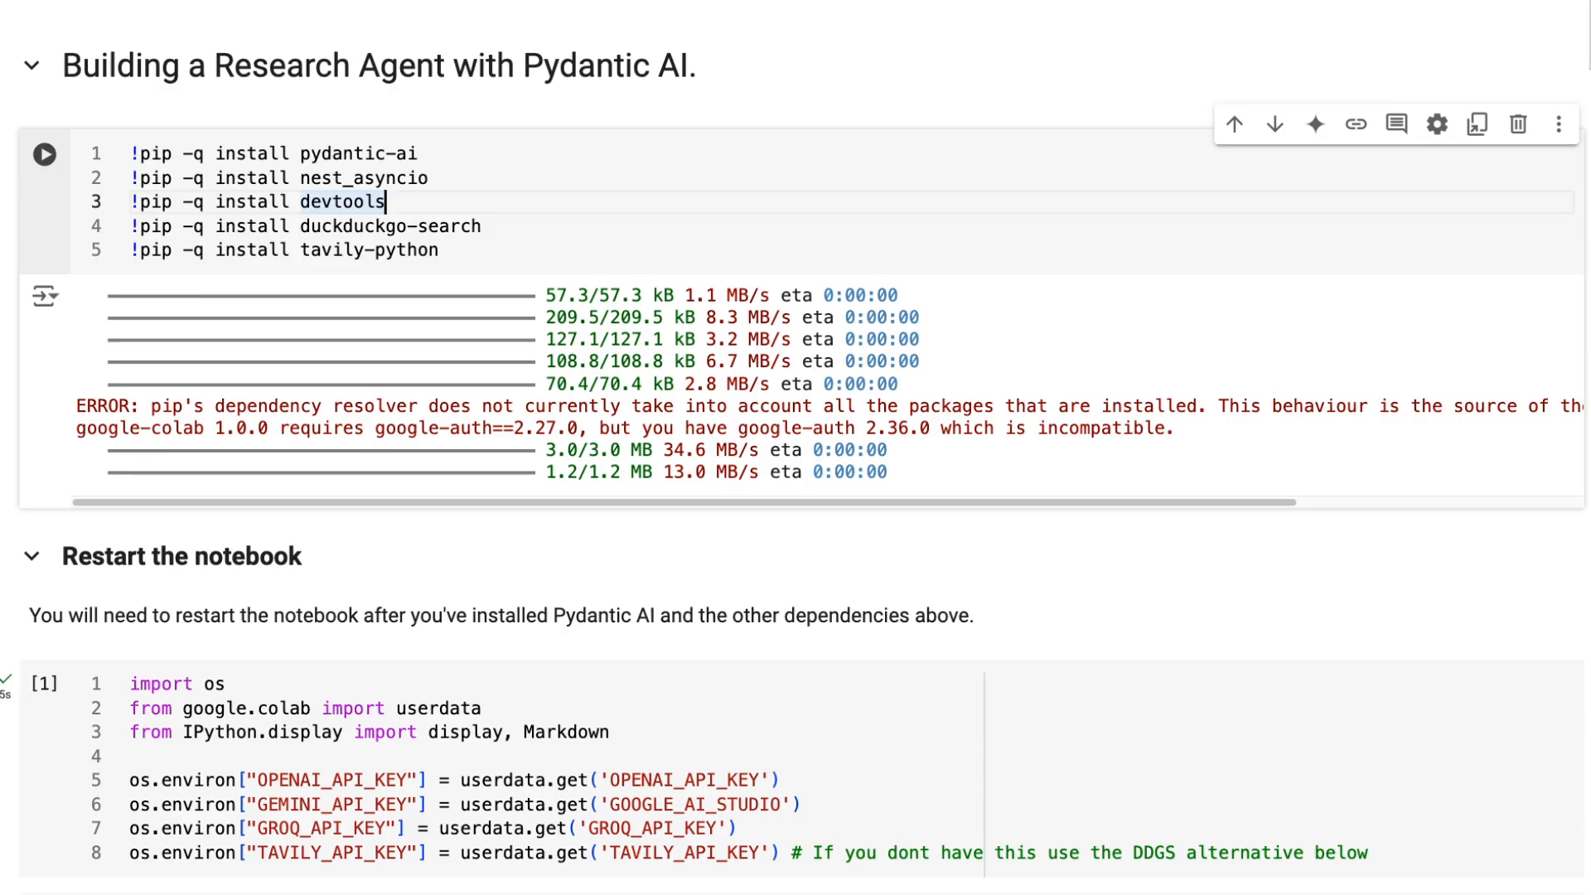
{"action": "mouse_move", "coordinate": [835, 198]}
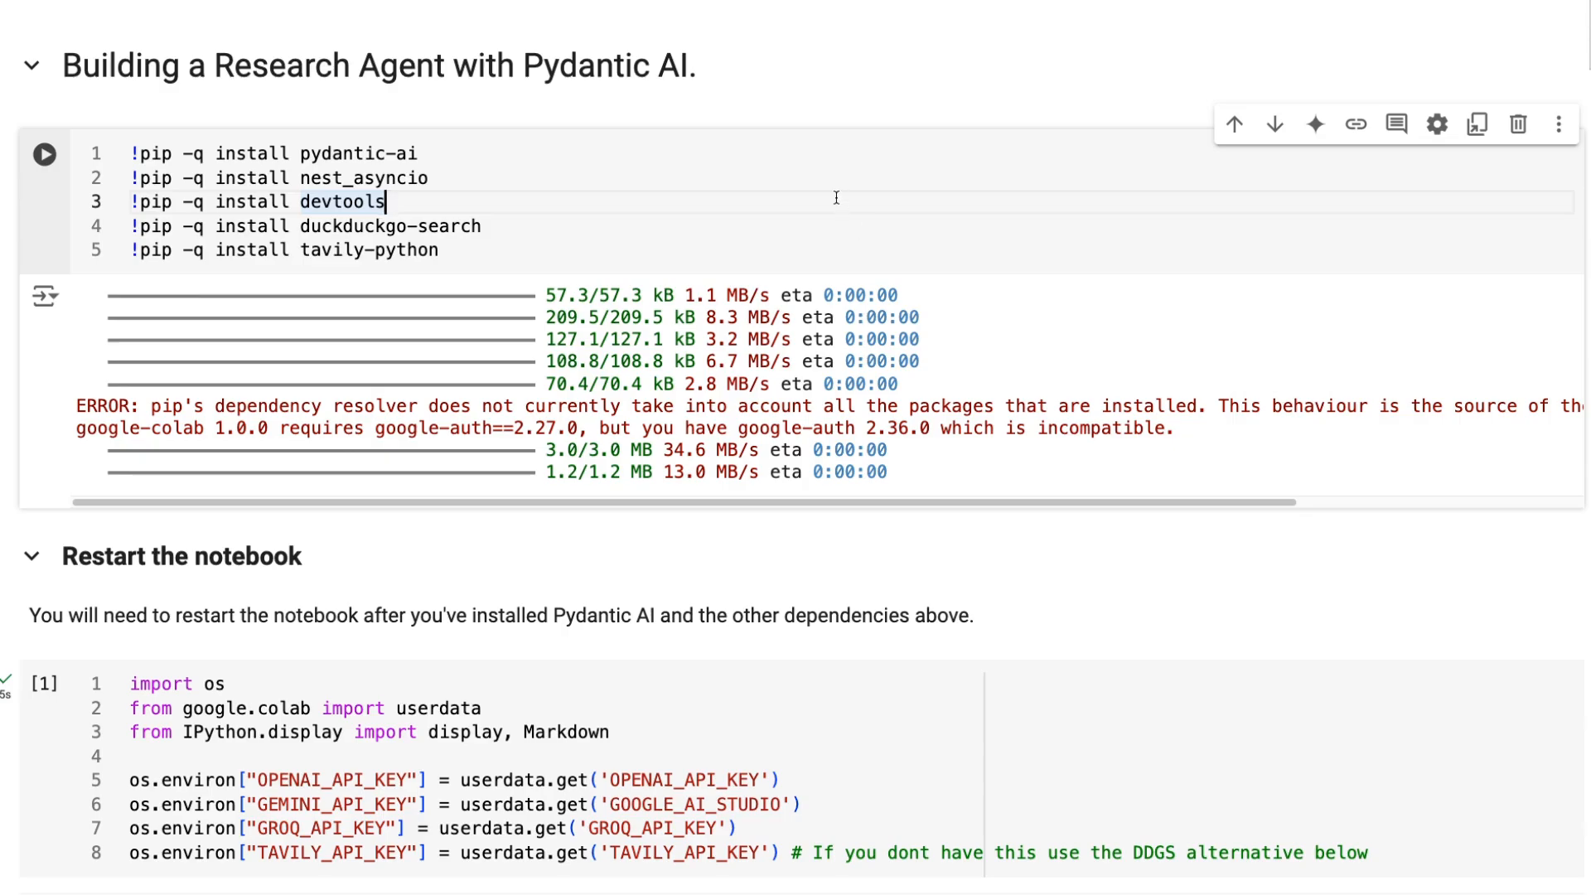
{"action": "mouse_move", "coordinate": [495, 123]}
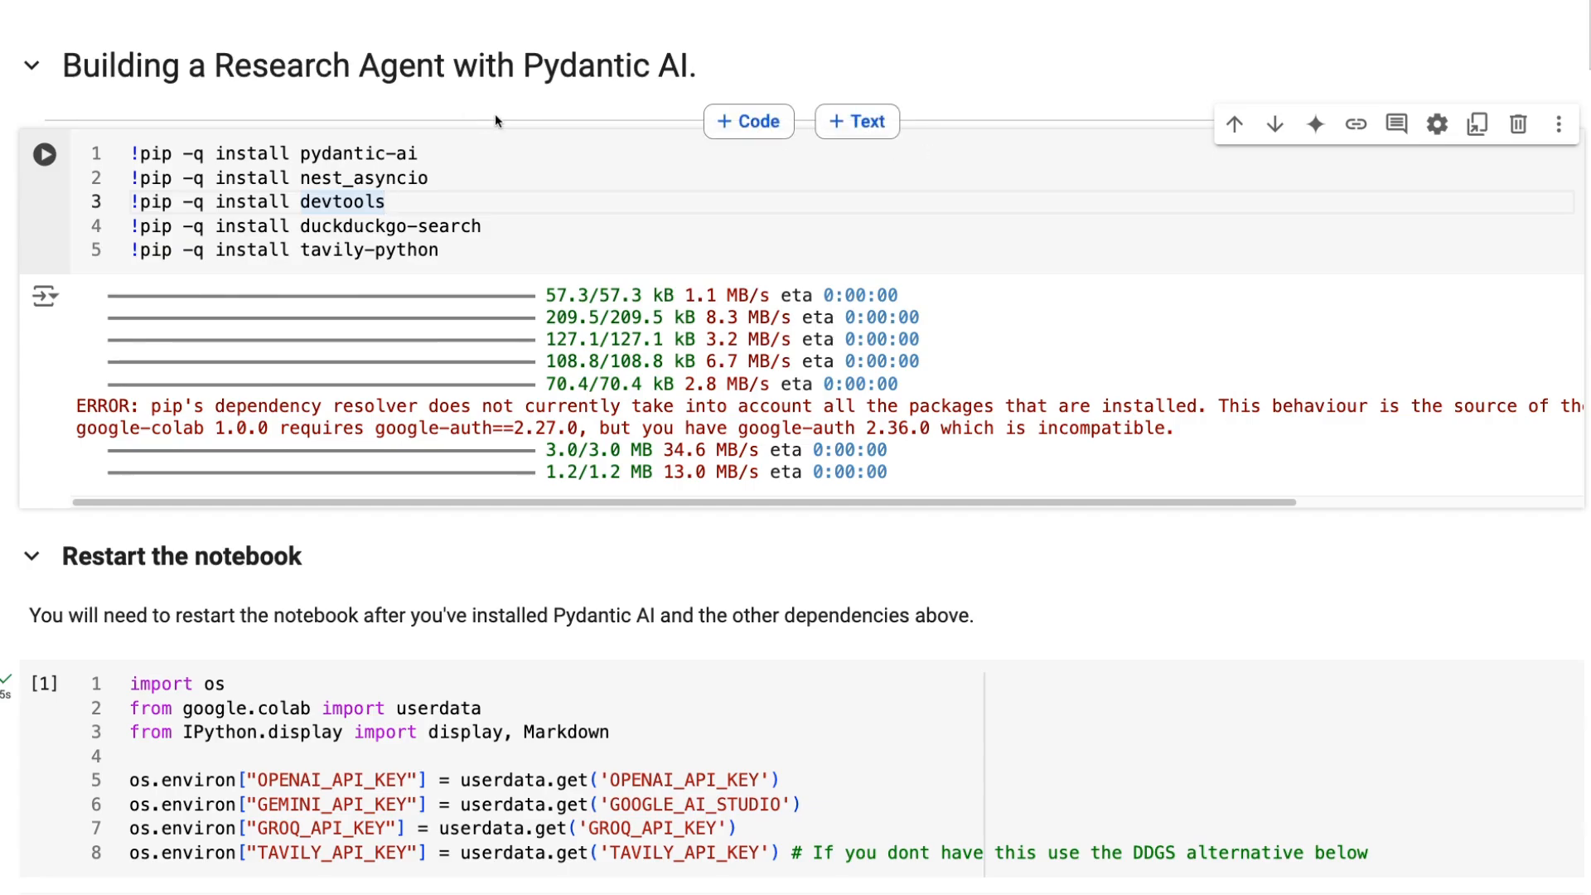
Re-run the imports cell under Setting up the Agent & Tools.
{"action": "left_click", "coordinate": [387, 201]}
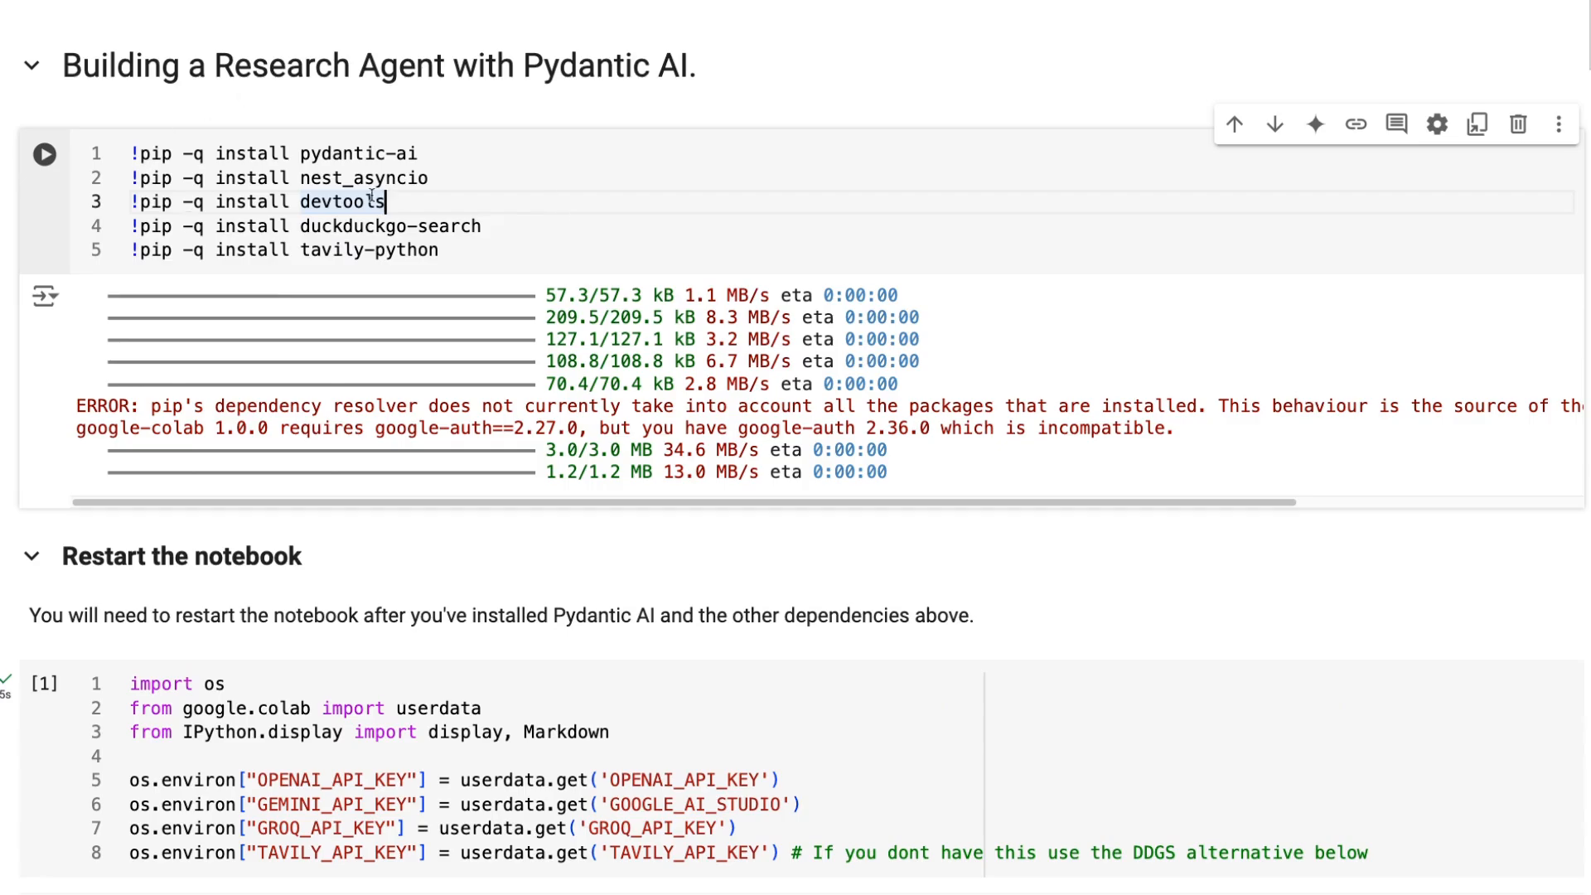
{"action": "mouse_move", "coordinate": [202, 537]}
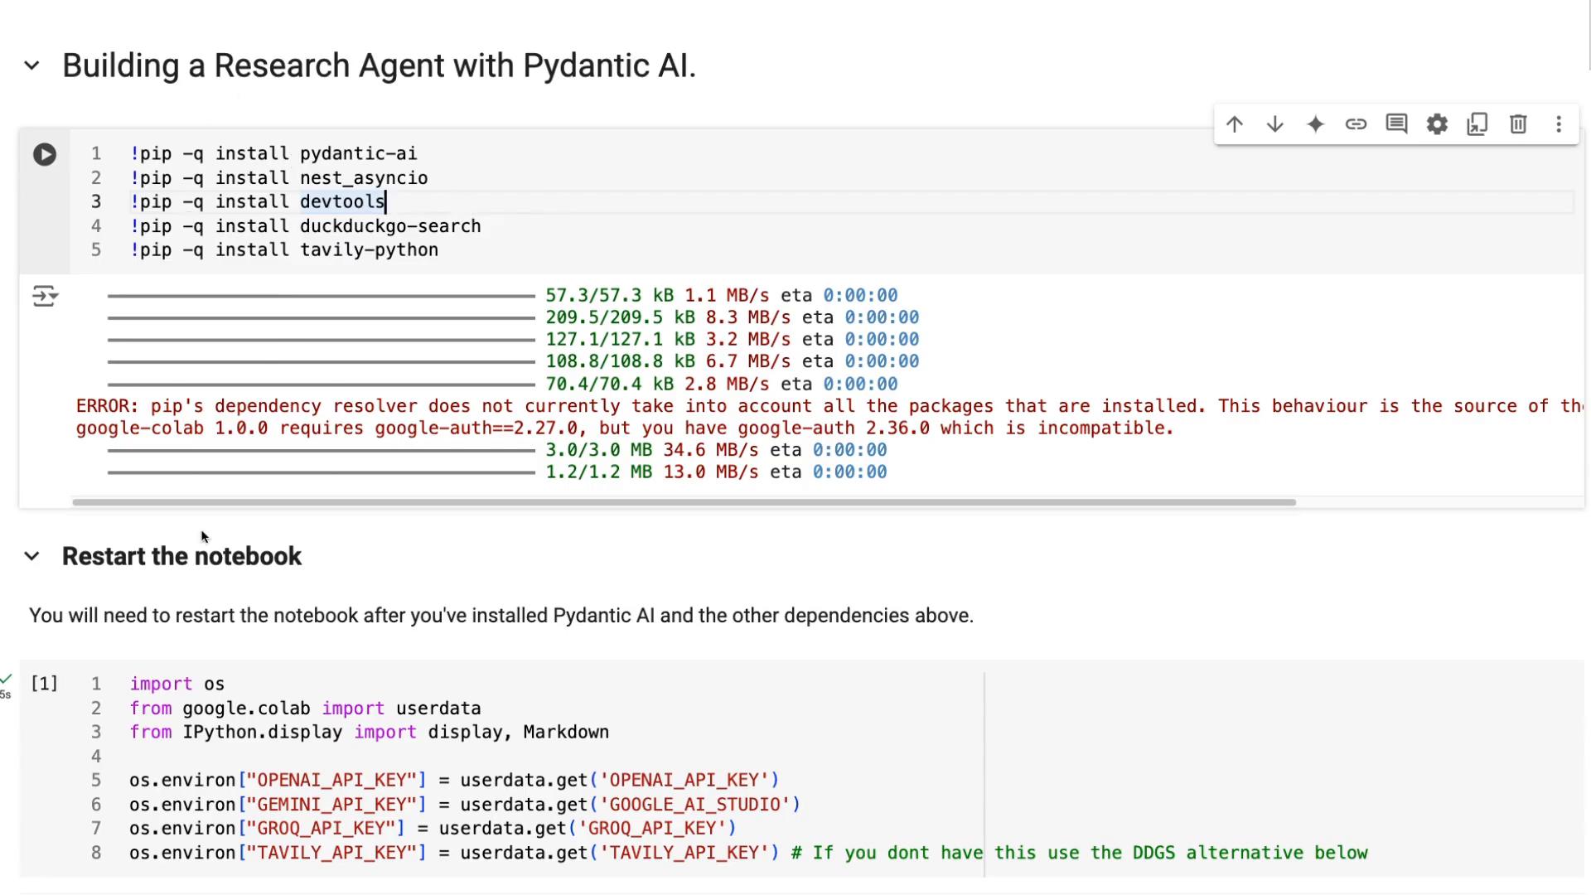
{"action": "mouse_move", "coordinate": [476, 577]}
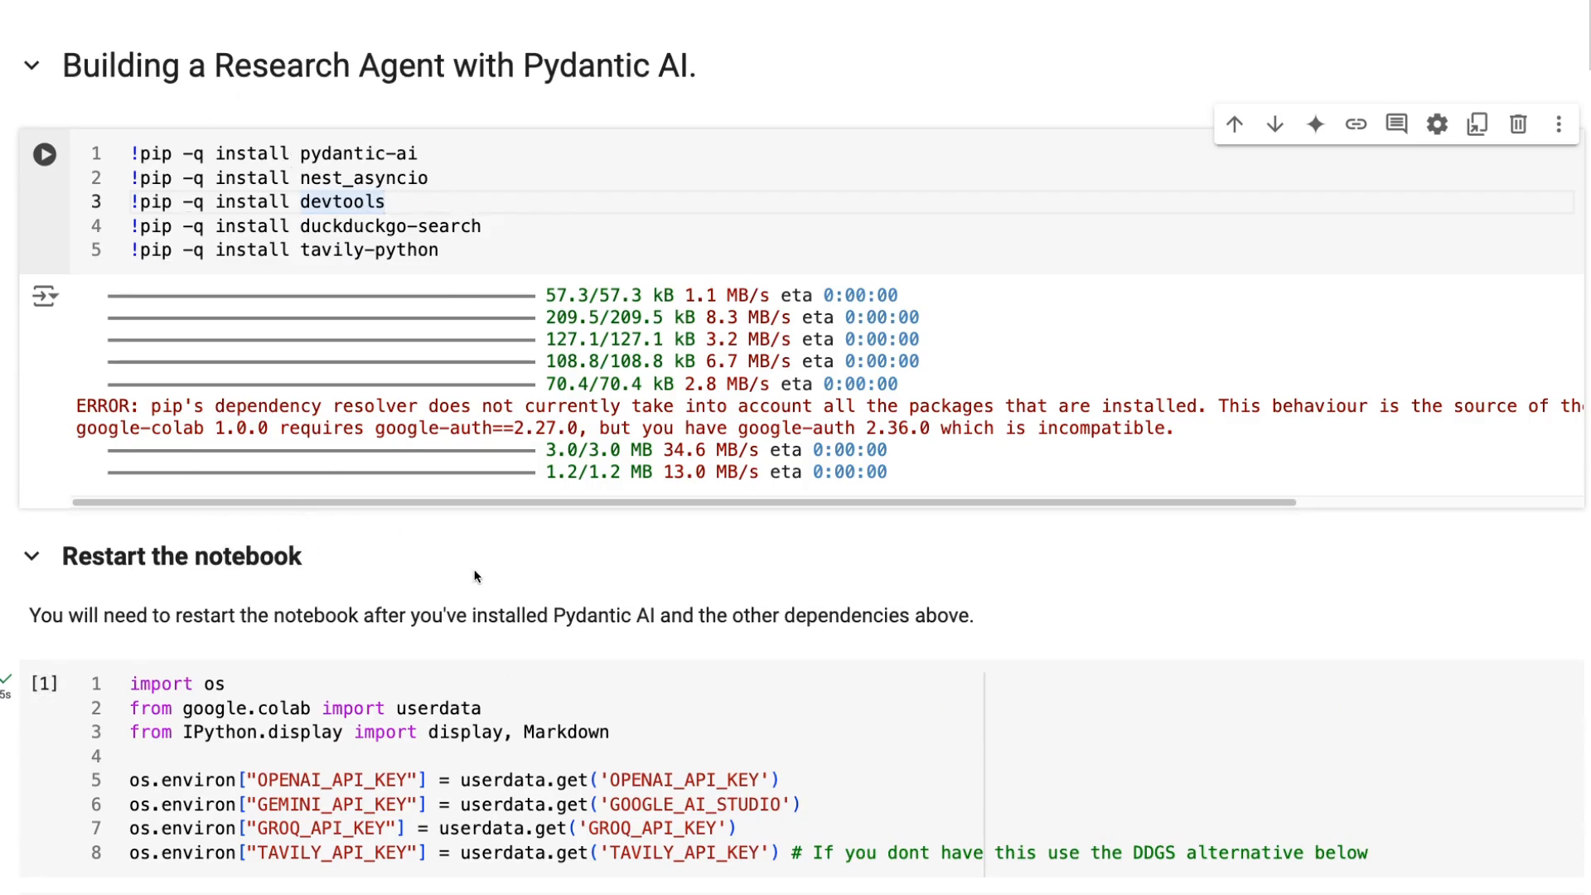
{"action": "scroll", "scroll_direction": "down", "scroll_amount": 3}
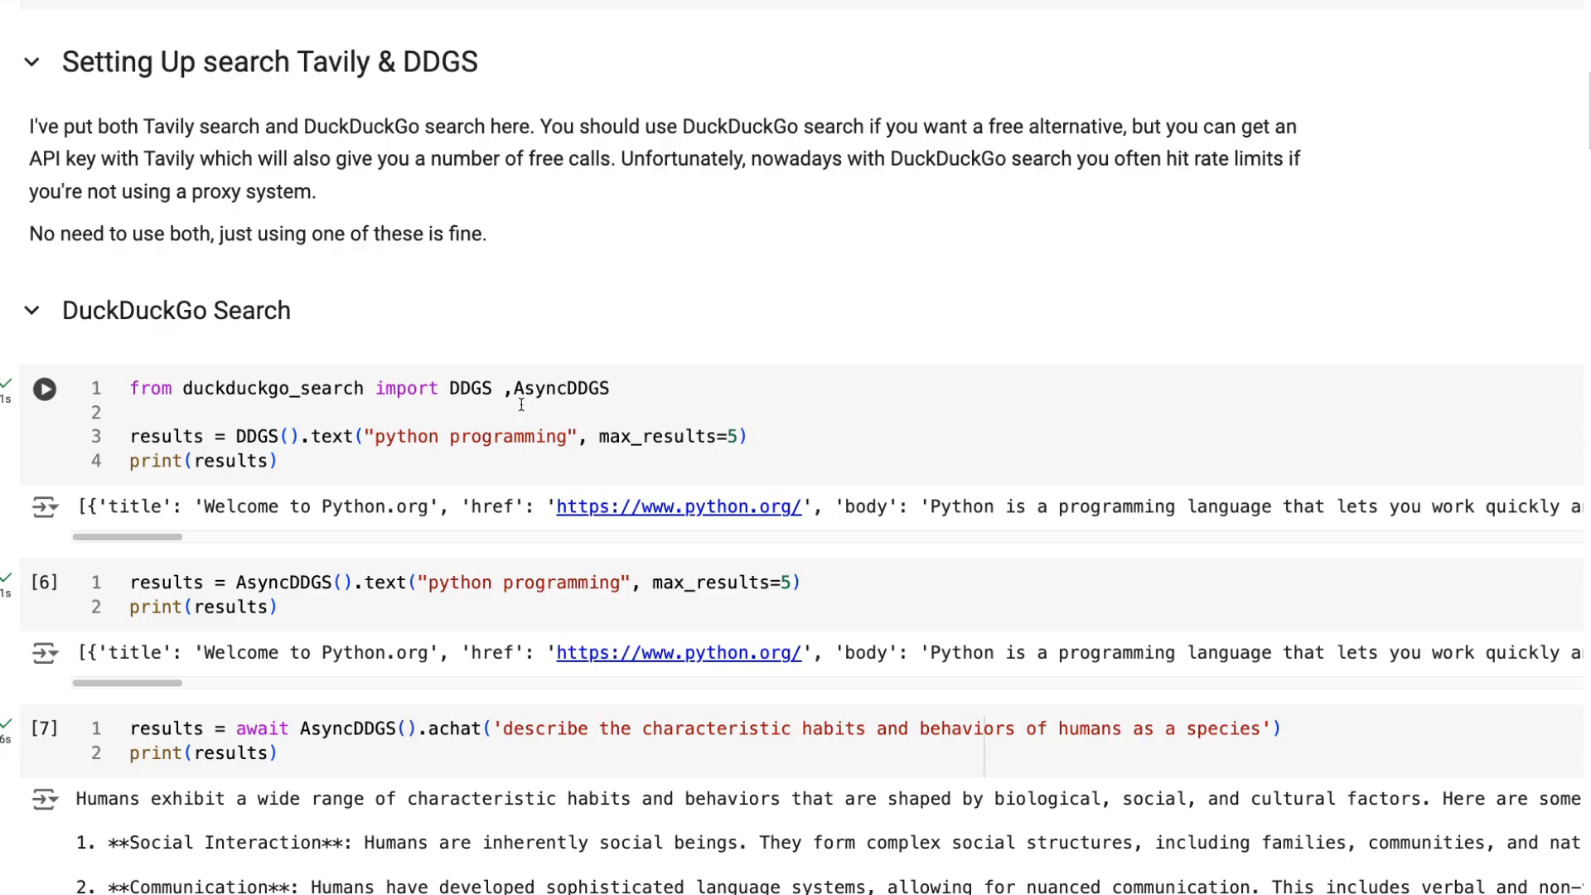
{"action": "left_click", "coordinate": [44, 387]}
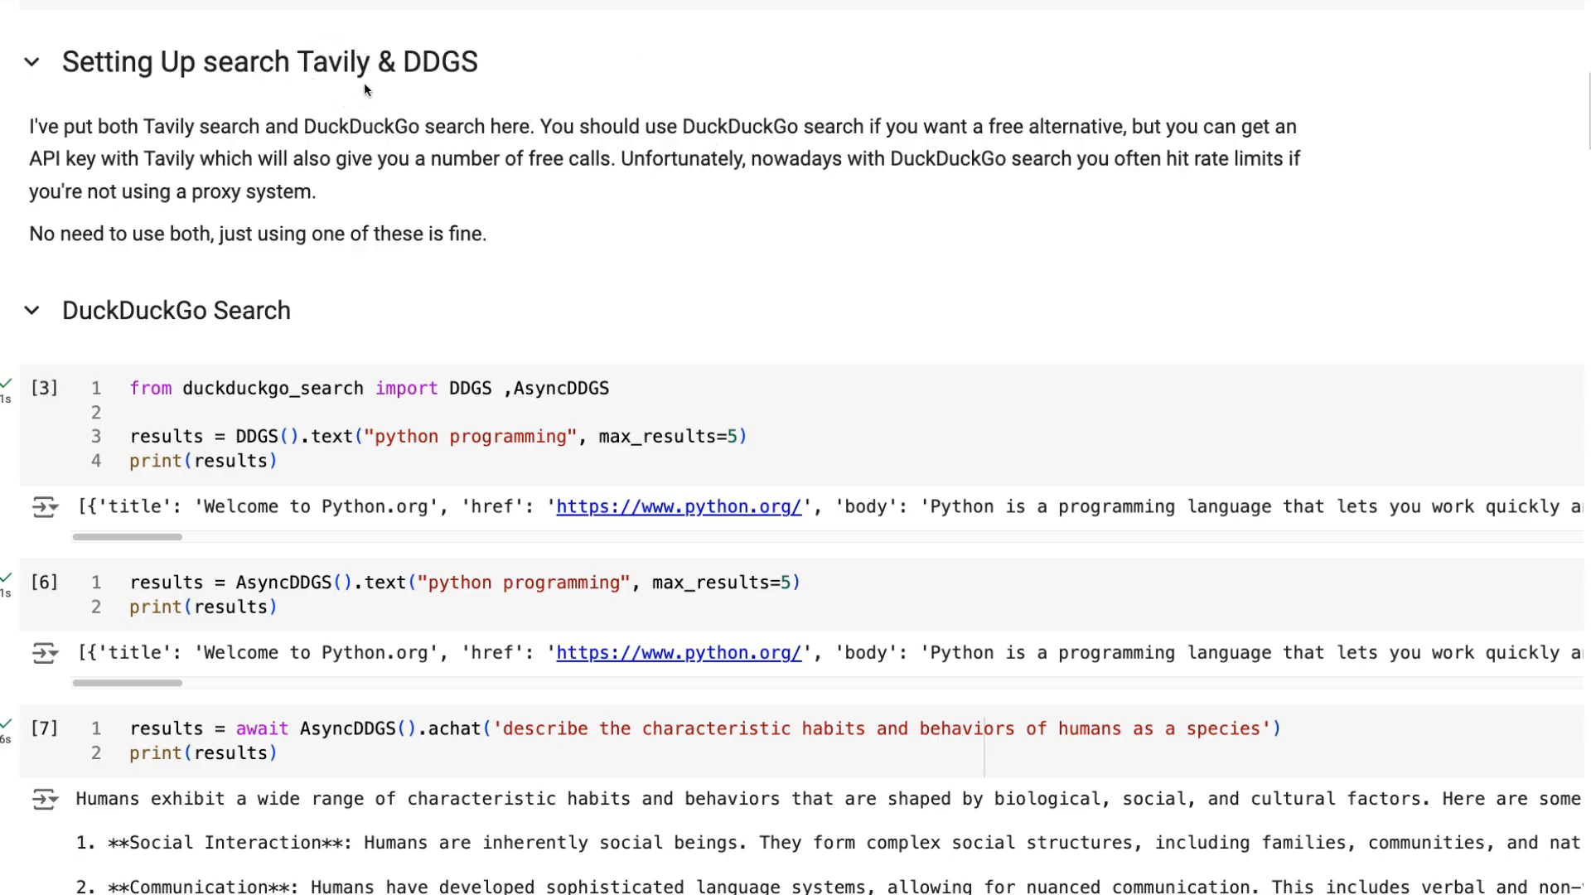
{"action": "scroll", "scroll_direction": "down", "scroll_amount": 3}
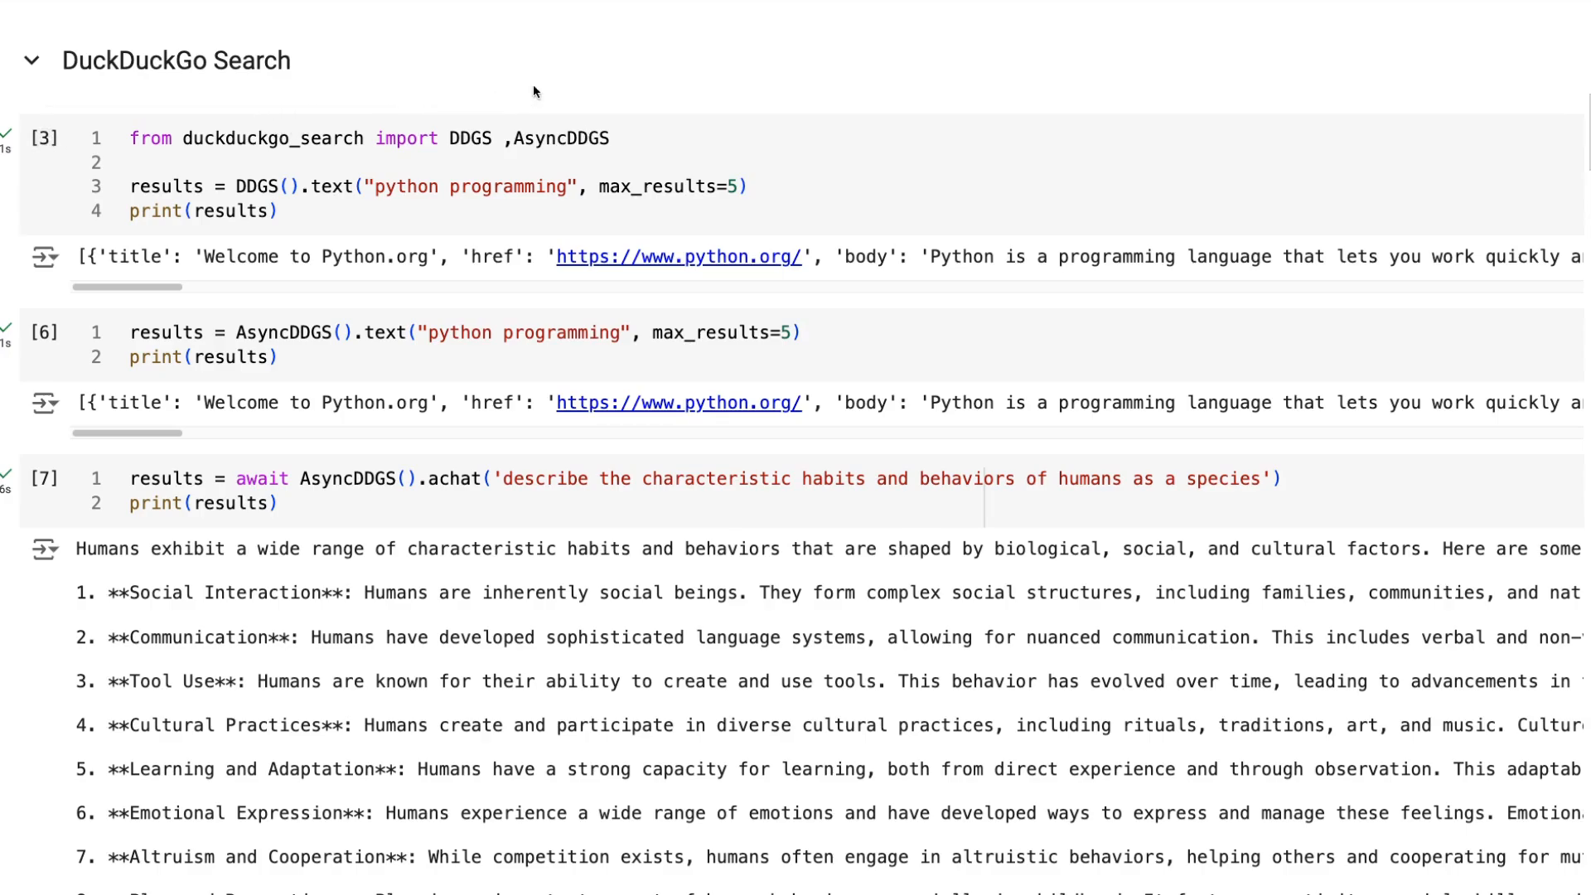
{"action": "mouse_move", "coordinate": [482, 66]}
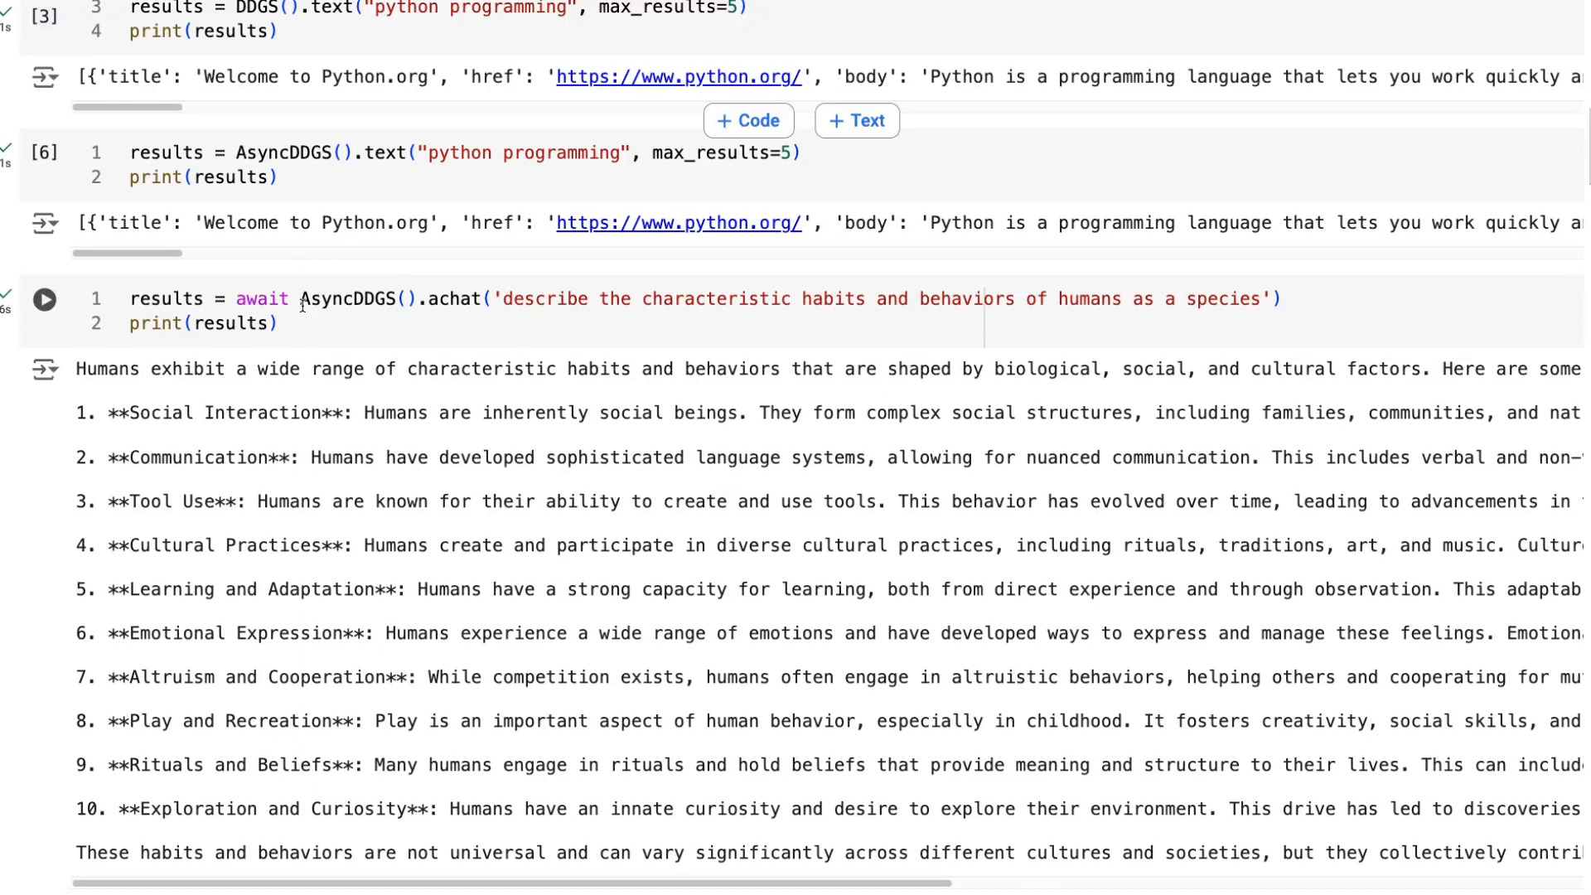
{"action": "scroll", "scroll_direction": "down", "scroll_amount": 3}
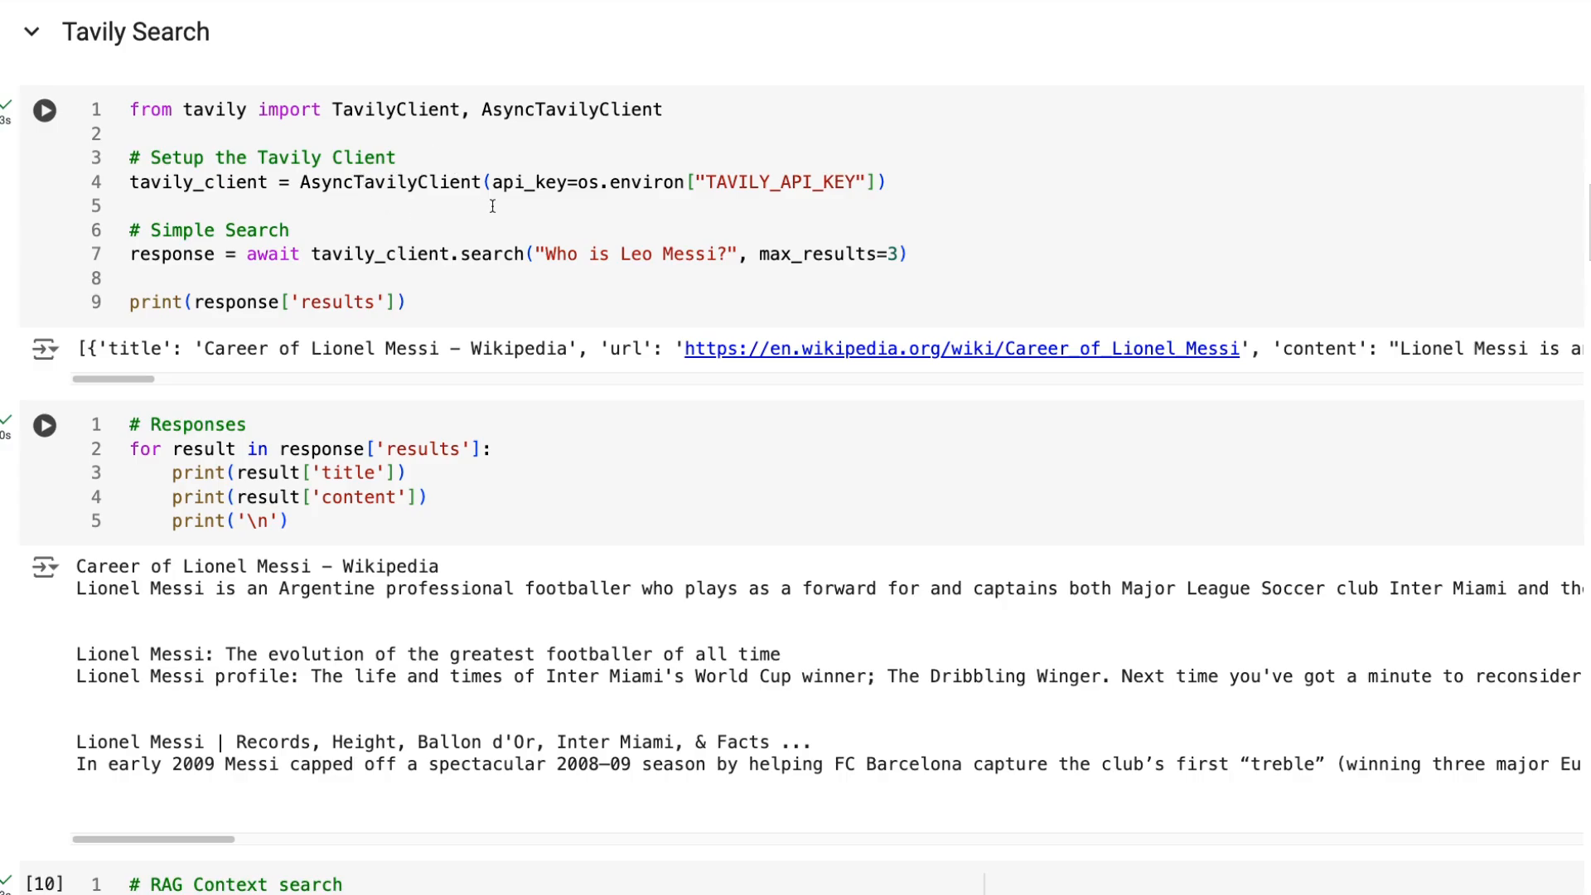
{"action": "mouse_move", "coordinate": [422, 282]}
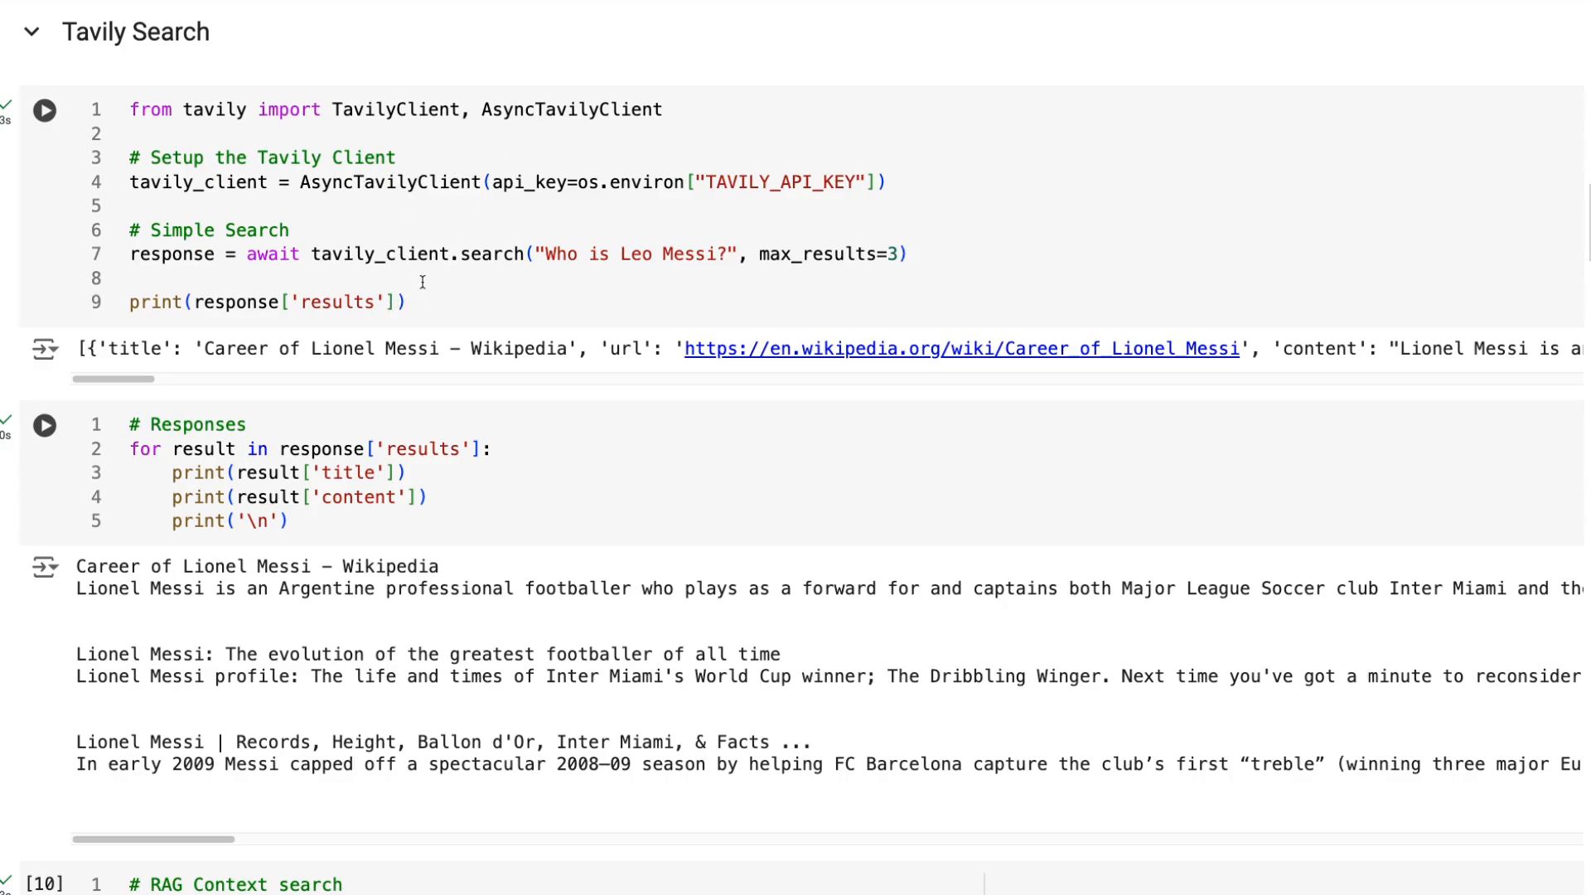
{"action": "mouse_move", "coordinate": [470, 227]}
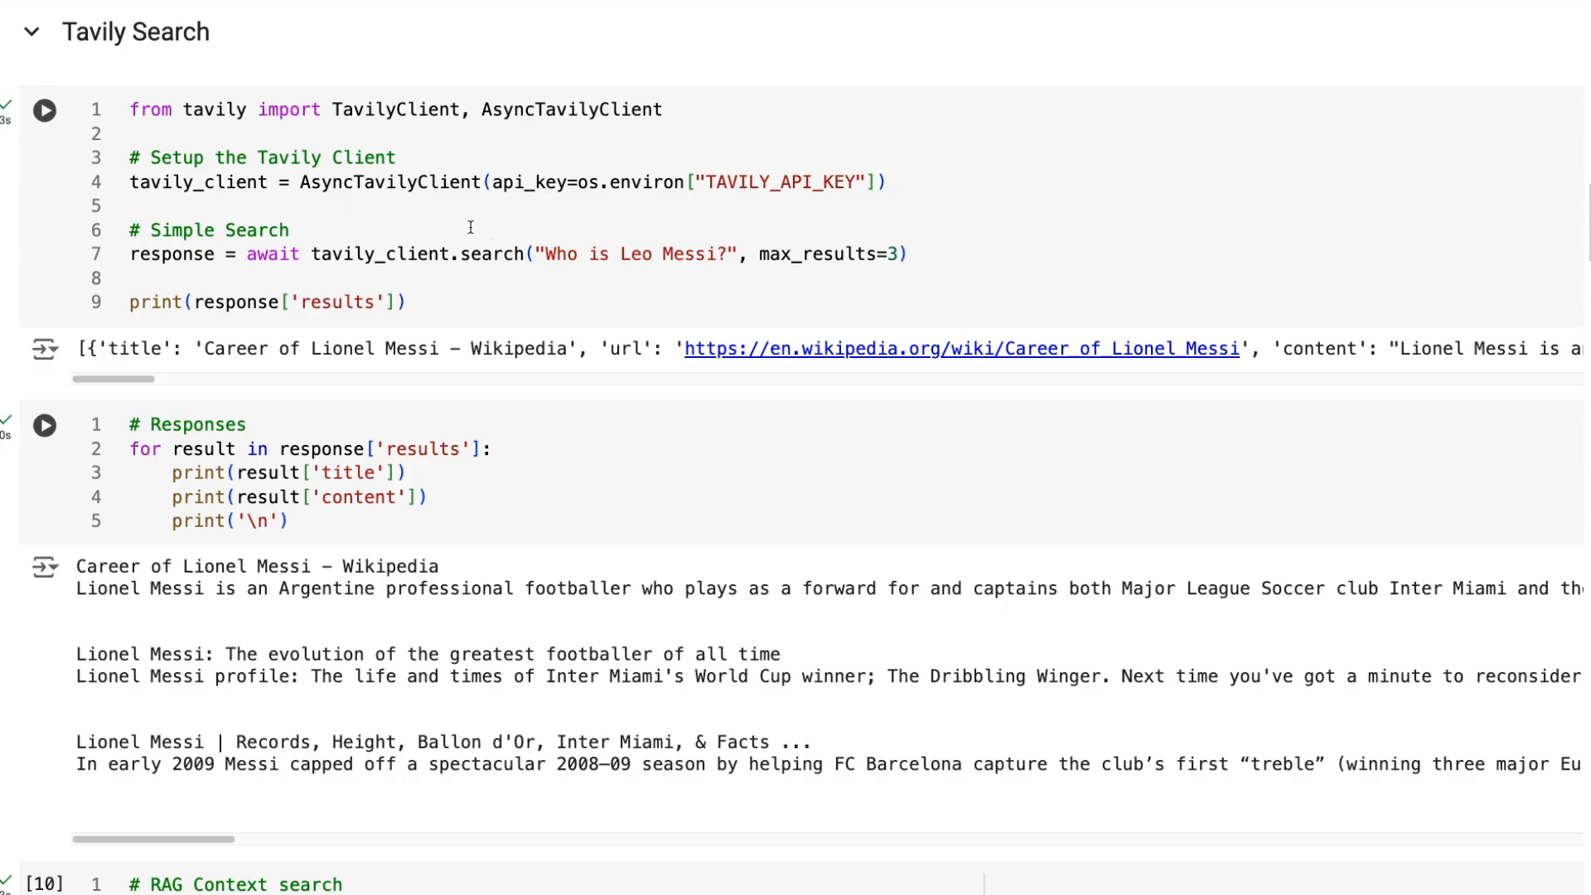
{"action": "mouse_move", "coordinate": [825, 237]}
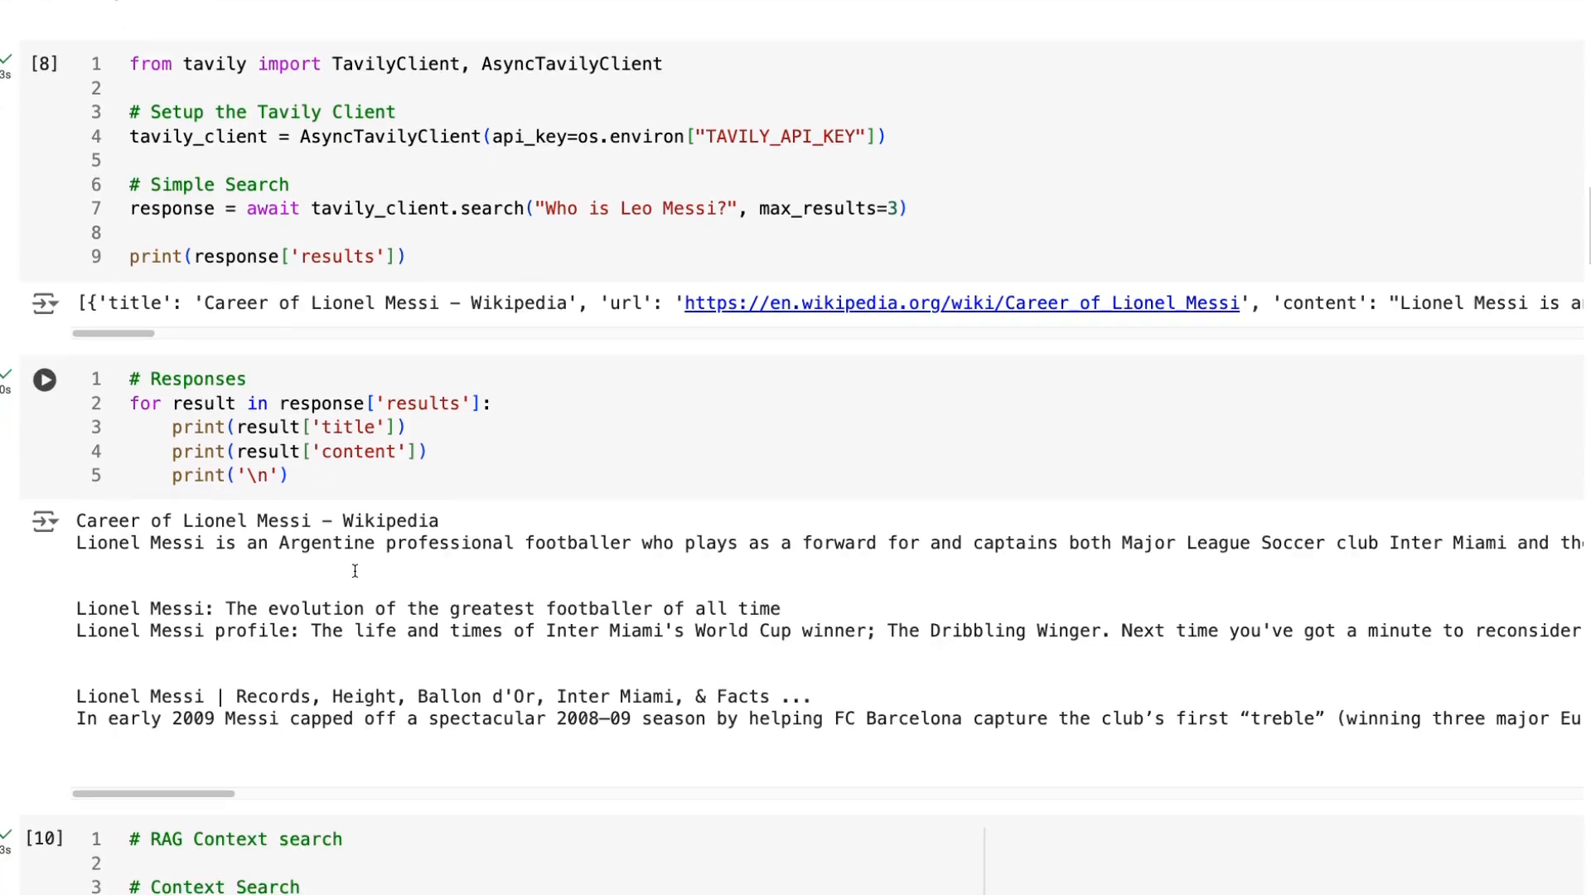
Review the dataclass and agent-definition cells that follow the imports.
{"action": "scroll", "scroll_direction": "down", "scroll_amount": 3}
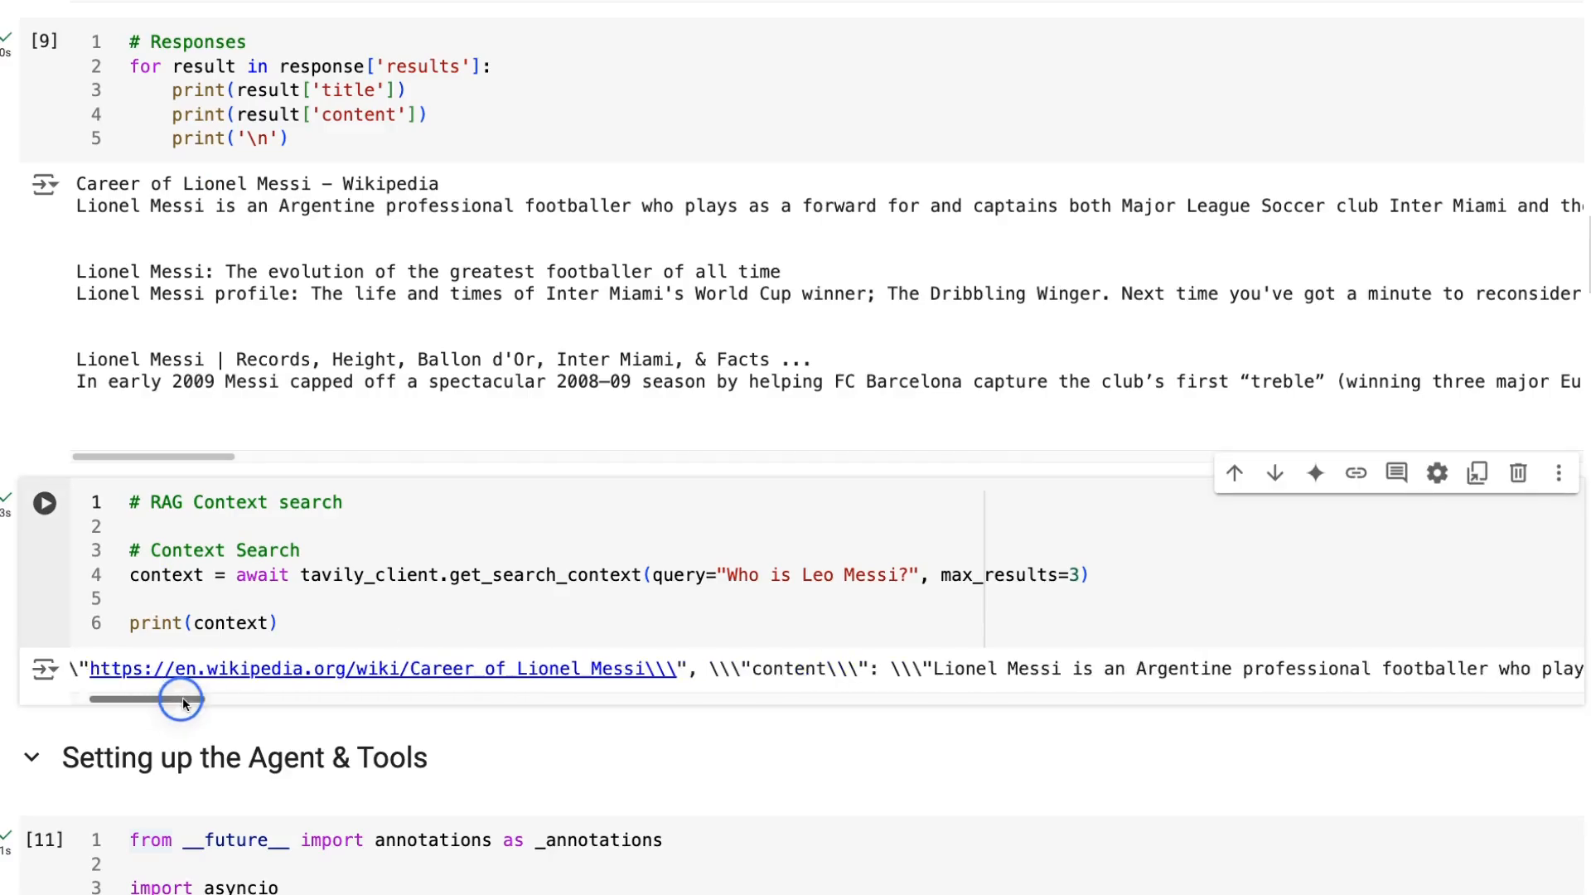
{"action": "left_click_drag", "start_coordinate": [183, 697], "coordinate": [411, 721]}
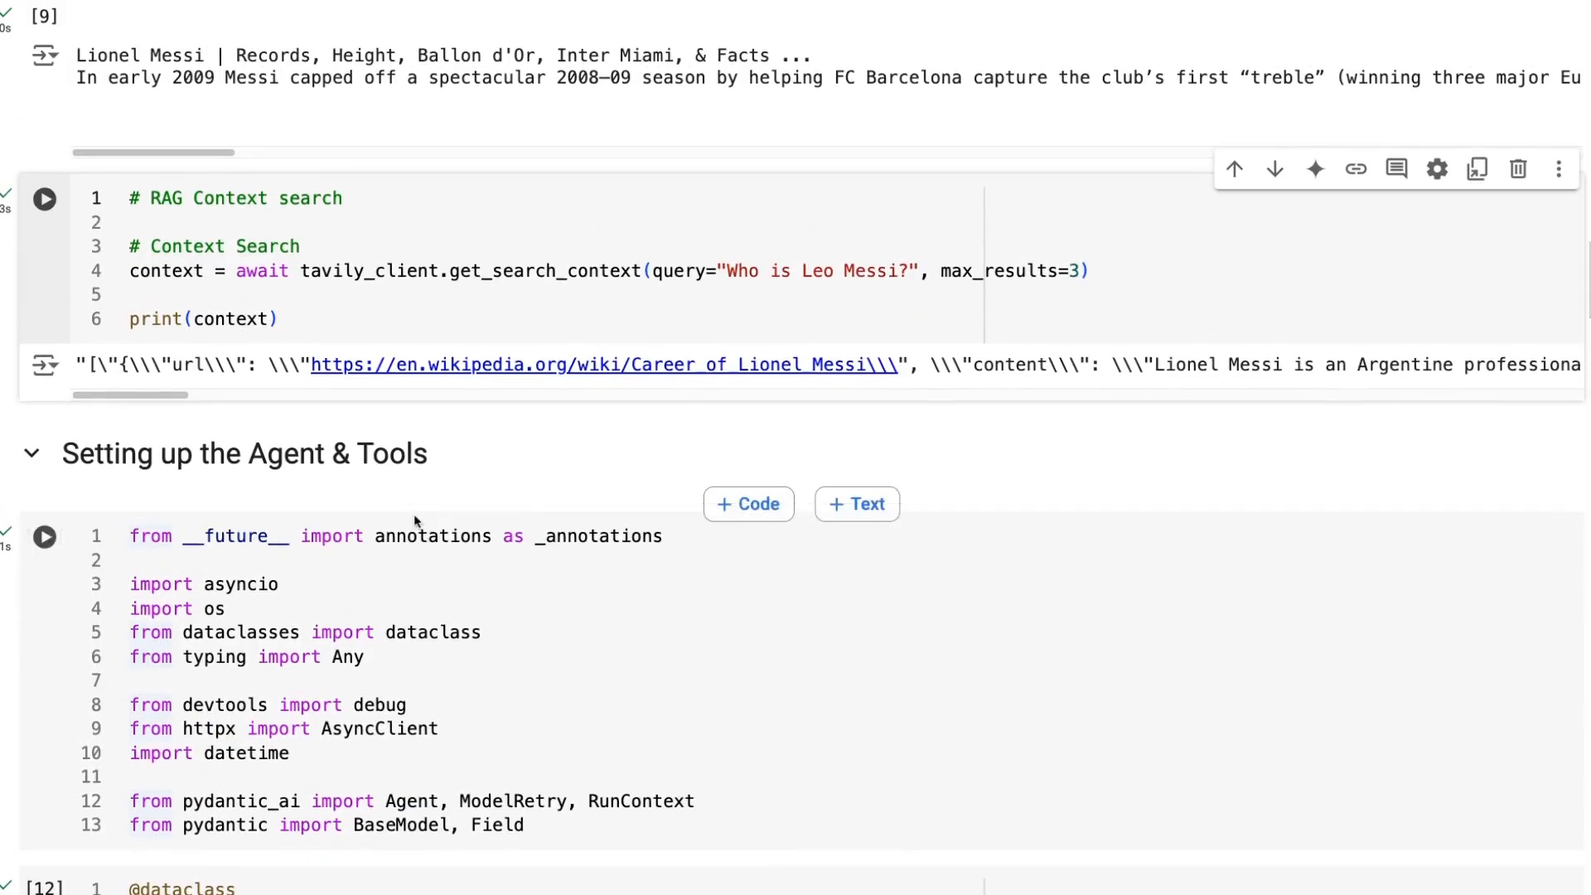
{"action": "scroll", "scroll_direction": "up", "scroll_amount": 3}
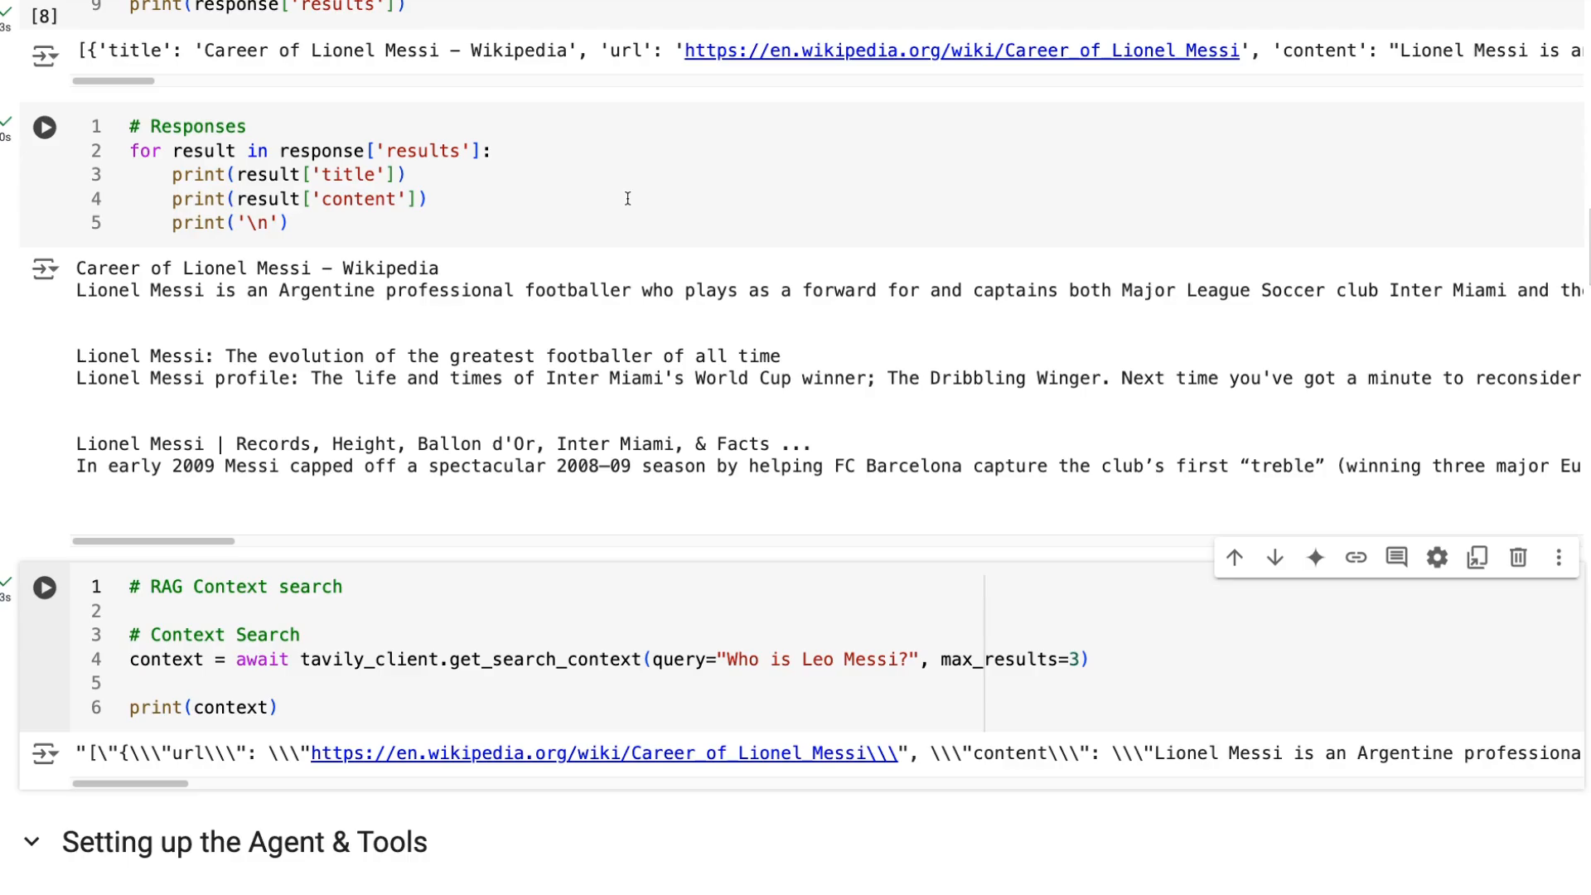
{"action": "mouse_move", "coordinate": [272, 136]}
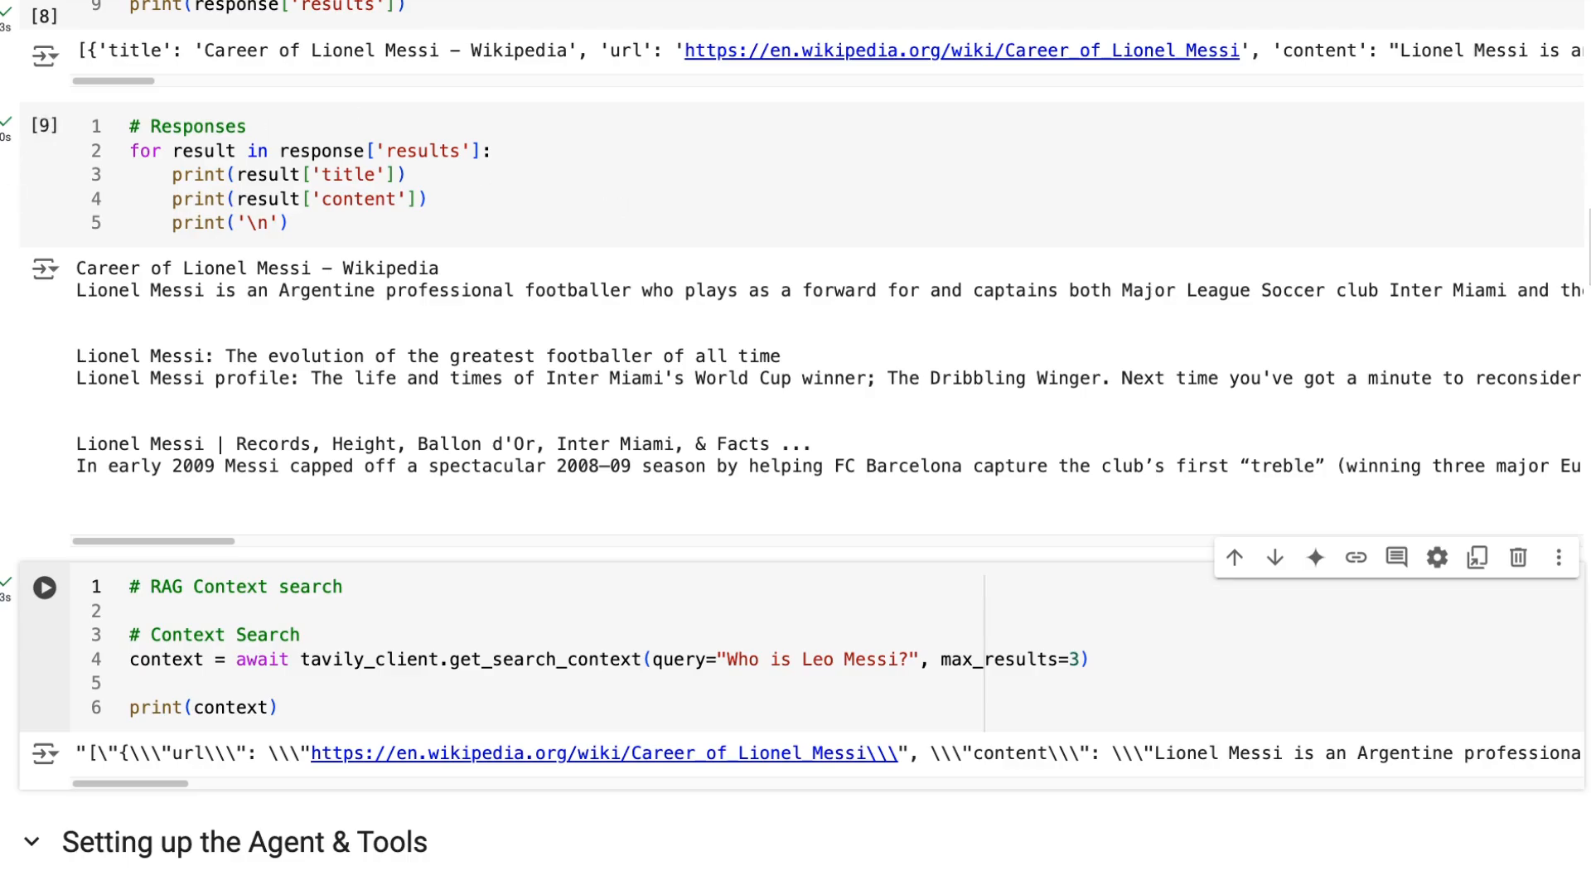
{"action": "scroll", "scroll_direction": "down", "scroll_amount": 3}
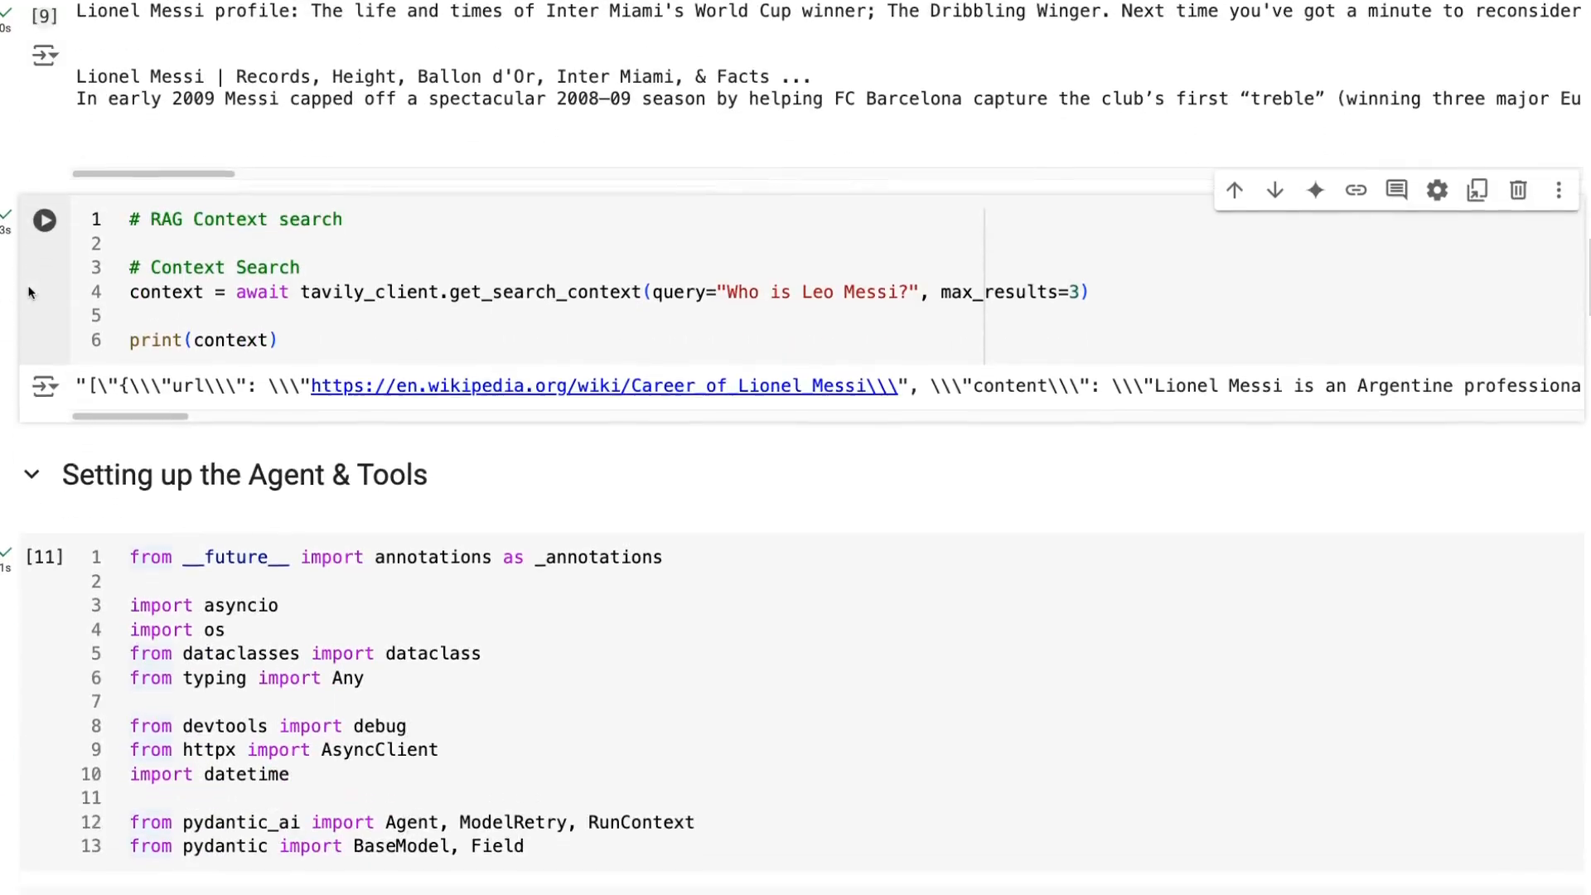
{"action": "scroll", "scroll_direction": "down", "scroll_amount": 3}
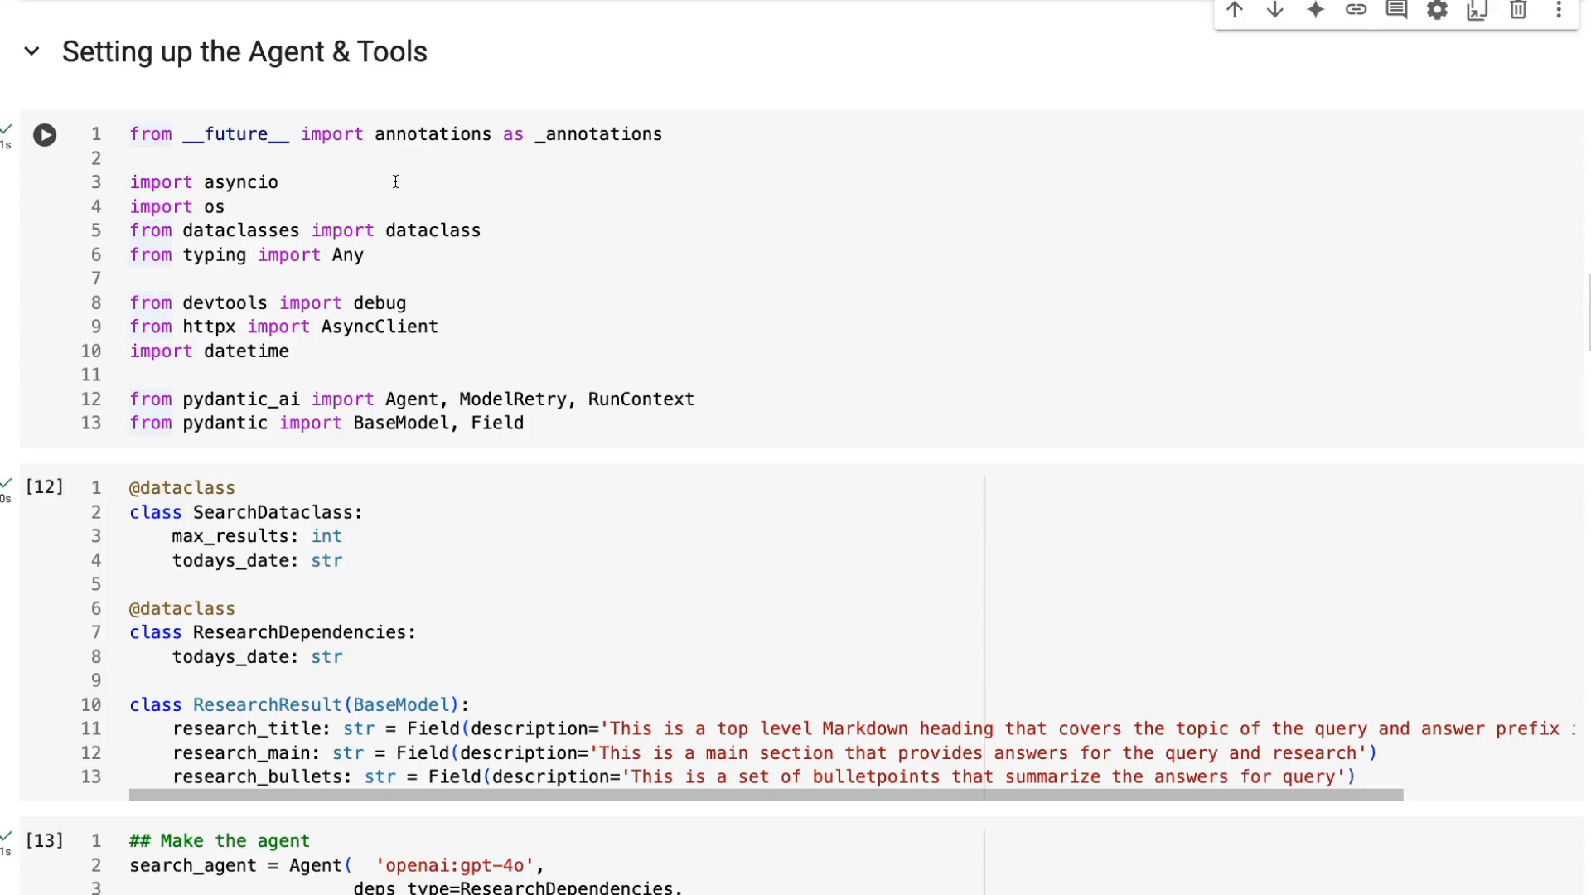
{"action": "mouse_move", "coordinate": [393, 252]}
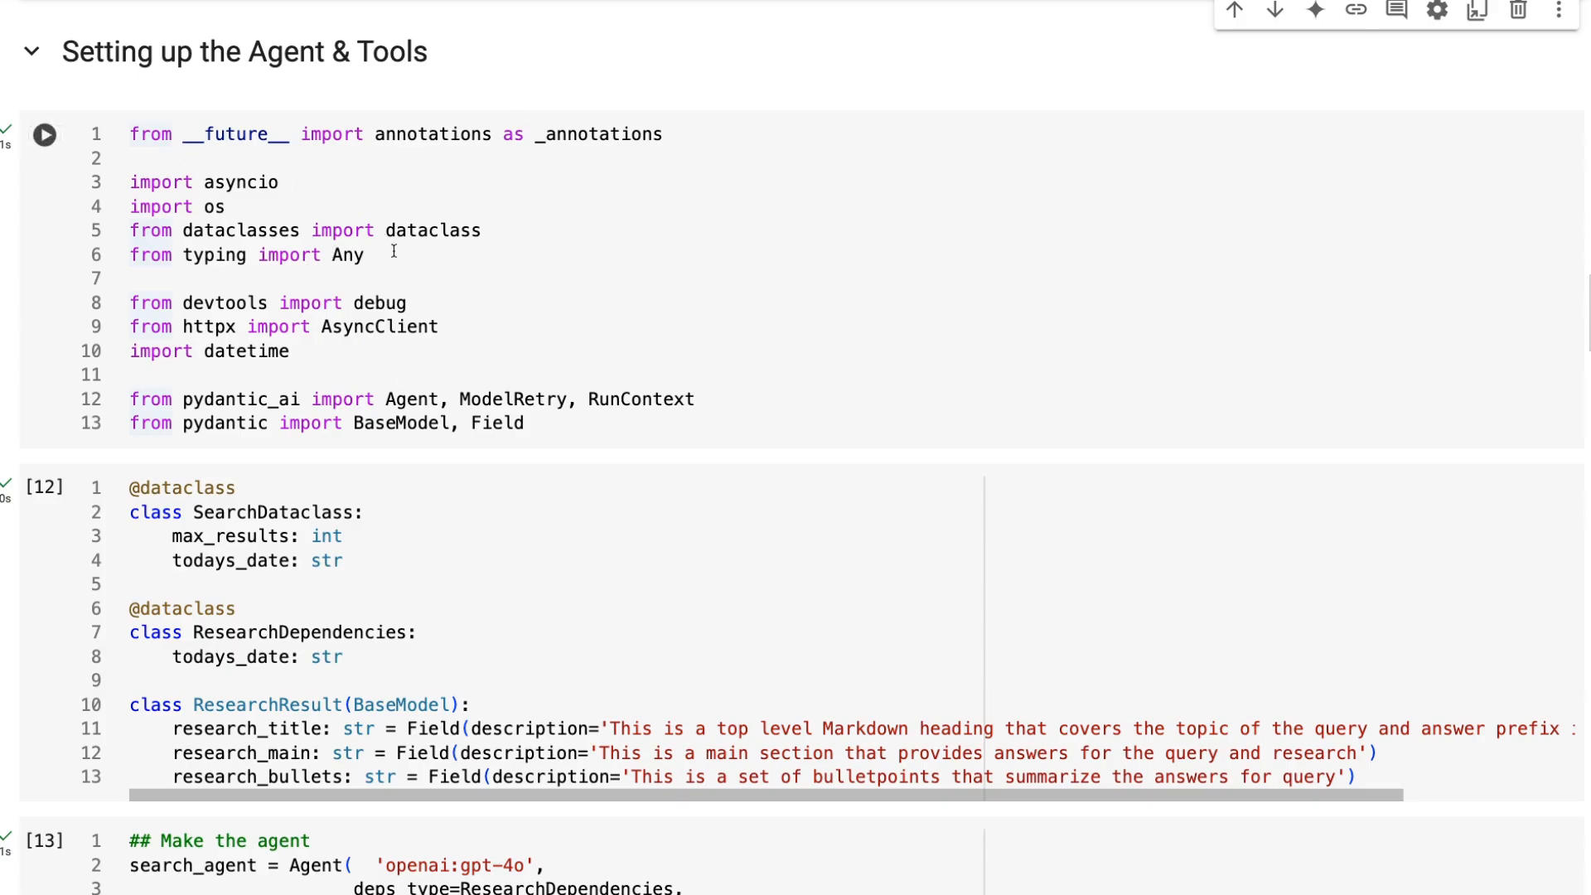
{"action": "mouse_move", "coordinate": [447, 463]}
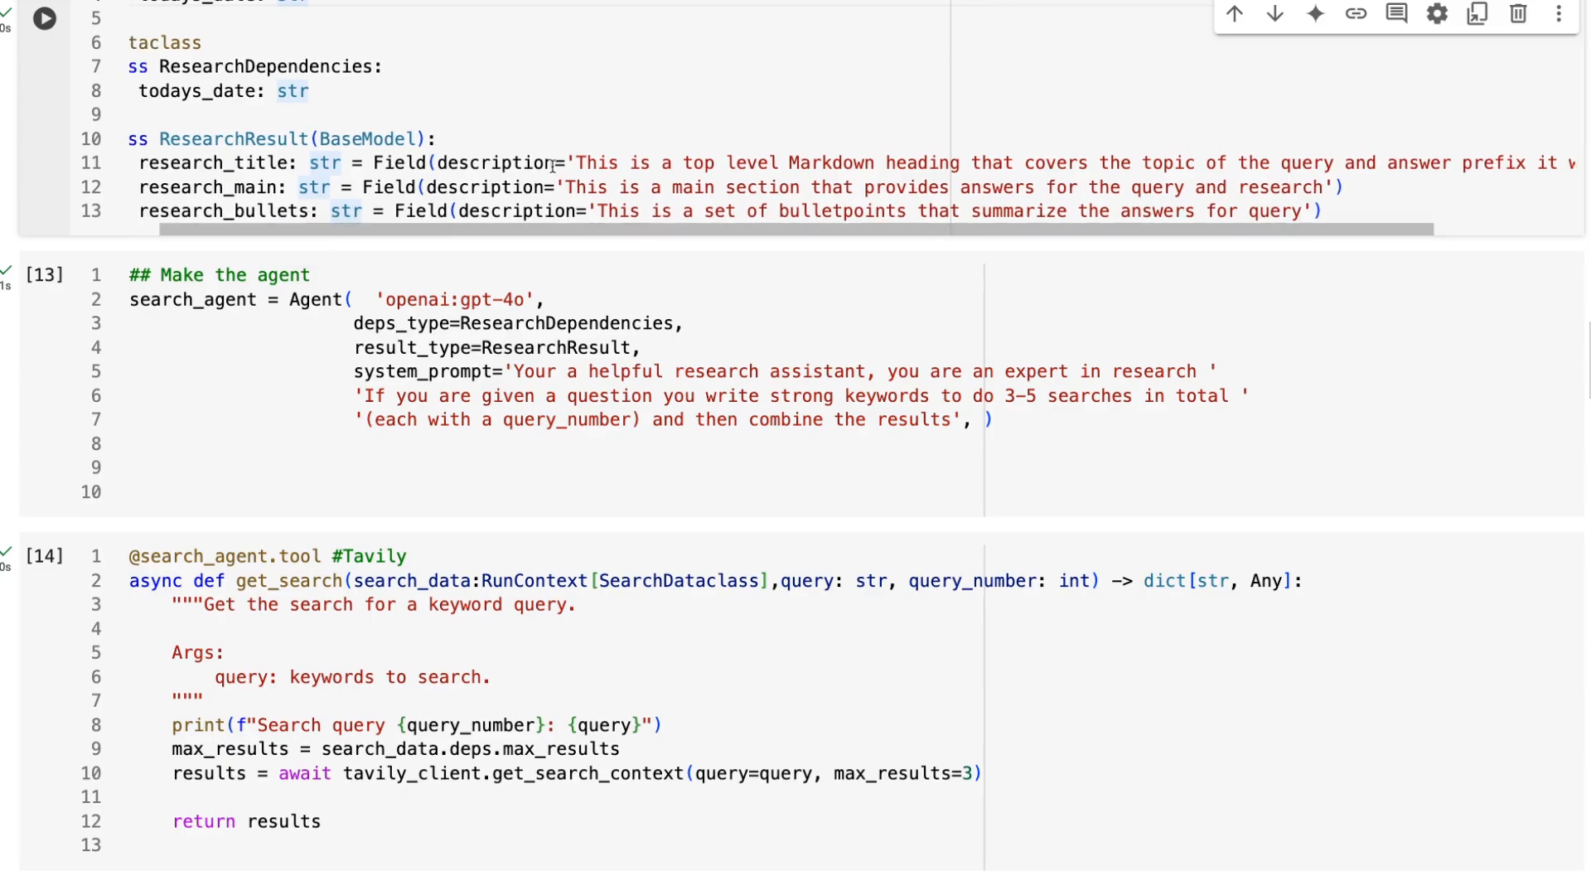
{"action": "mouse_move", "coordinate": [918, 167]}
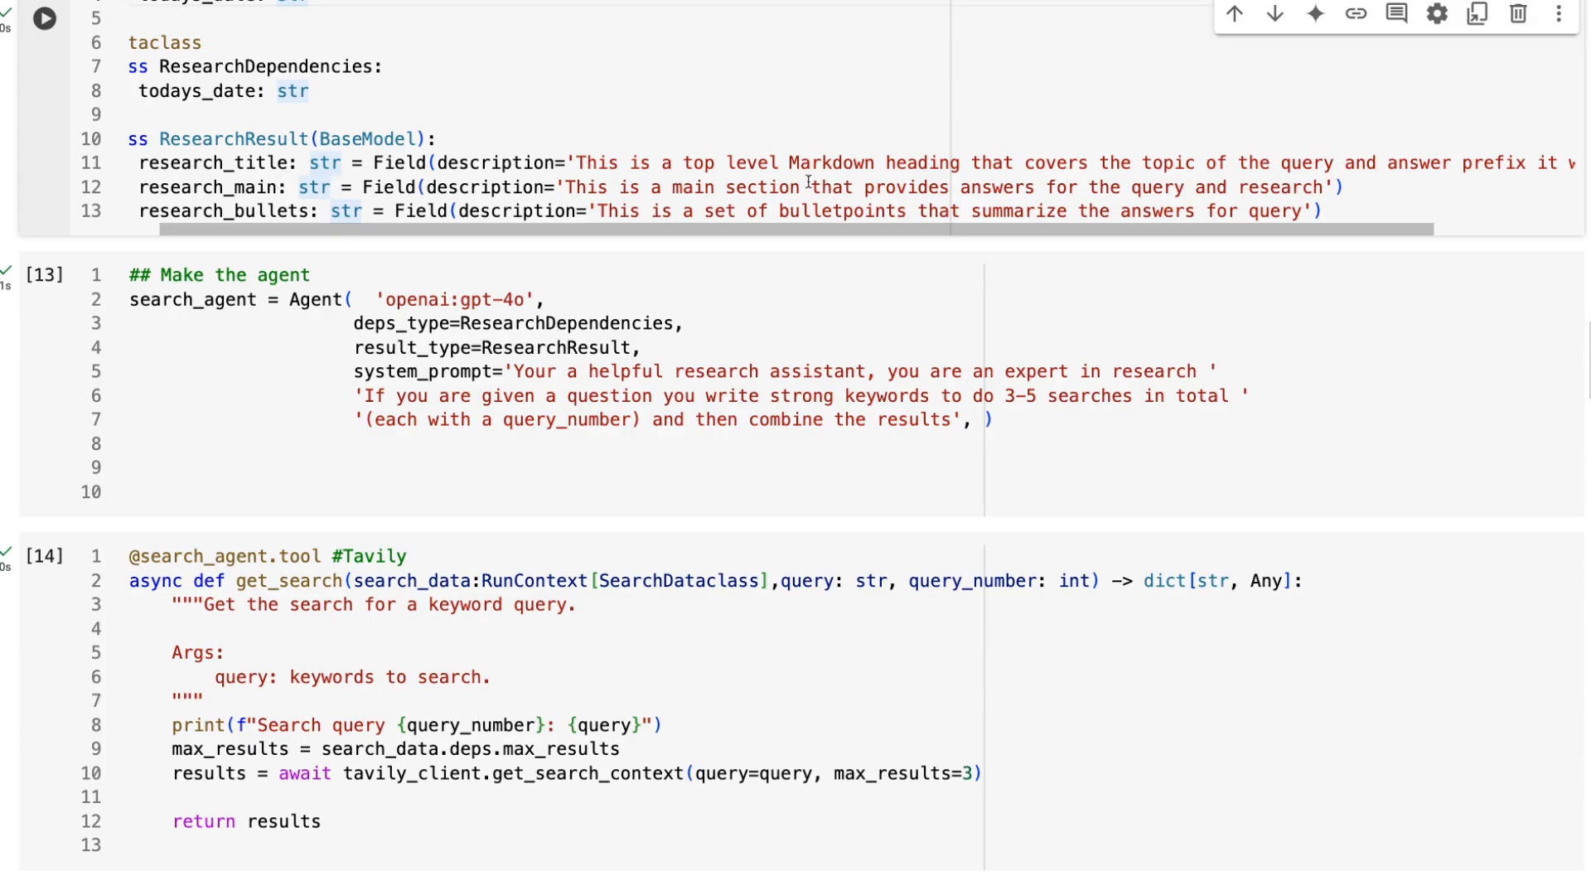
{"action": "mouse_move", "coordinate": [1147, 199]}
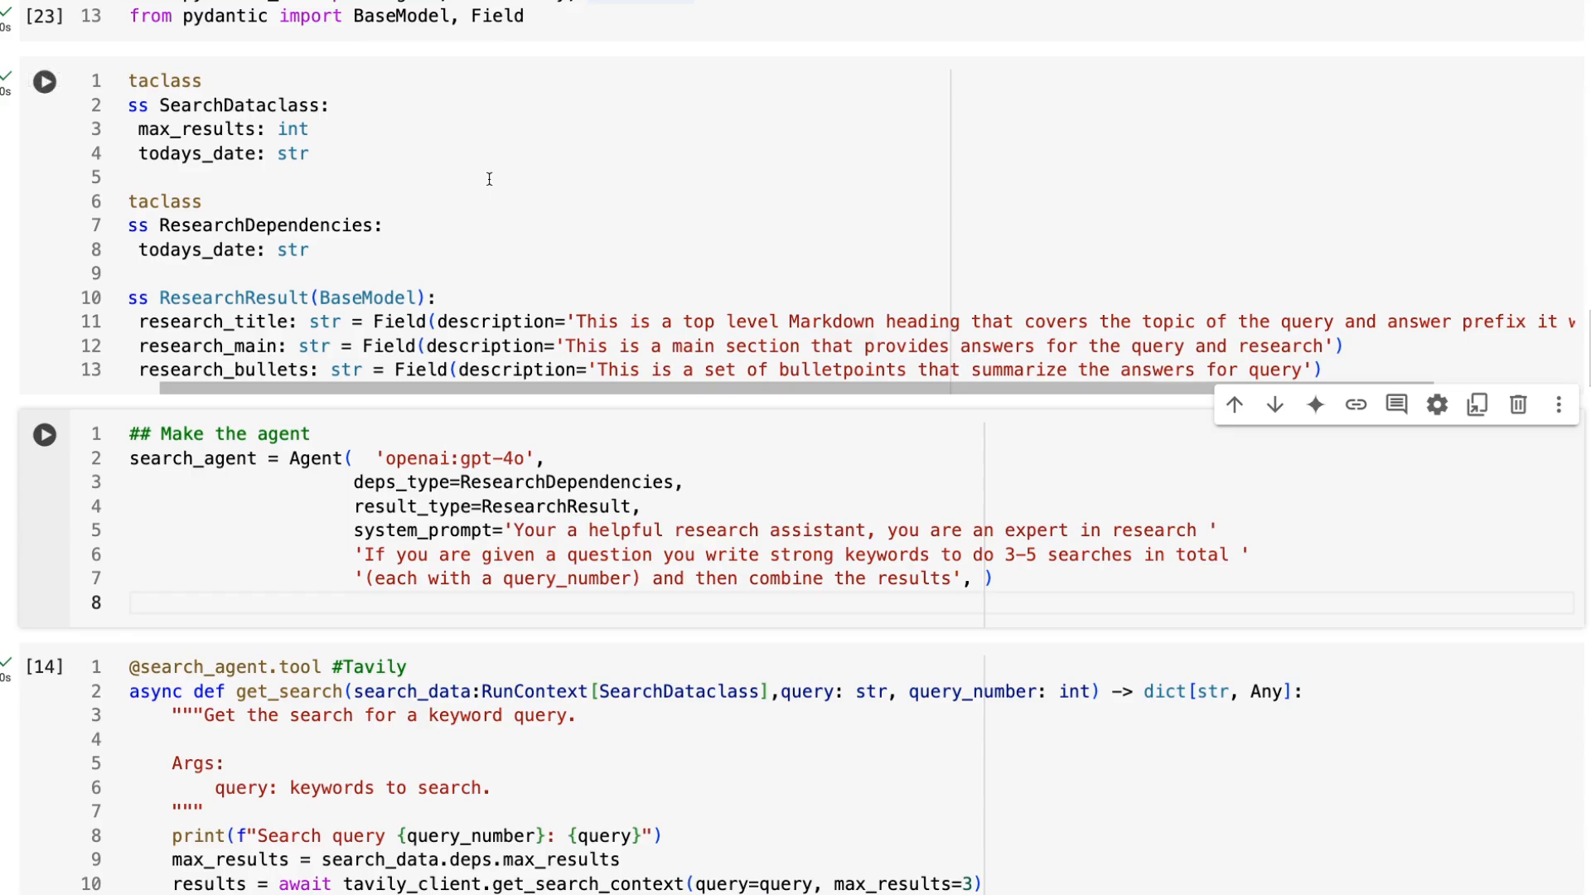
{"action": "mouse_move", "coordinate": [473, 175]}
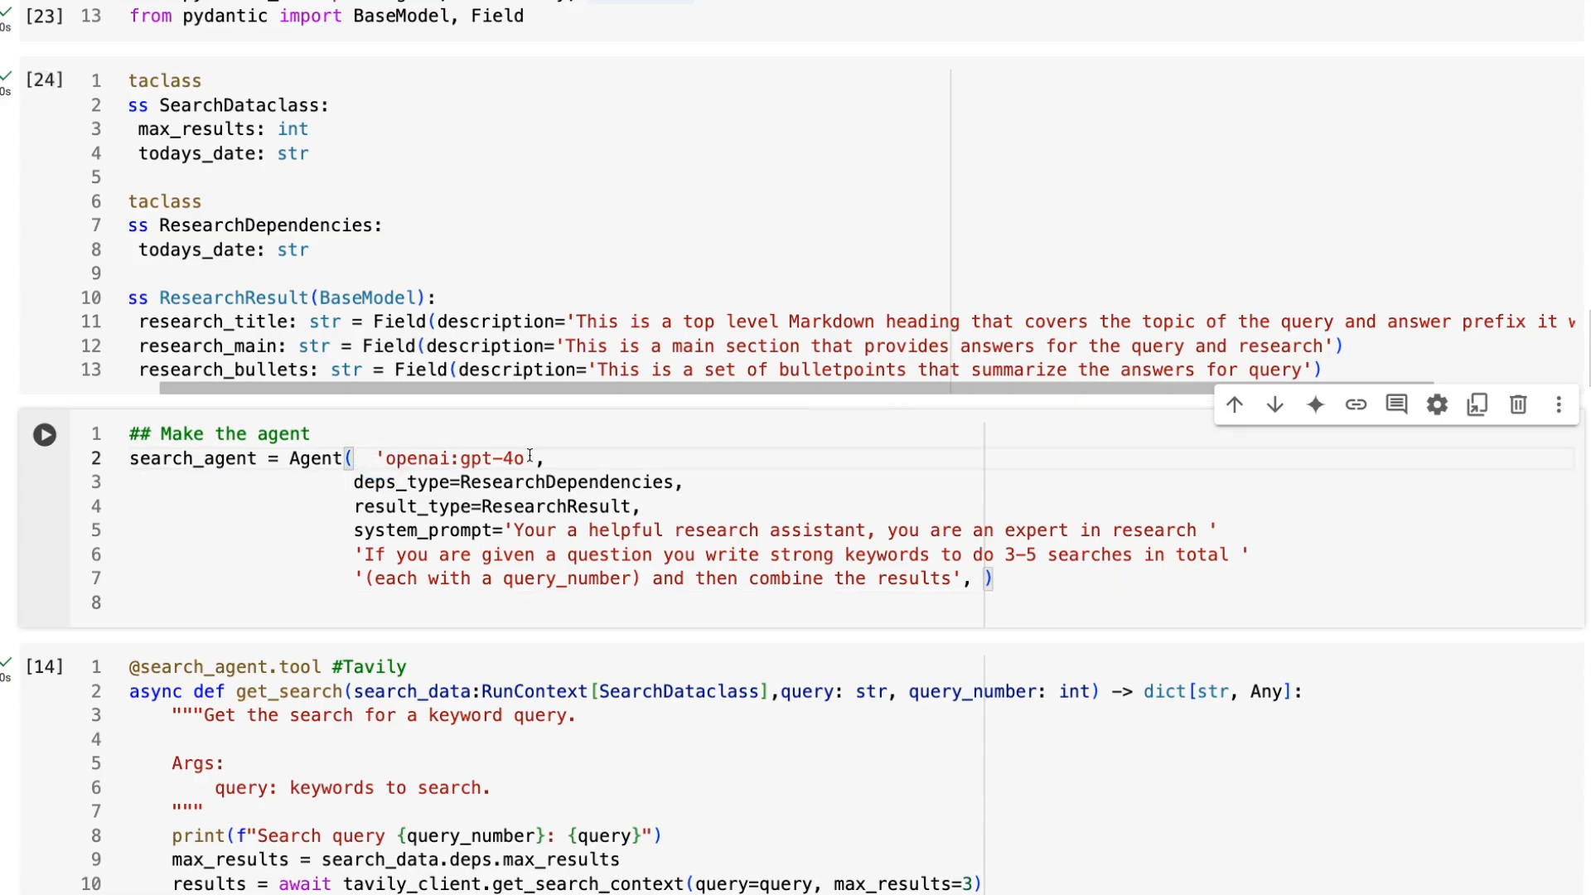
{"action": "left_click", "coordinate": [375, 458]}
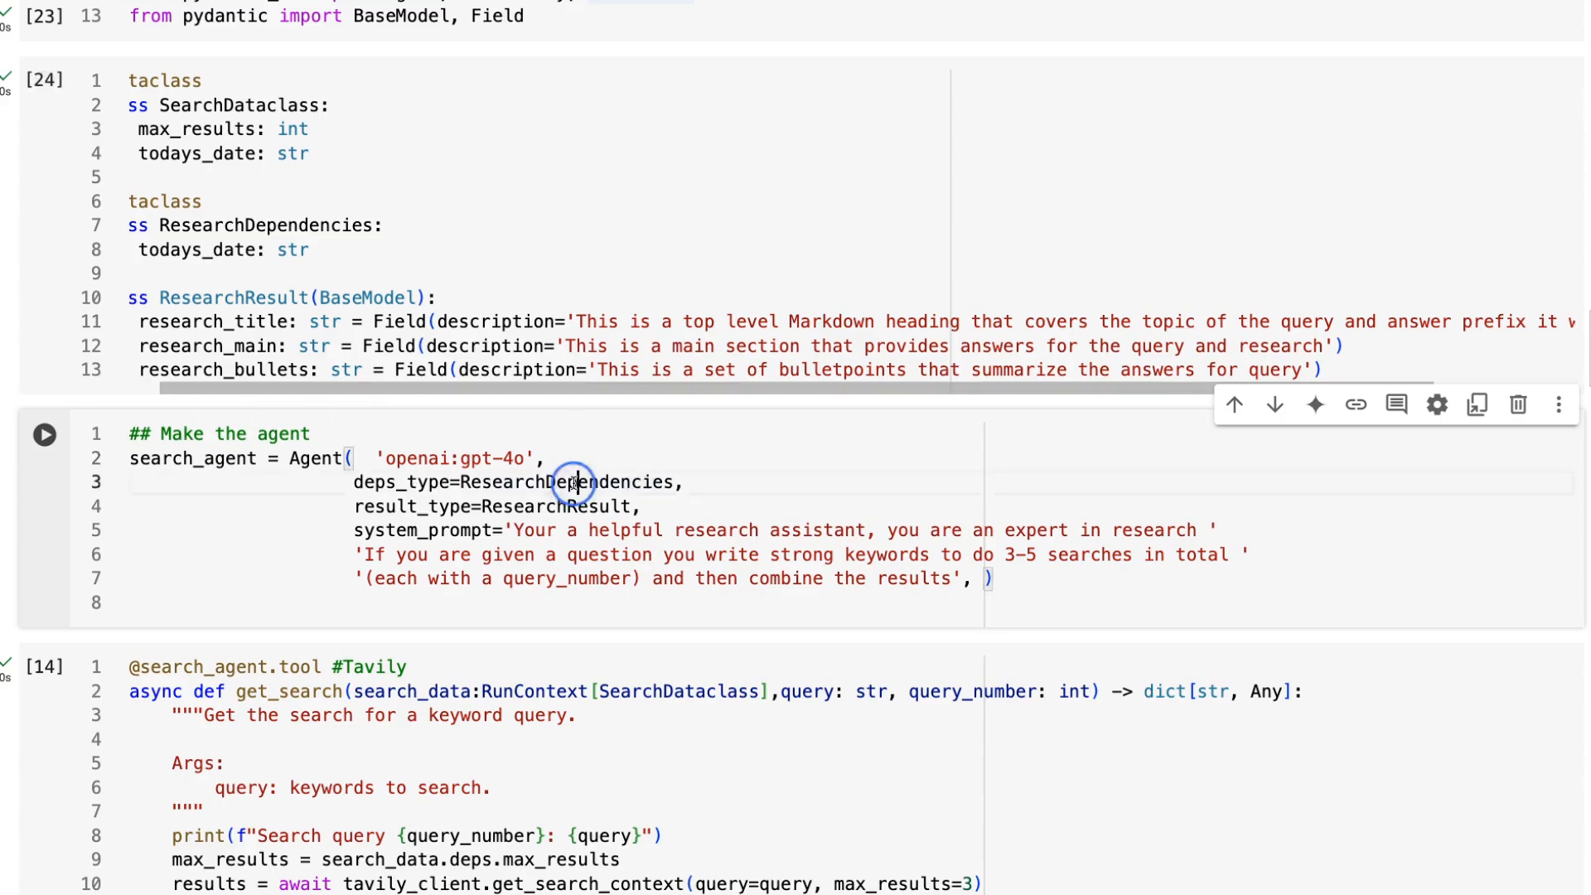
{"action": "double_click", "coordinate": [570, 482]}
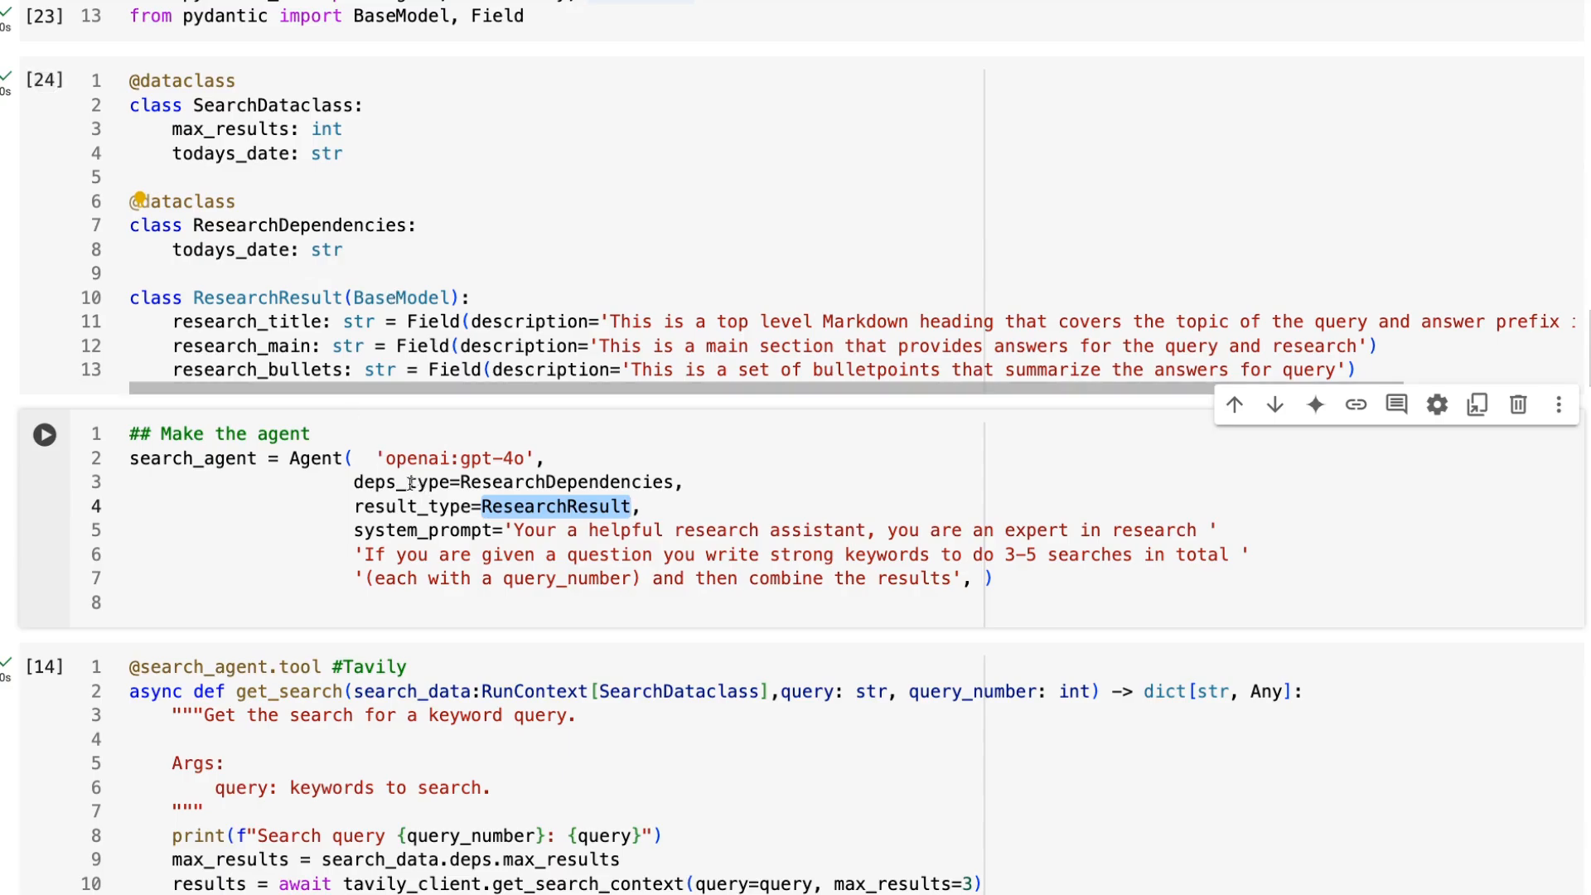
{"action": "mouse_move", "coordinate": [407, 480]}
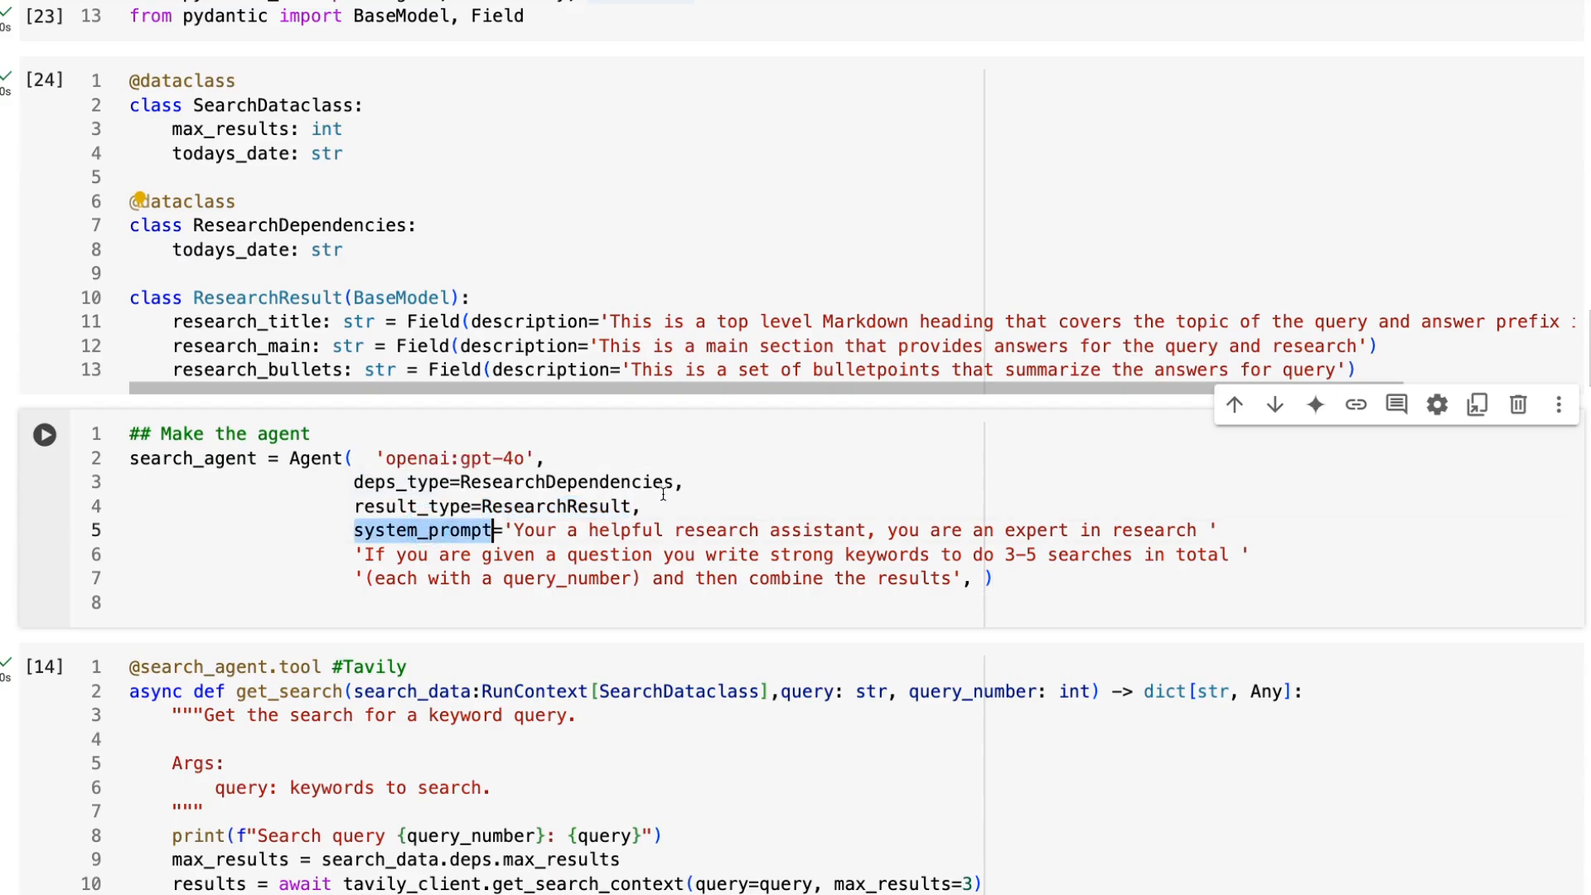
{"action": "mouse_move", "coordinate": [825, 540]}
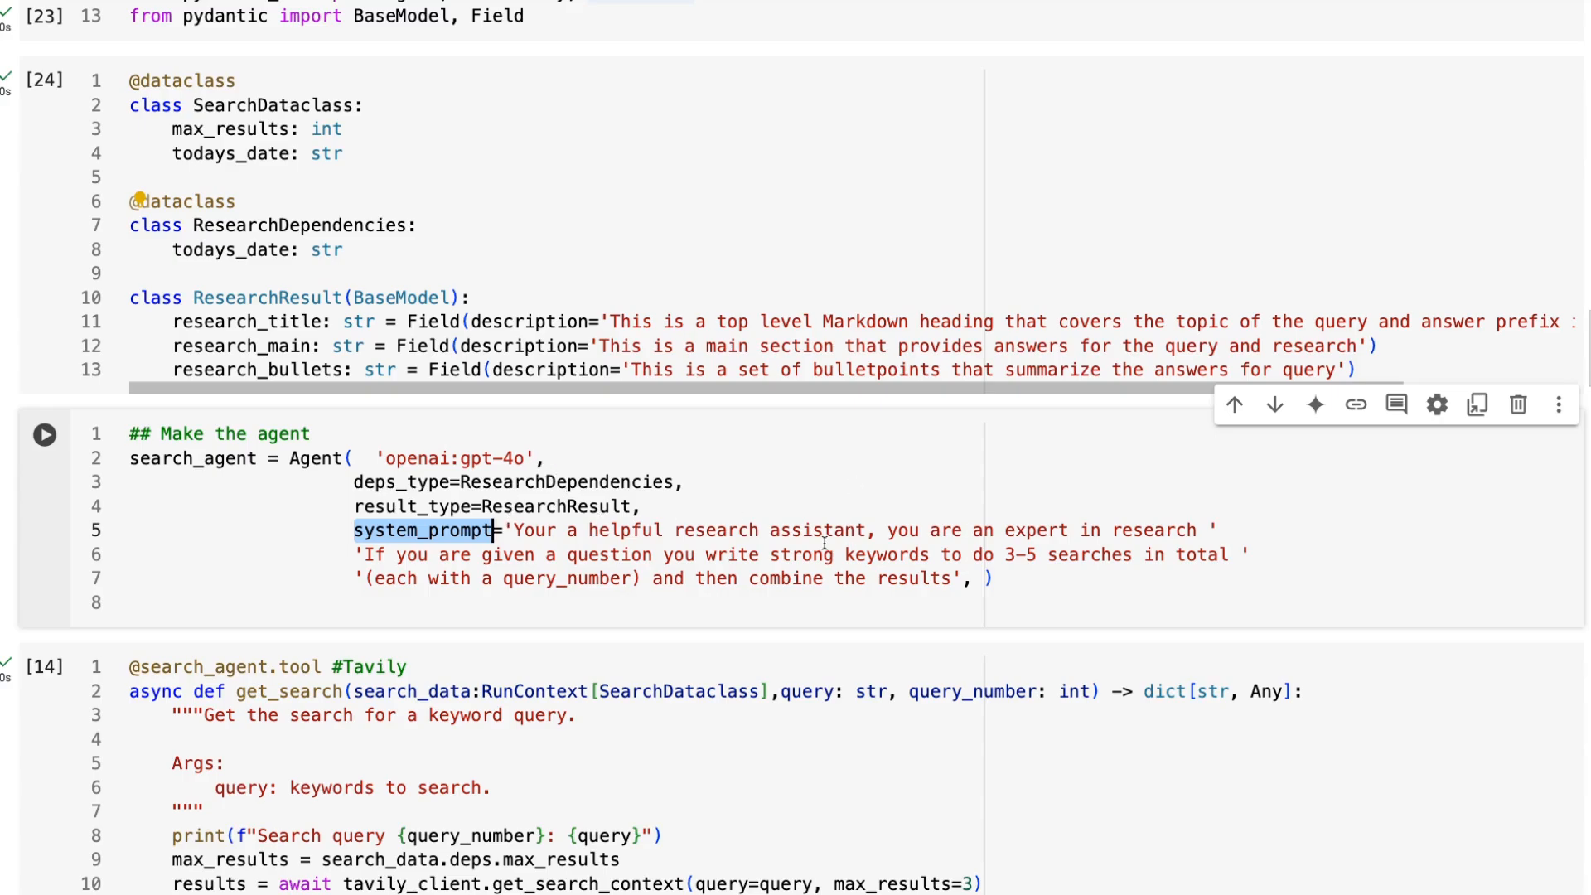
{"action": "mouse_move", "coordinate": [1159, 539]}
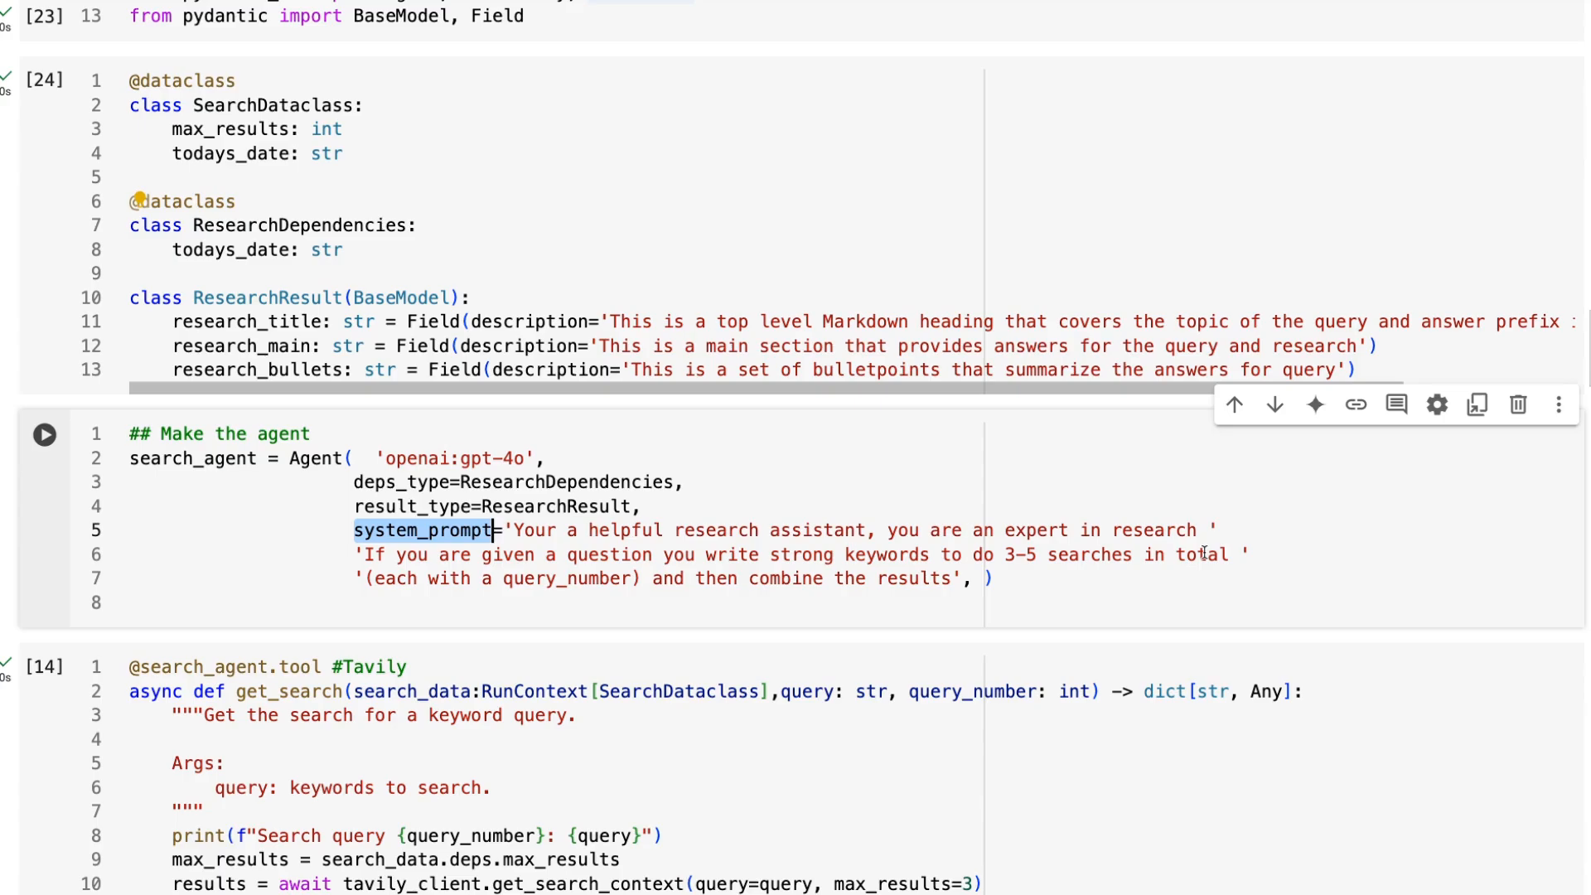
{"action": "double_click", "coordinate": [562, 578]}
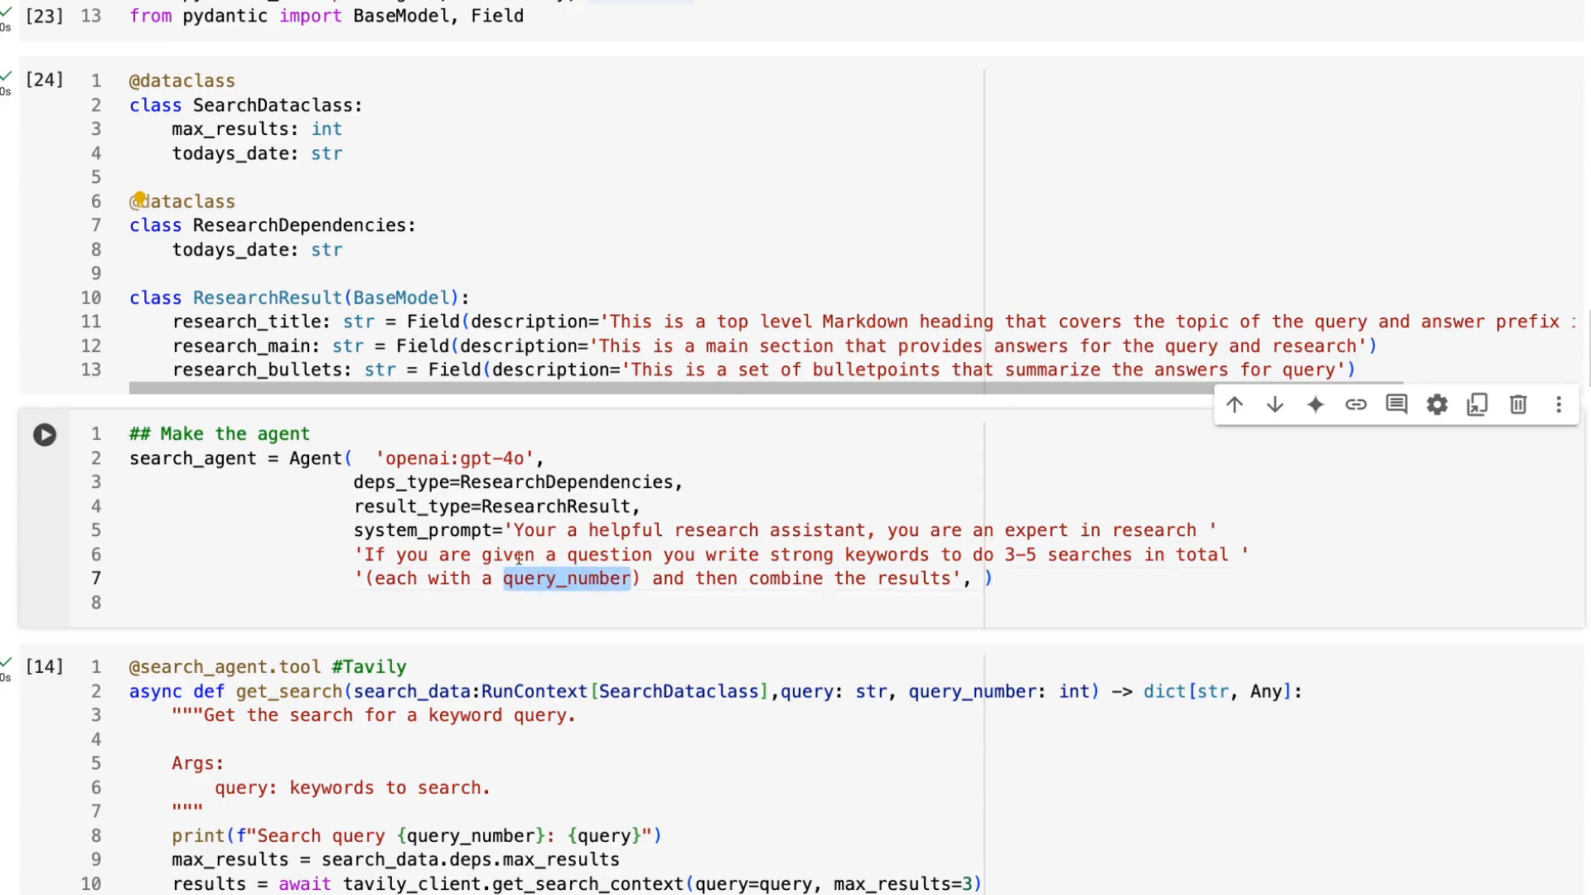
{"action": "mouse_move", "coordinate": [524, 553]}
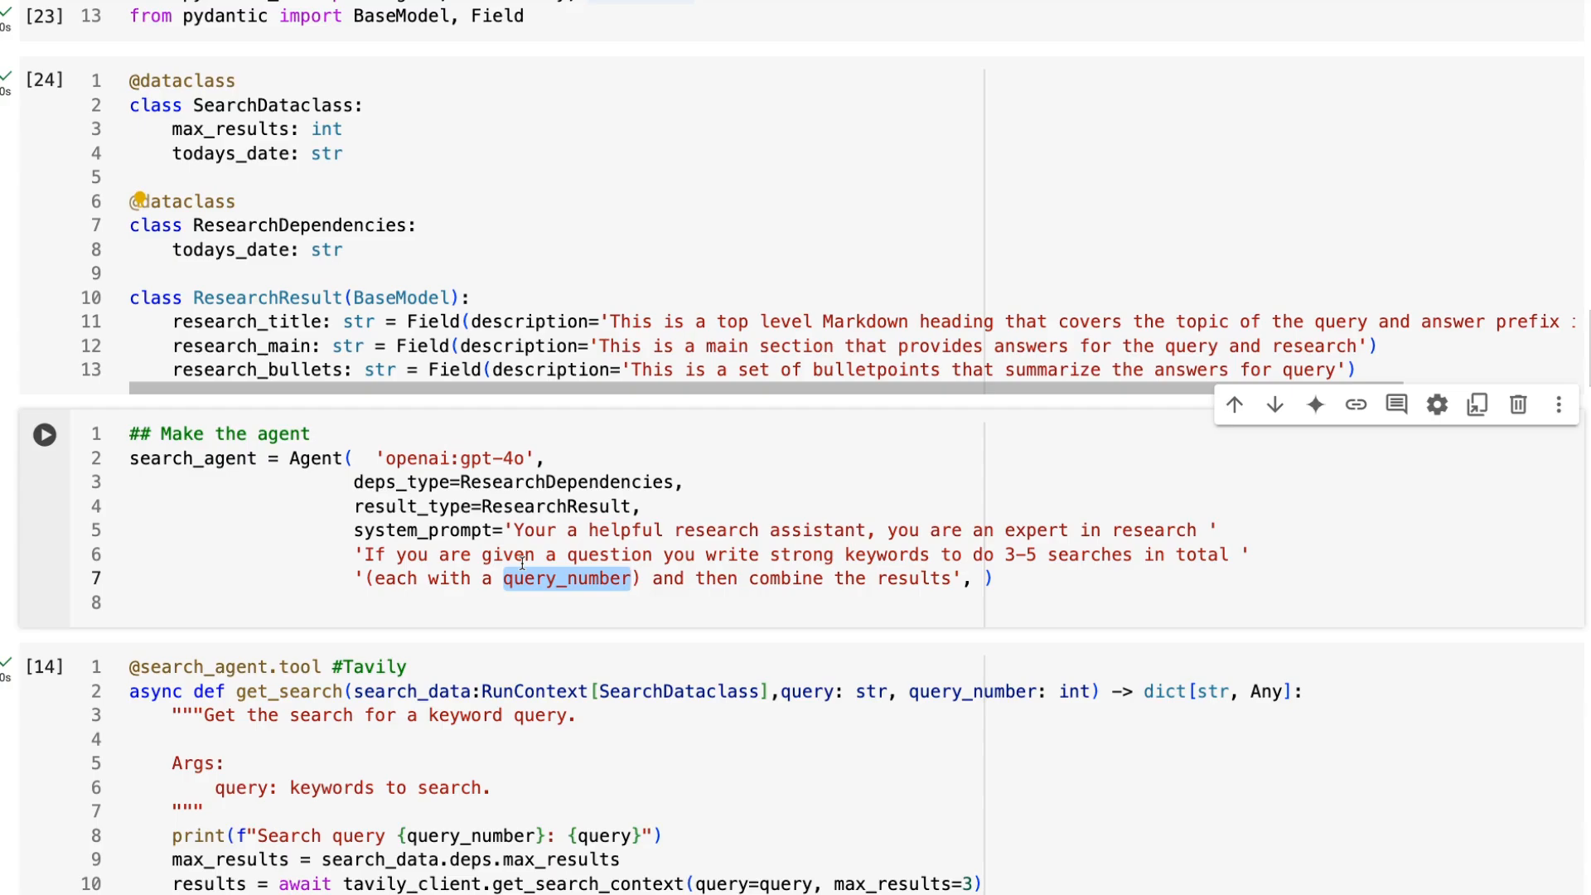
{"action": "mouse_move", "coordinate": [696, 566]}
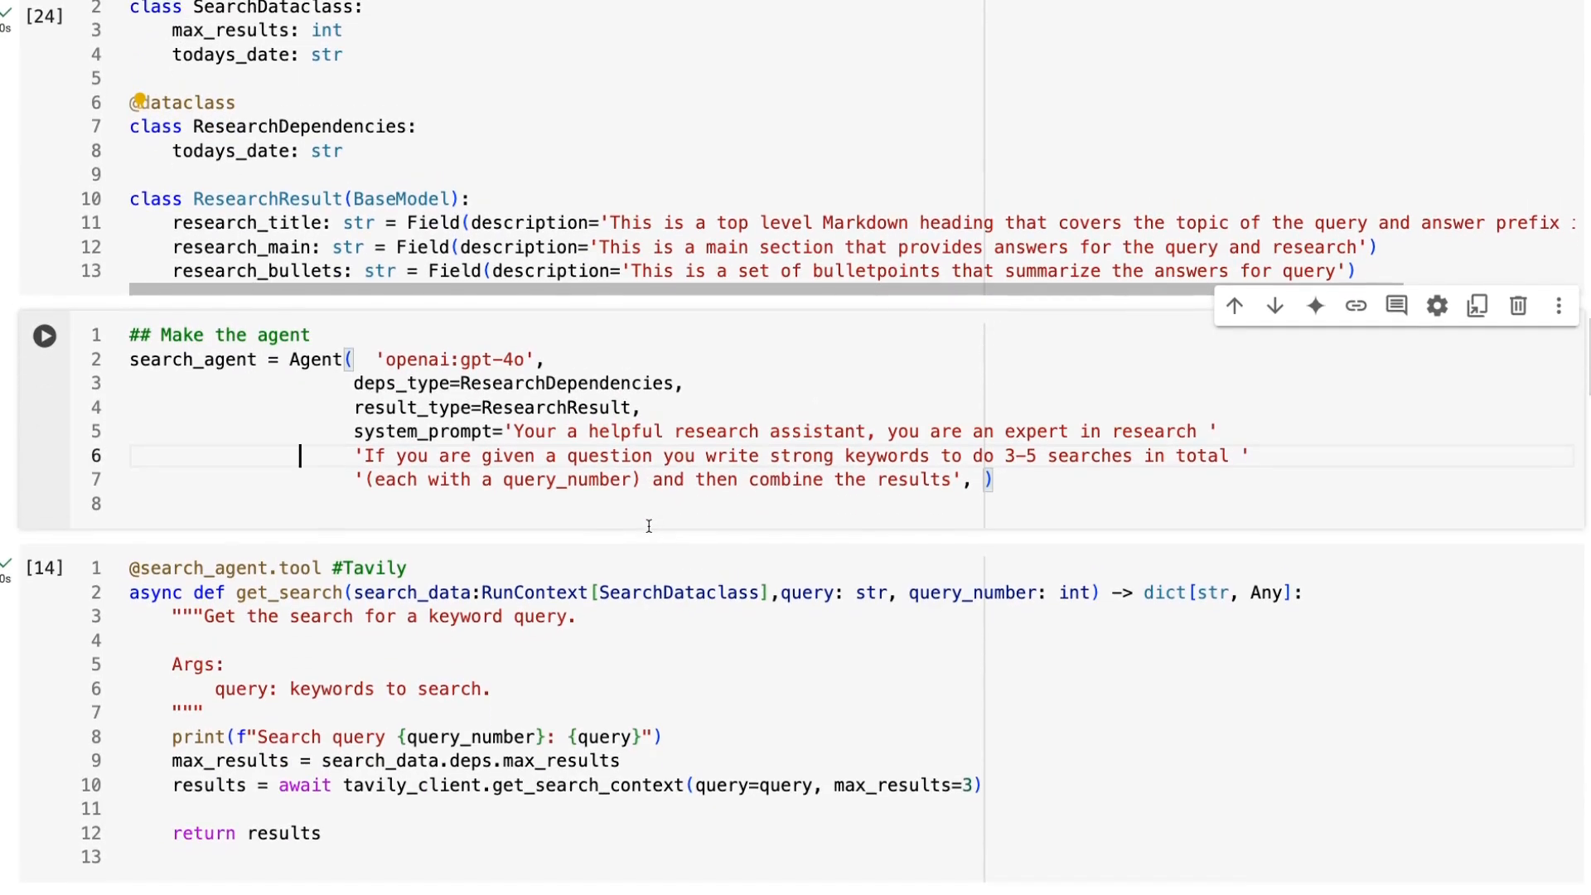
Locate the max_results field of SearchDataclass and move down to the Tavily search tool.
{"action": "scroll", "scroll_direction": "down", "scroll_amount": 3}
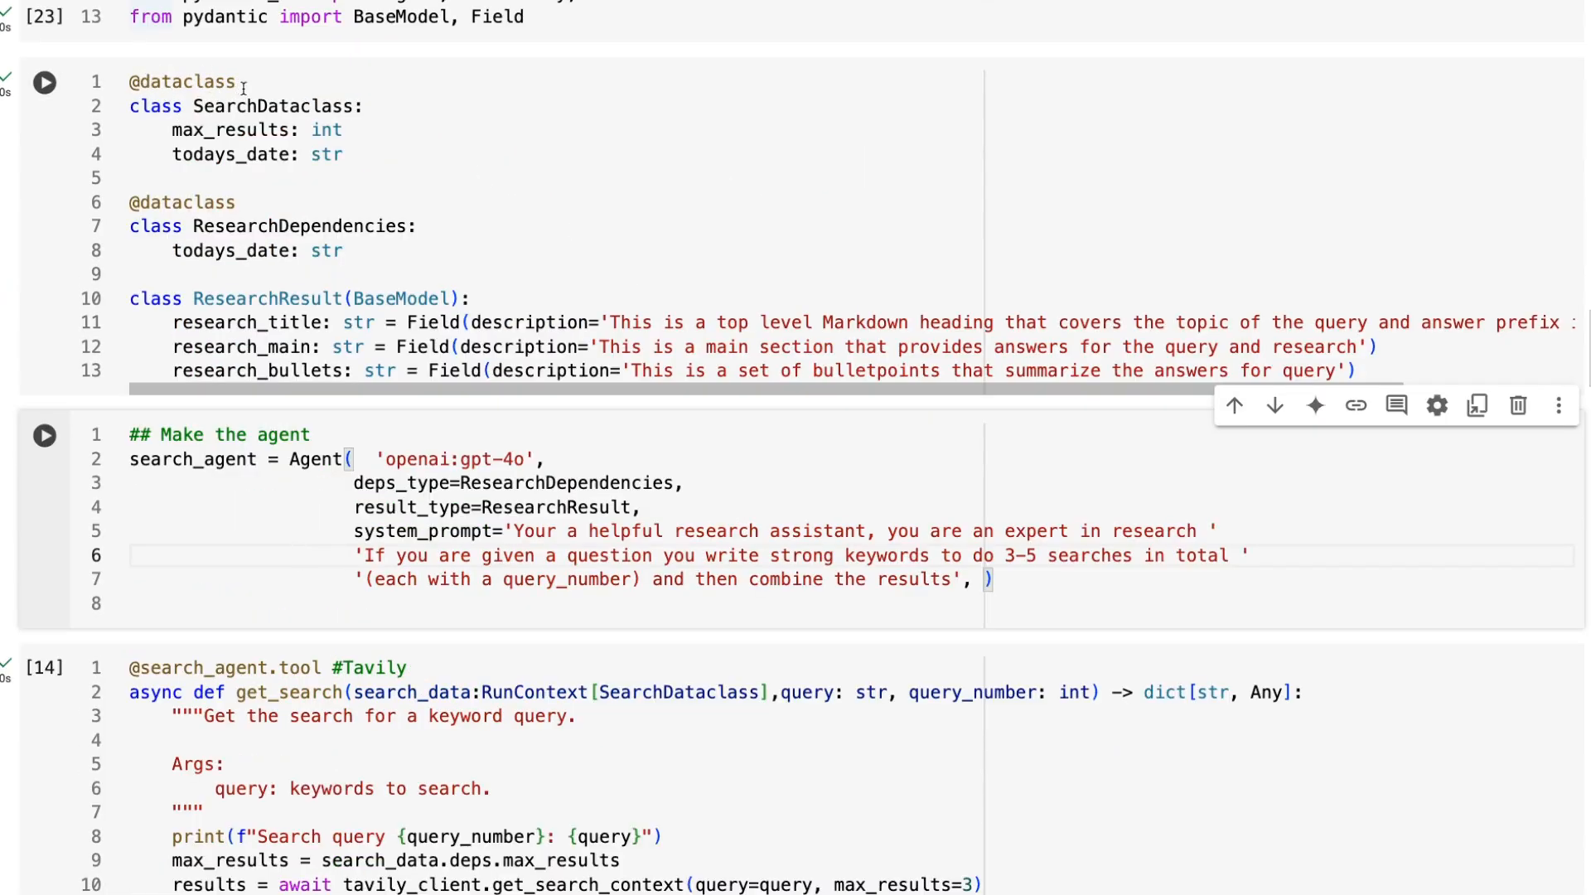
{"action": "double_click", "coordinate": [229, 130]}
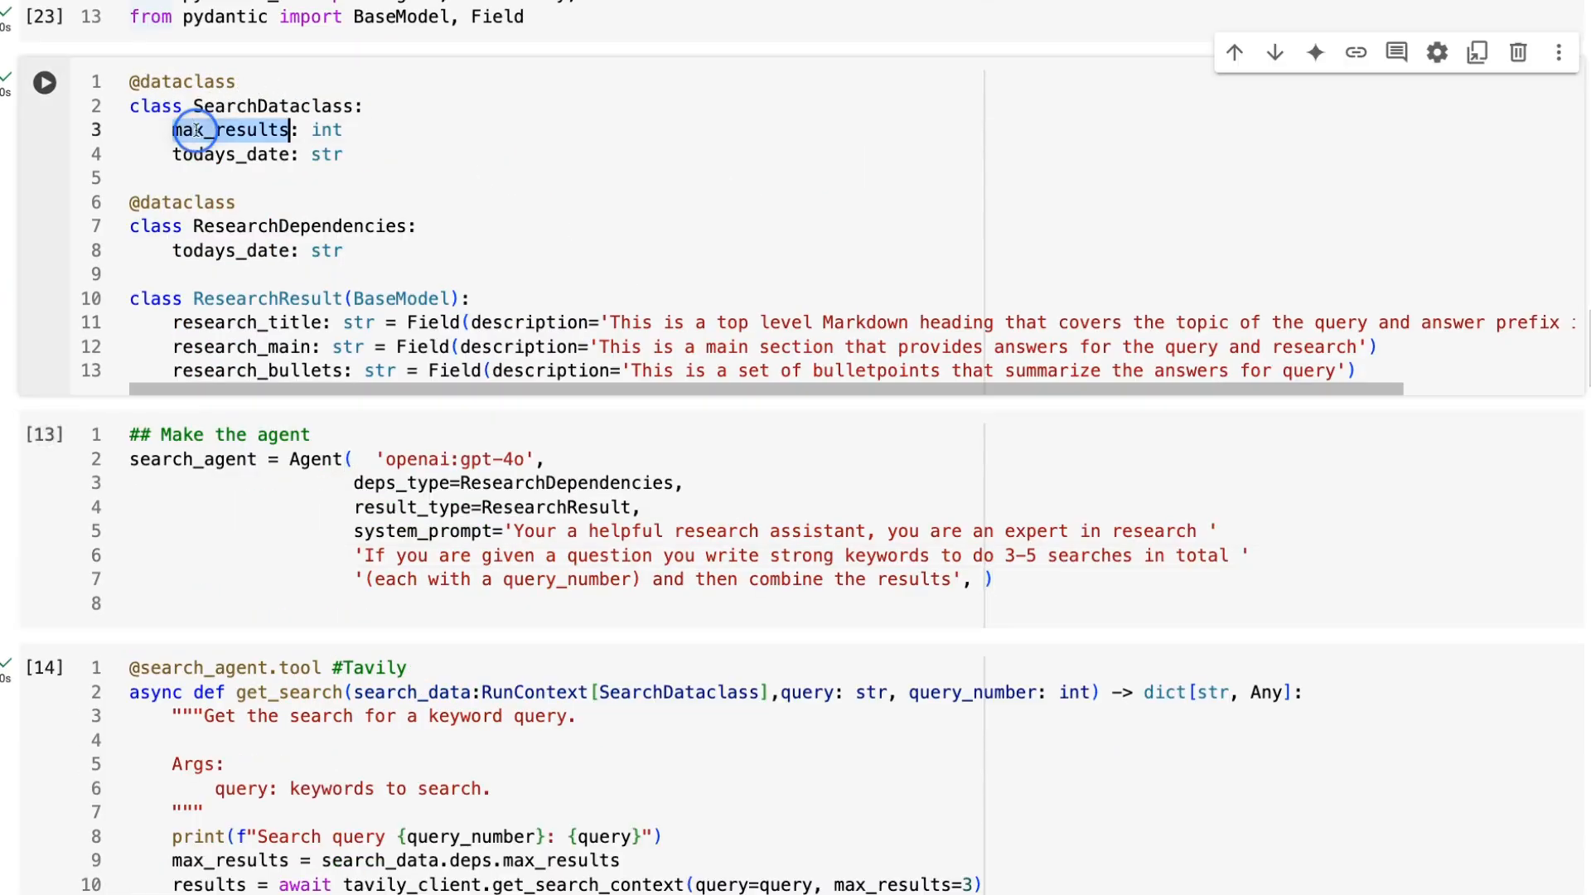
{"action": "scroll", "scroll_direction": "down", "scroll_amount": 3}
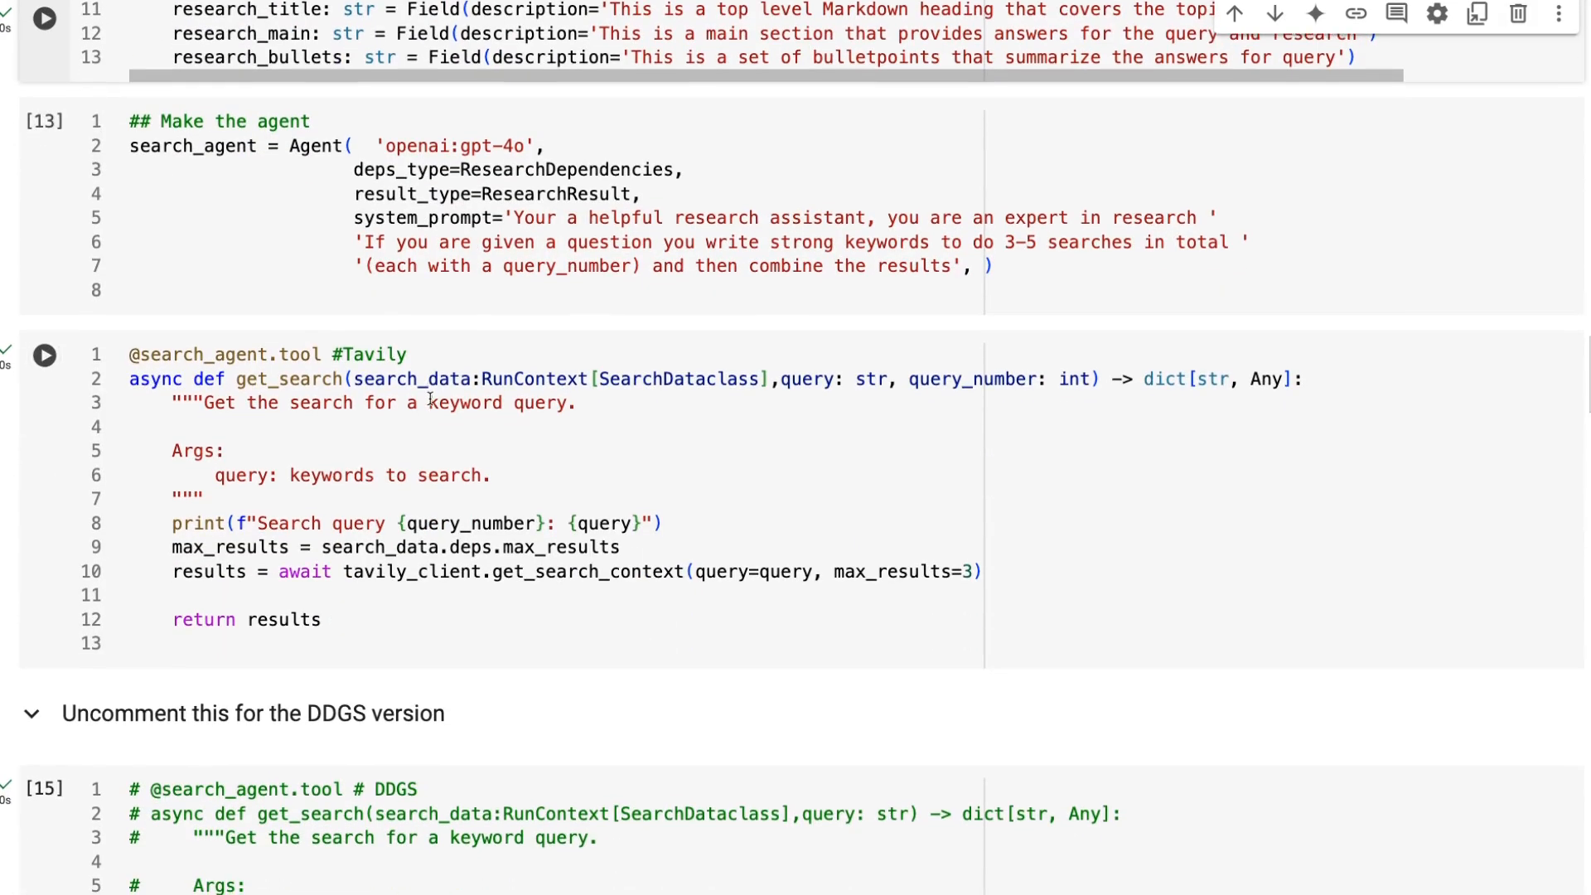
{"action": "scroll", "scroll_direction": "down", "scroll_amount": 3}
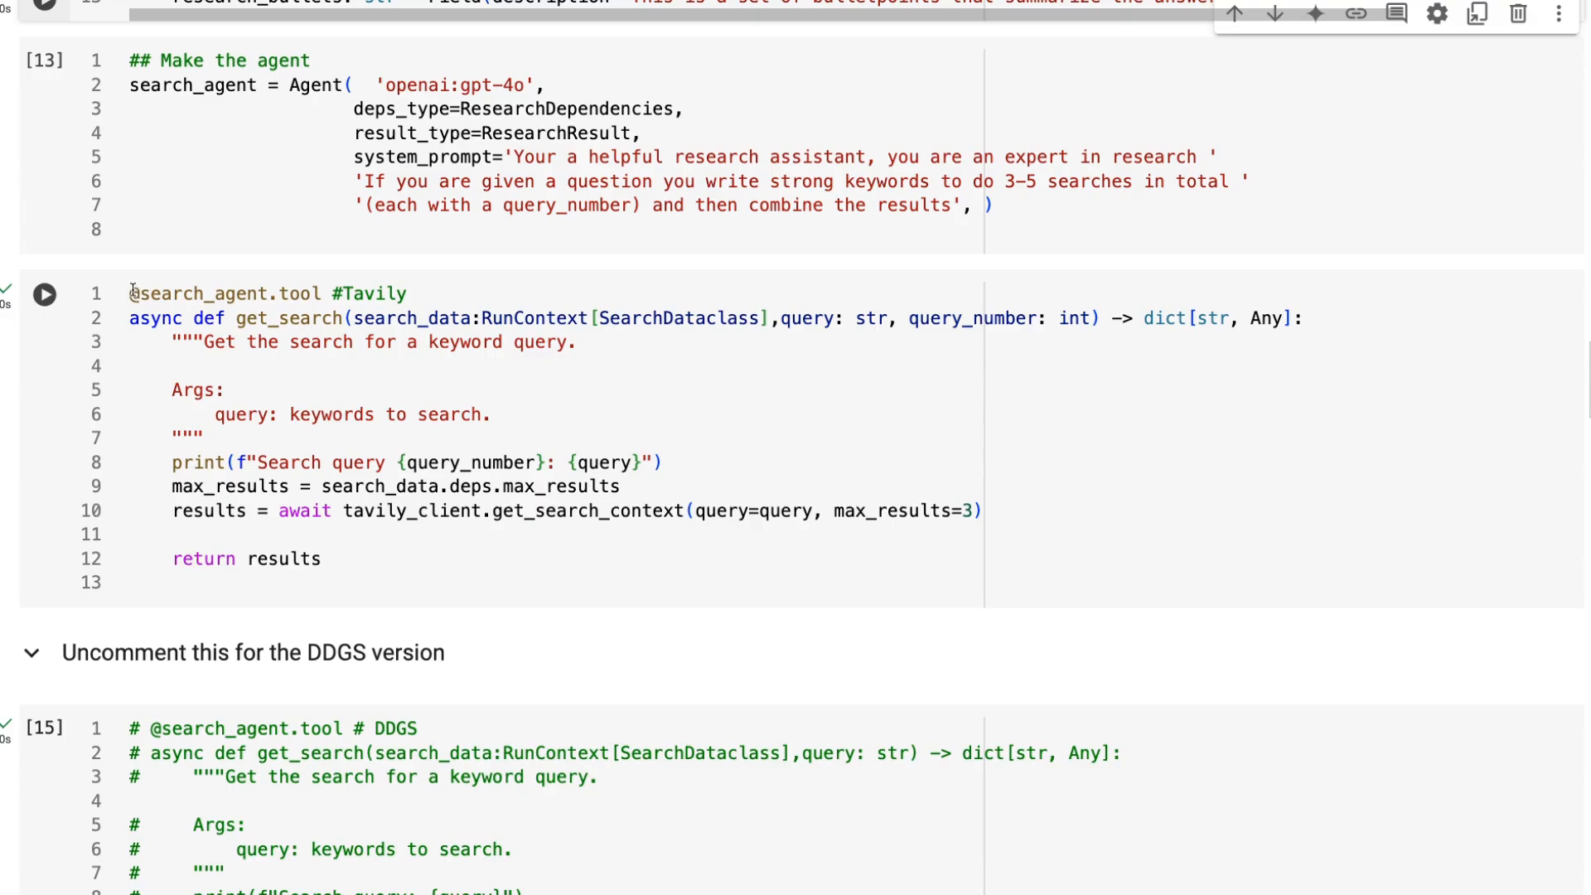
{"action": "mouse_move", "coordinate": [274, 285]}
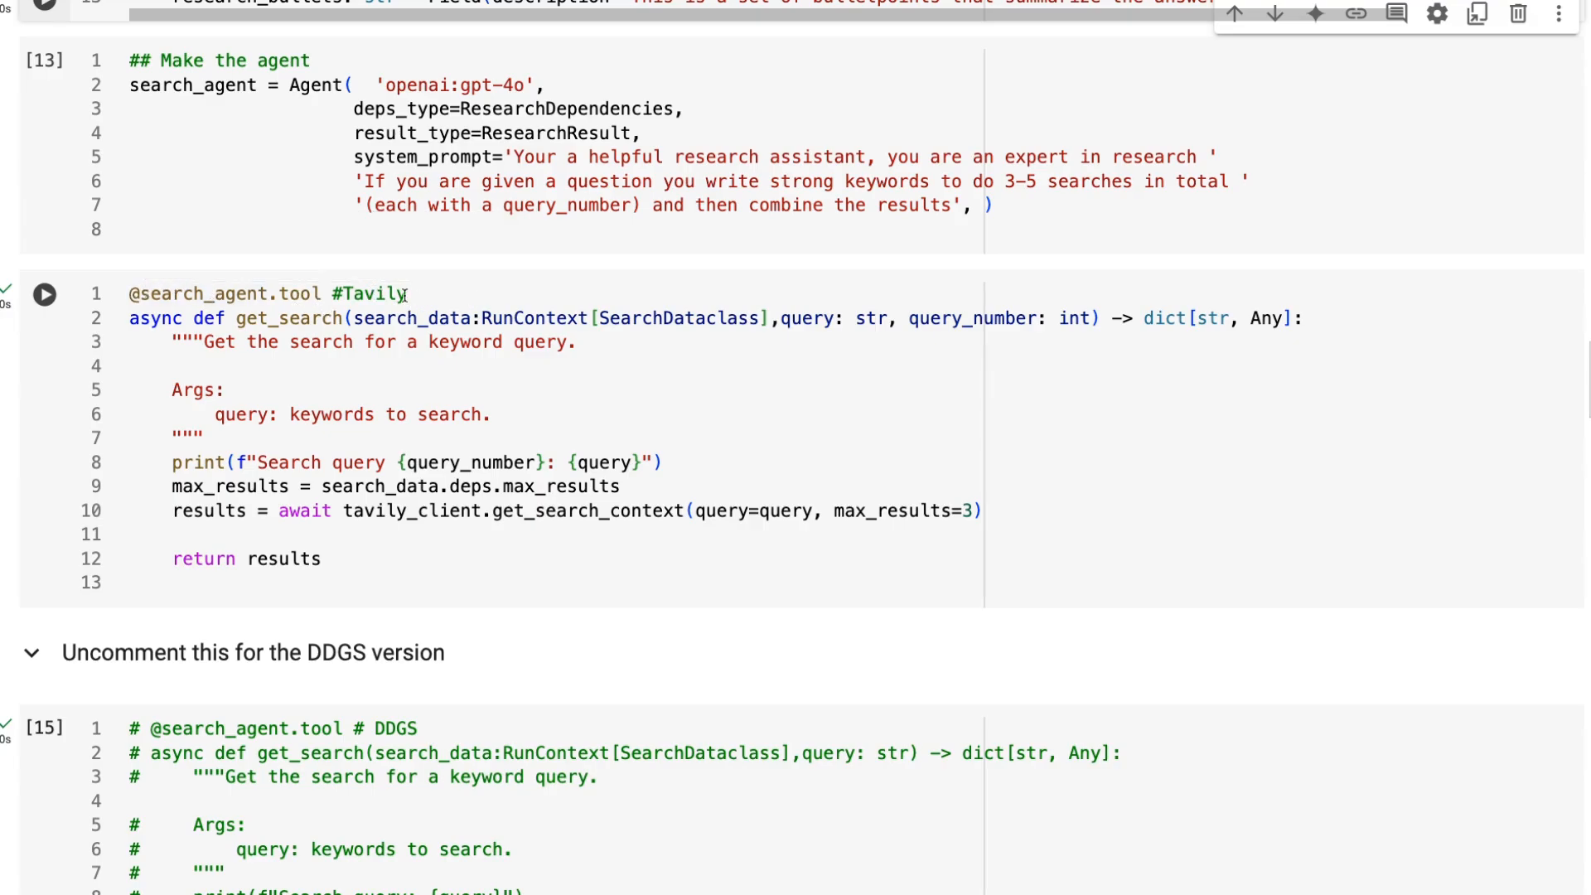
Edit get_search to pass max_results=max_results instead of 3, reviewing its query and query_number parameters.
{"action": "left_click", "coordinate": [53, 291]}
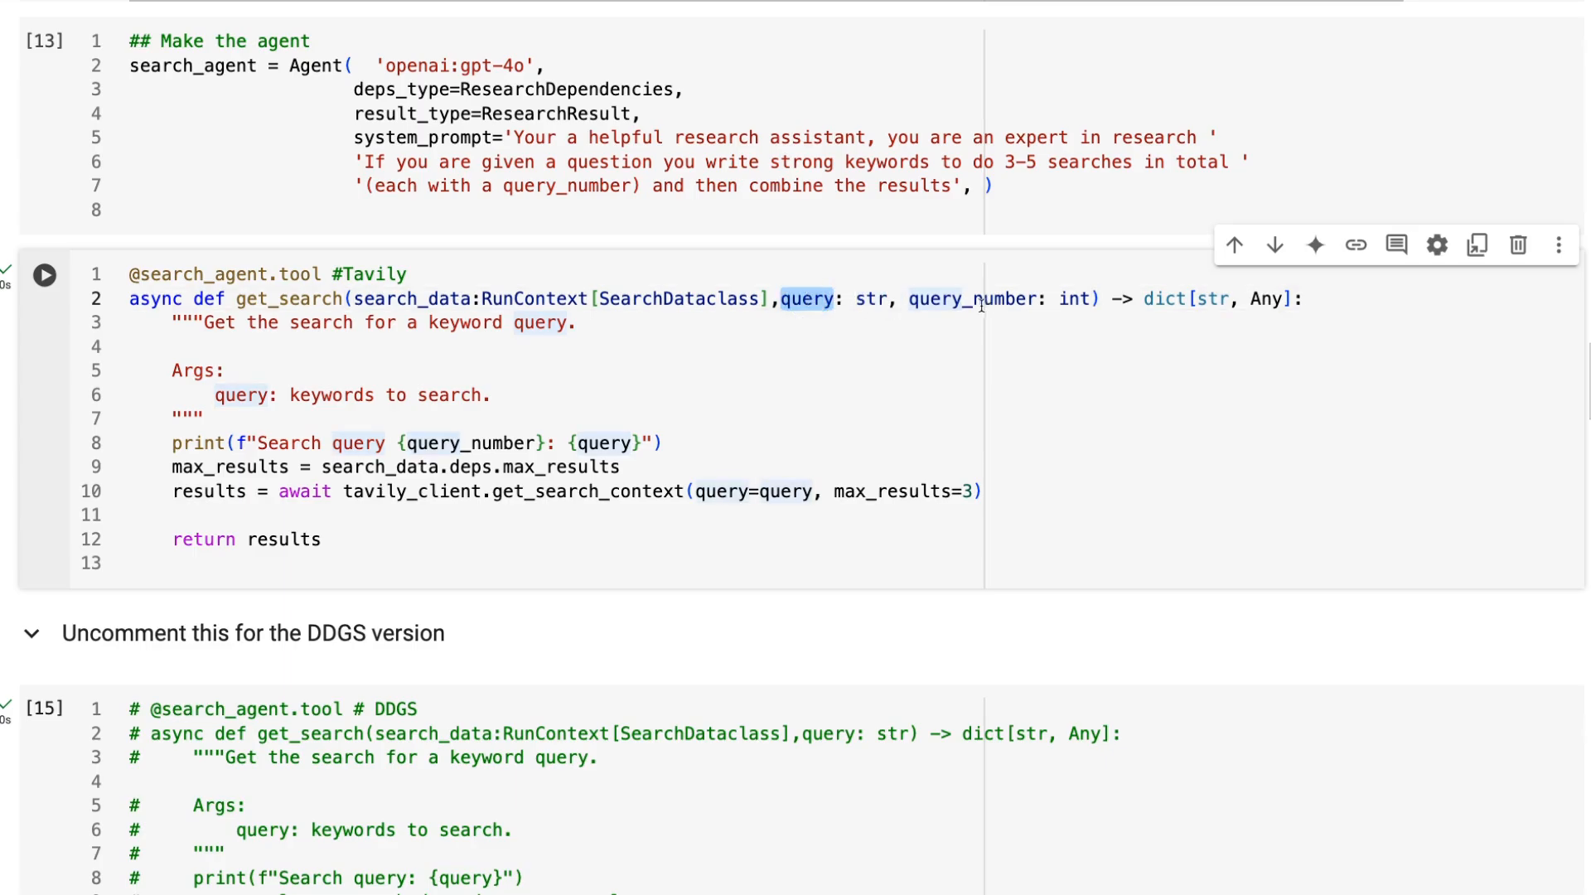
{"action": "double_click", "coordinate": [600, 185]}
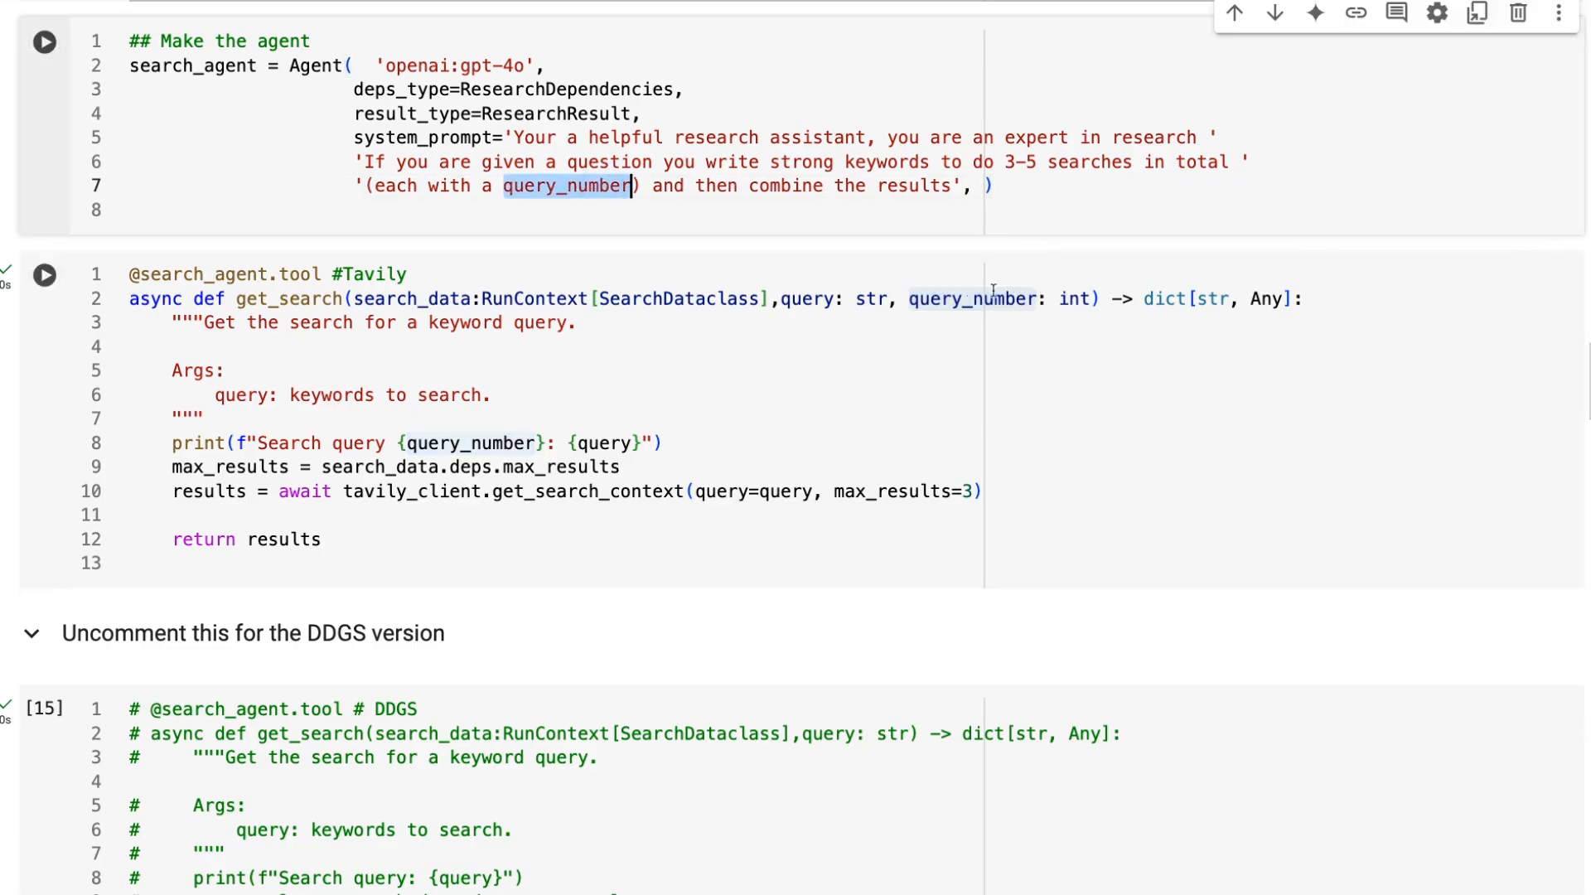
{"action": "left_click_drag", "start_coordinate": [784, 298], "coordinate": [1087, 298]}
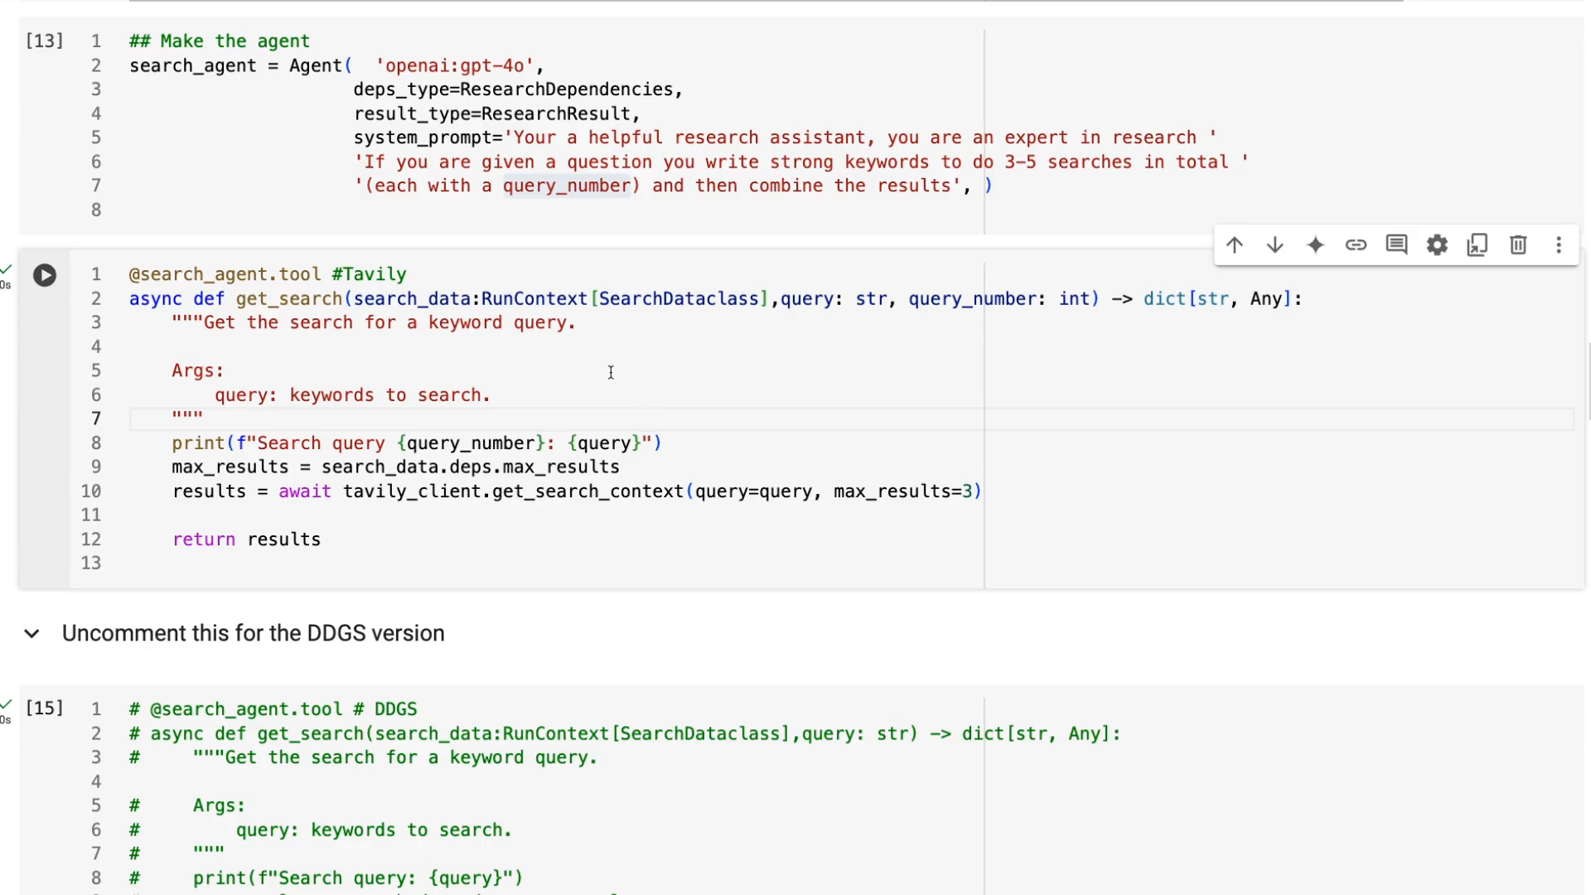
{"action": "mouse_move", "coordinate": [517, 302]}
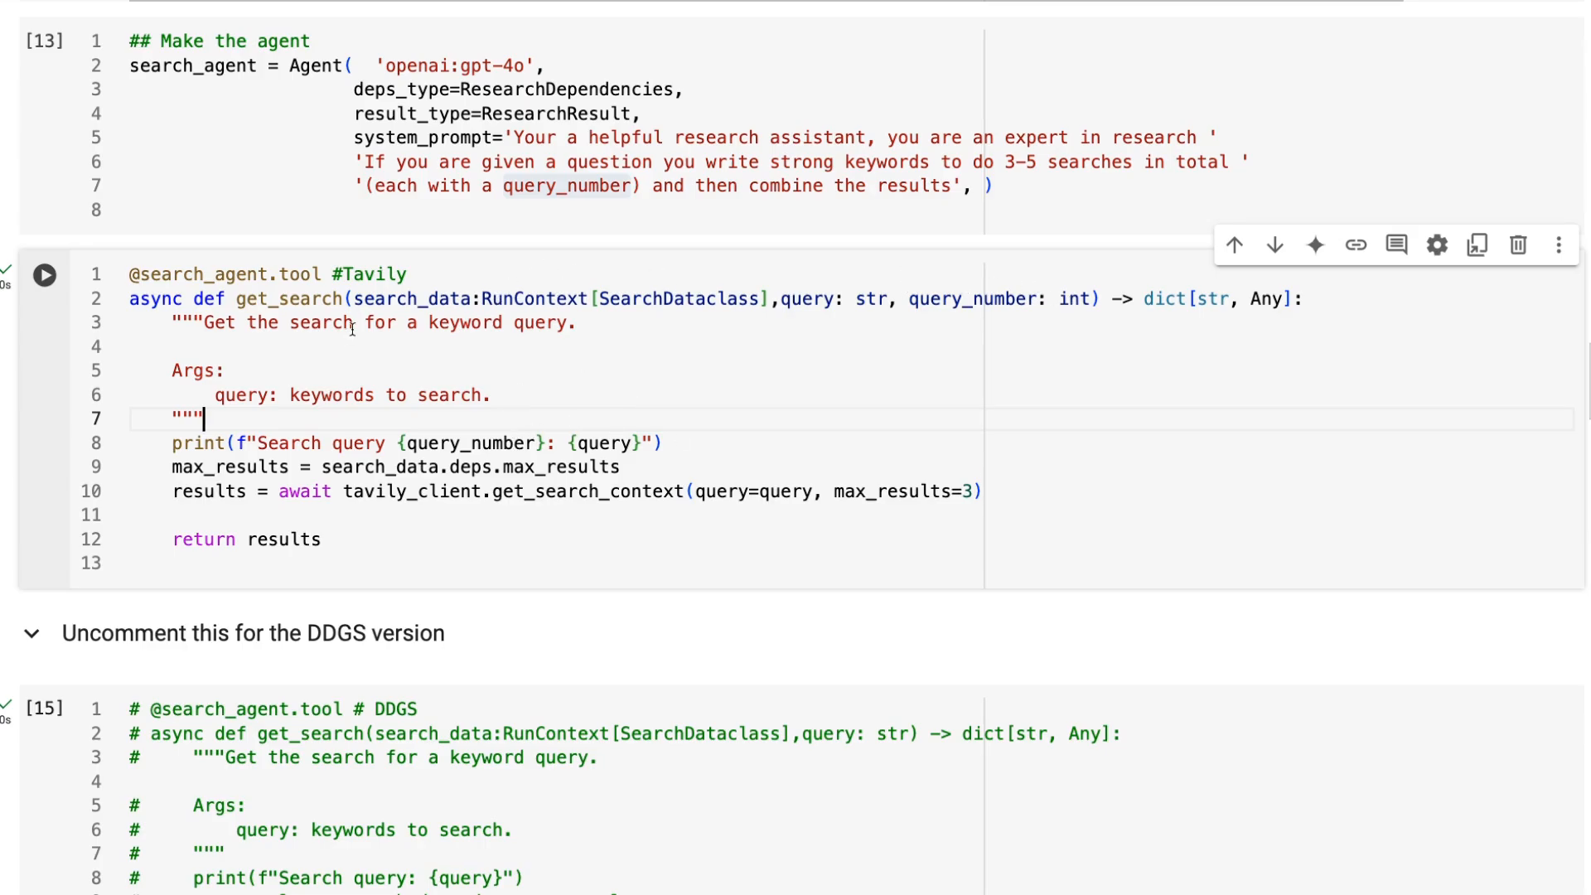
{"action": "mouse_move", "coordinate": [330, 363]}
{"action": "type", "text": "max_results"}
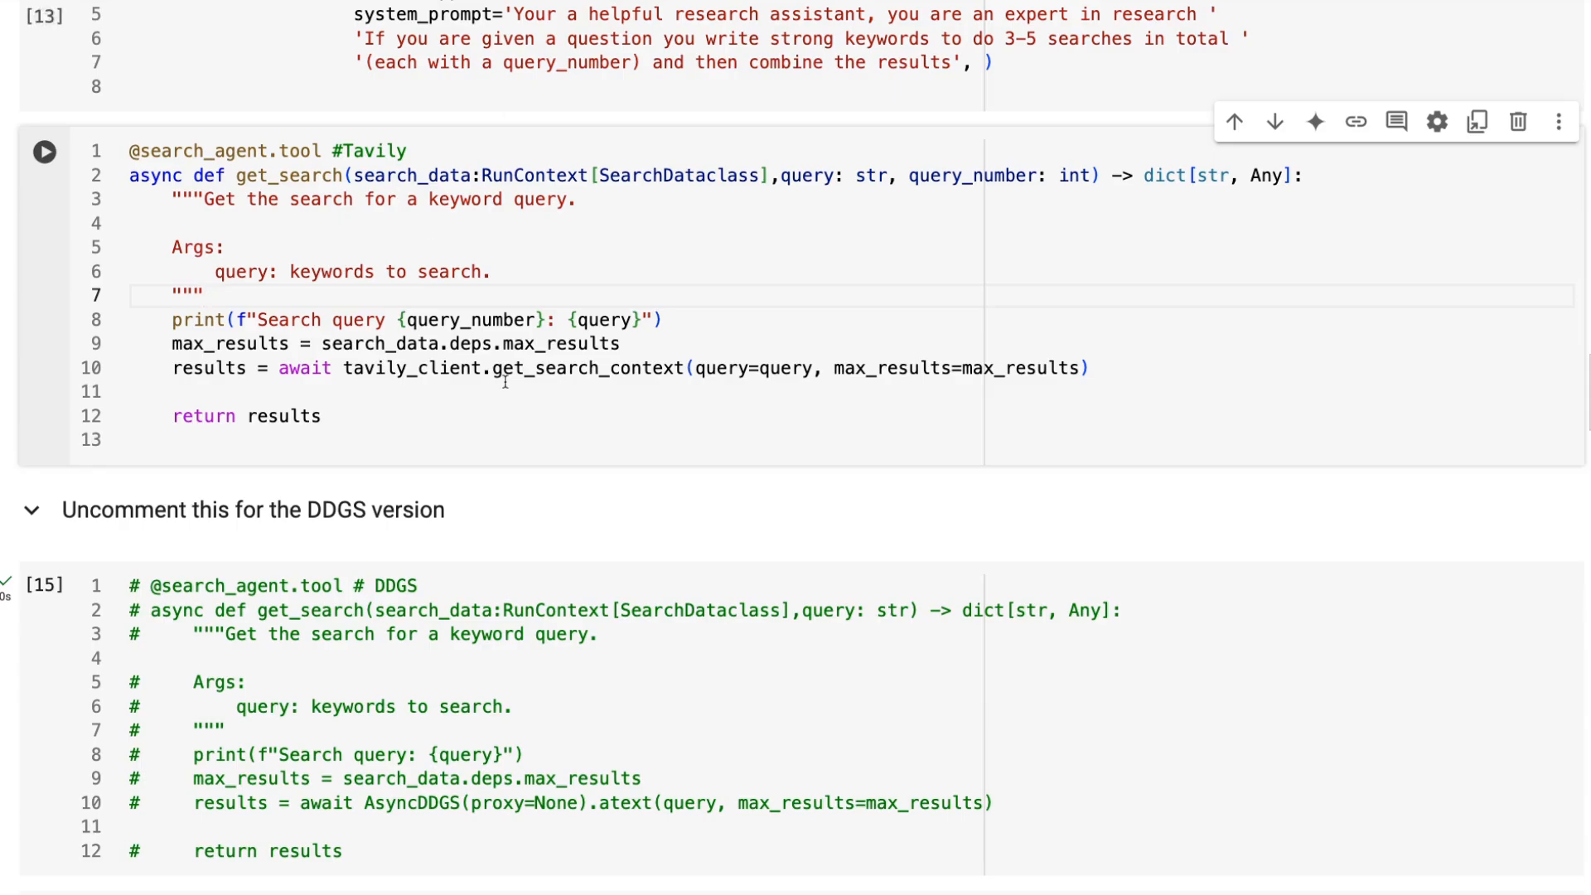
{"action": "double_click", "coordinate": [468, 320]}
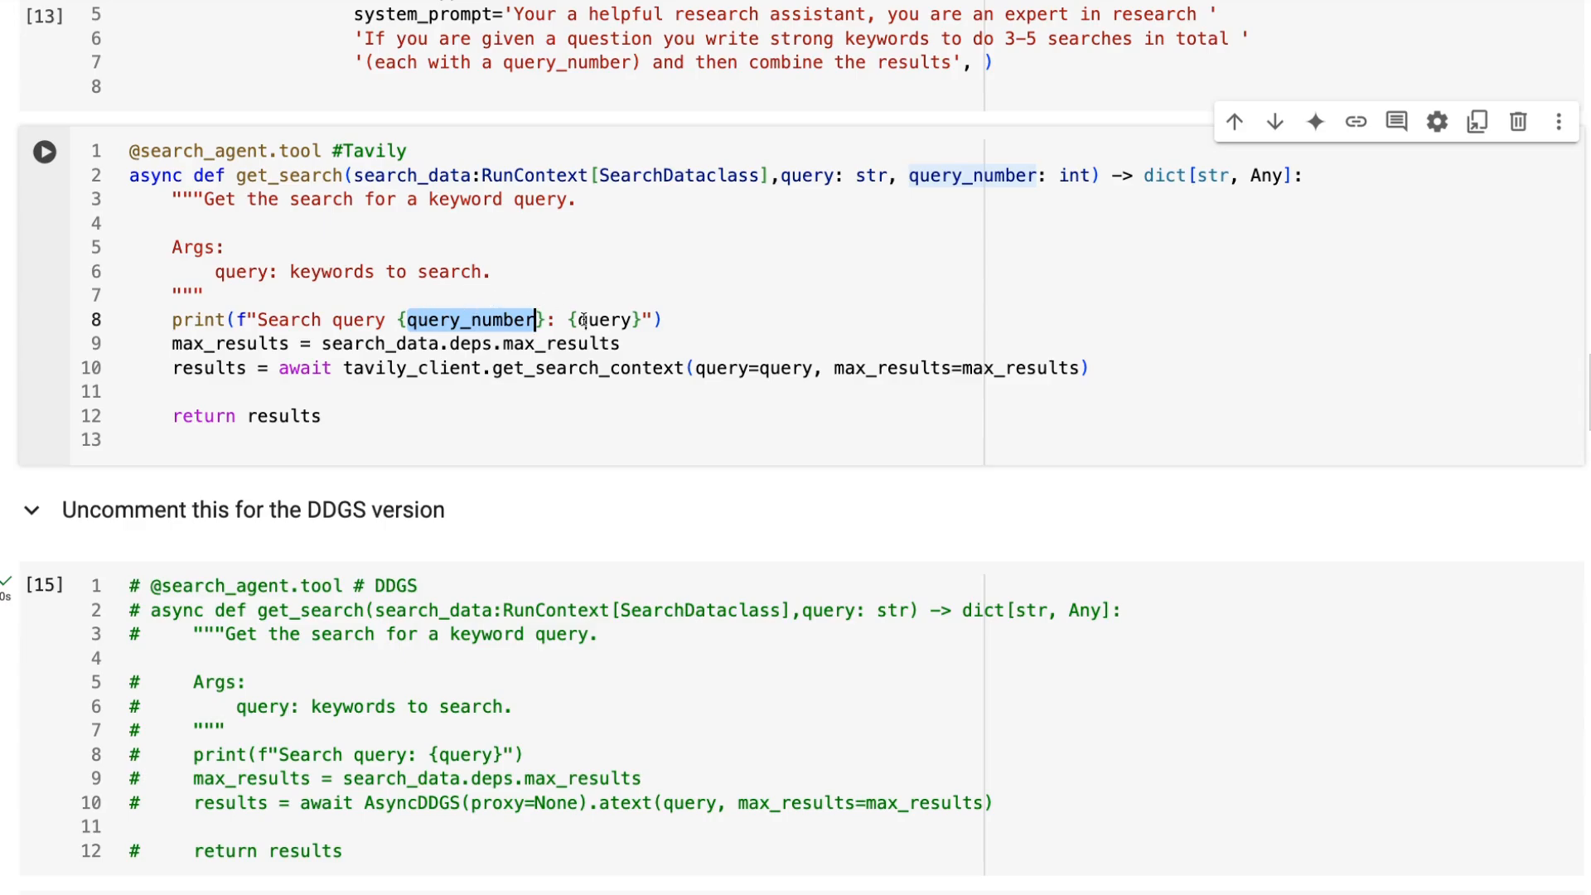
{"action": "mouse_move", "coordinate": [597, 320]}
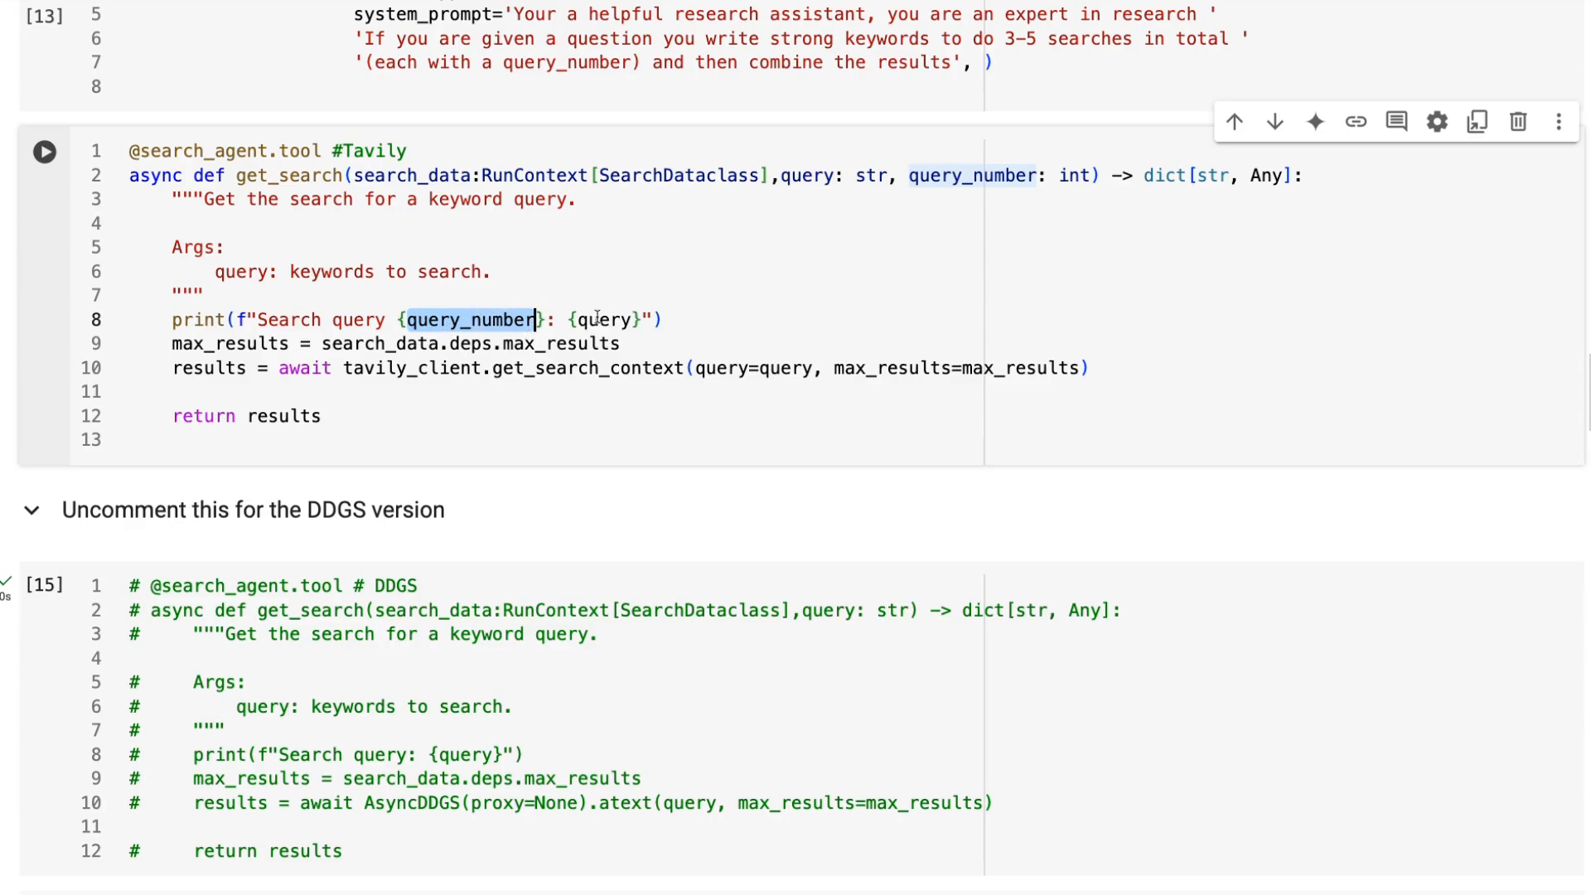
{"action": "mouse_move", "coordinate": [508, 281]}
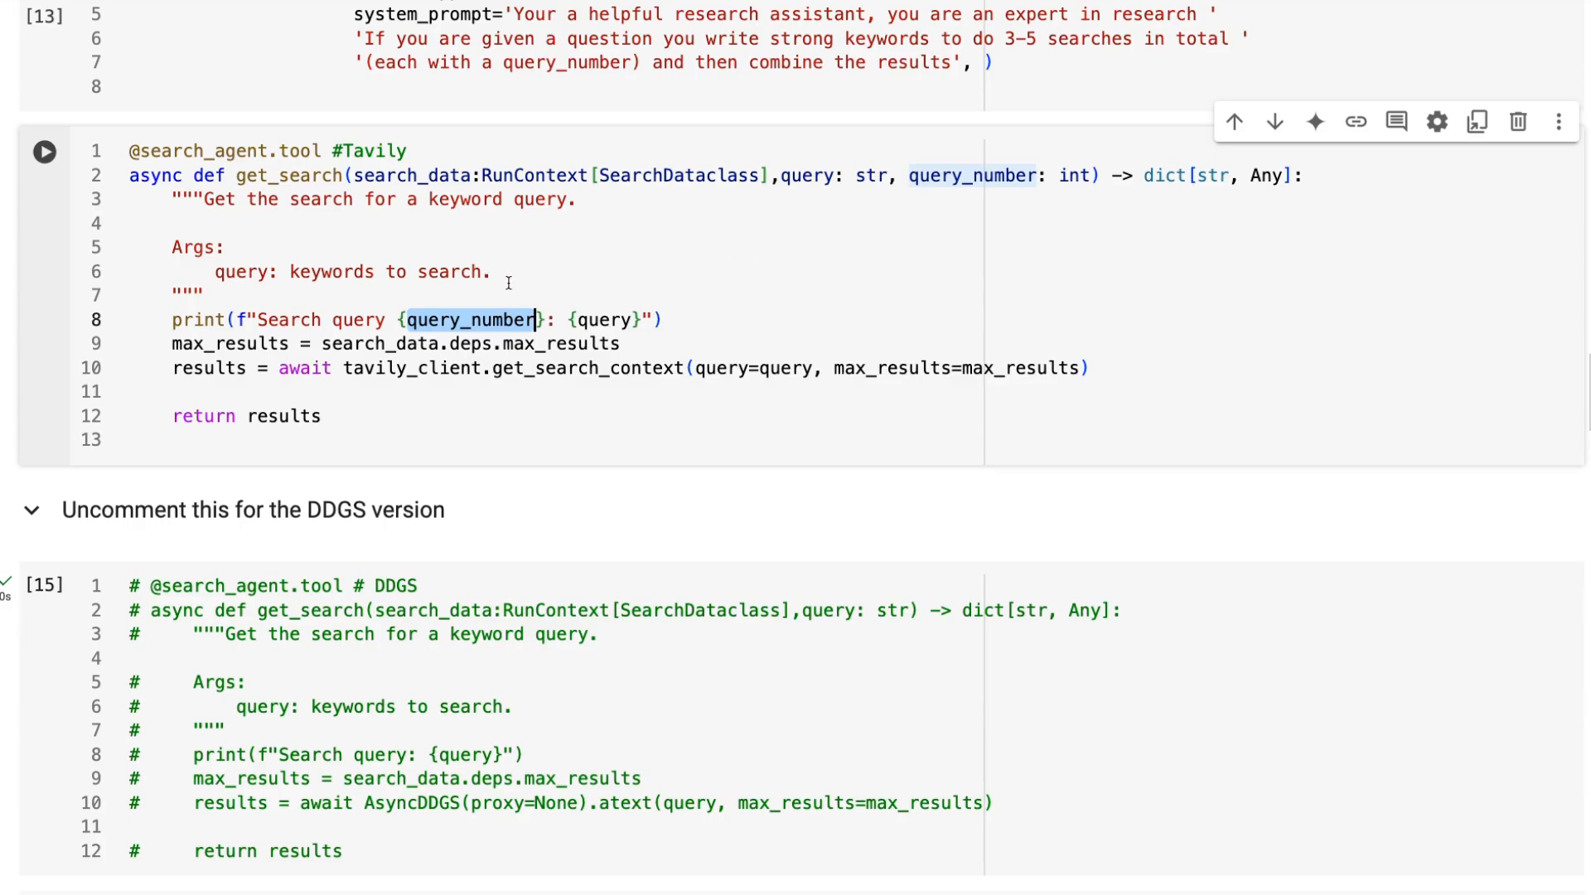
{"action": "mouse_move", "coordinate": [639, 345]}
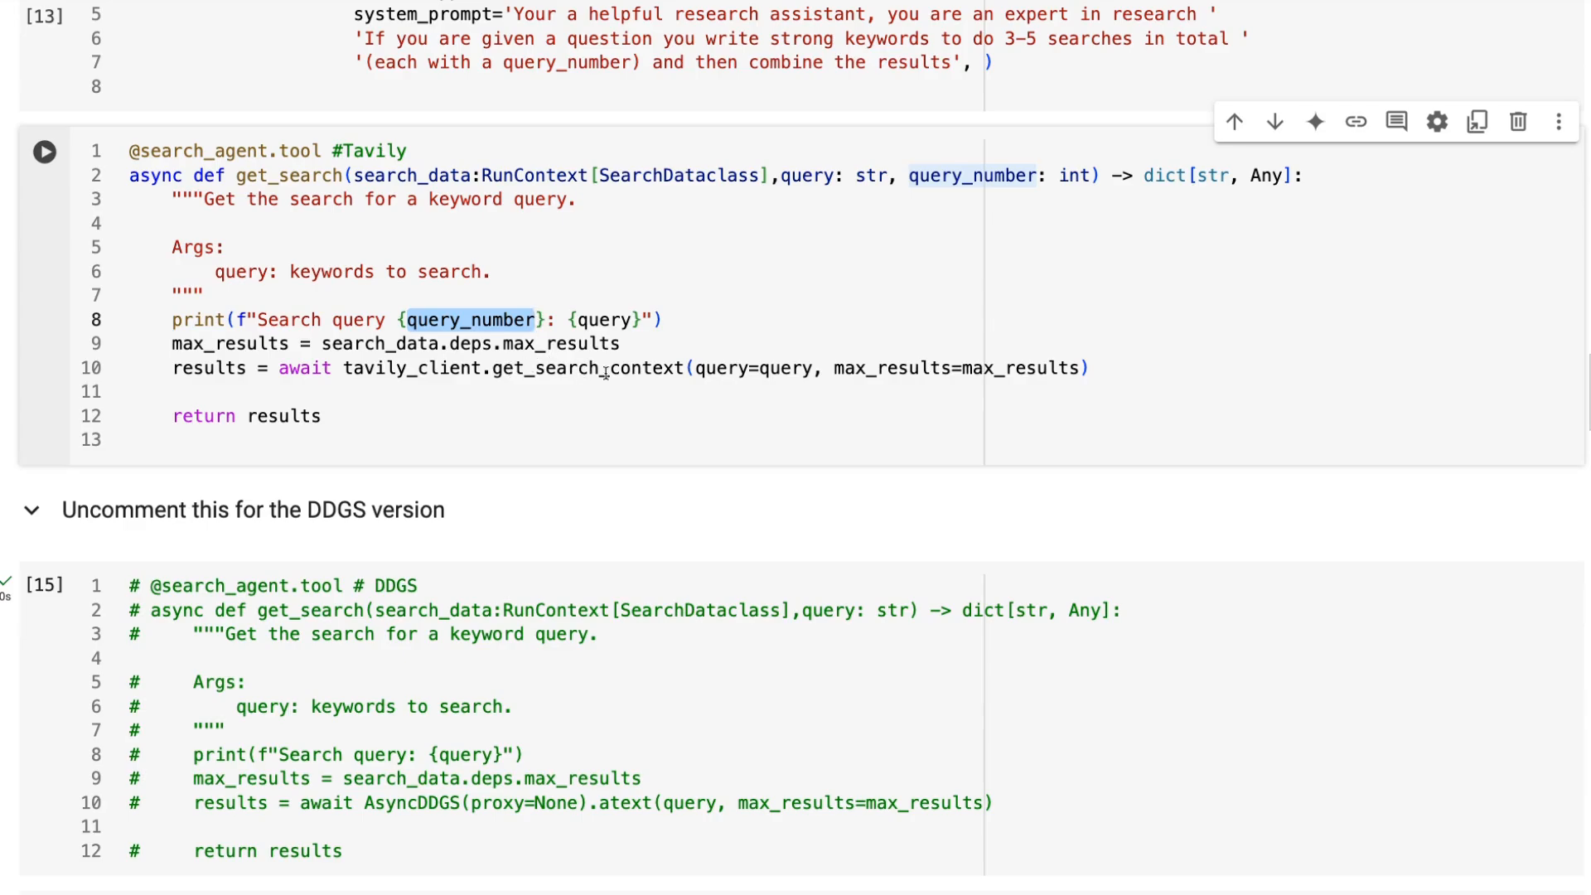
{"action": "mouse_move", "coordinate": [785, 368]}
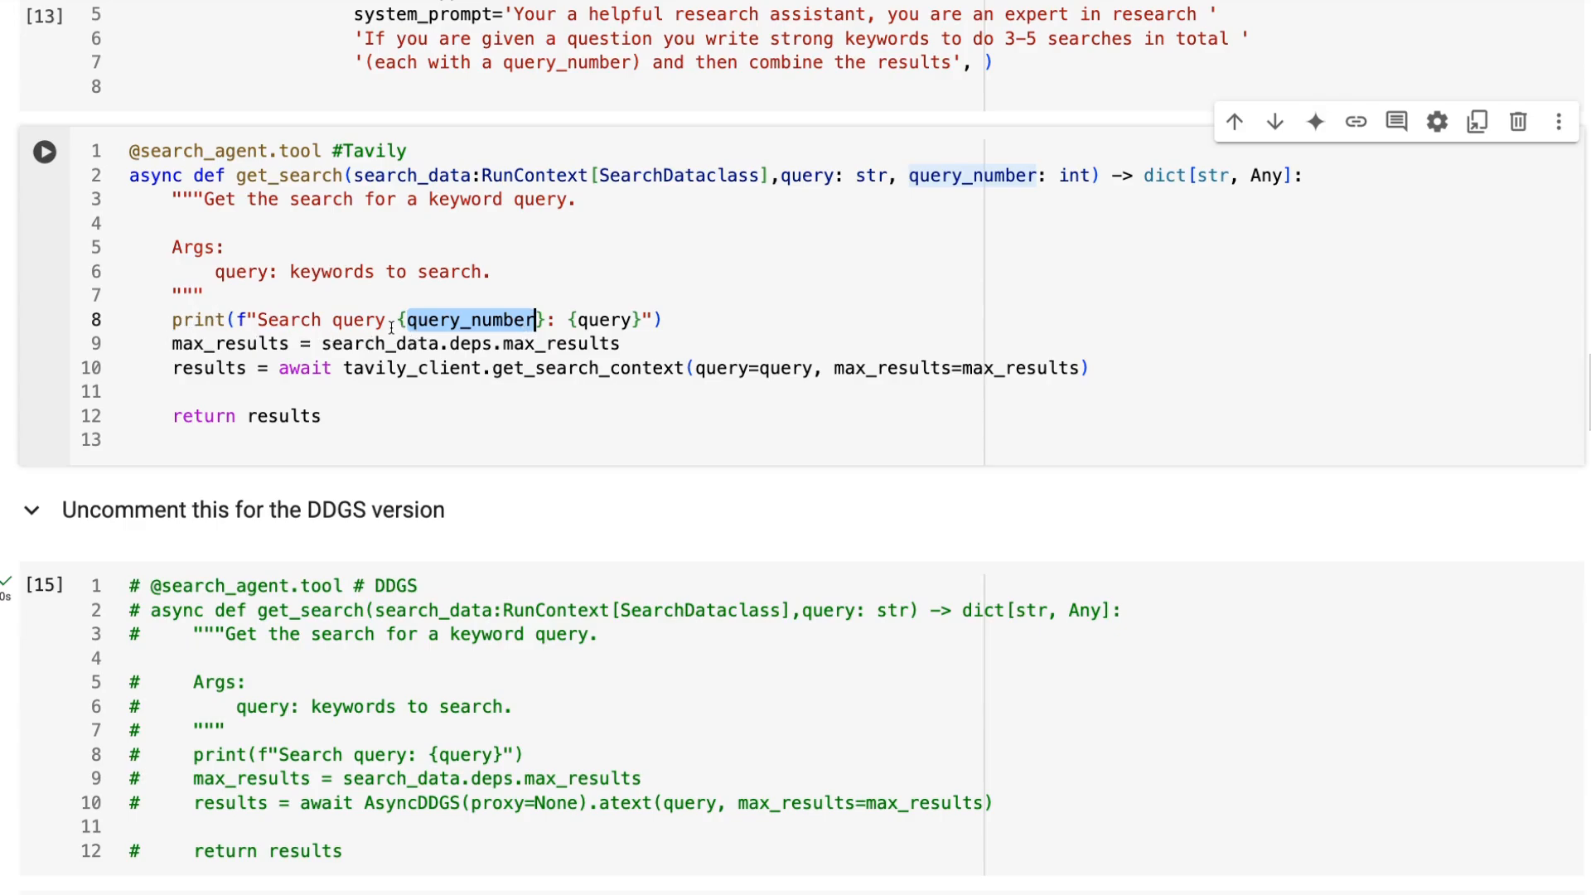
{"action": "scroll", "scroll_direction": "down", "scroll_amount": 3}
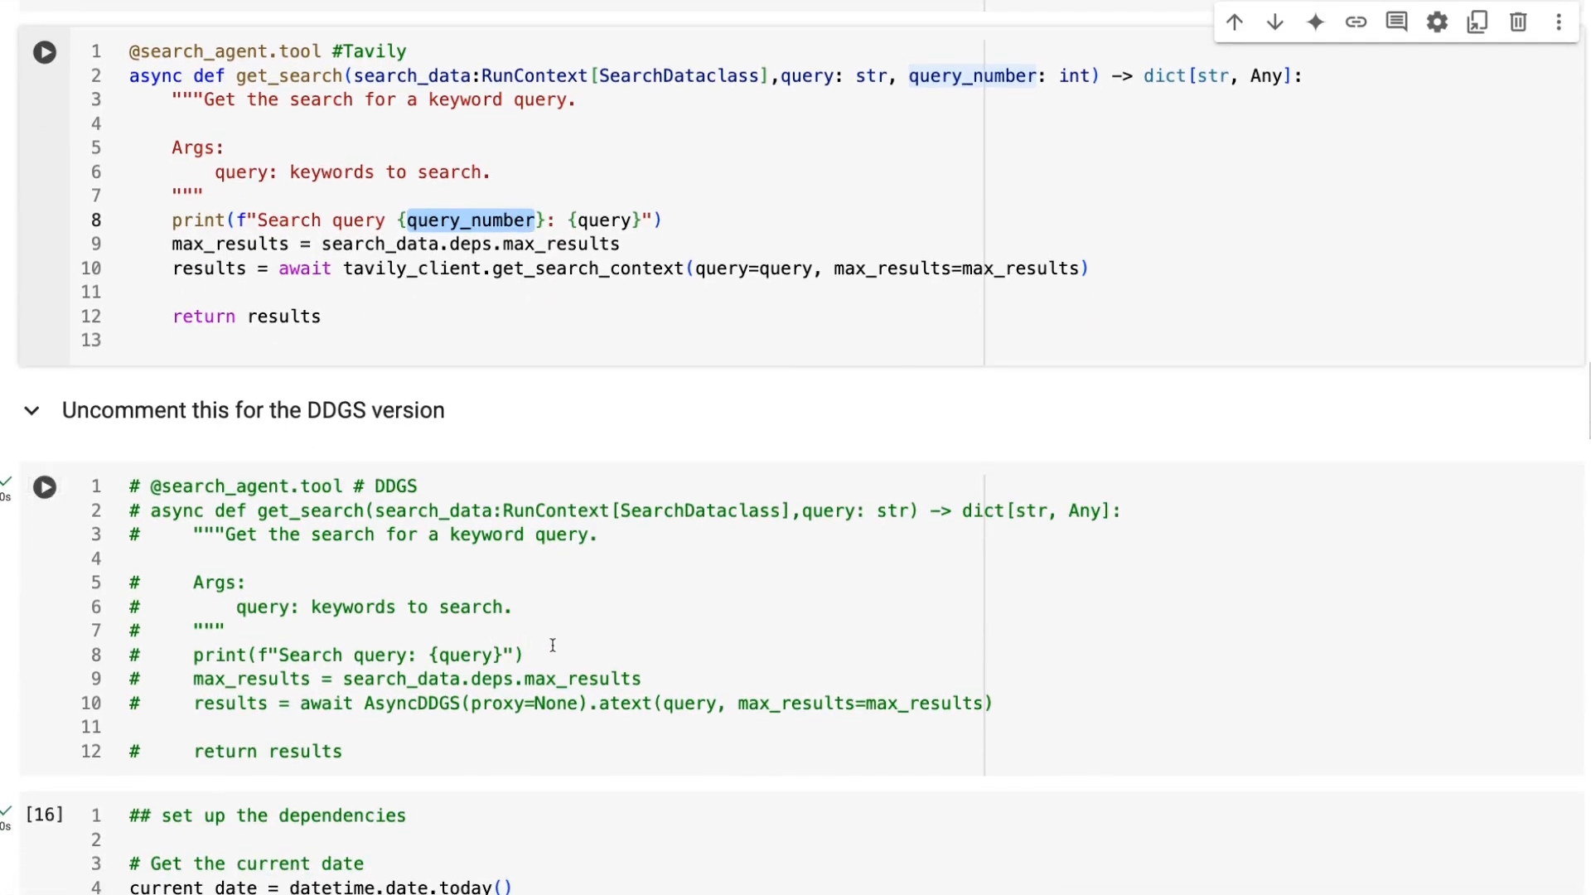
Re-run the search tool cell so the max_results change takes effect.
{"action": "scroll", "scroll_direction": "down", "scroll_amount": 3}
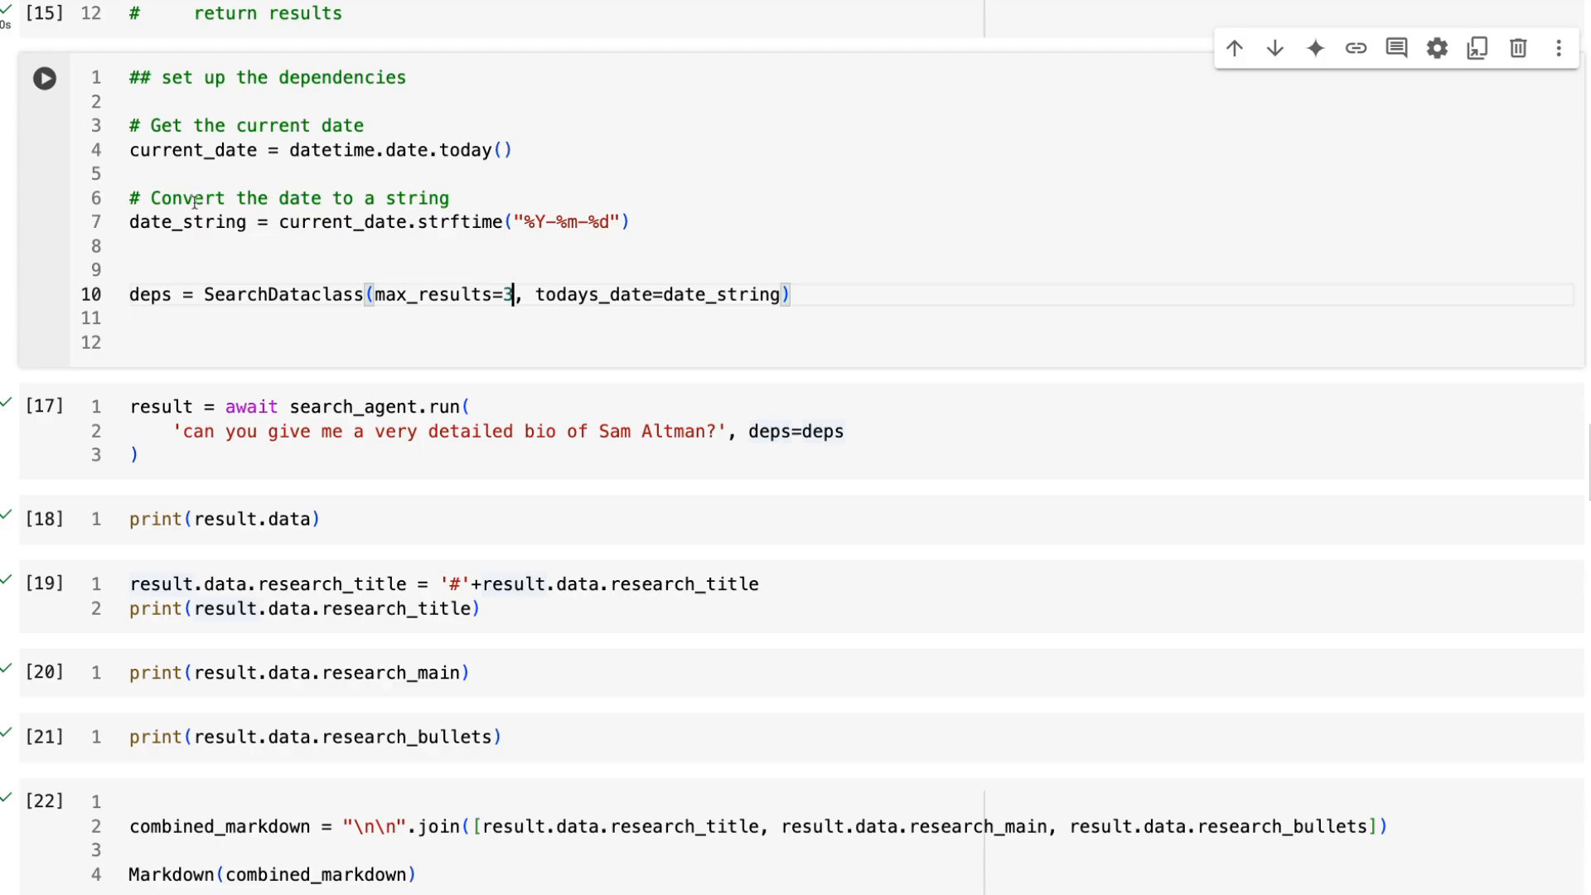
{"action": "mouse_move", "coordinate": [176, 74]}
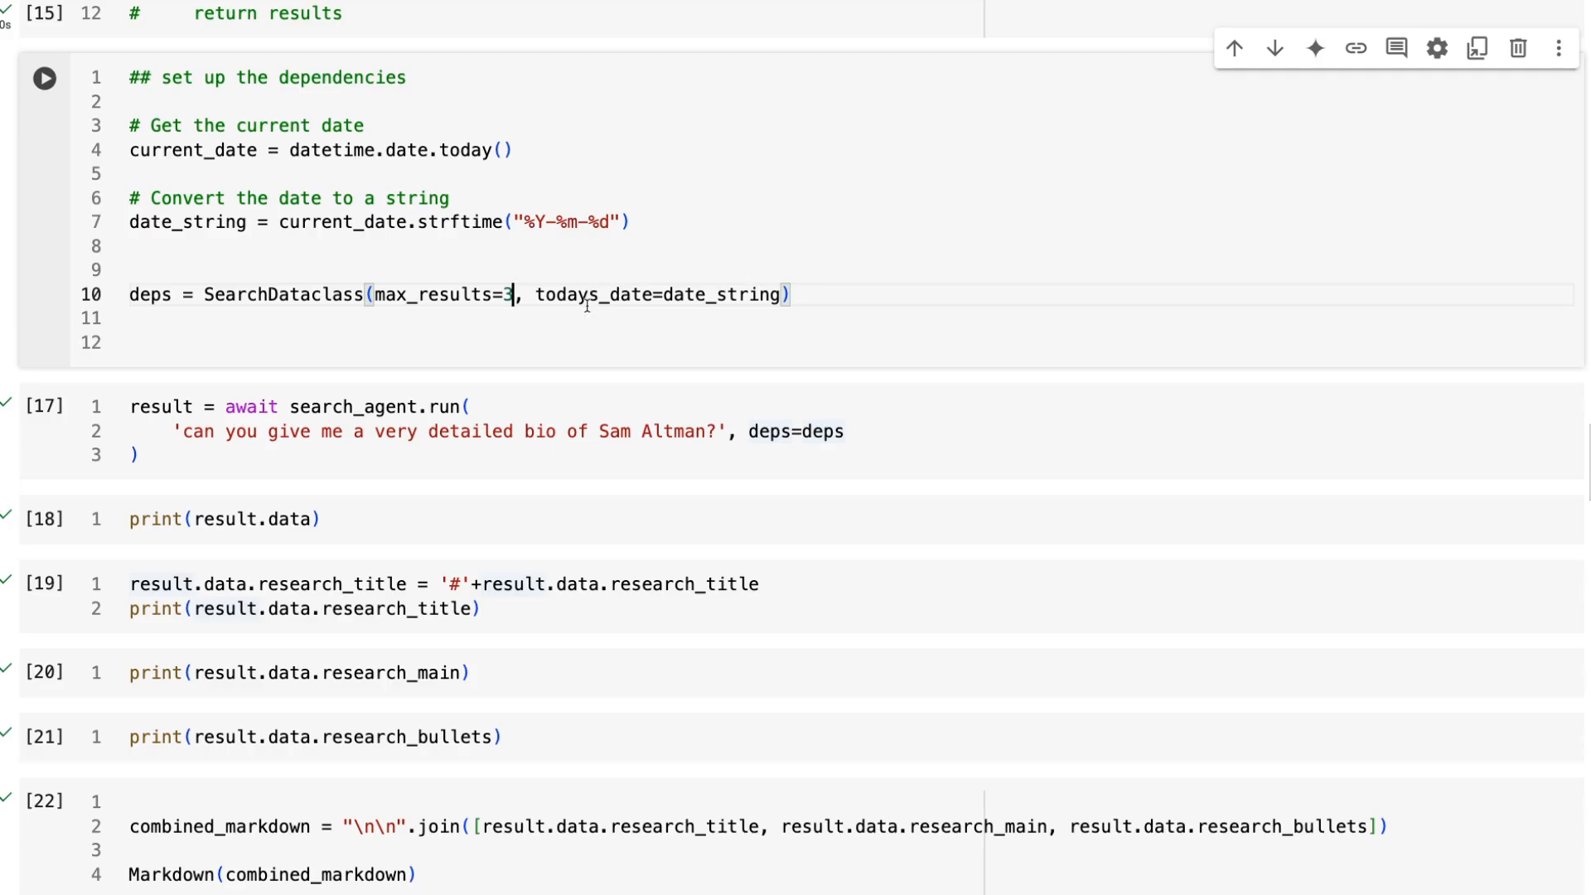
{"action": "mouse_move", "coordinate": [583, 295]}
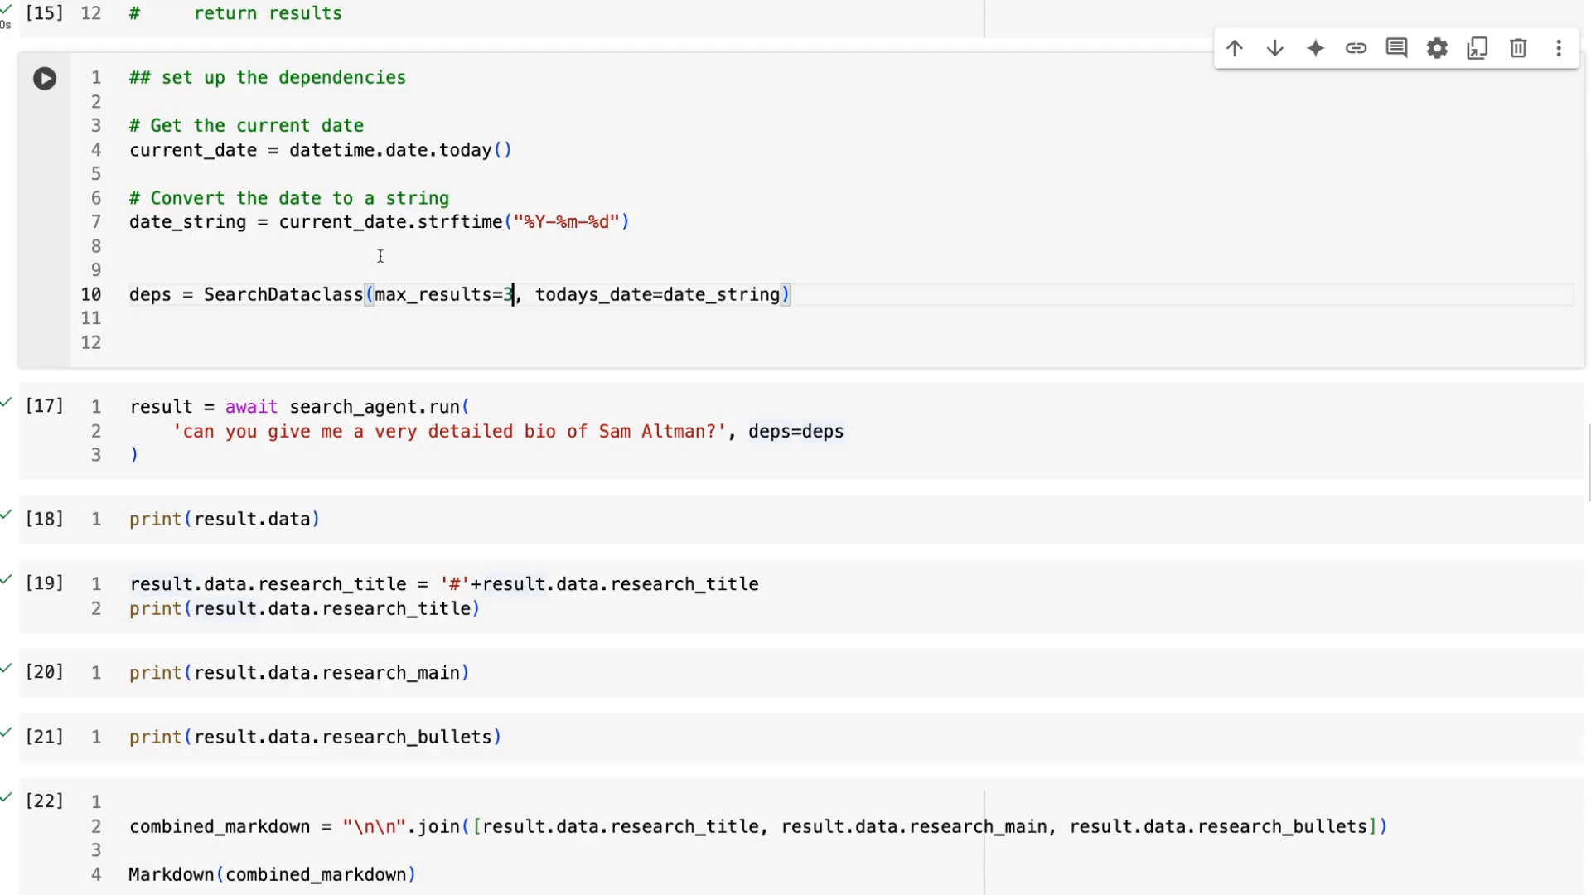
{"action": "mouse_move", "coordinate": [477, 182]}
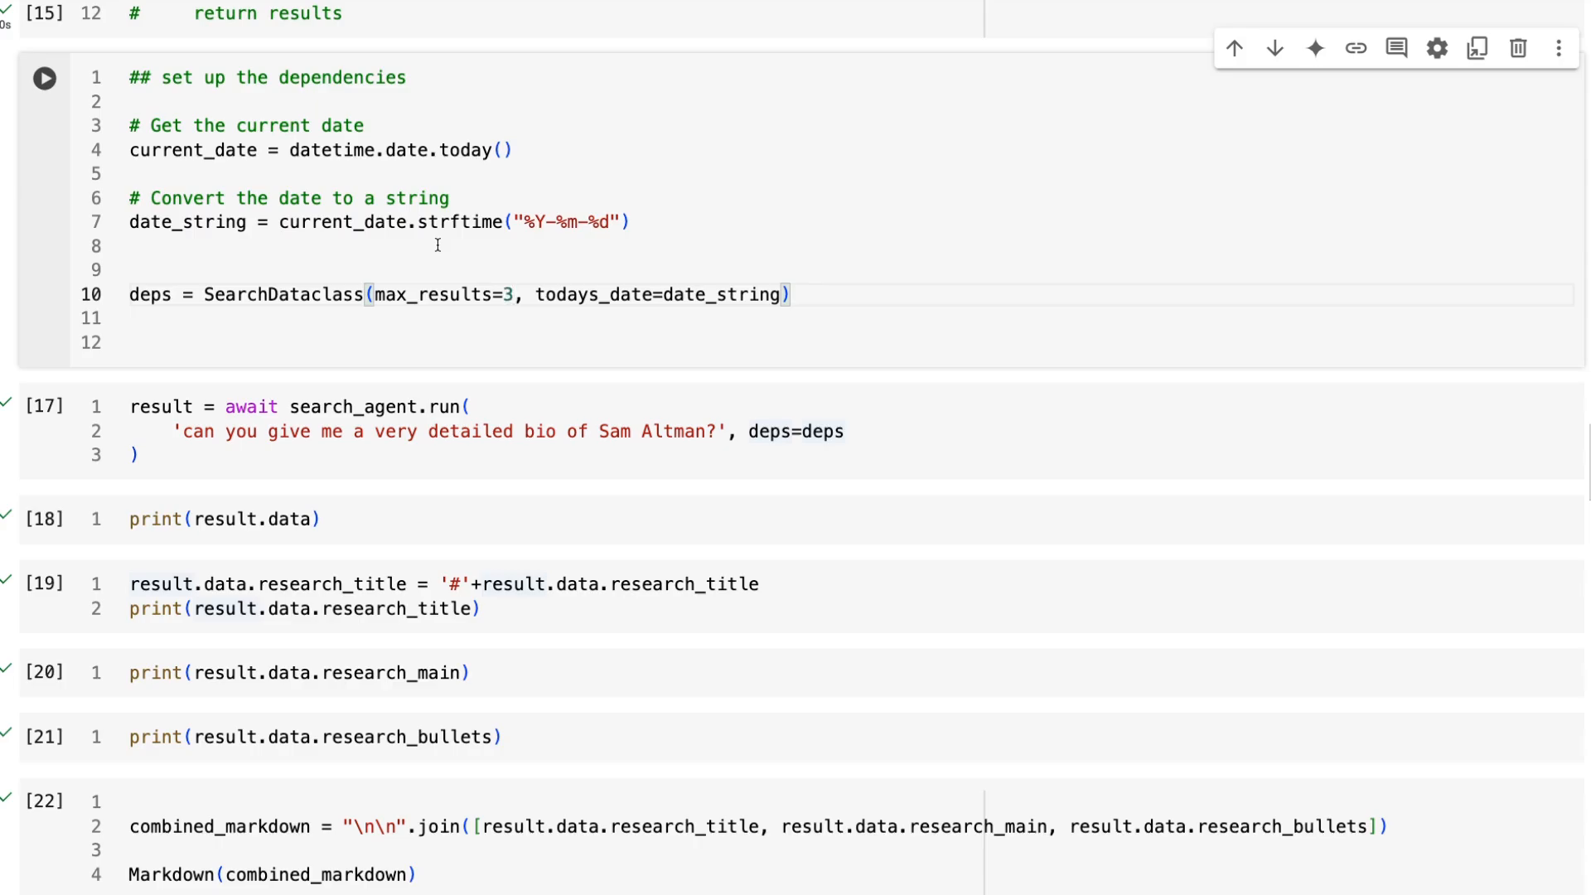
{"action": "left_click", "coordinate": [513, 295]}
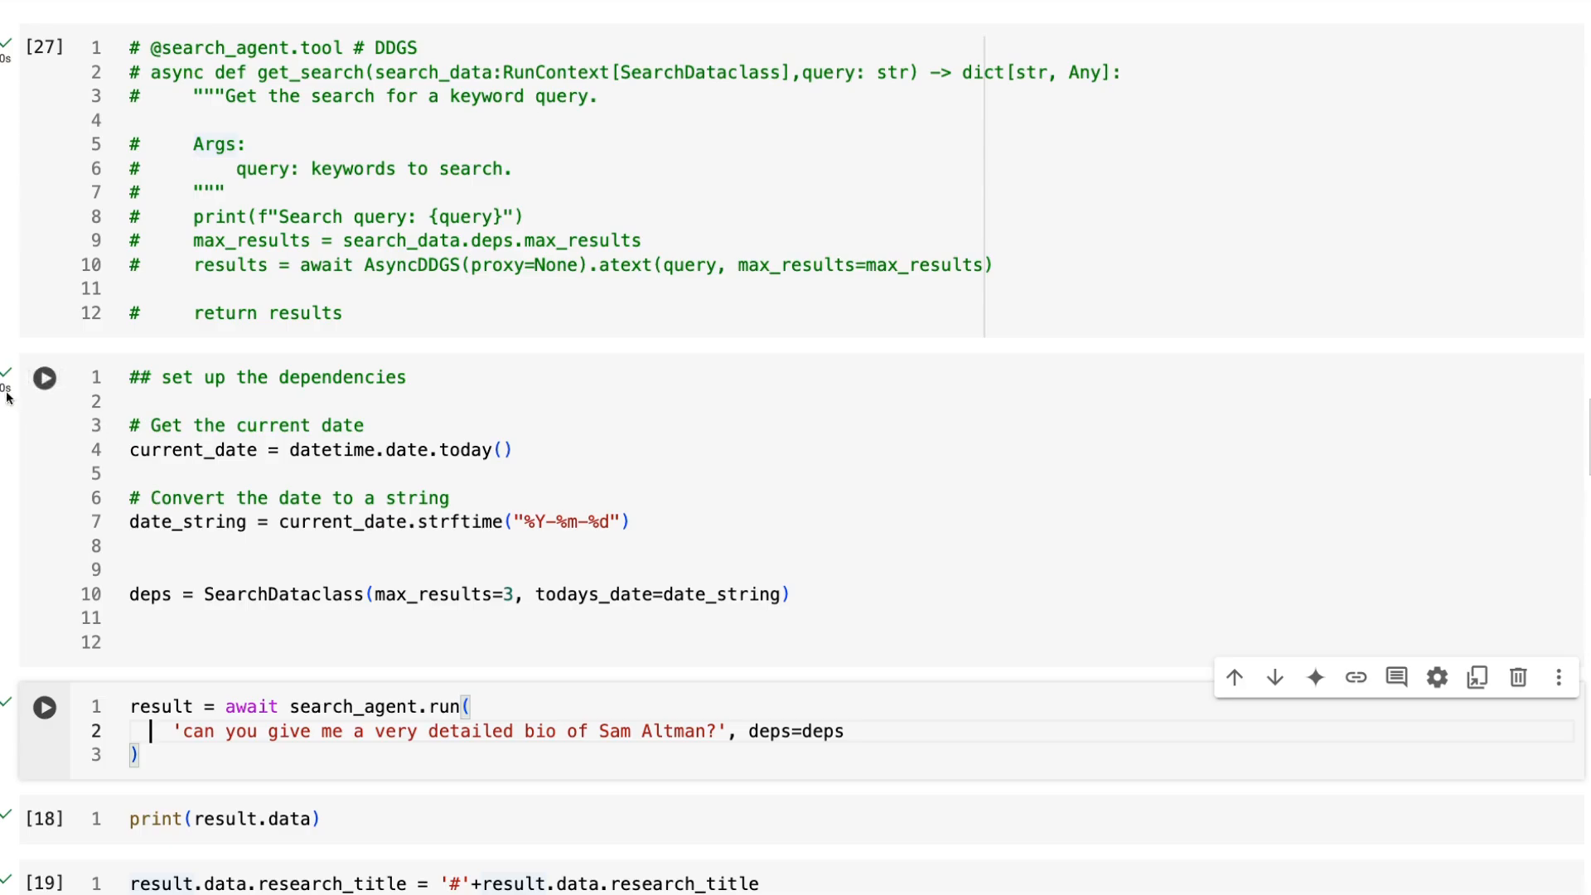
Run the dependencies cell with today's date, then run search_agent on the detailed Sam Altman bio prompt.
{"action": "left_click", "coordinate": [54, 378]}
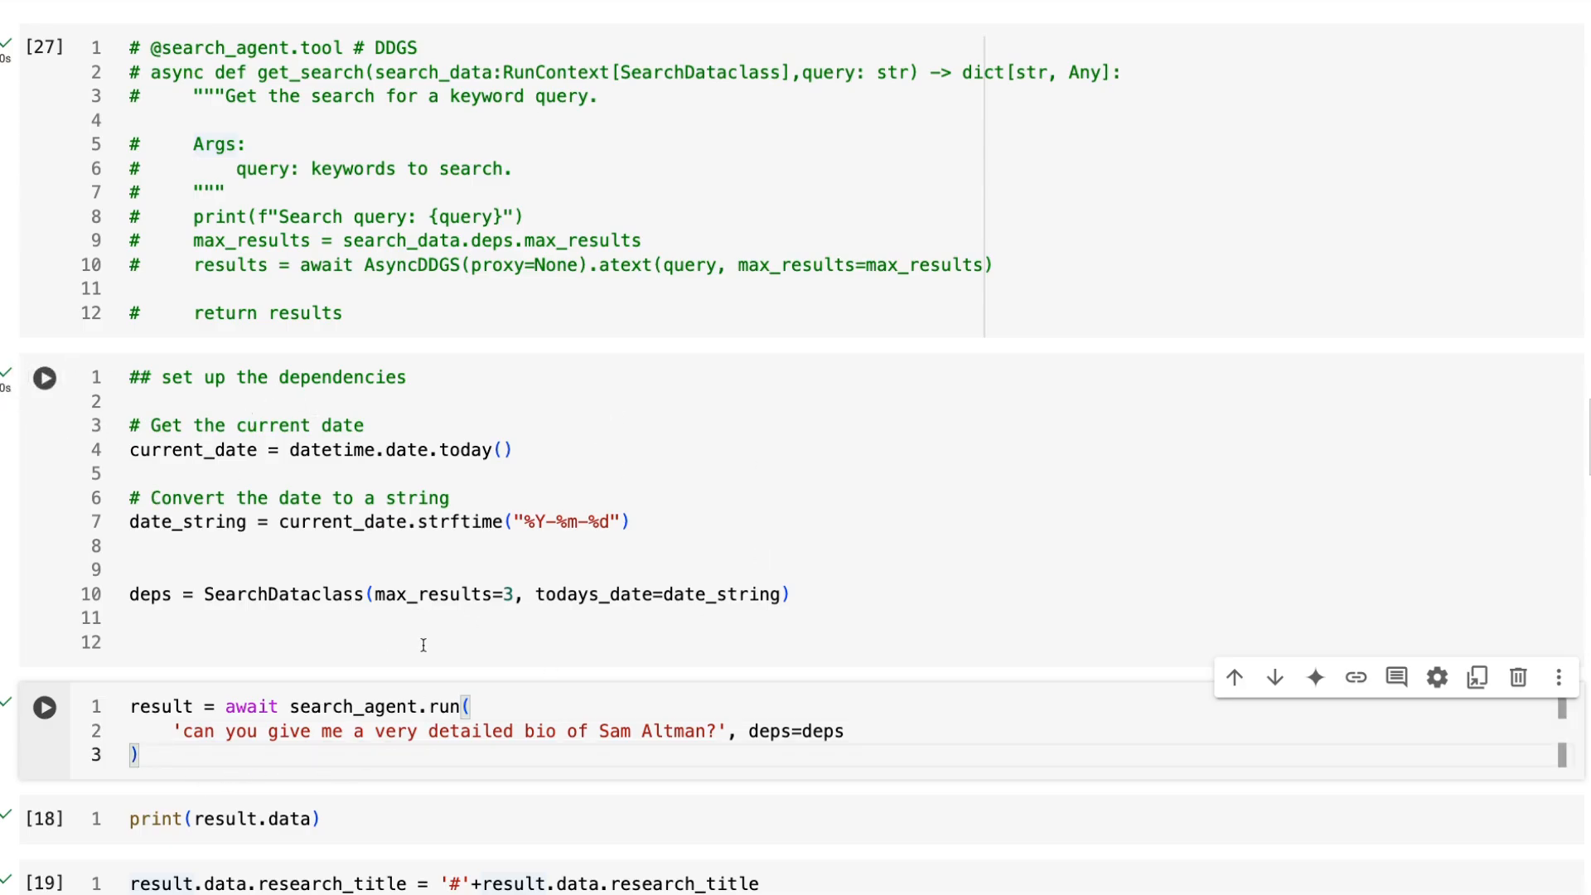
{"action": "scroll", "scroll_direction": "down", "scroll_amount": 3}
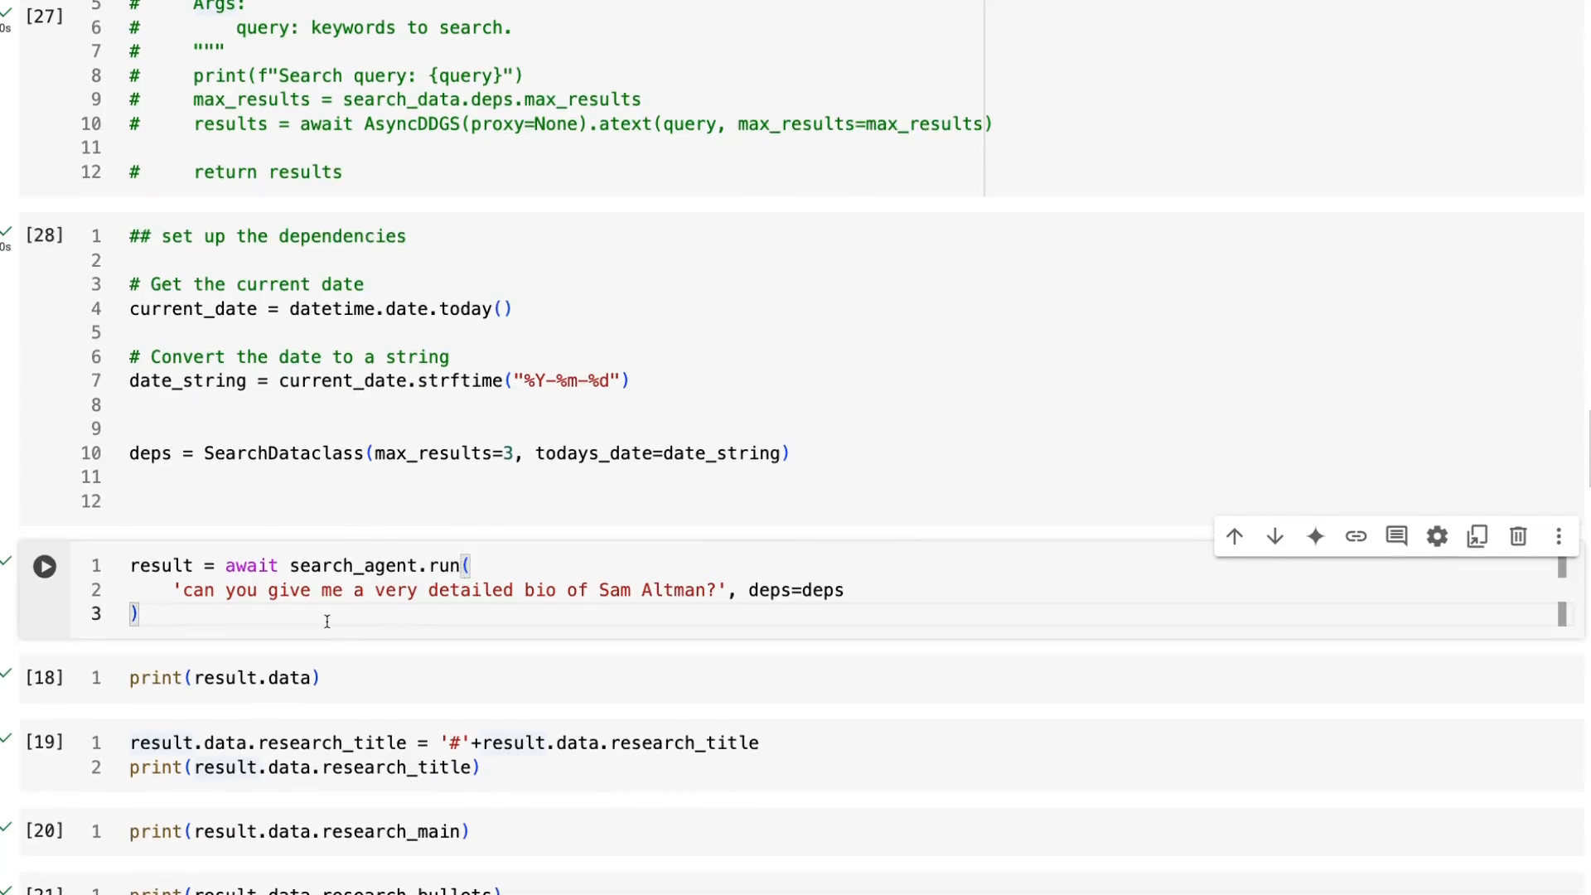
{"action": "left_click", "coordinate": [43, 566]}
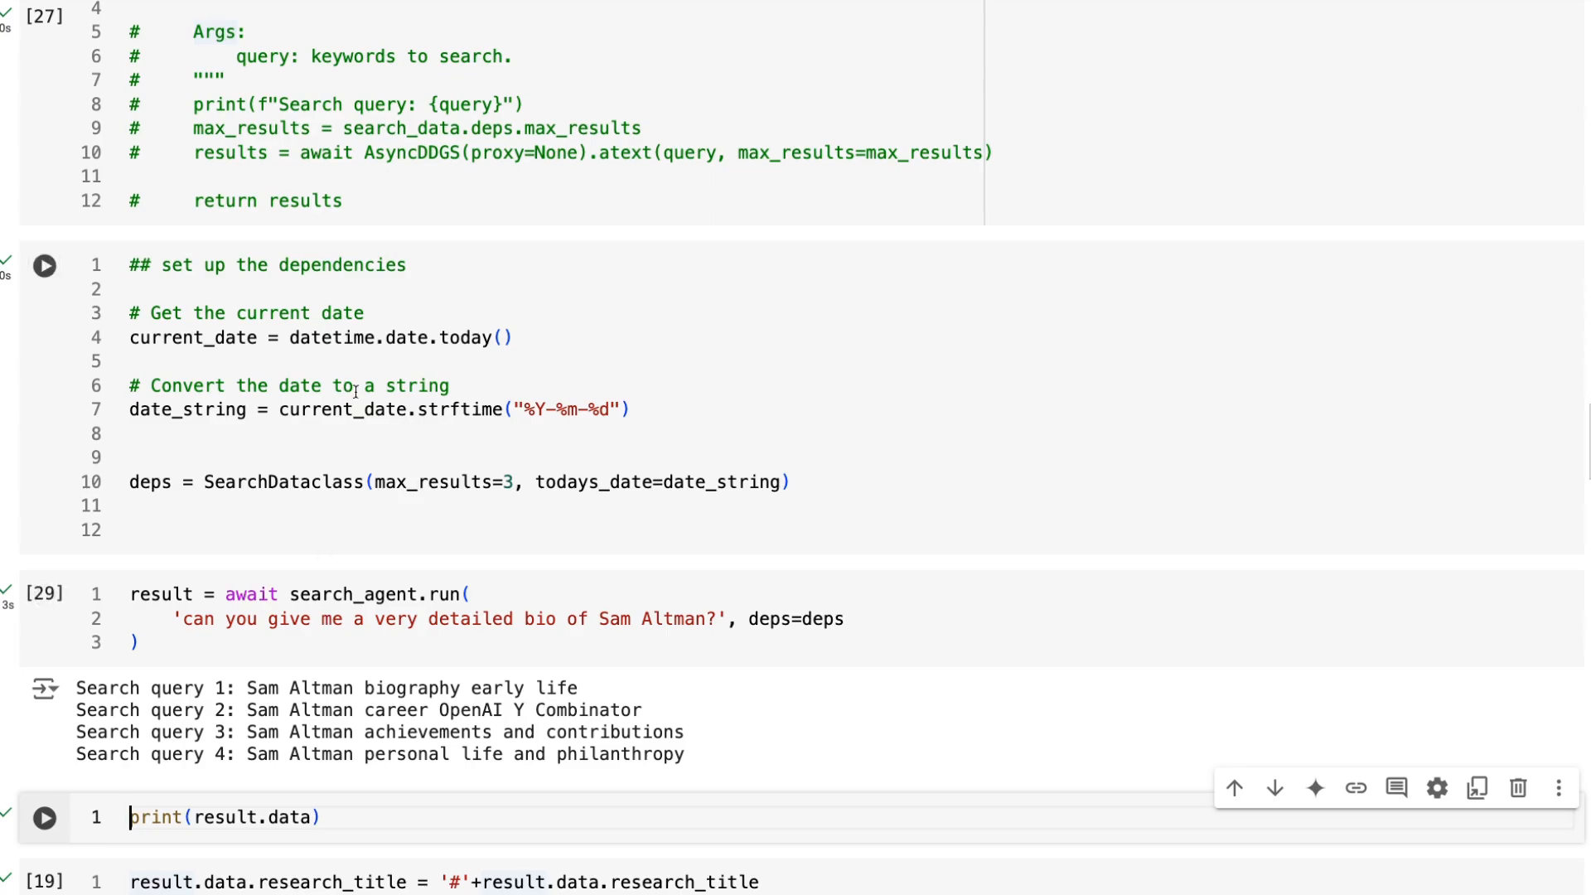
{"action": "mouse_move", "coordinate": [540, 497]}
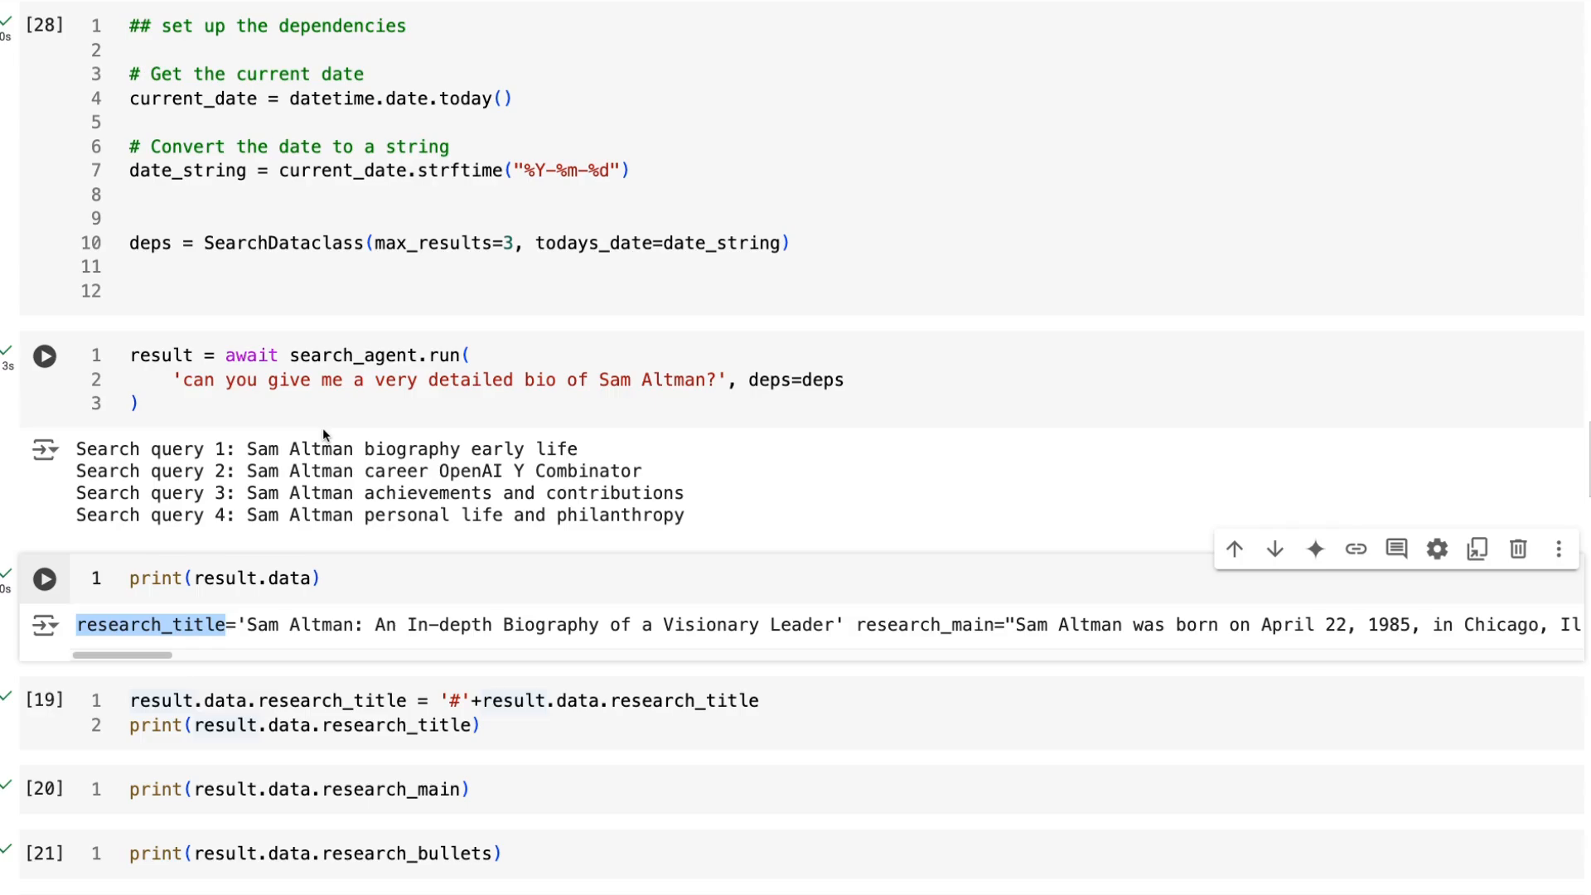
Print result.data, the '#'-prefixed title, research_main and research_bullets for the Sam Altman result.
{"action": "left_click", "coordinate": [43, 355]}
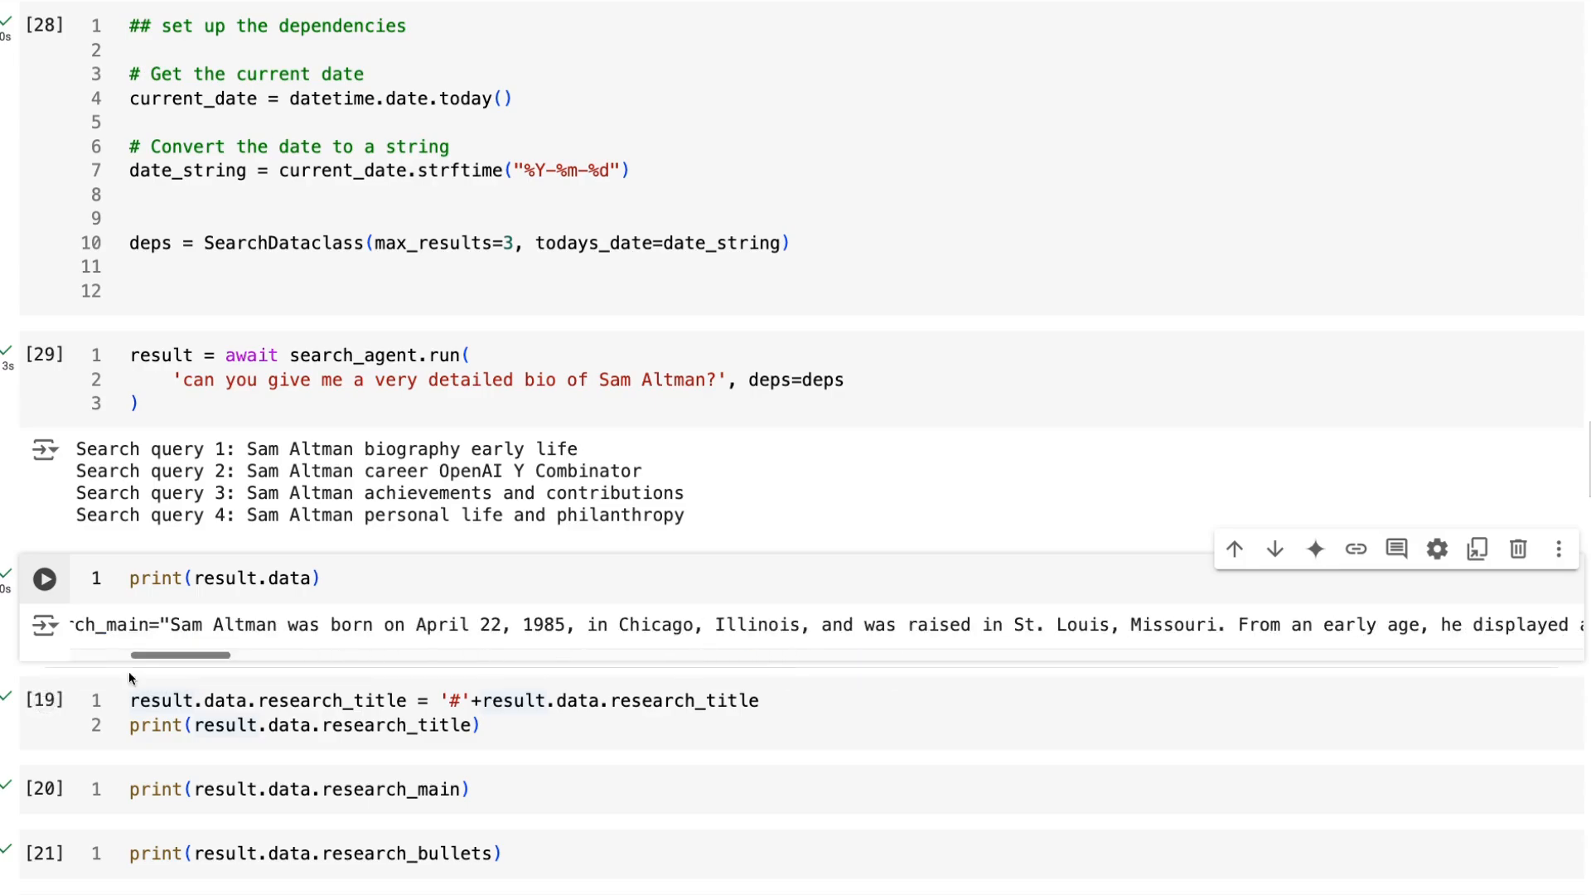
{"action": "double_click", "coordinate": [361, 625]}
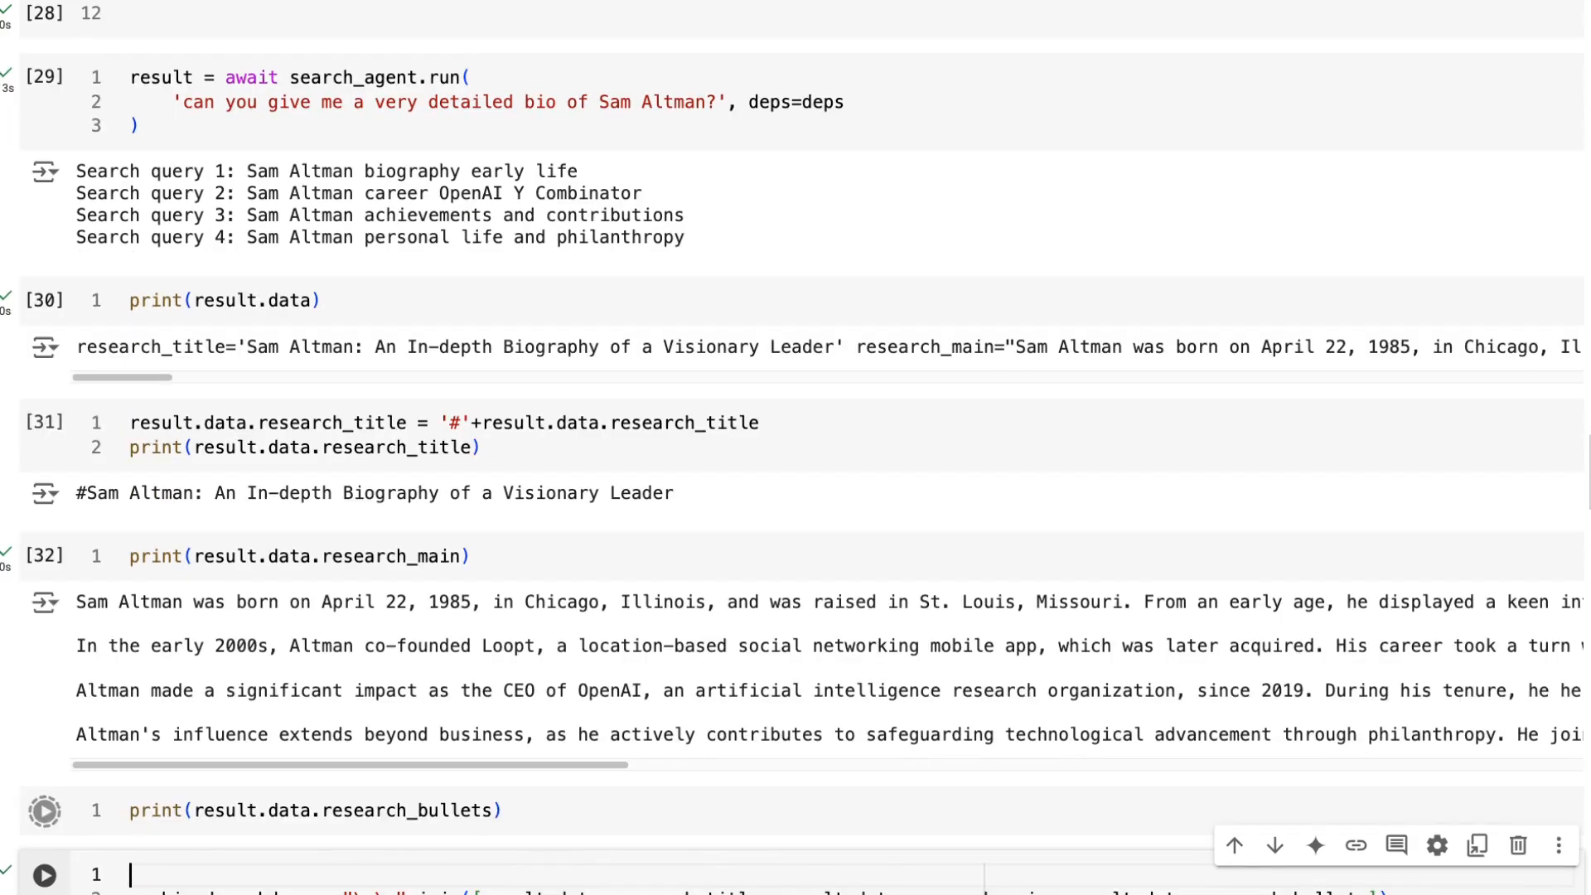
{"action": "left_click", "coordinate": [45, 812]}
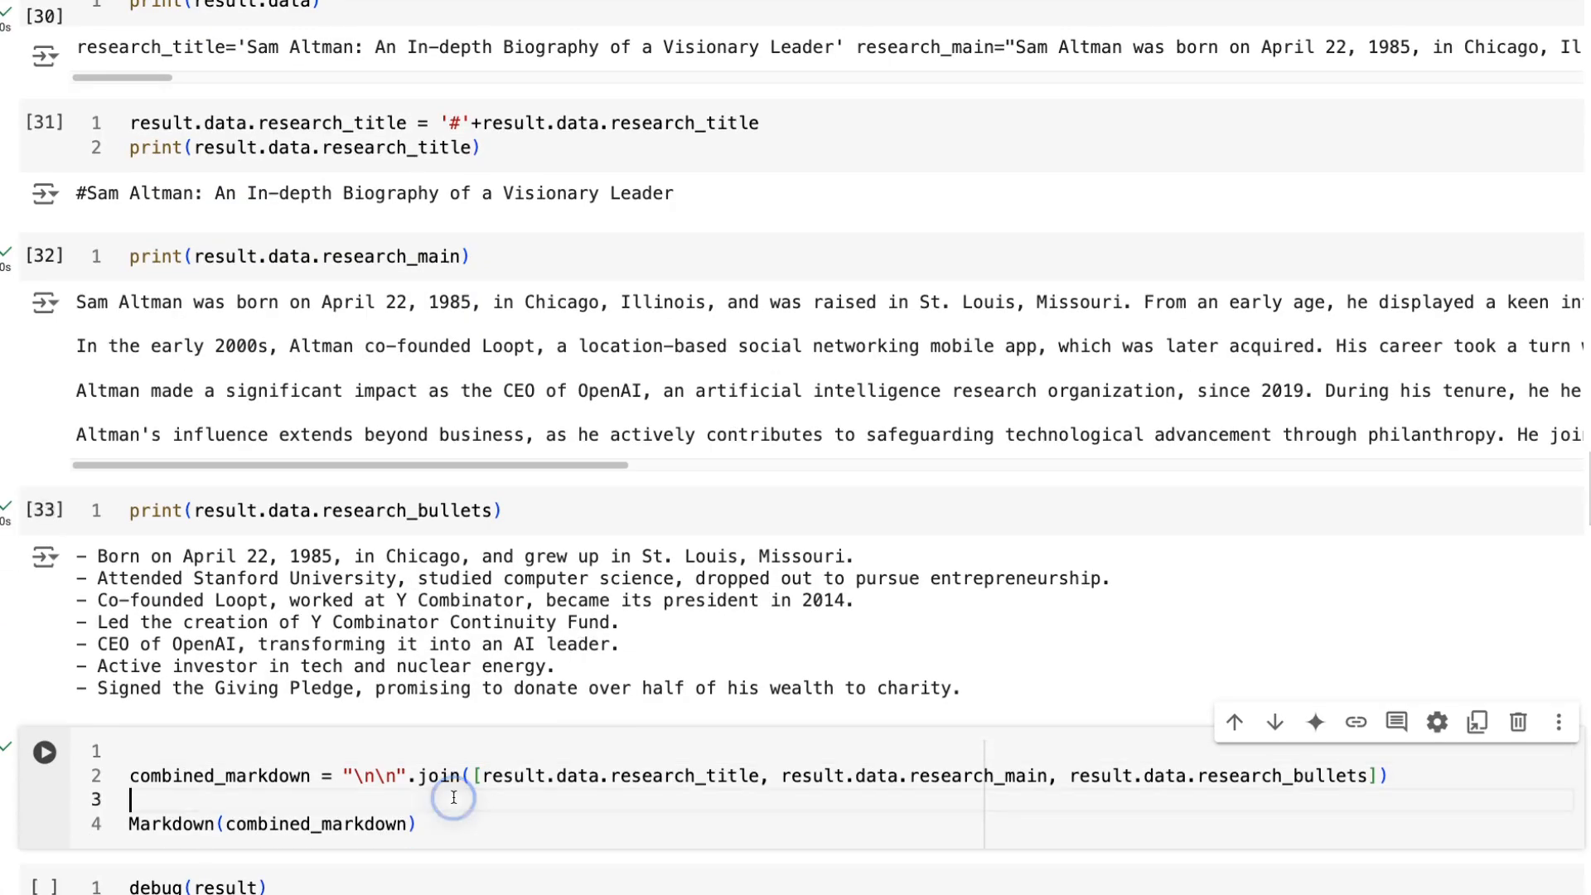
Render Markdown(combined_markdown) as the formatted Sam Altman biography and skim its first paragraphs.
{"action": "left_click", "coordinate": [45, 775]}
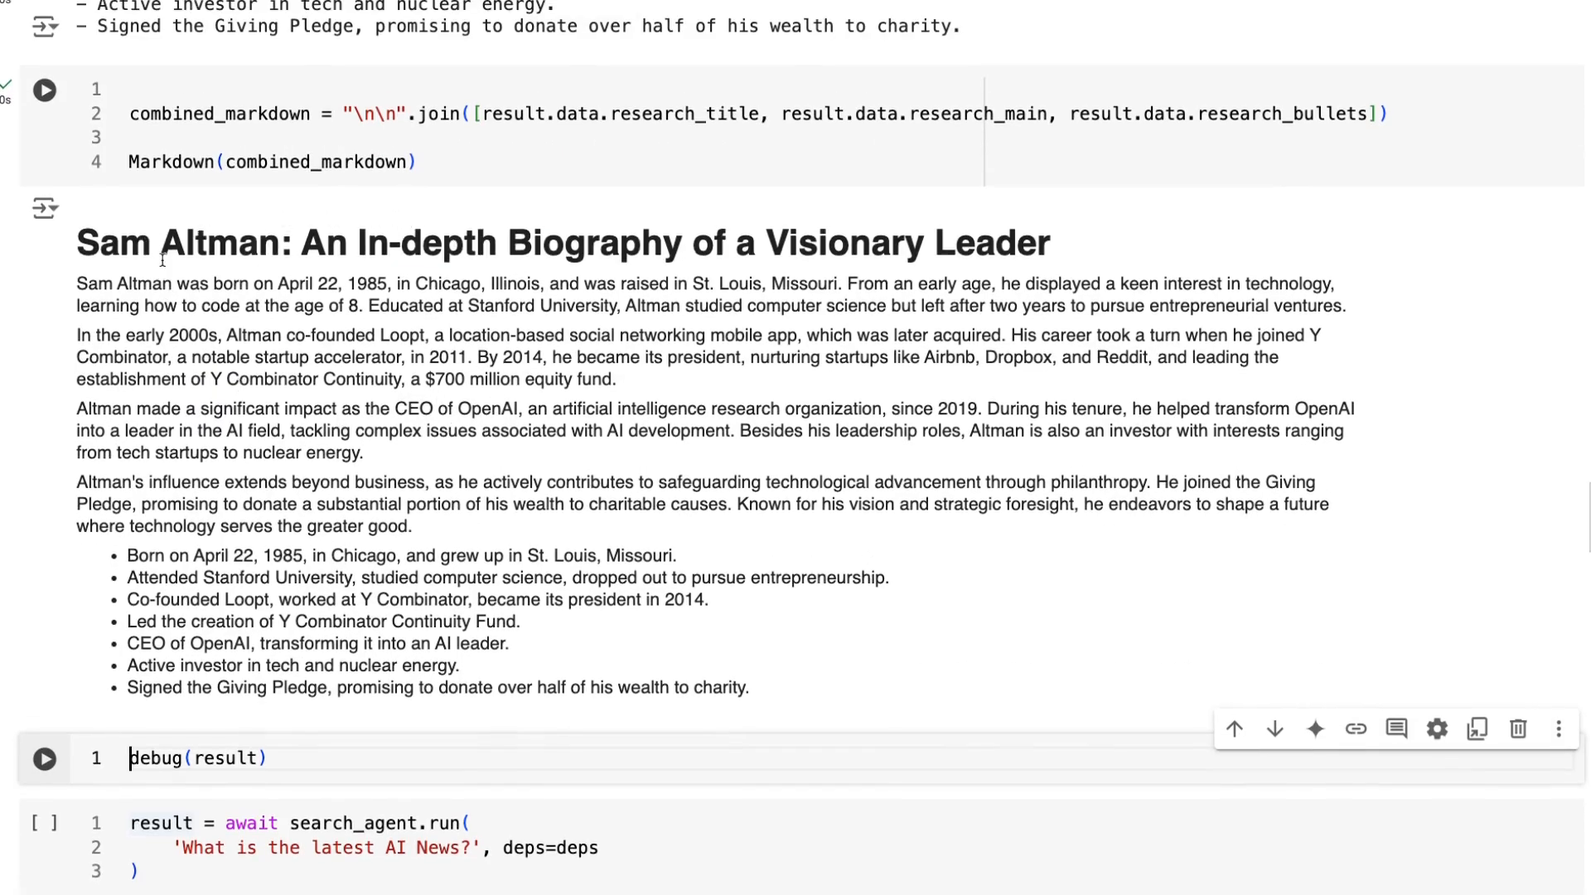
{"action": "left_click_drag", "start_coordinate": [78, 283], "coordinate": [725, 407]}
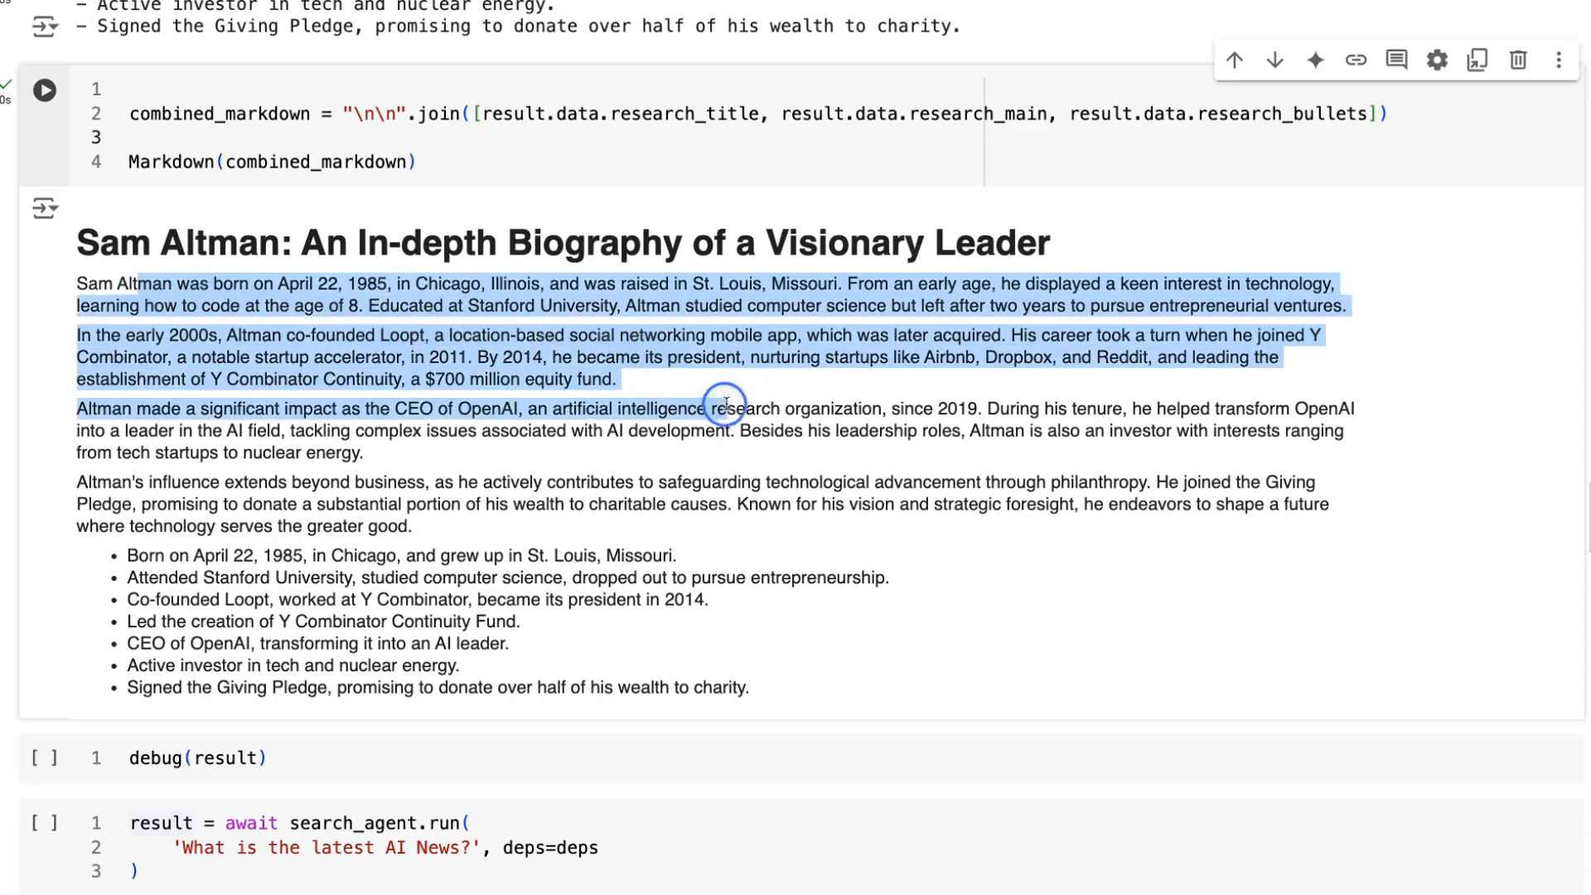
{"action": "left_click", "coordinate": [43, 759]}
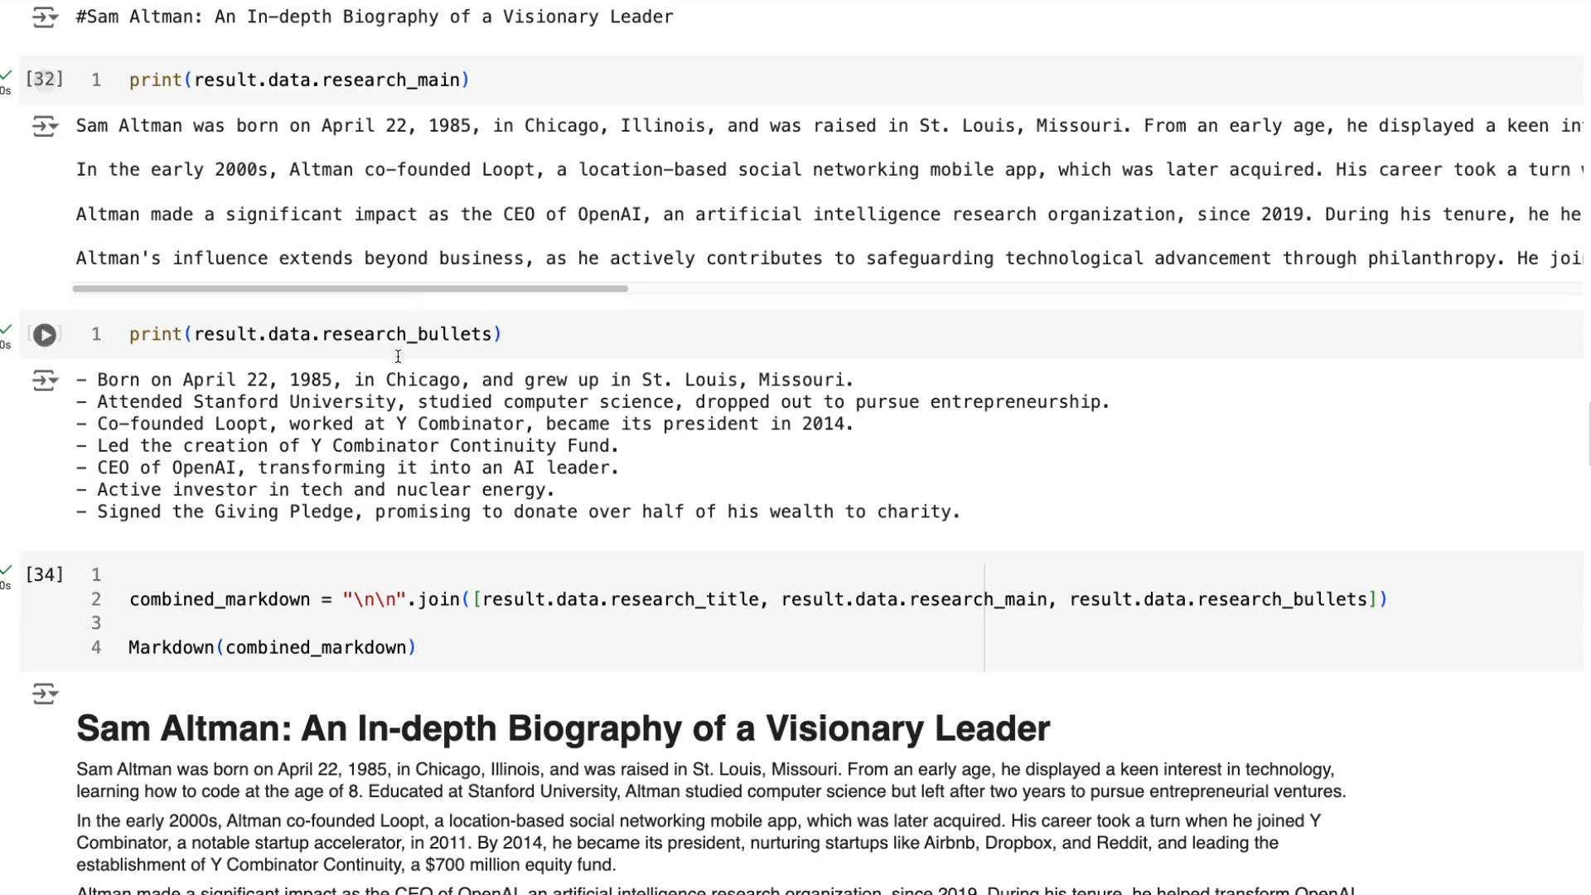
Run debug(result) and highlight query_number in the first of the four get_search tool calls.
{"action": "scroll", "scroll_direction": "down", "scroll_amount": 3}
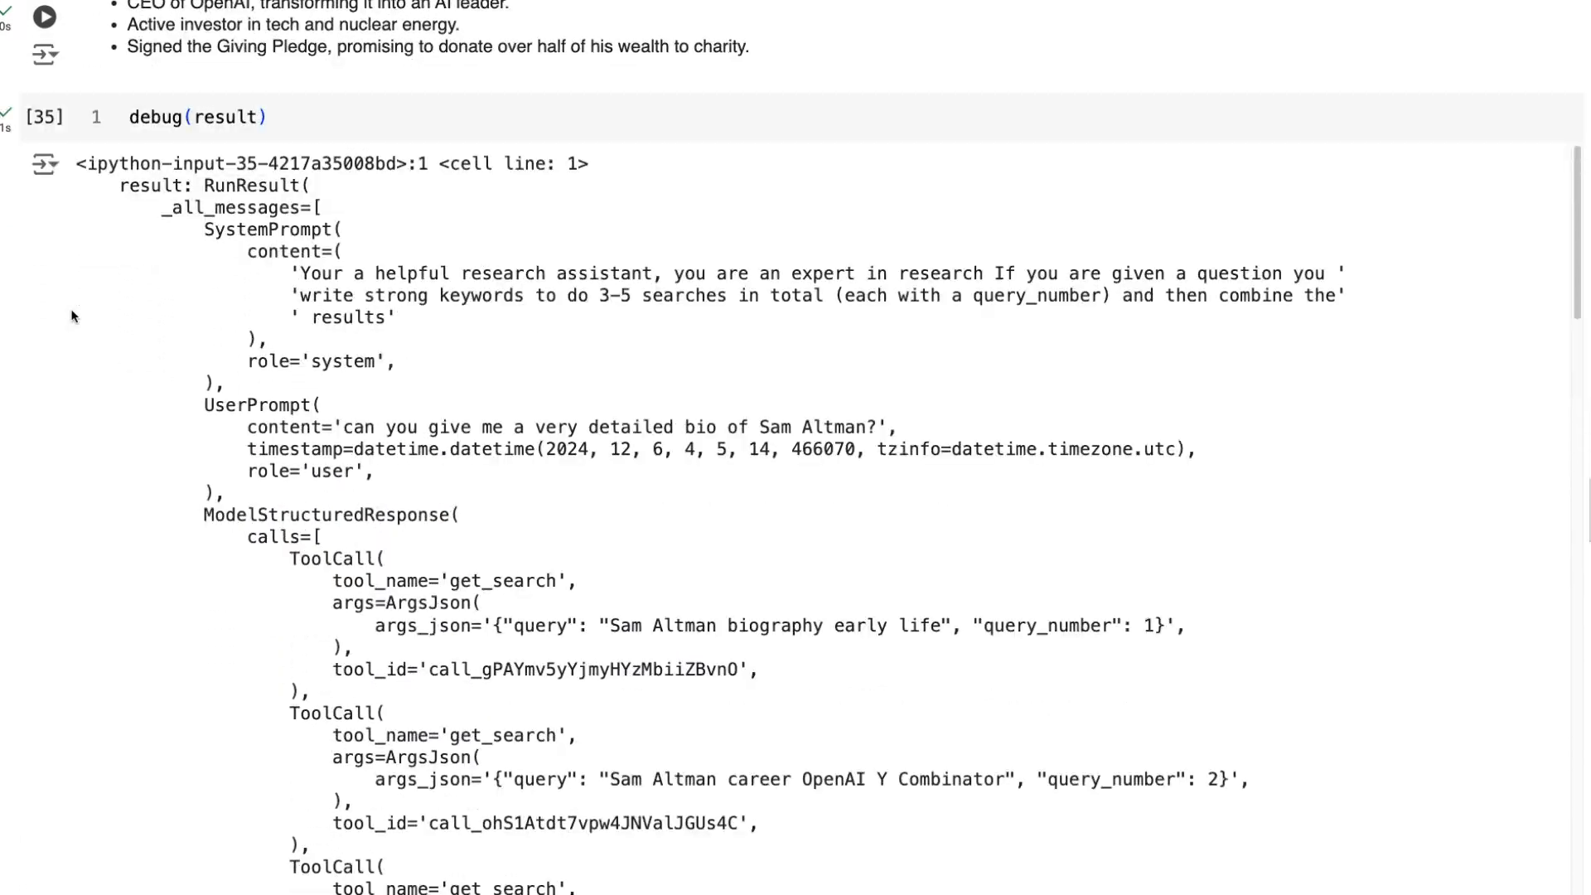
{"action": "scroll", "scroll_direction": "down", "scroll_amount": 3}
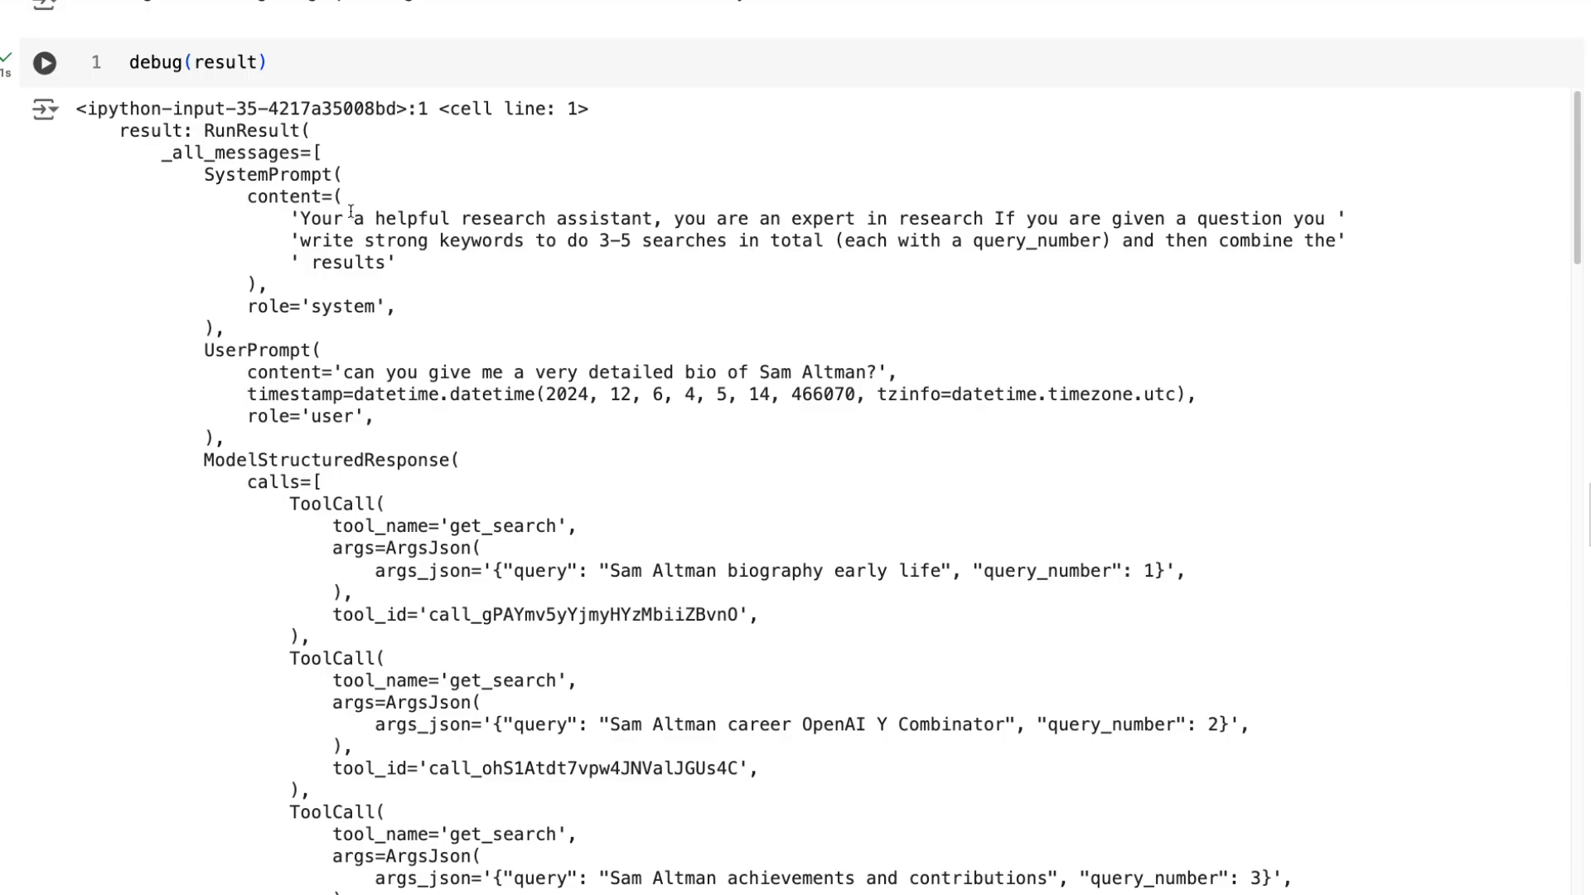
{"action": "mouse_move", "coordinate": [272, 395]}
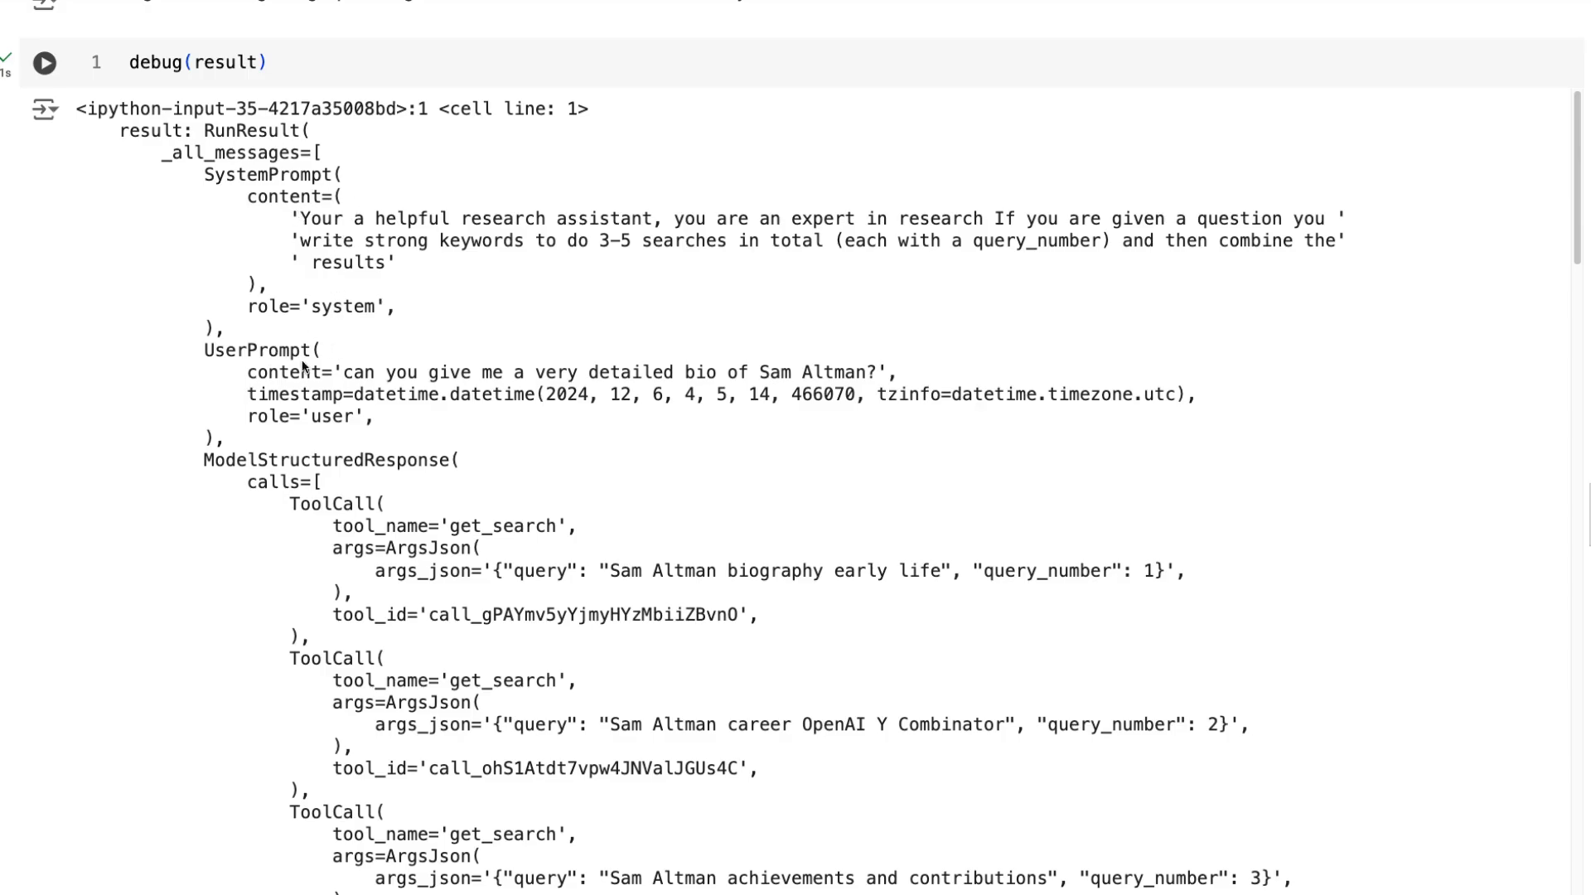
{"action": "scroll", "scroll_direction": "down", "scroll_amount": 3}
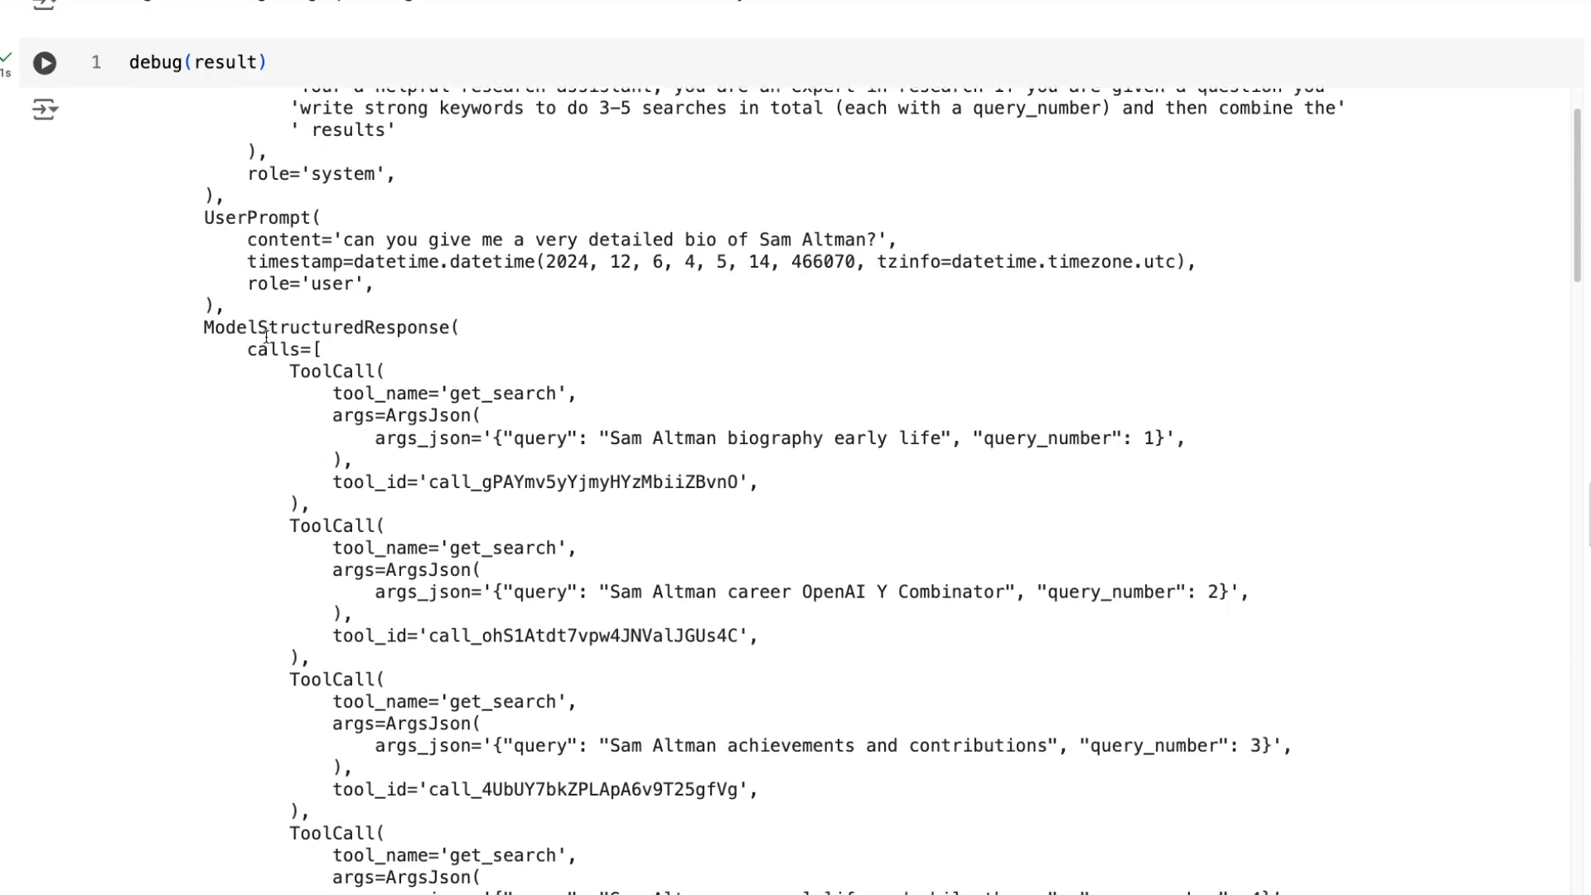
{"action": "scroll", "scroll_direction": "down", "scroll_amount": 3}
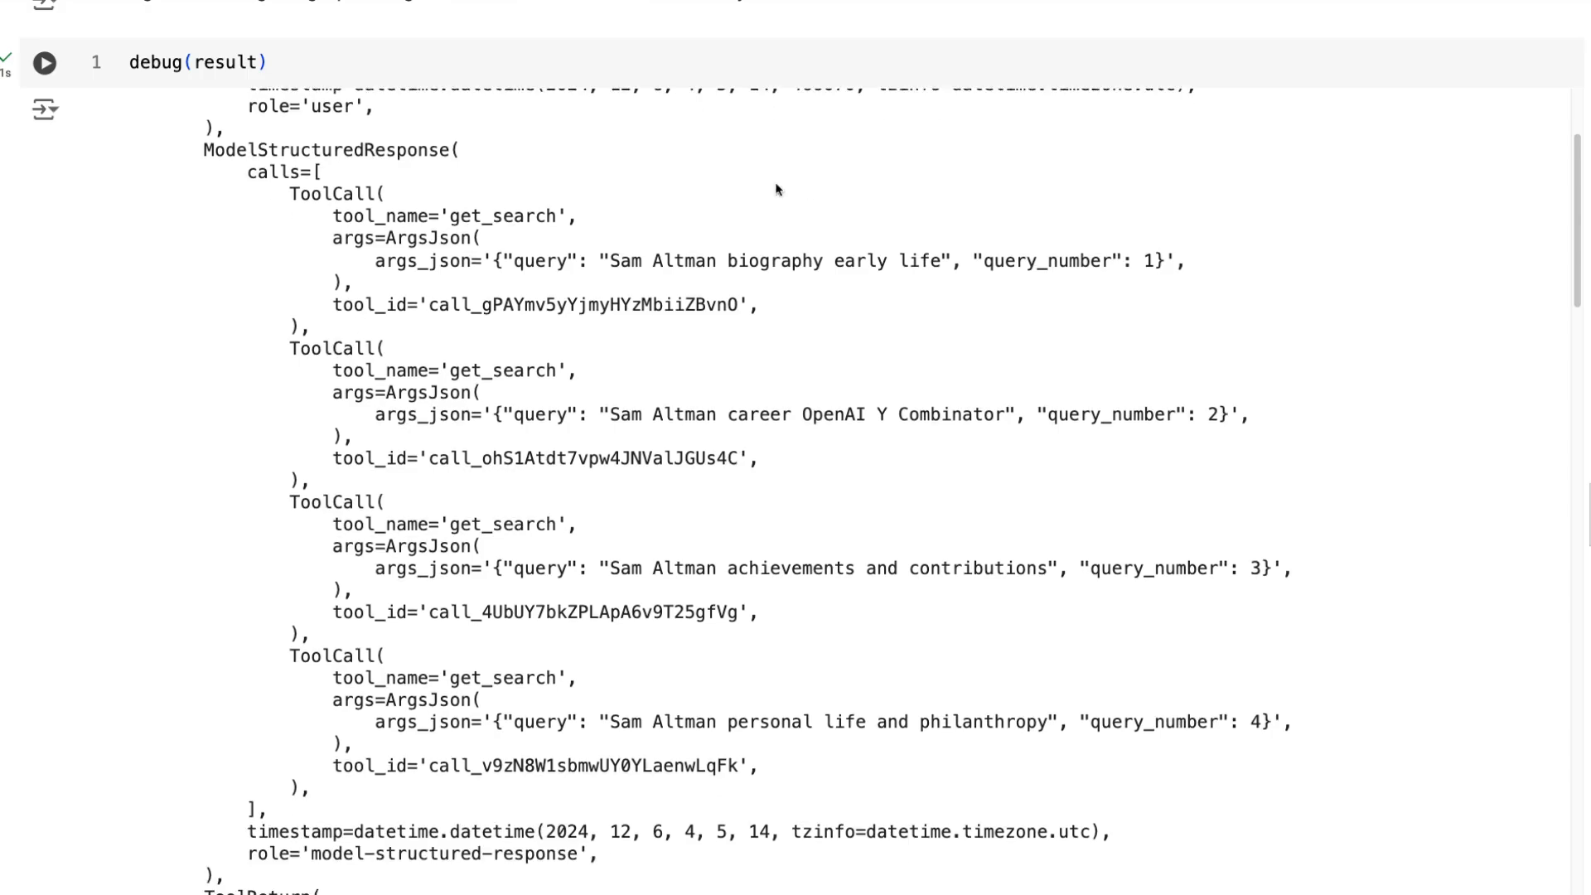
{"action": "double_click", "coordinate": [1061, 260]}
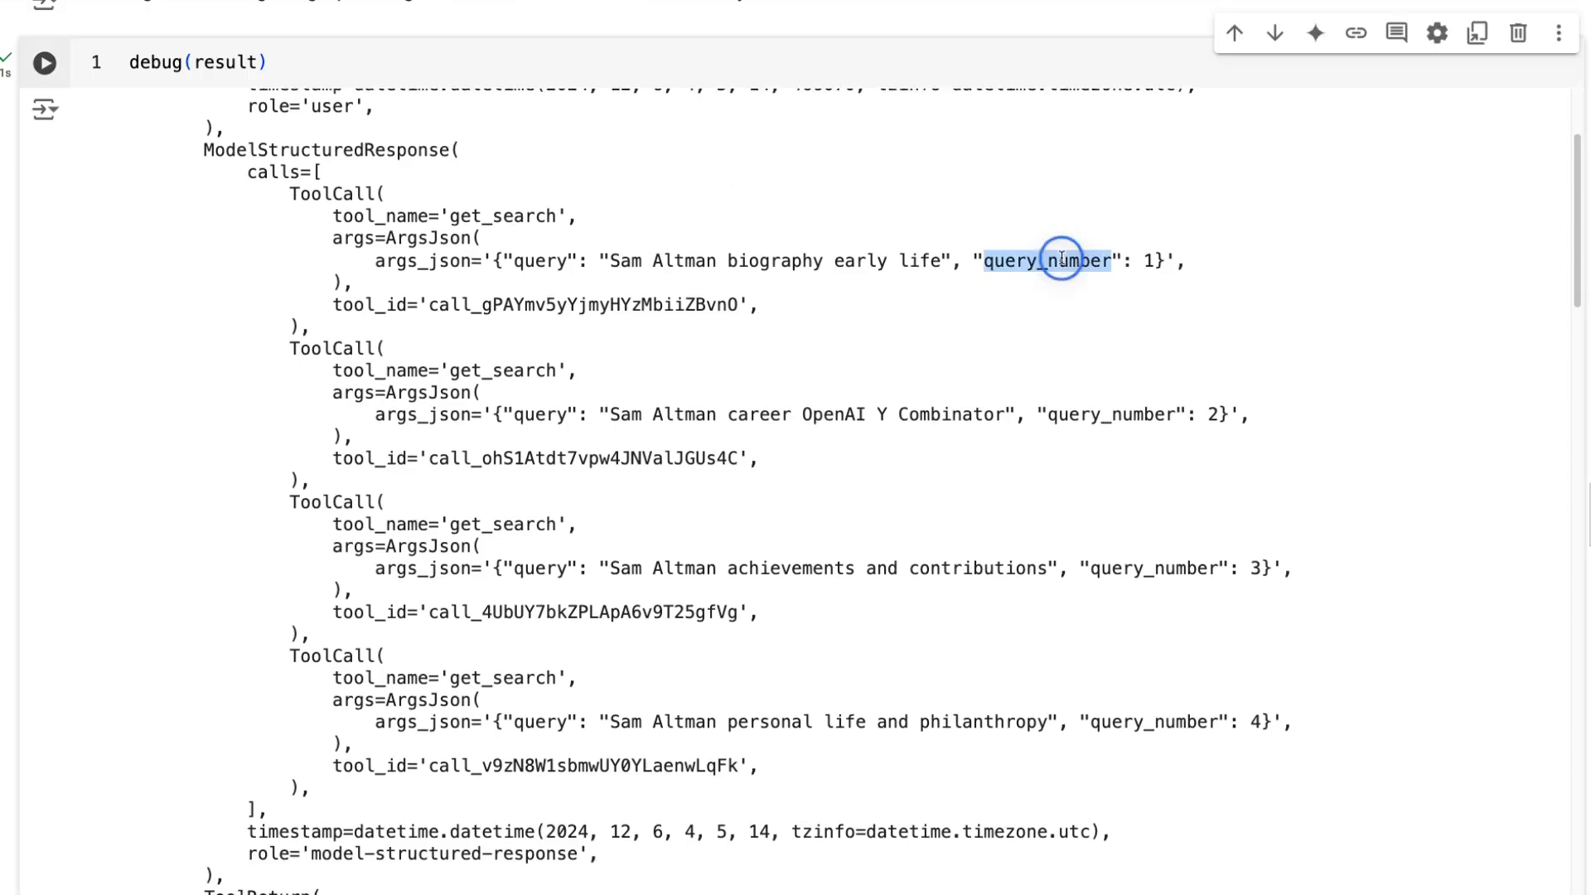
{"action": "double_click", "coordinate": [1060, 260]}
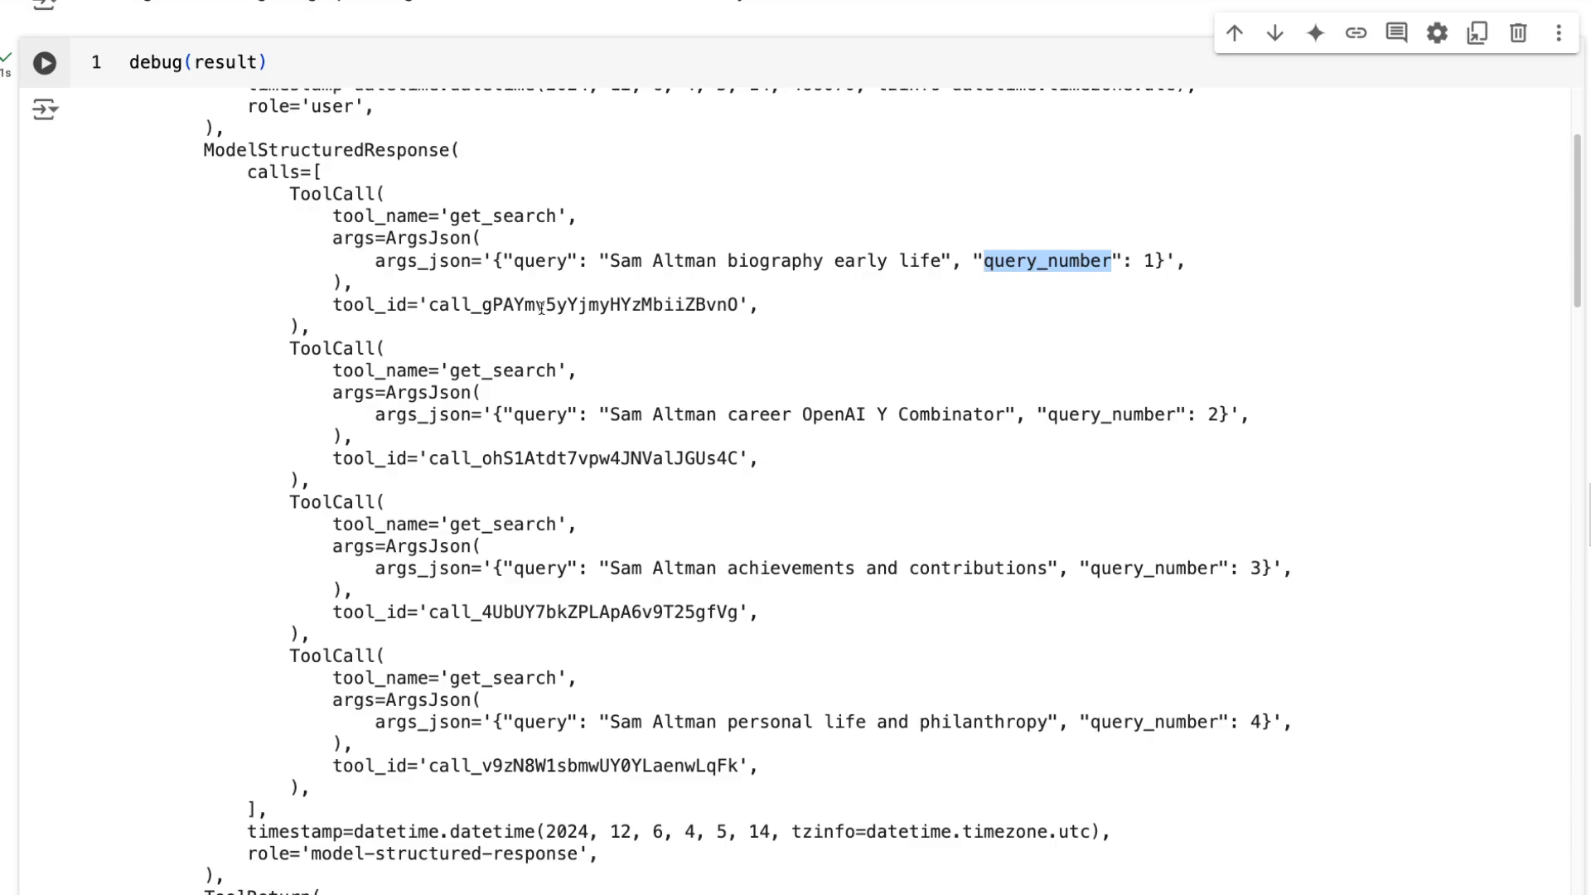
{"action": "mouse_move", "coordinate": [499, 487]}
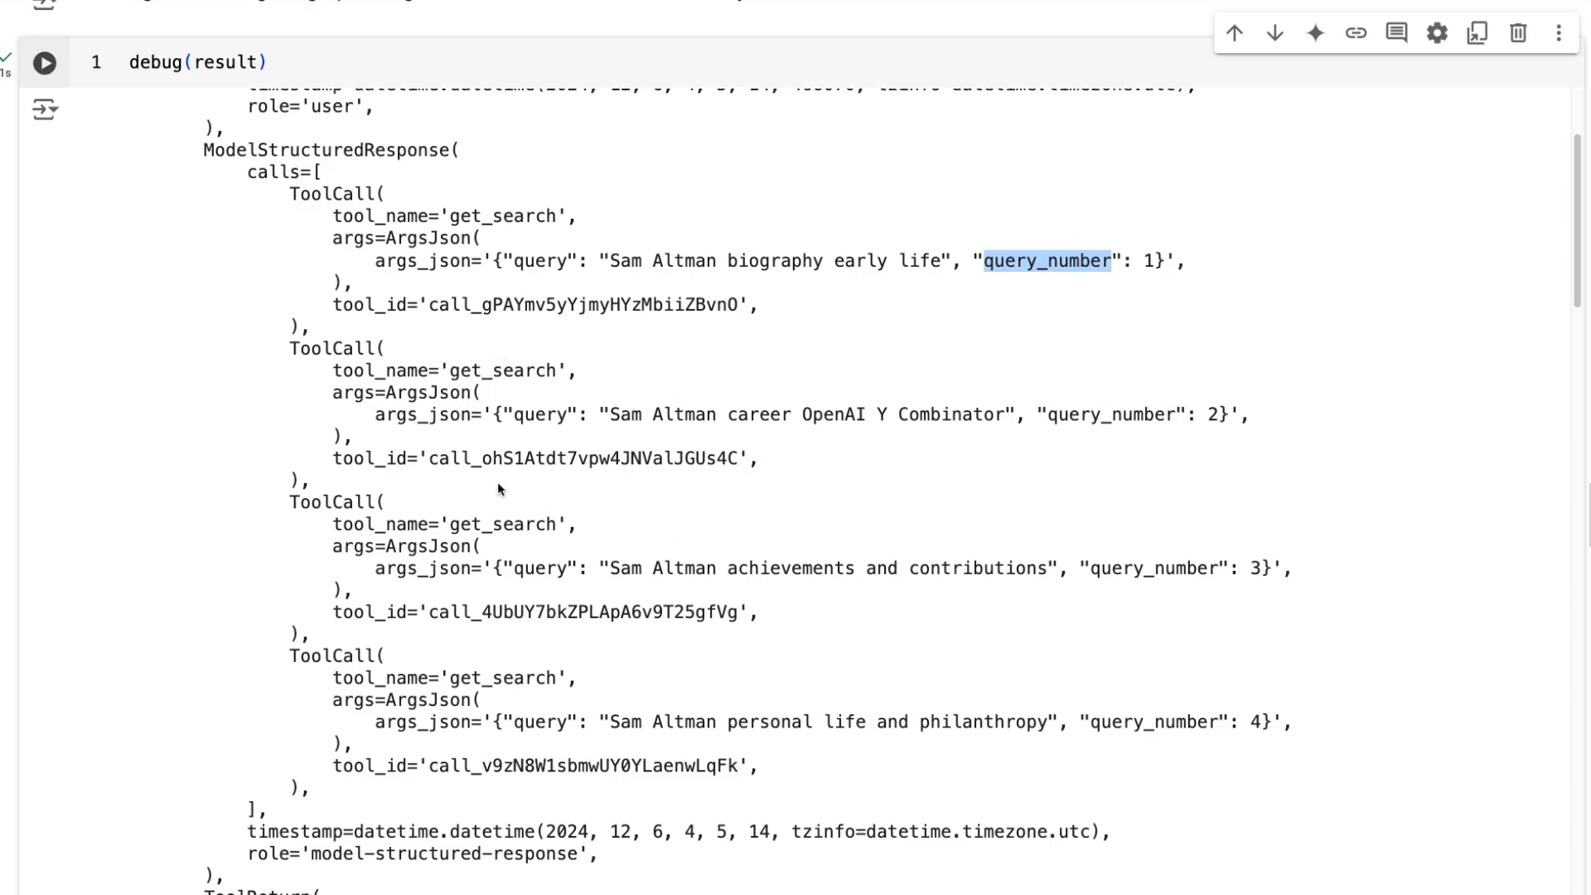
{"action": "mouse_move", "coordinate": [1122, 759]}
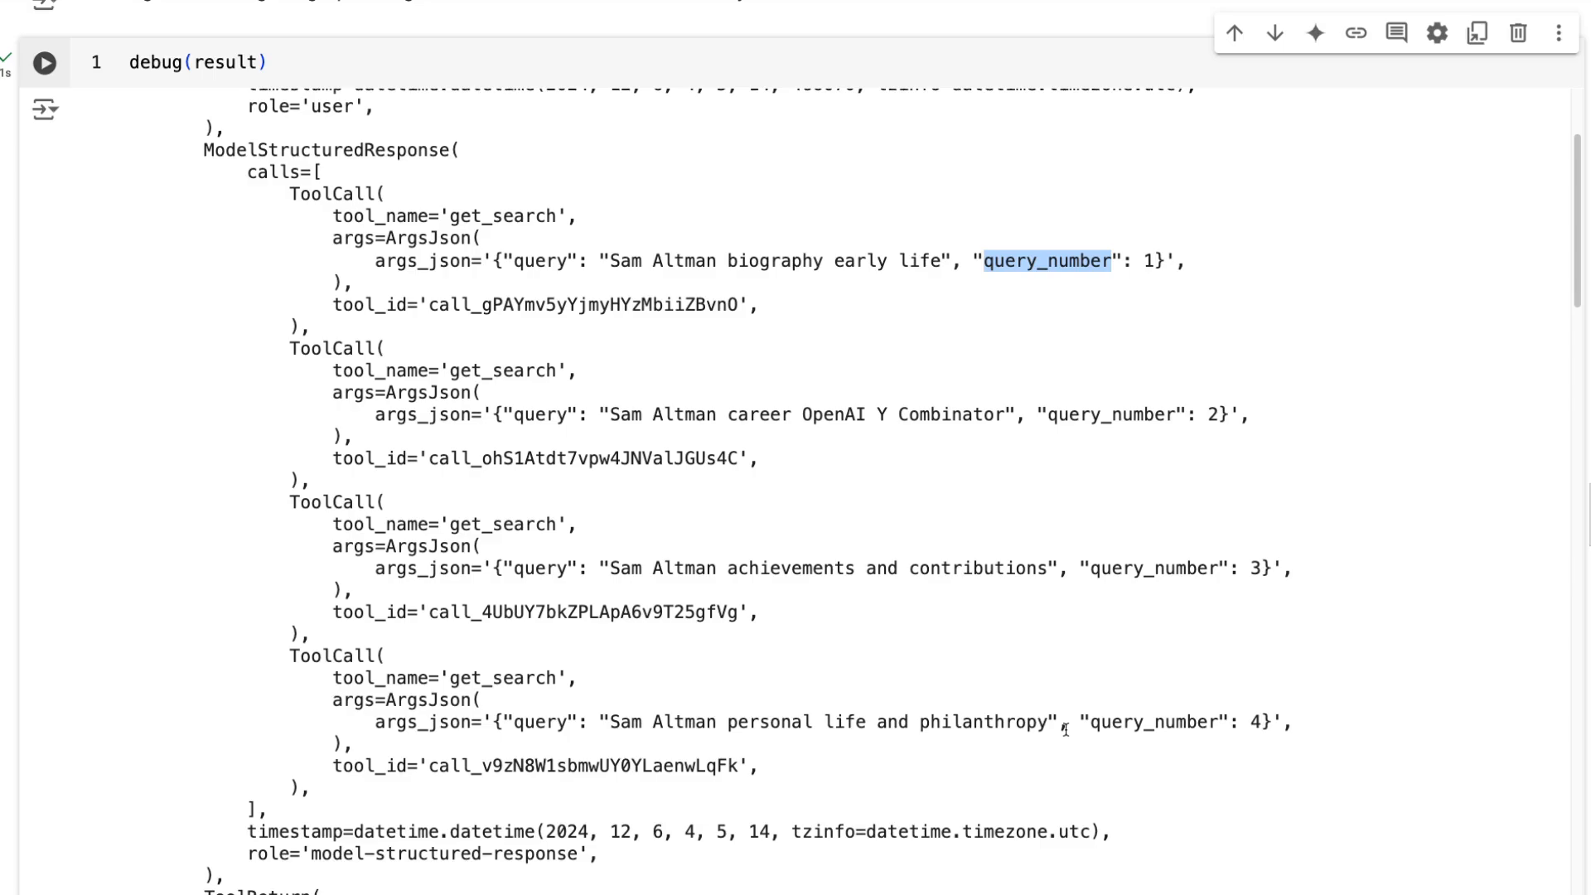
{"action": "mouse_move", "coordinate": [420, 345]}
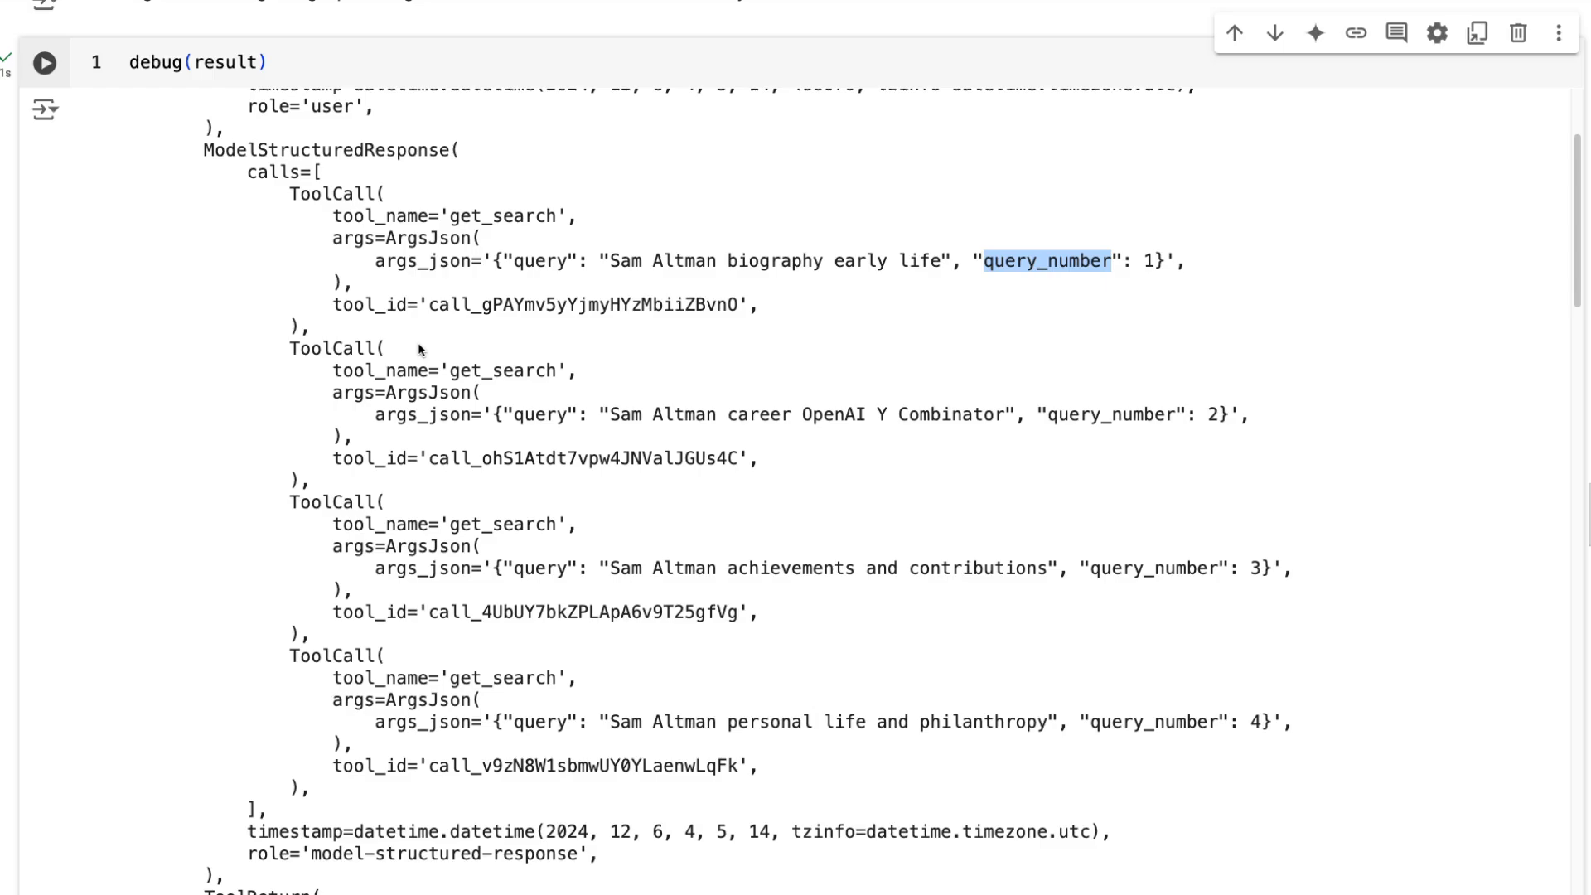
{"action": "mouse_move", "coordinate": [887, 318]}
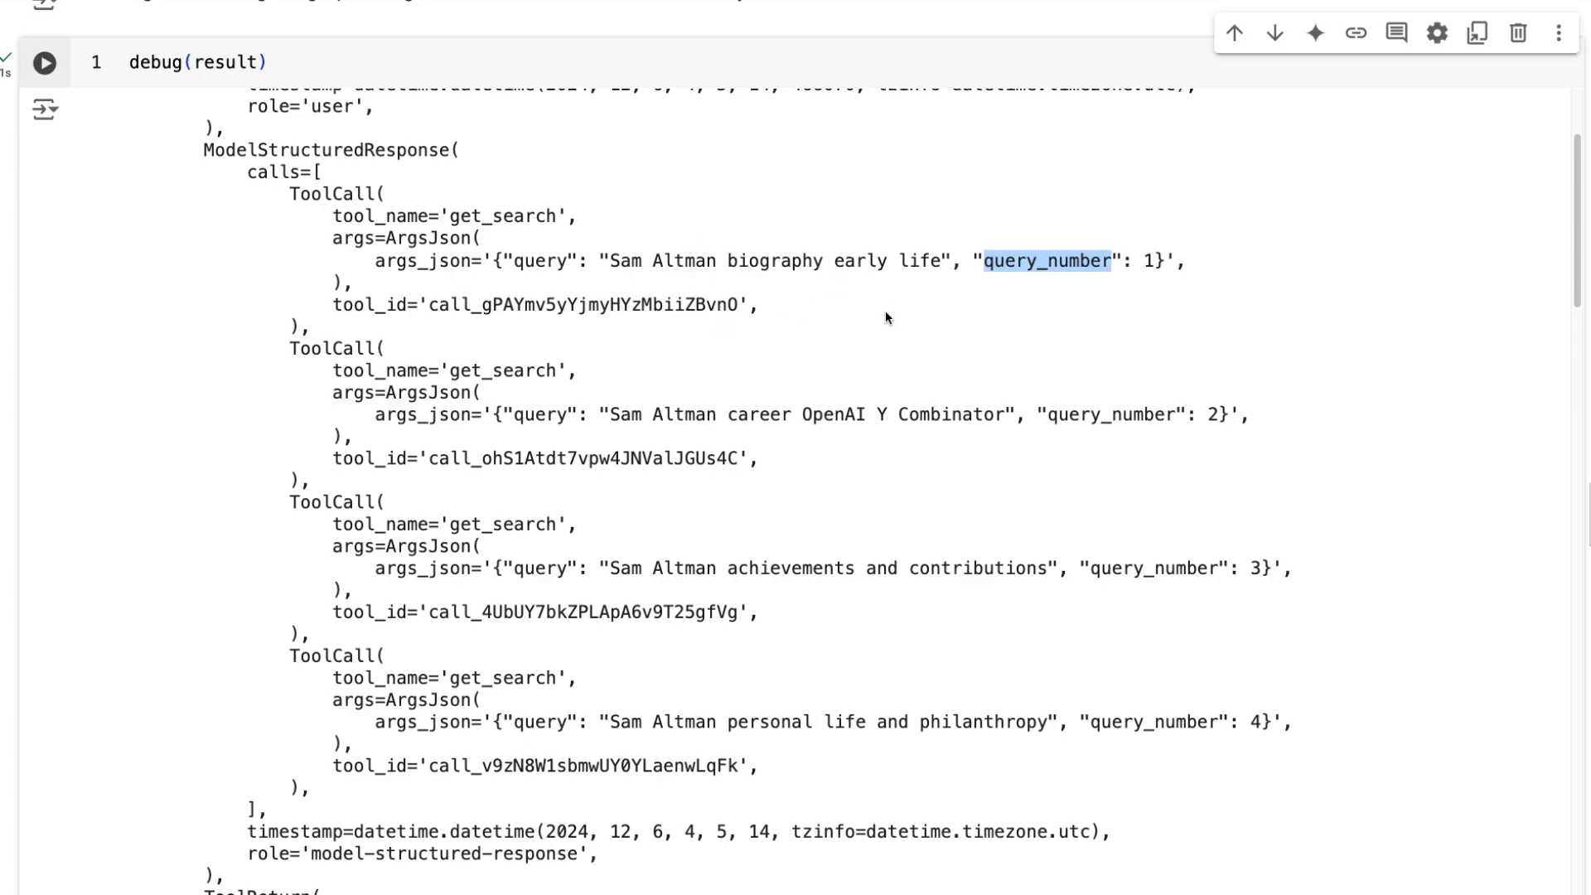
{"action": "mouse_move", "coordinate": [669, 557]}
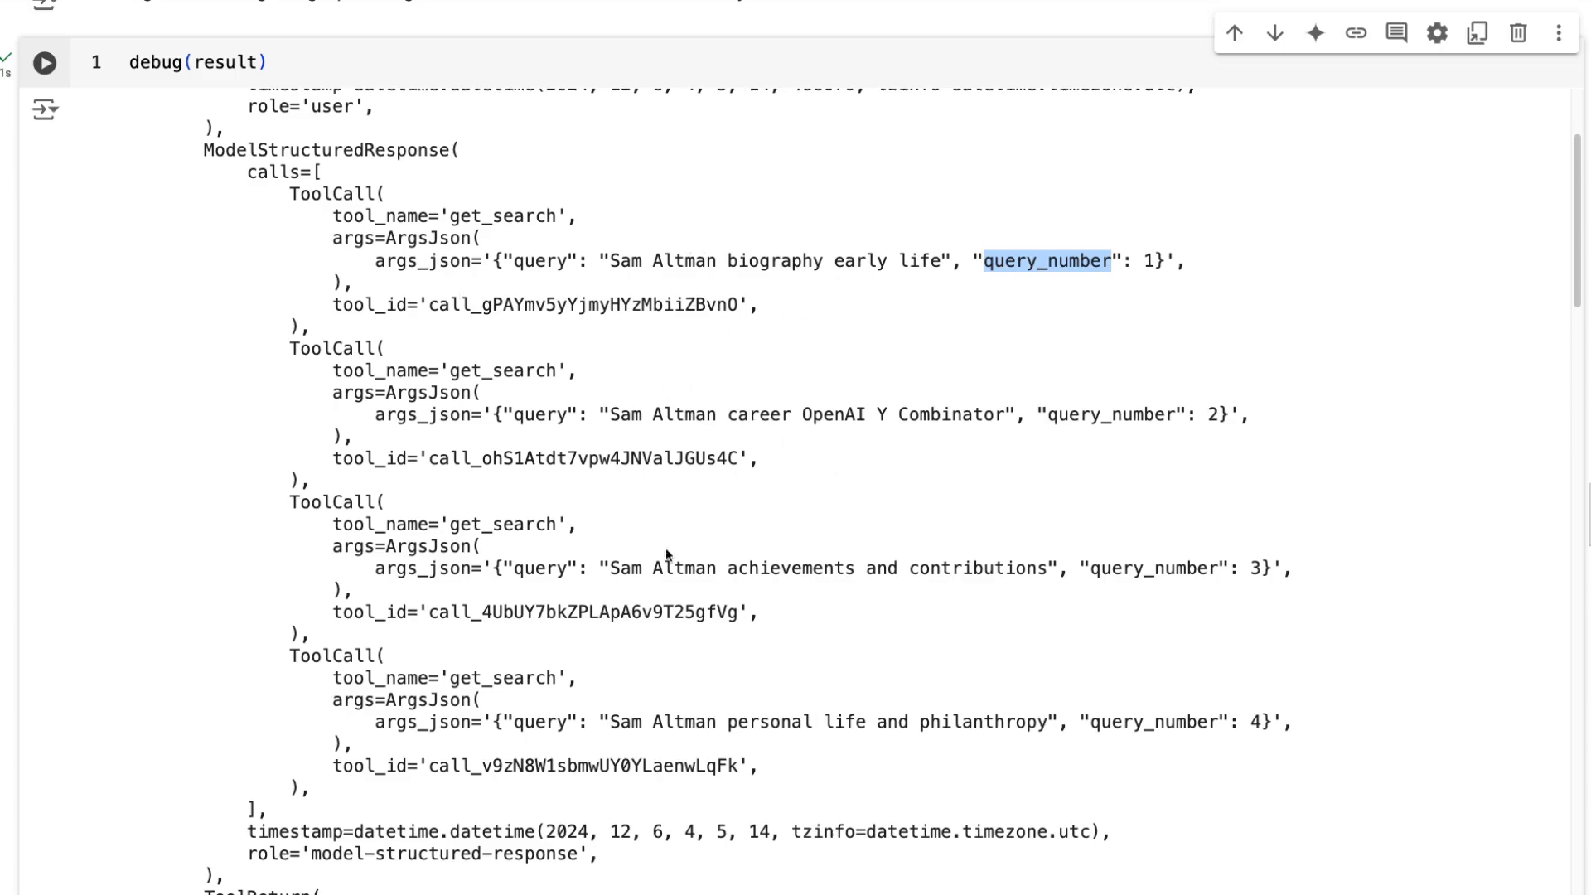
{"action": "mouse_move", "coordinate": [713, 589]}
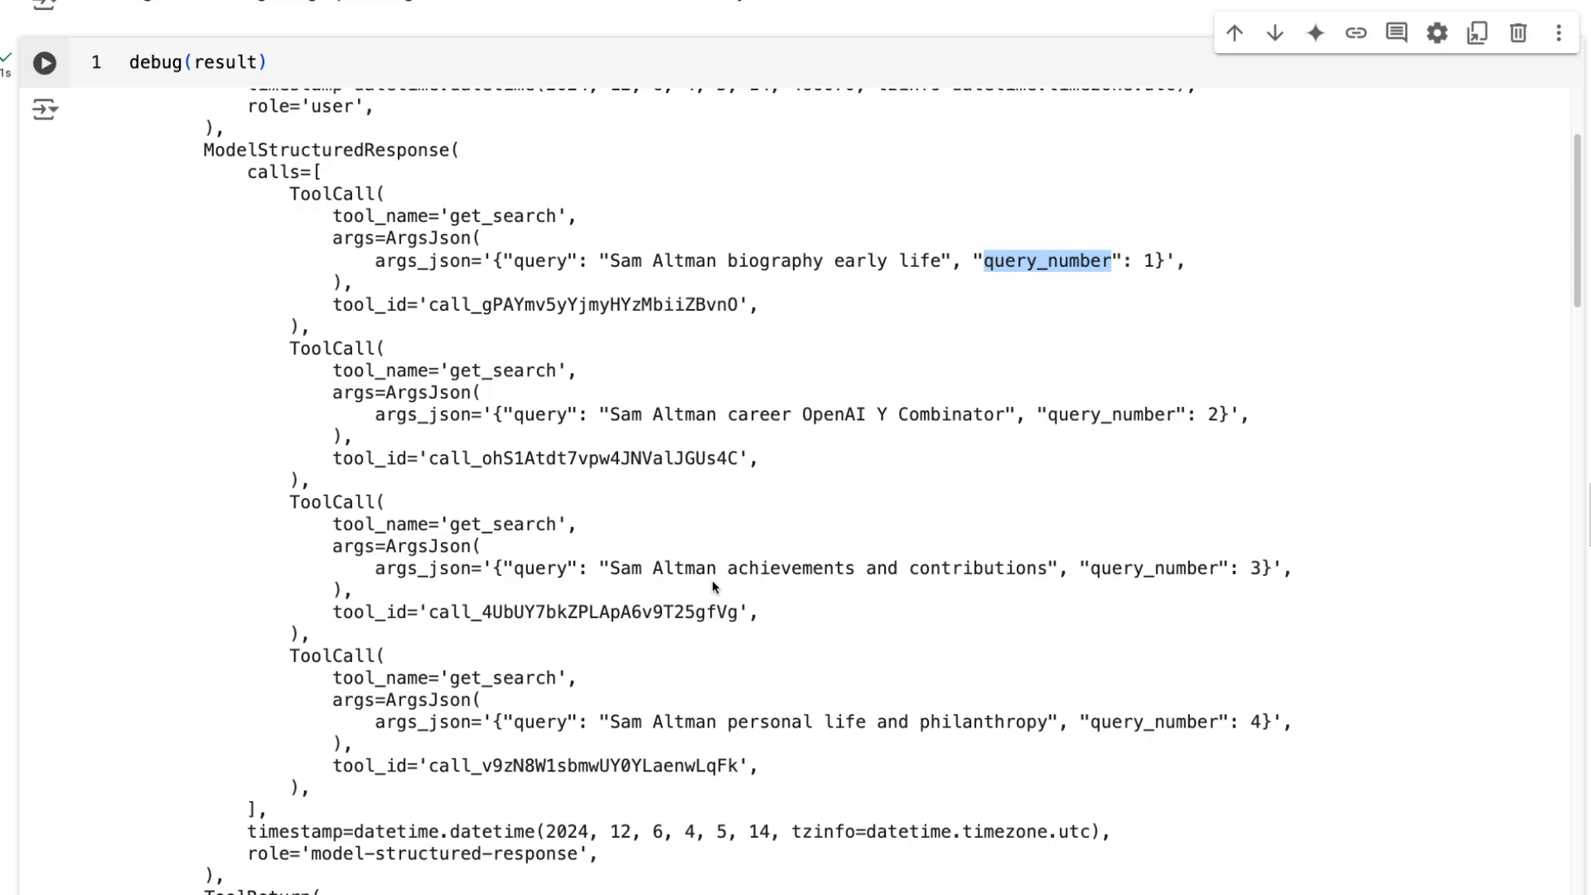
{"action": "scroll", "scroll_direction": "down", "scroll_amount": 3}
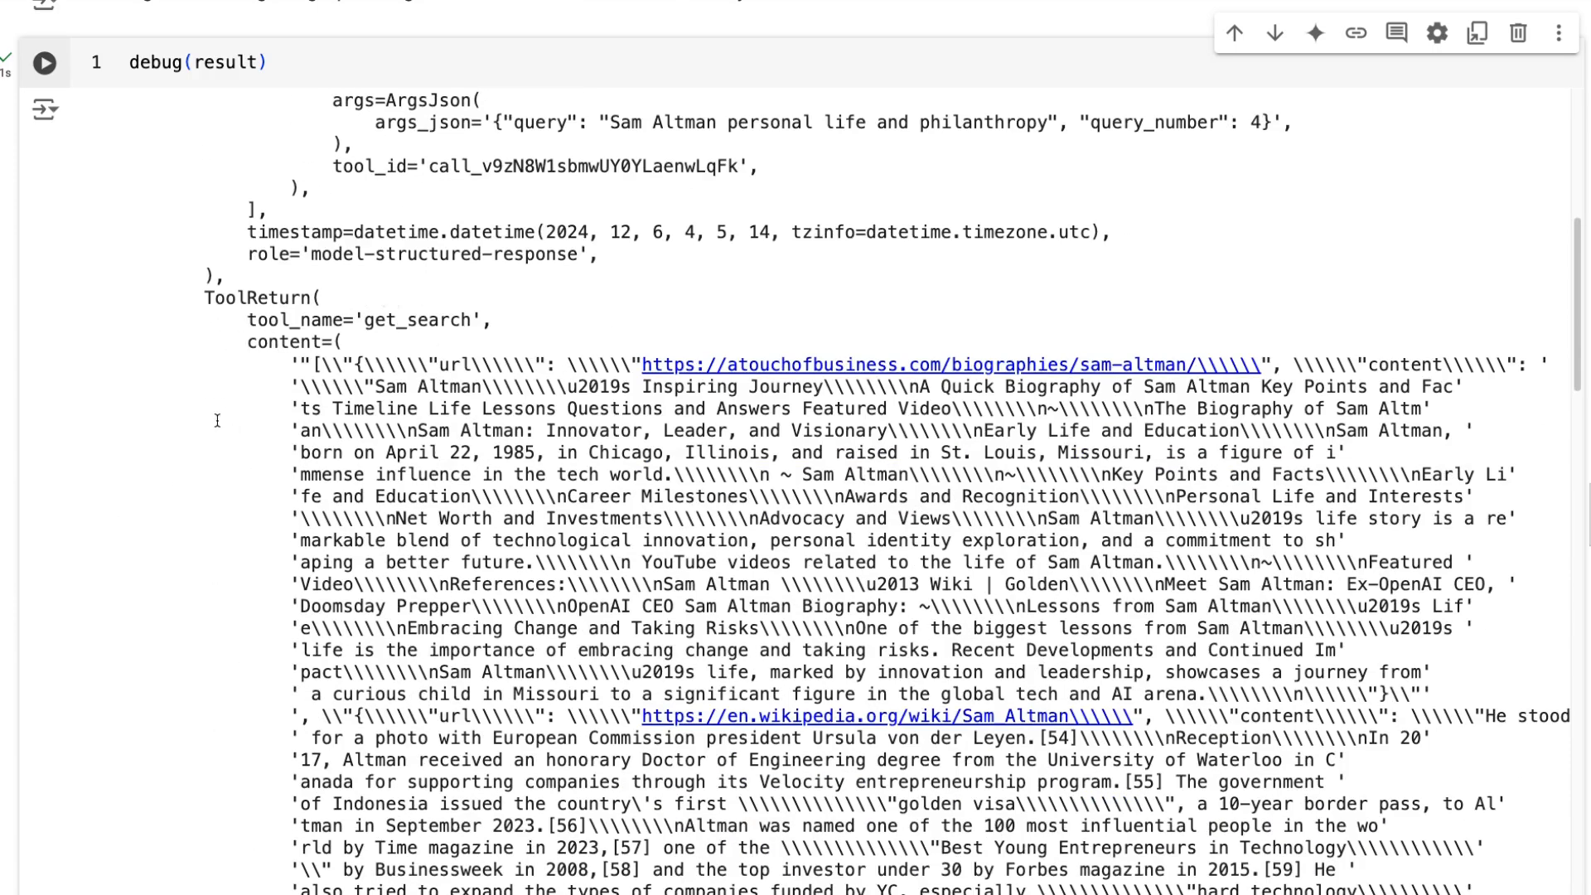
{"action": "scroll", "scroll_direction": "down", "scroll_amount": 3}
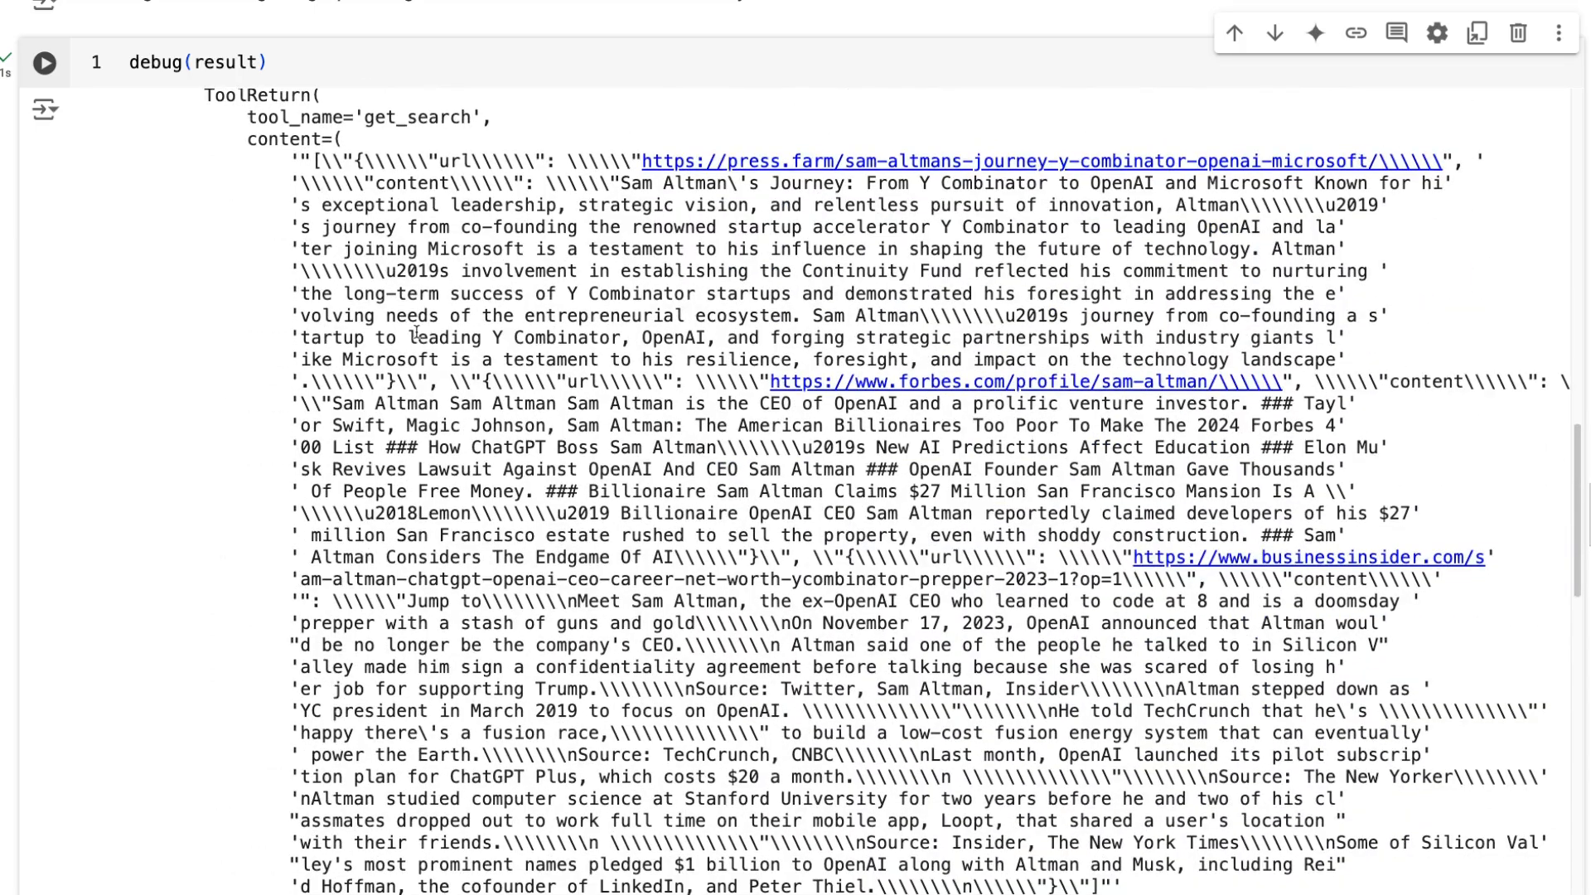
{"action": "scroll", "scroll_direction": "down", "scroll_amount": 3}
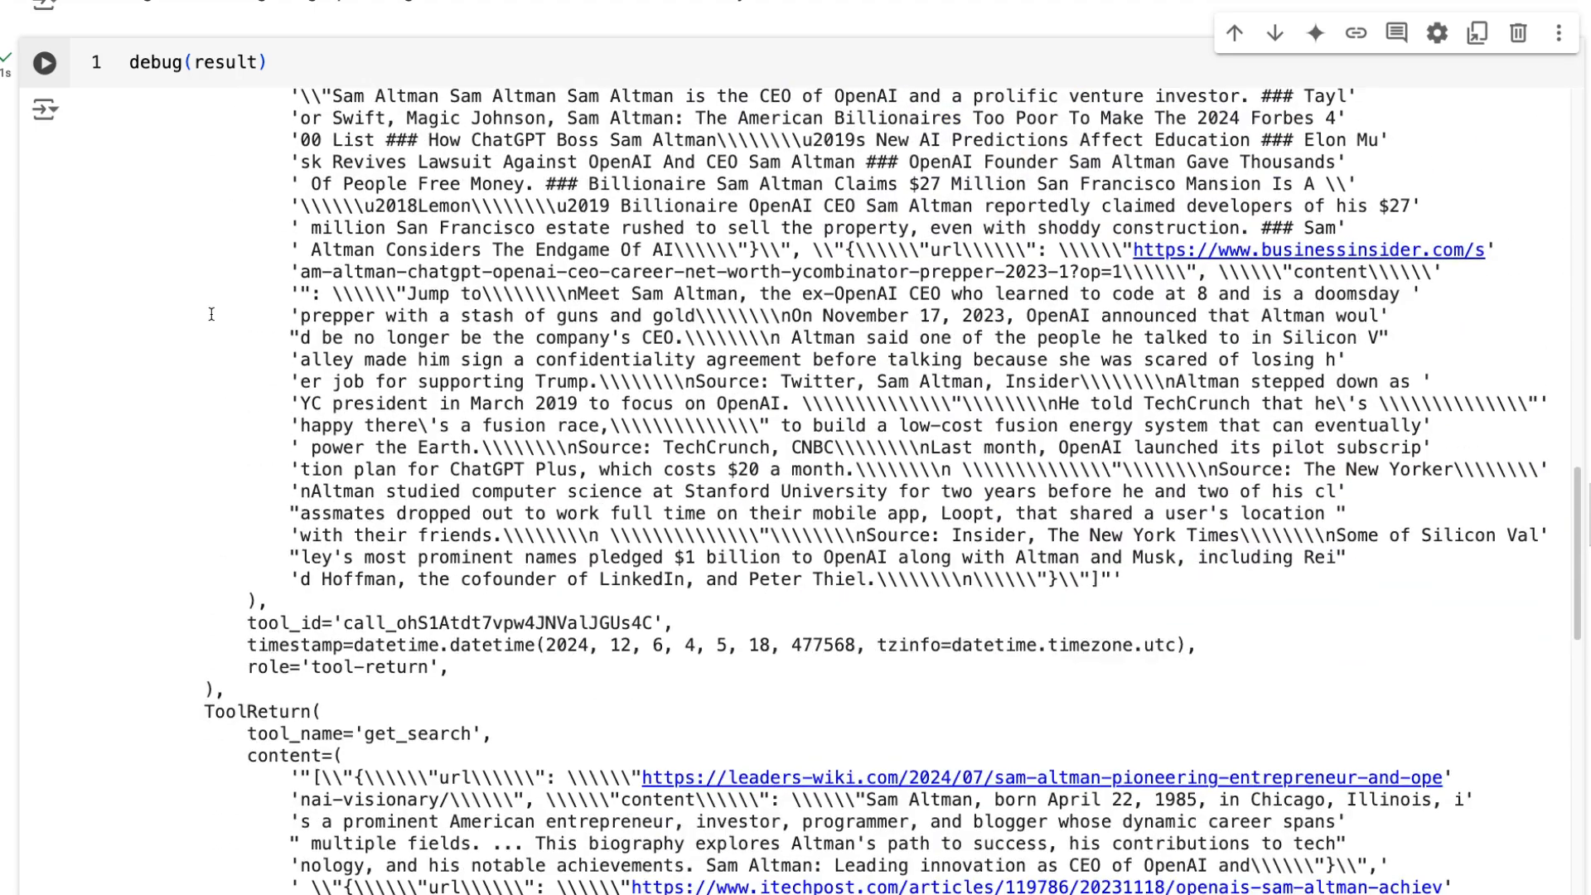
{"action": "scroll", "scroll_direction": "down", "scroll_amount": 3}
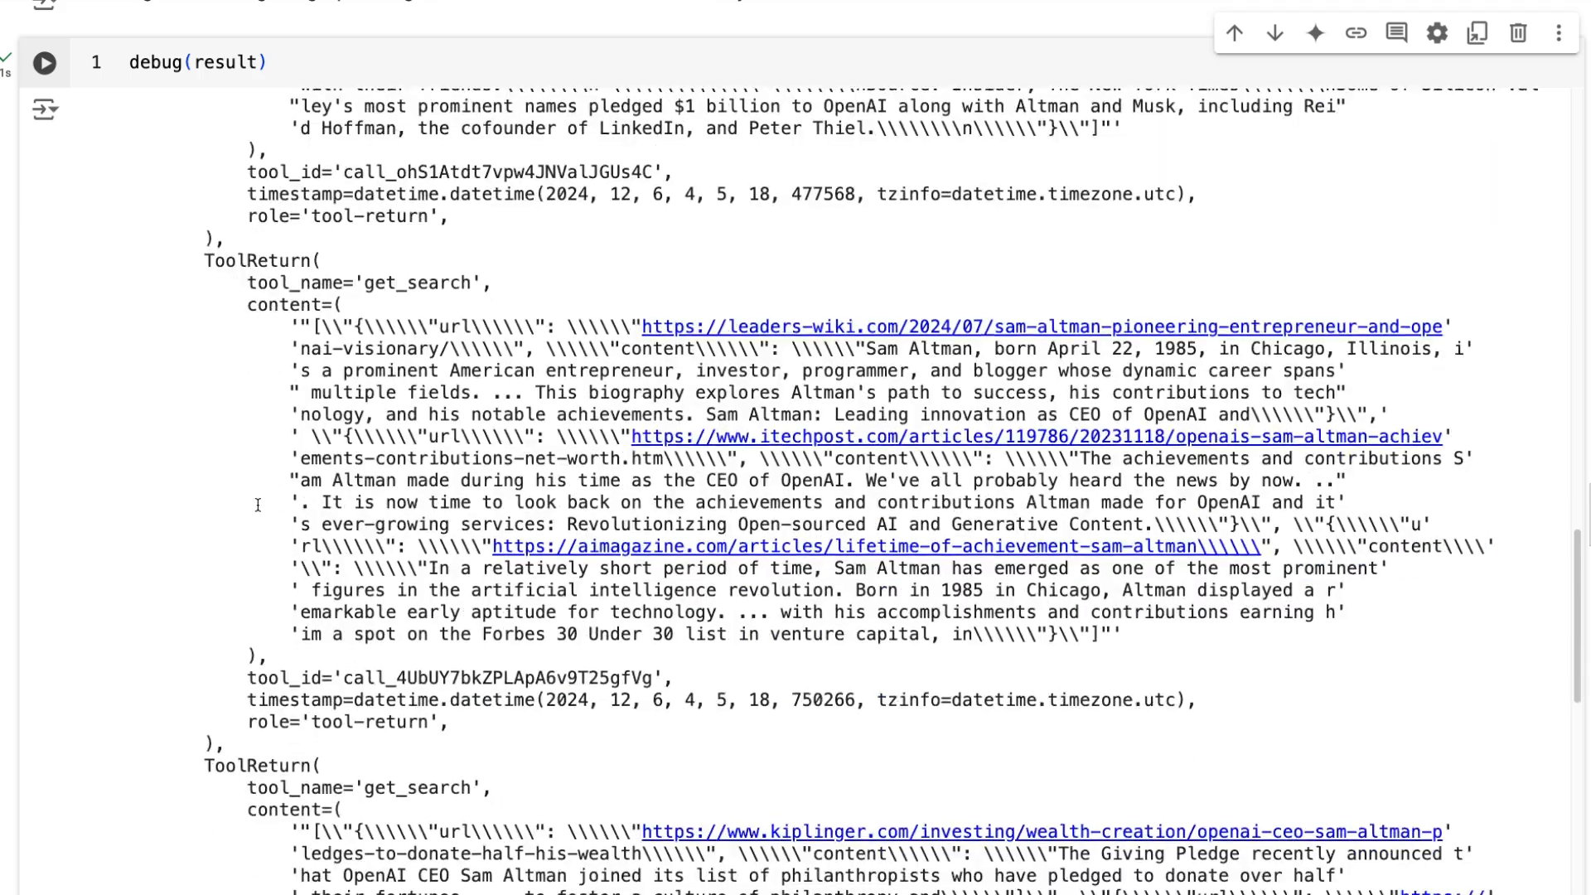
{"action": "left_click_drag", "start_coordinate": [297, 326], "coordinate": [1056, 369]}
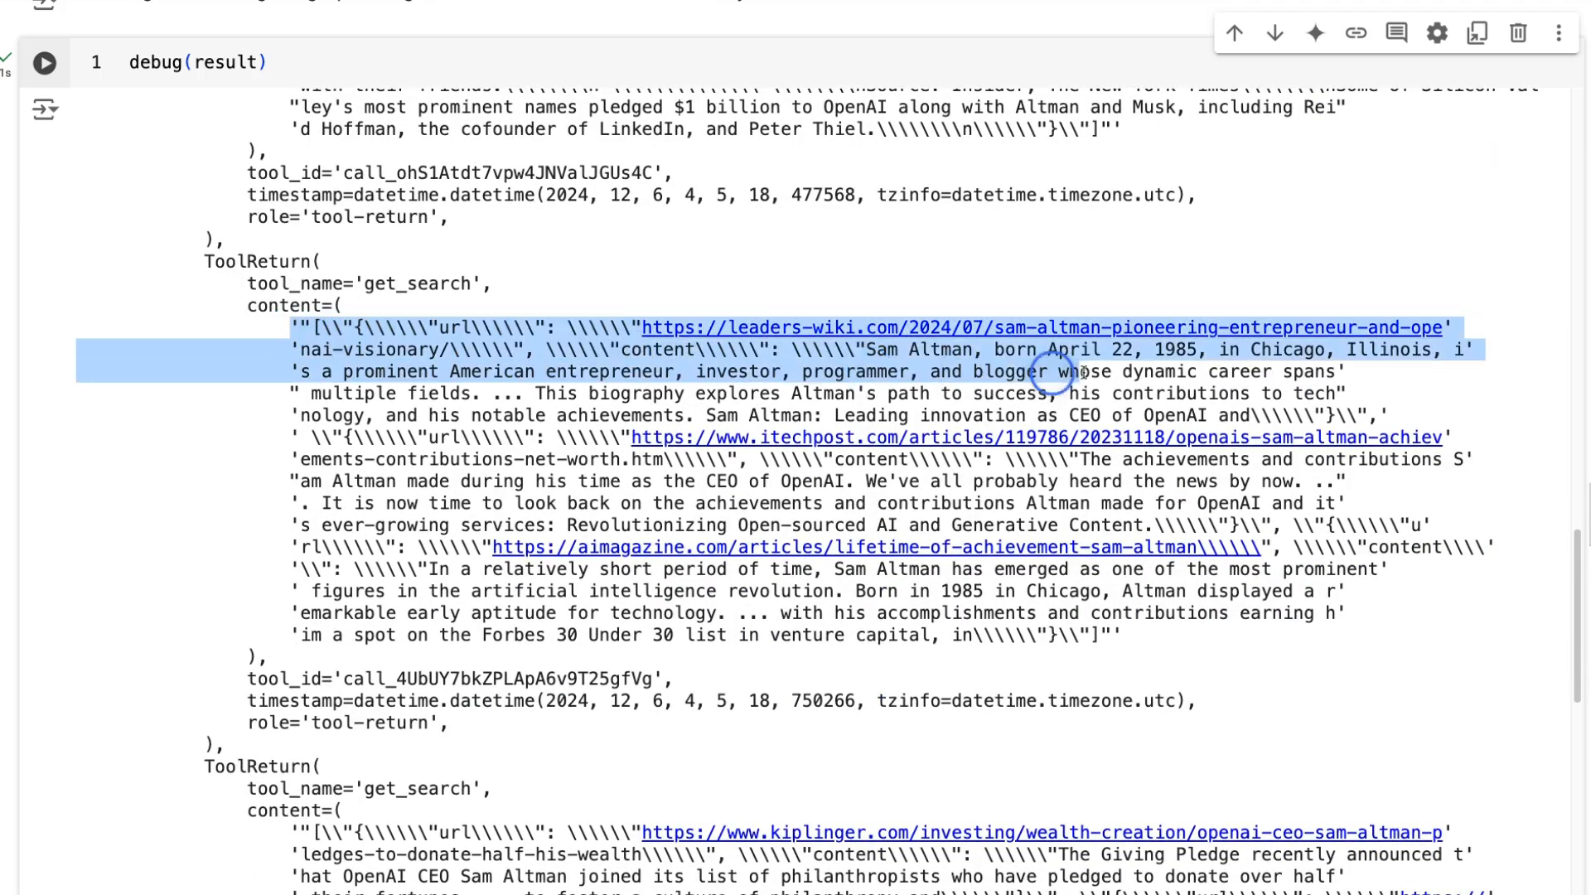
{"action": "left_click_drag", "start_coordinate": [1052, 371], "coordinate": [295, 432]}
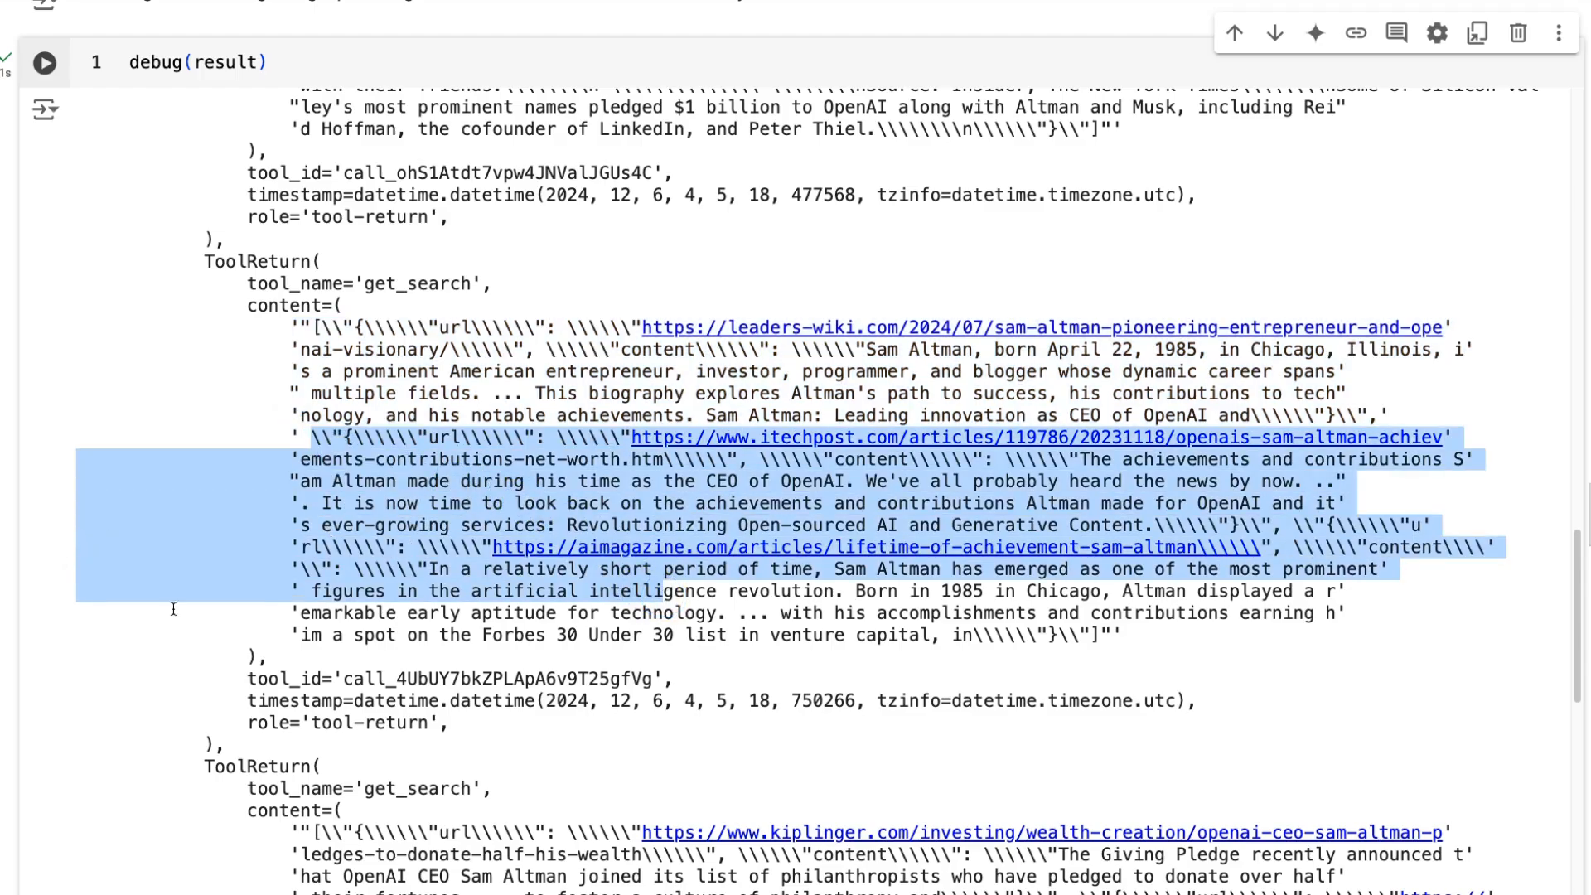
{"action": "scroll", "scroll_direction": "down", "scroll_amount": 3}
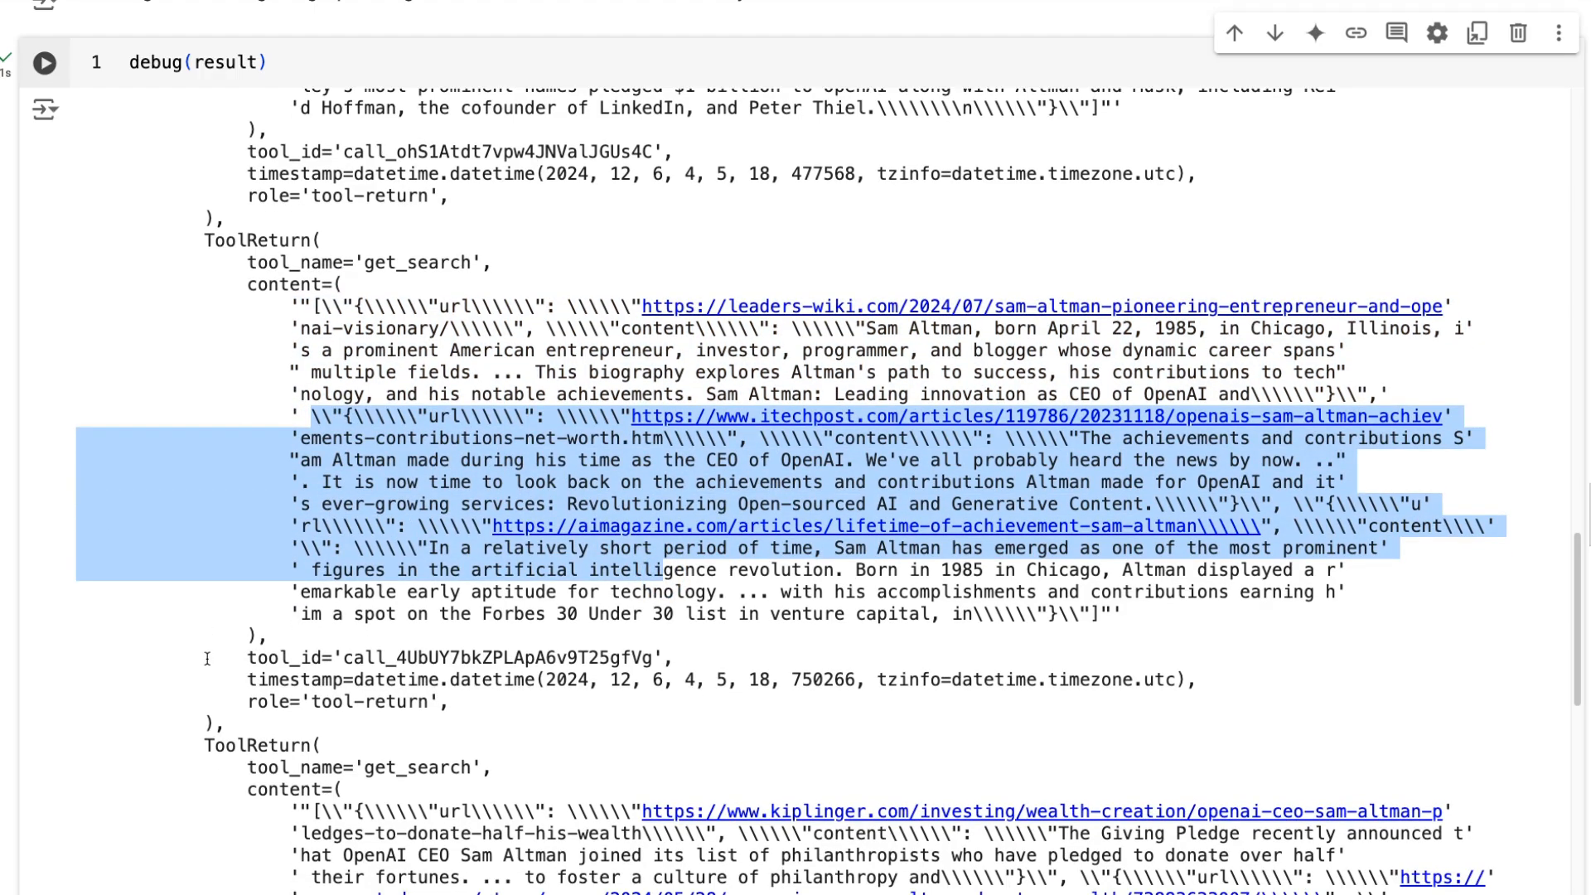
{"action": "scroll", "scroll_direction": "down", "scroll_amount": 3}
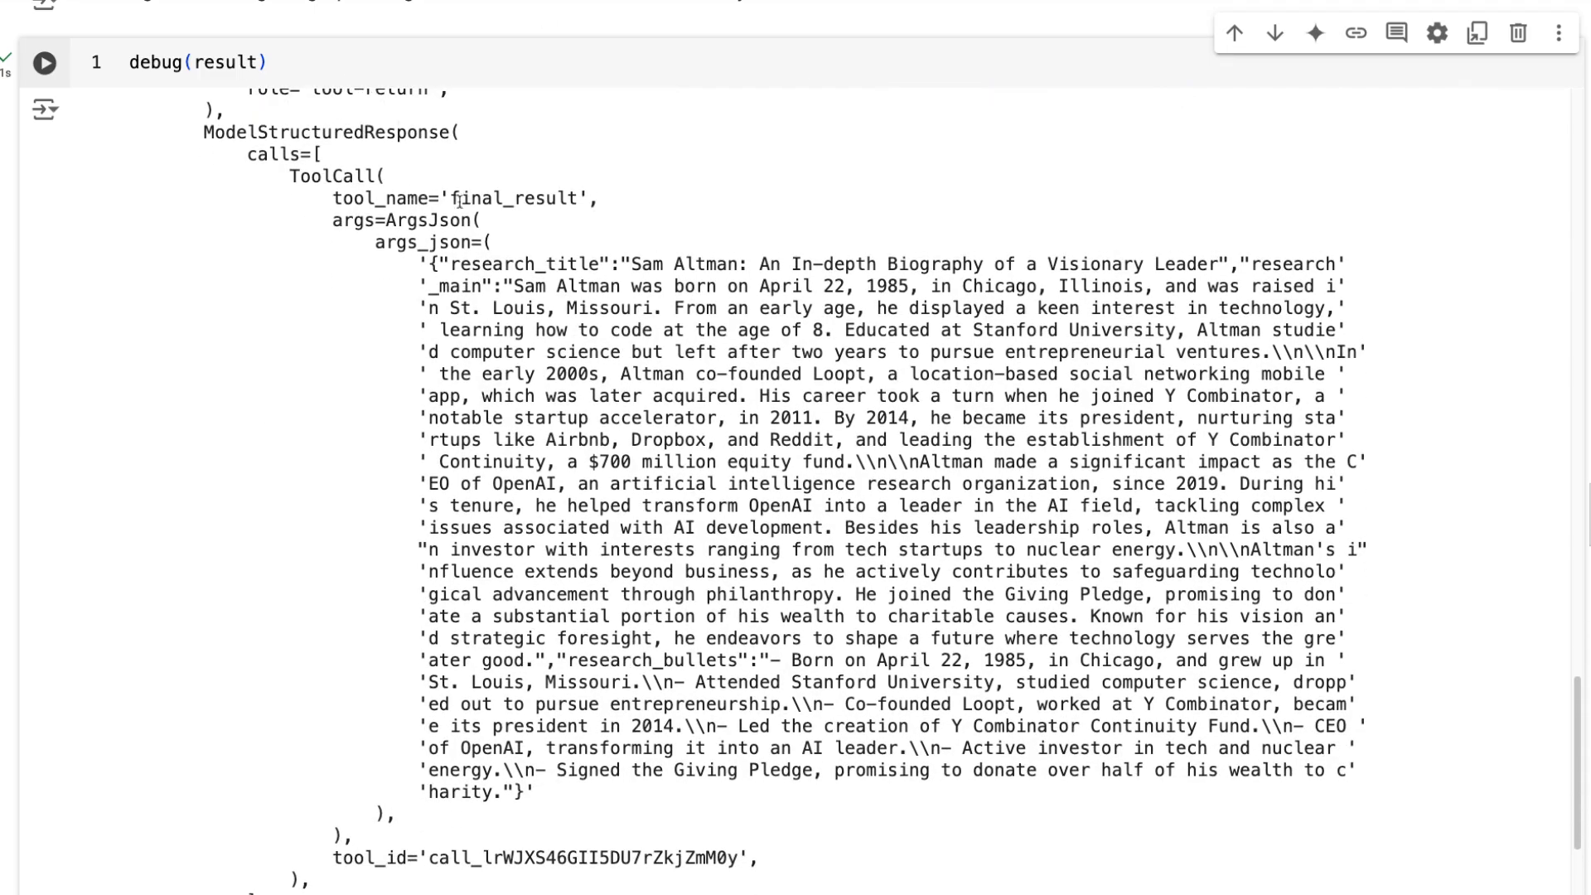
{"action": "scroll", "scroll_direction": "down", "scroll_amount": 3}
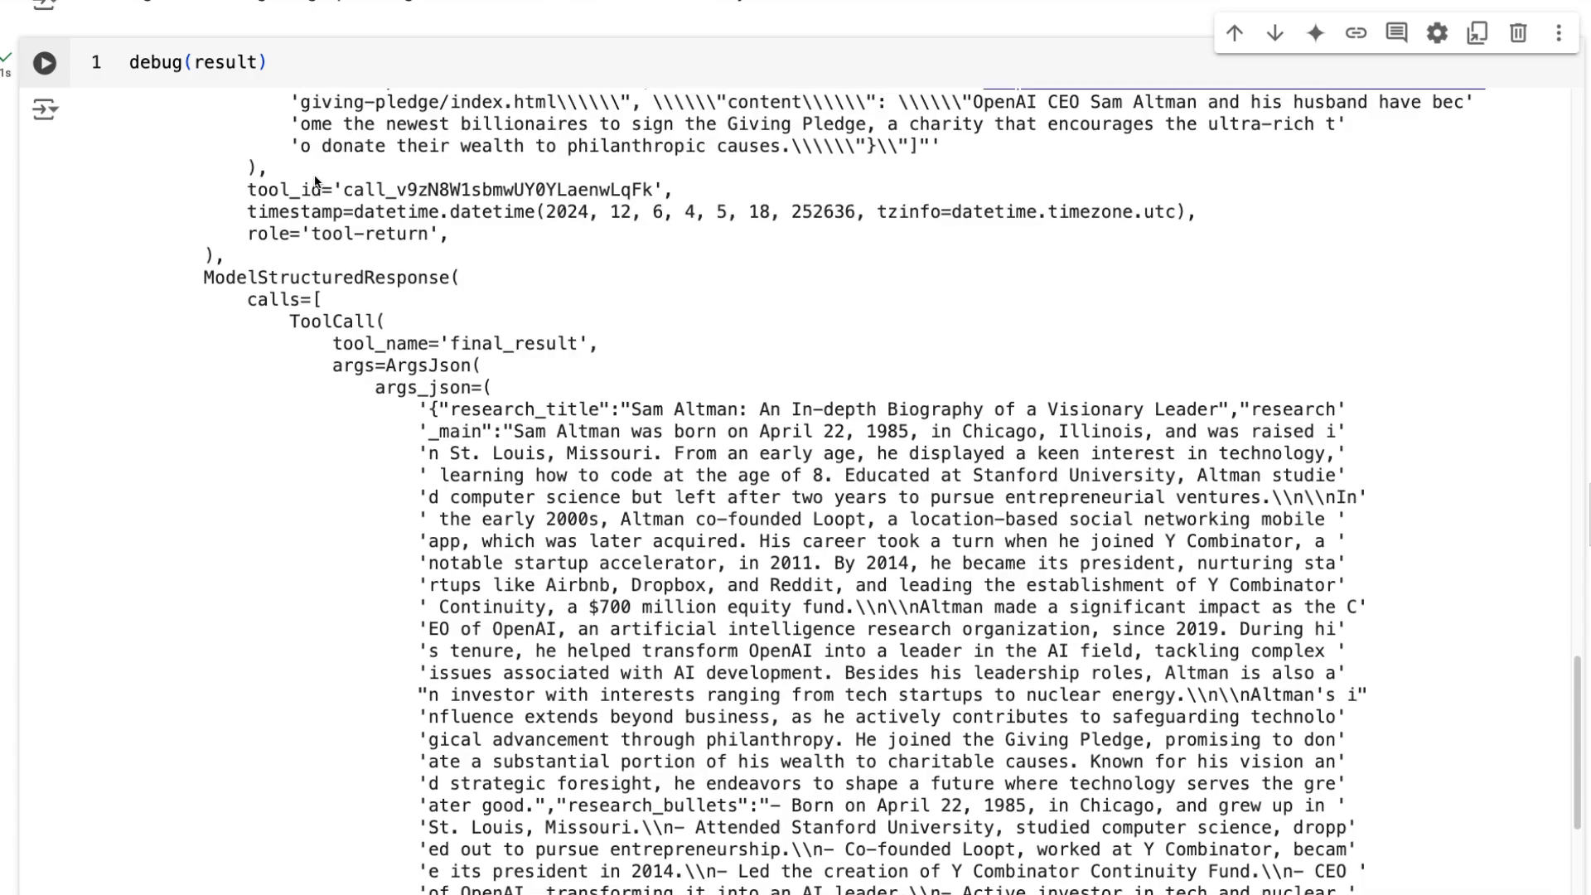
{"action": "mouse_move", "coordinate": [275, 261]}
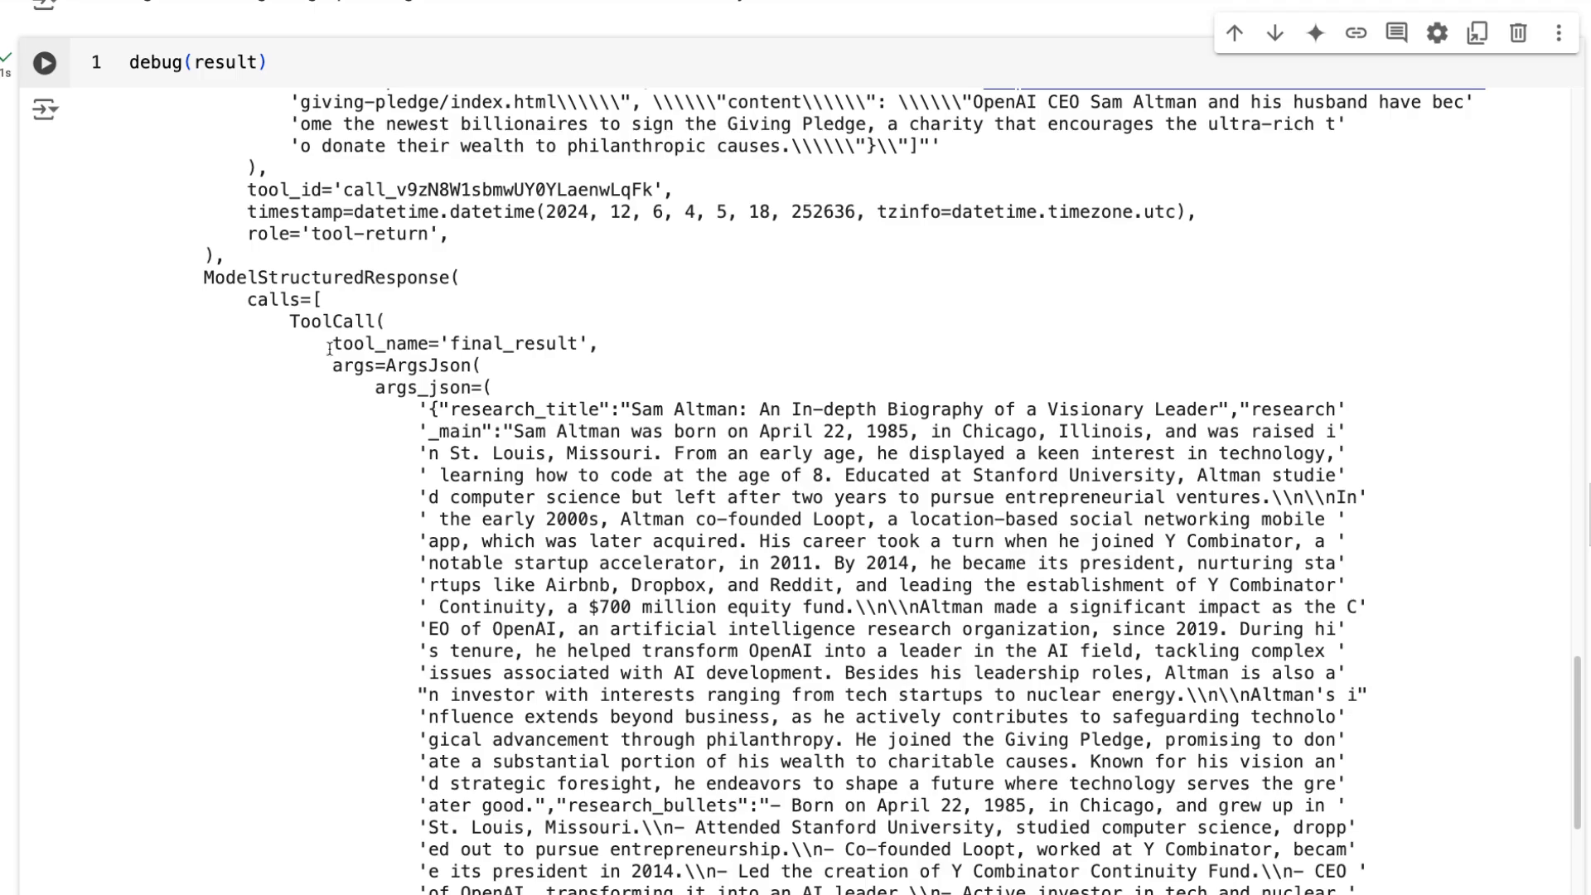
{"action": "double_click", "coordinate": [513, 344]}
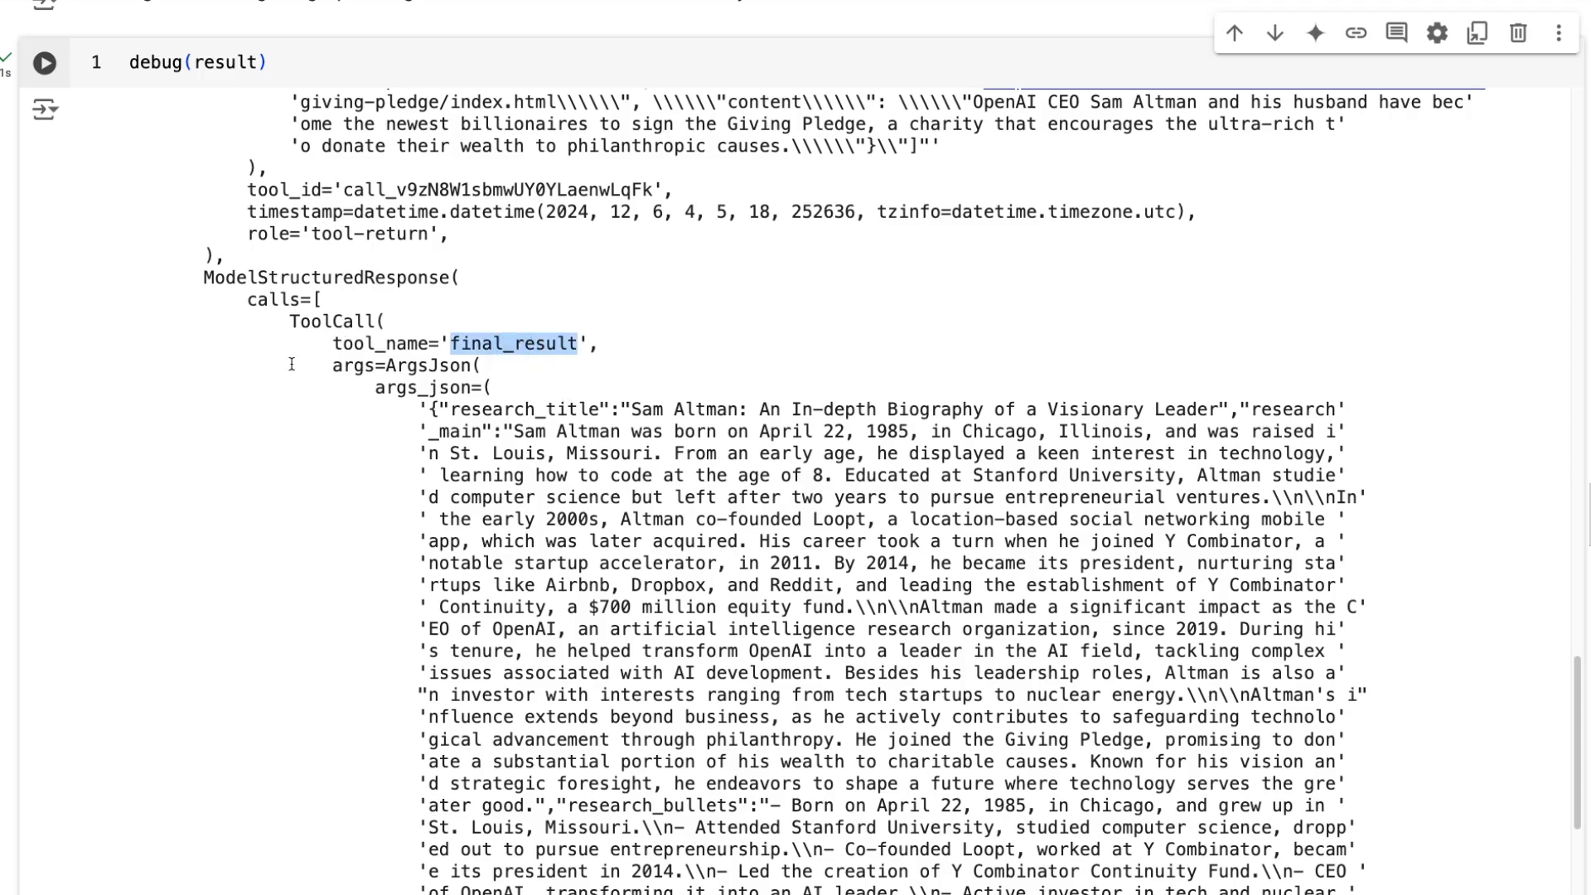
{"action": "scroll", "scroll_direction": "down", "scroll_amount": 3}
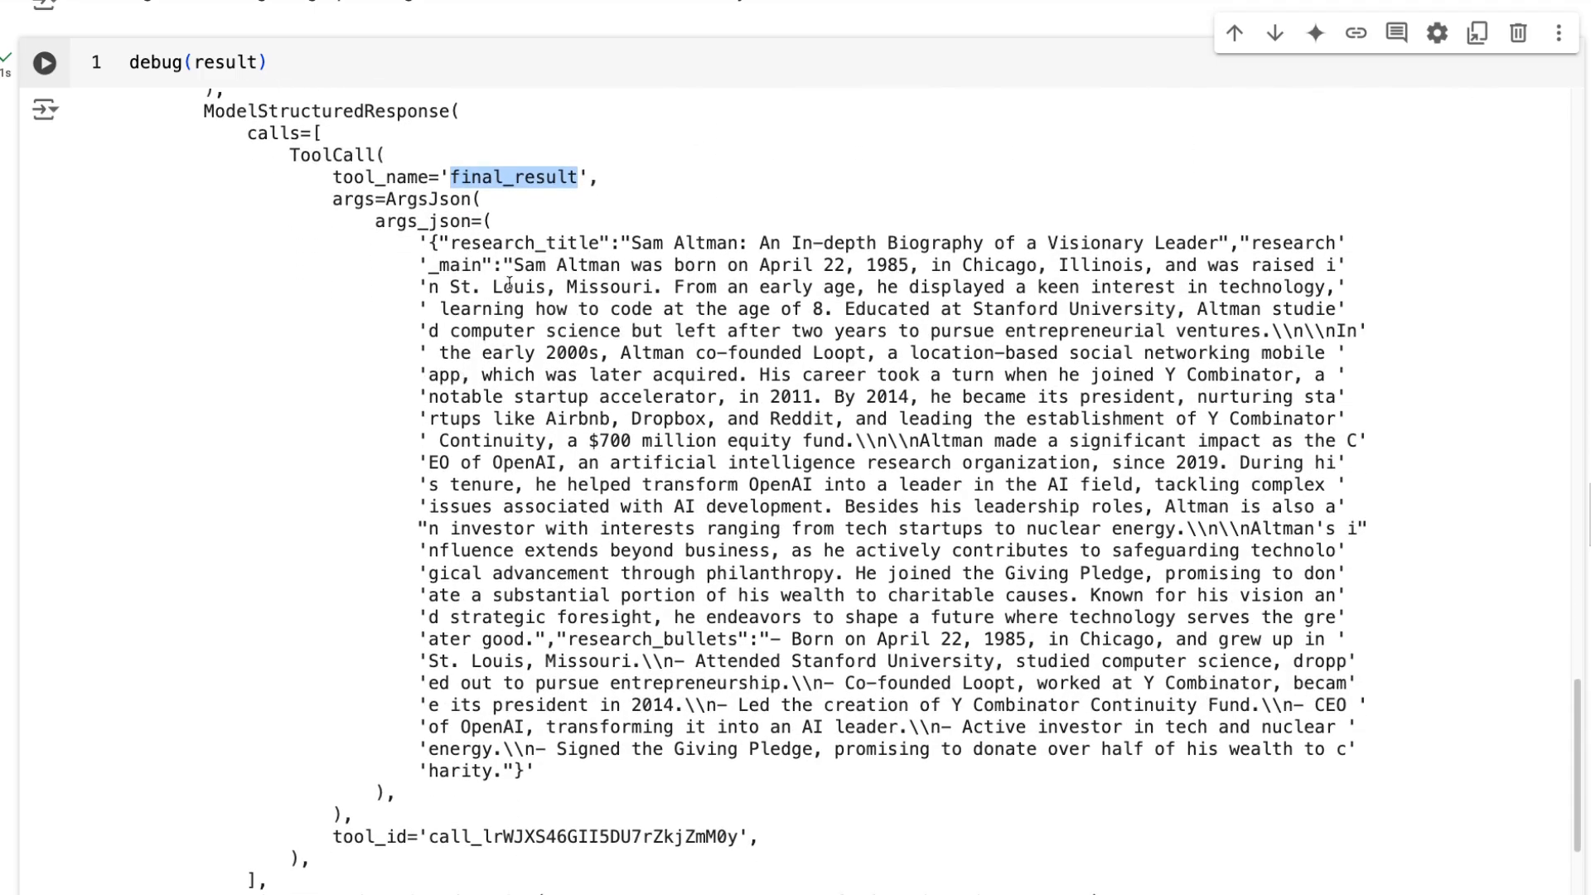
{"action": "double_click", "coordinate": [527, 242]}
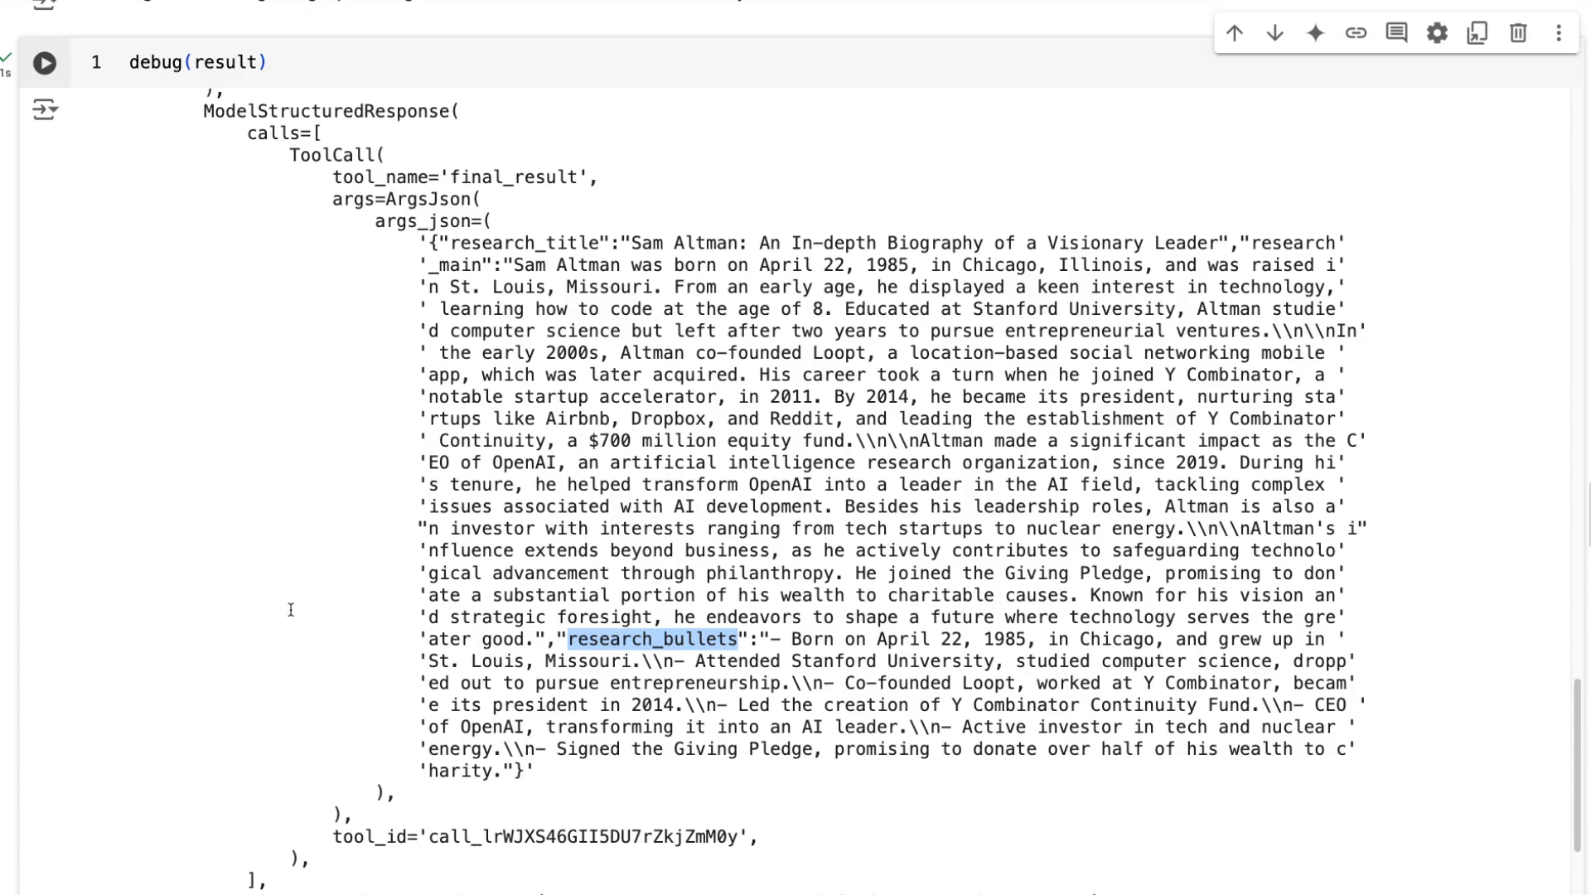
{"action": "mouse_move", "coordinate": [299, 601]}
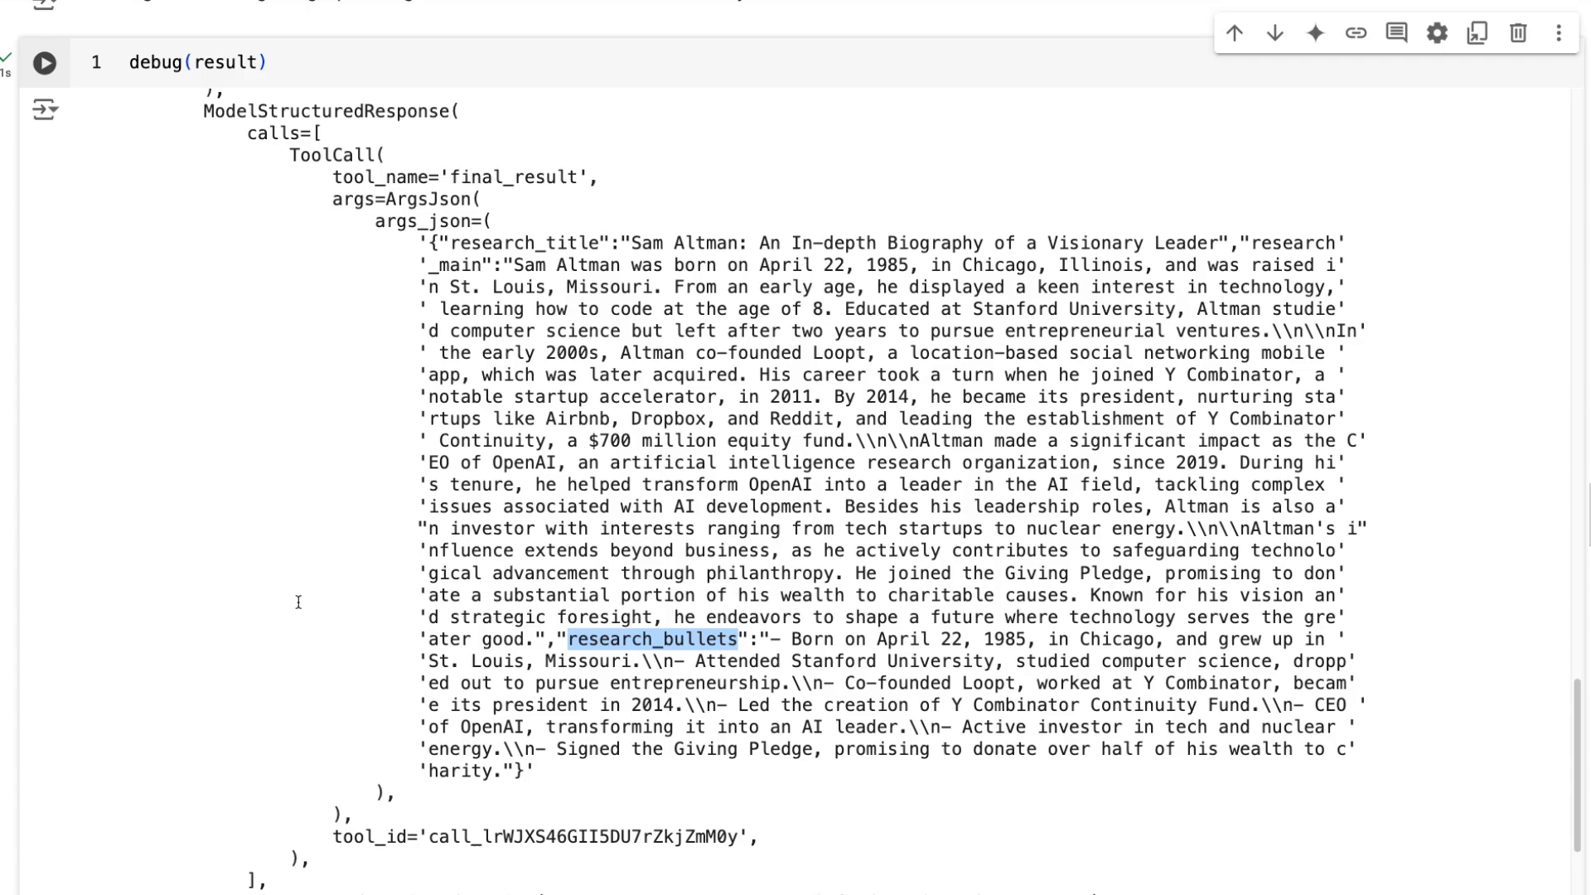
{"action": "mouse_move", "coordinate": [165, 298]}
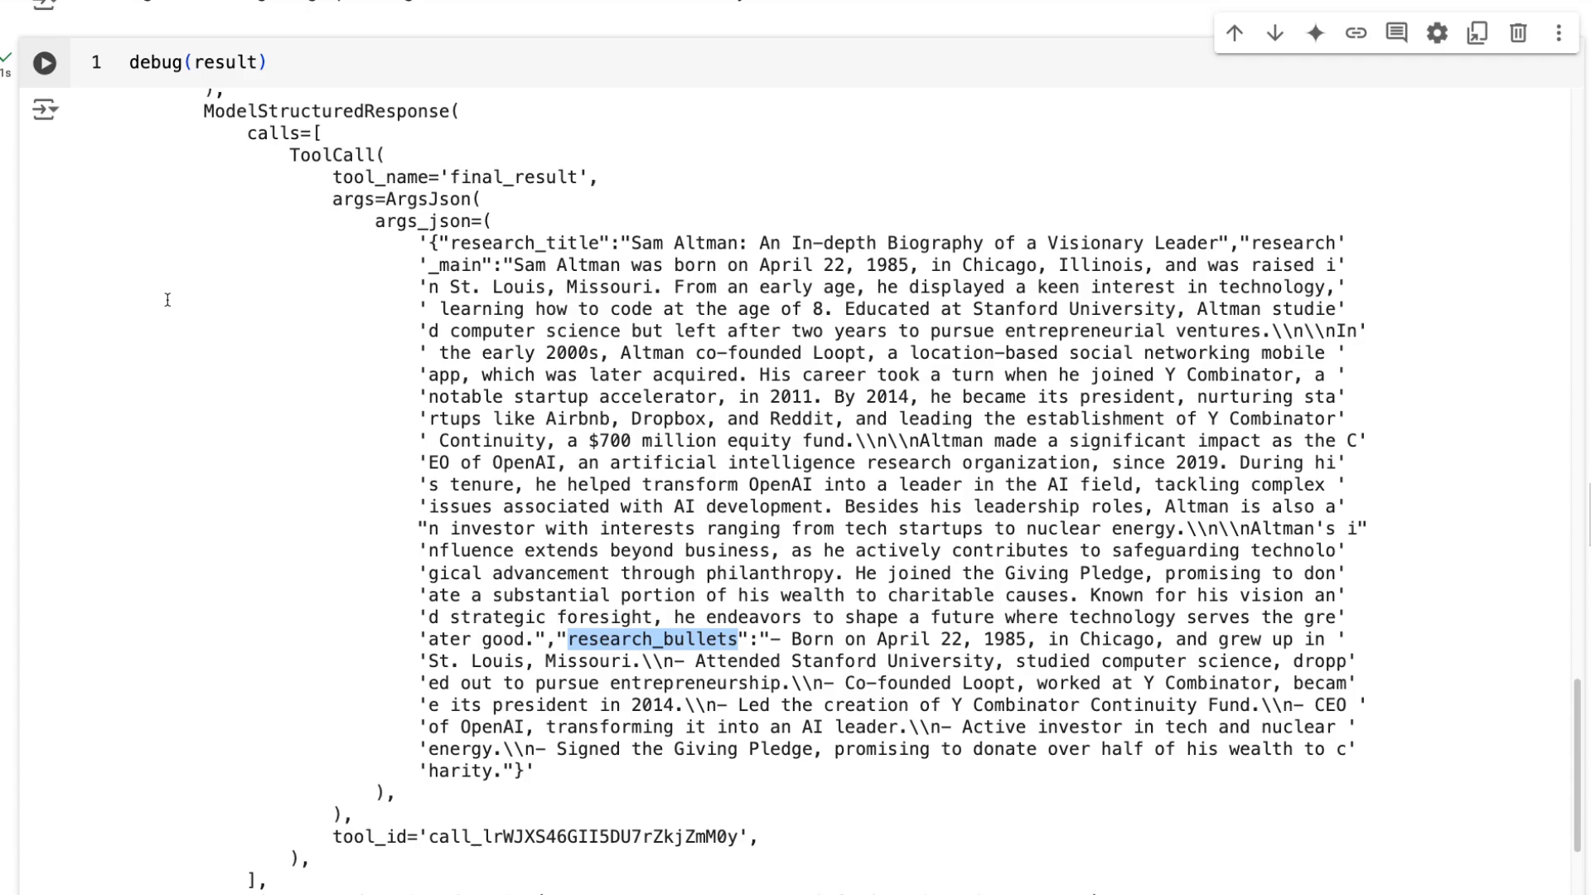
{"action": "mouse_move", "coordinate": [254, 348]}
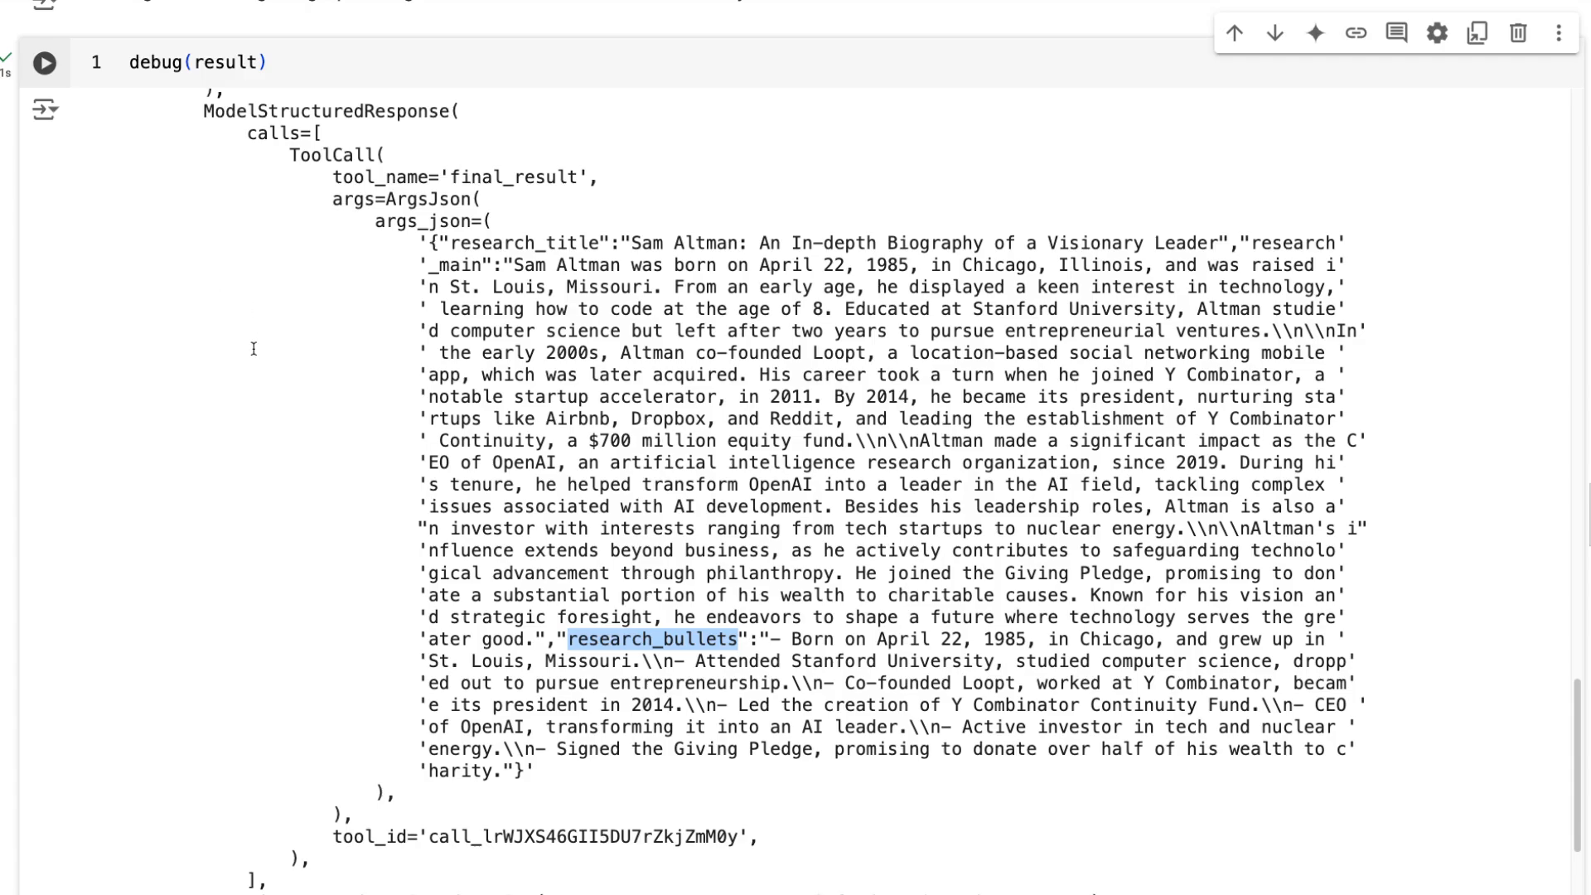
{"action": "scroll", "scroll_direction": "down", "scroll_amount": 3}
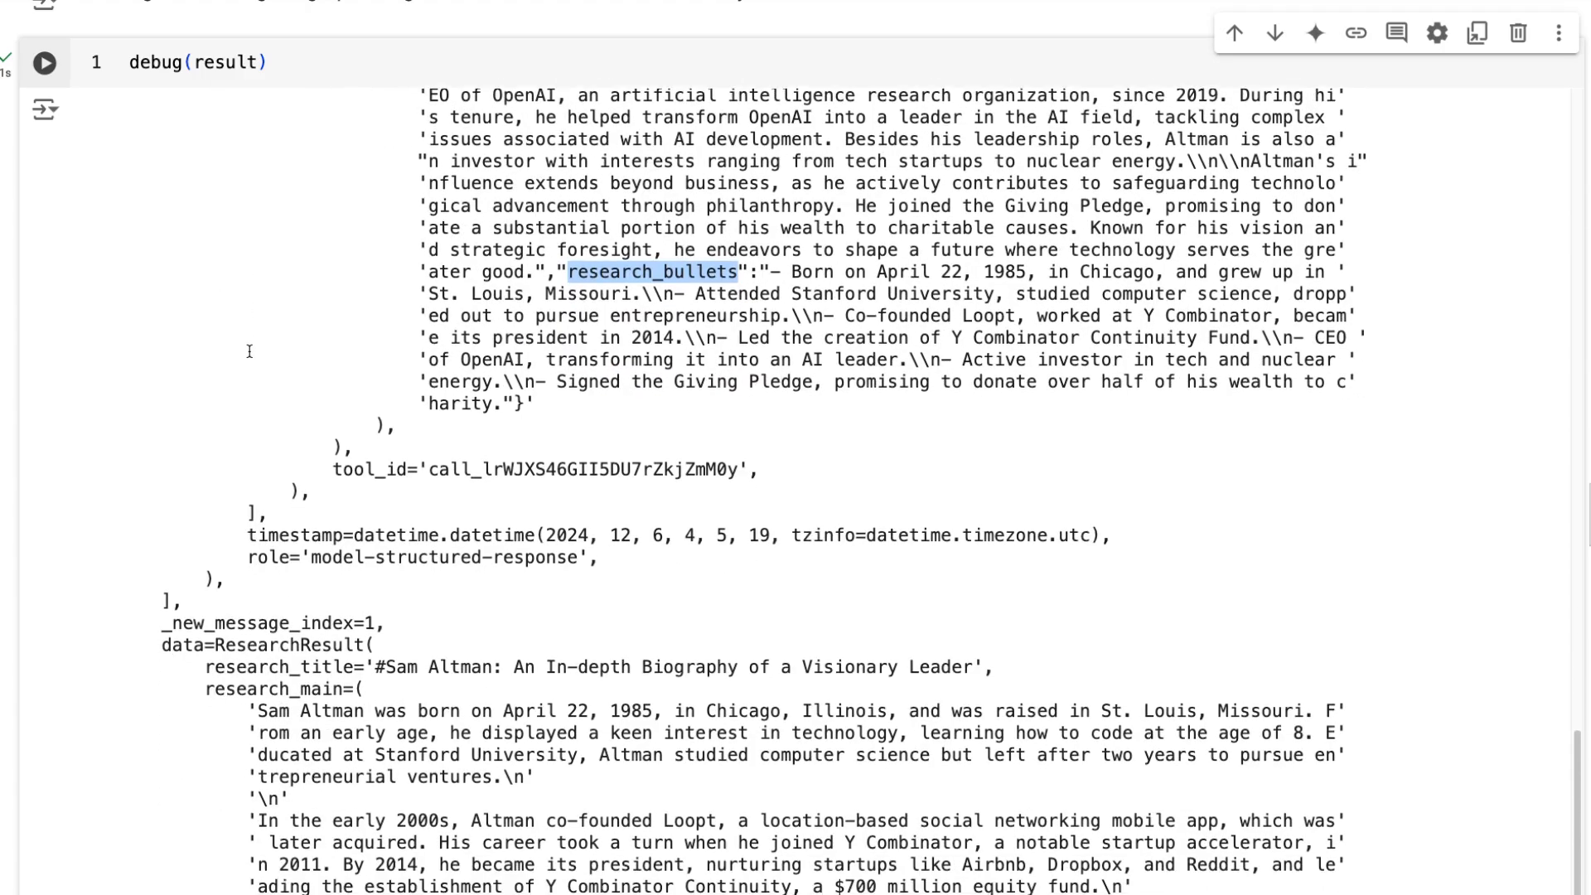
{"action": "scroll", "scroll_direction": "down", "scroll_amount": 3}
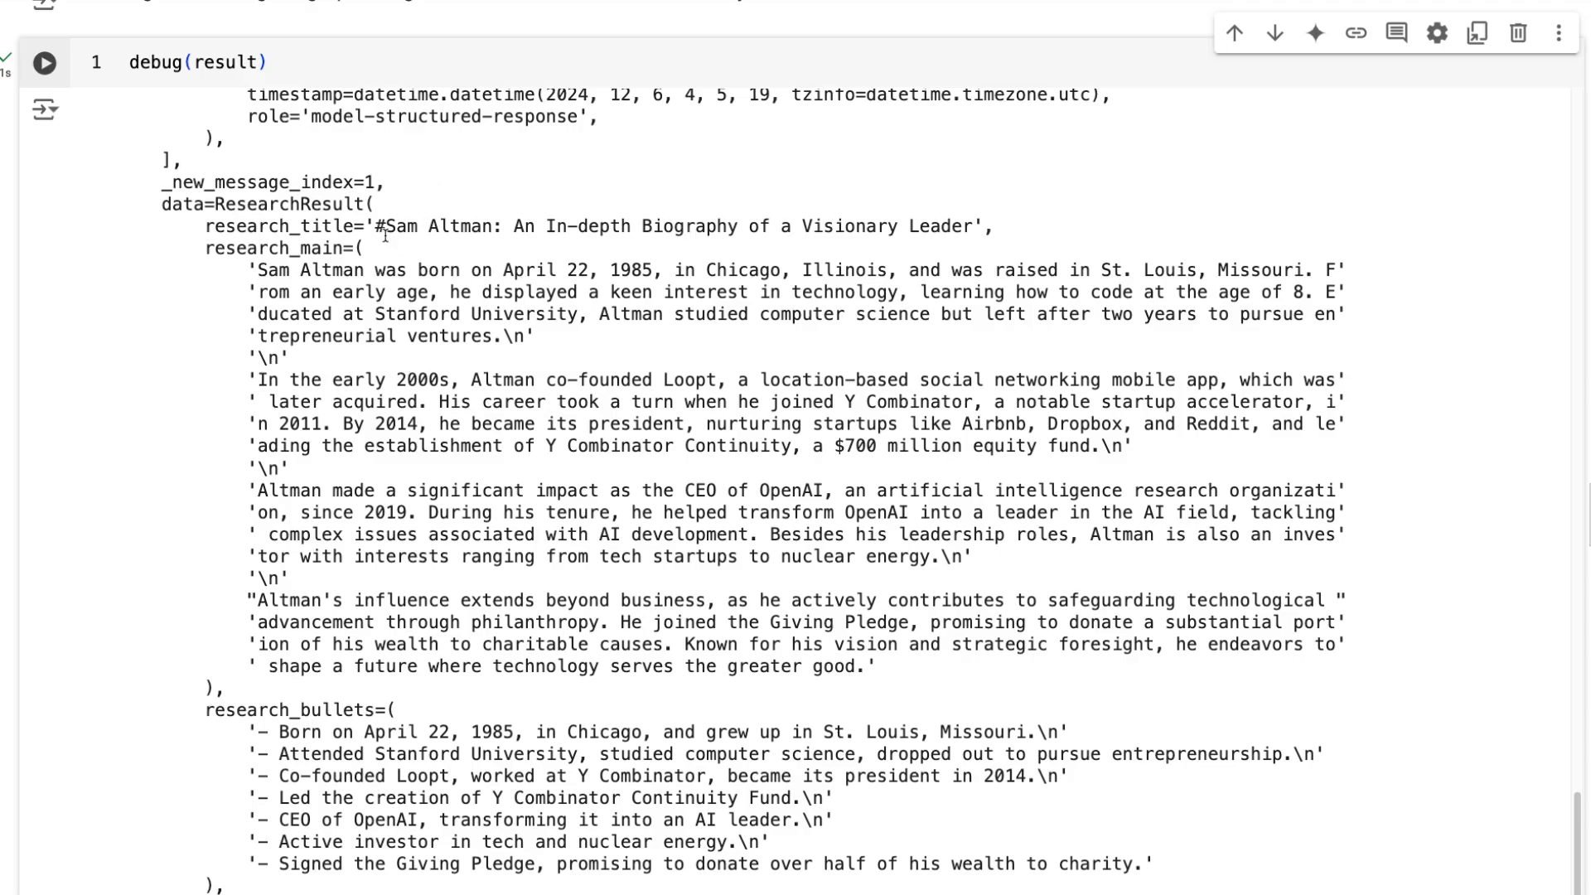
{"action": "left_click_drag", "start_coordinate": [379, 225], "coordinate": [781, 225]}
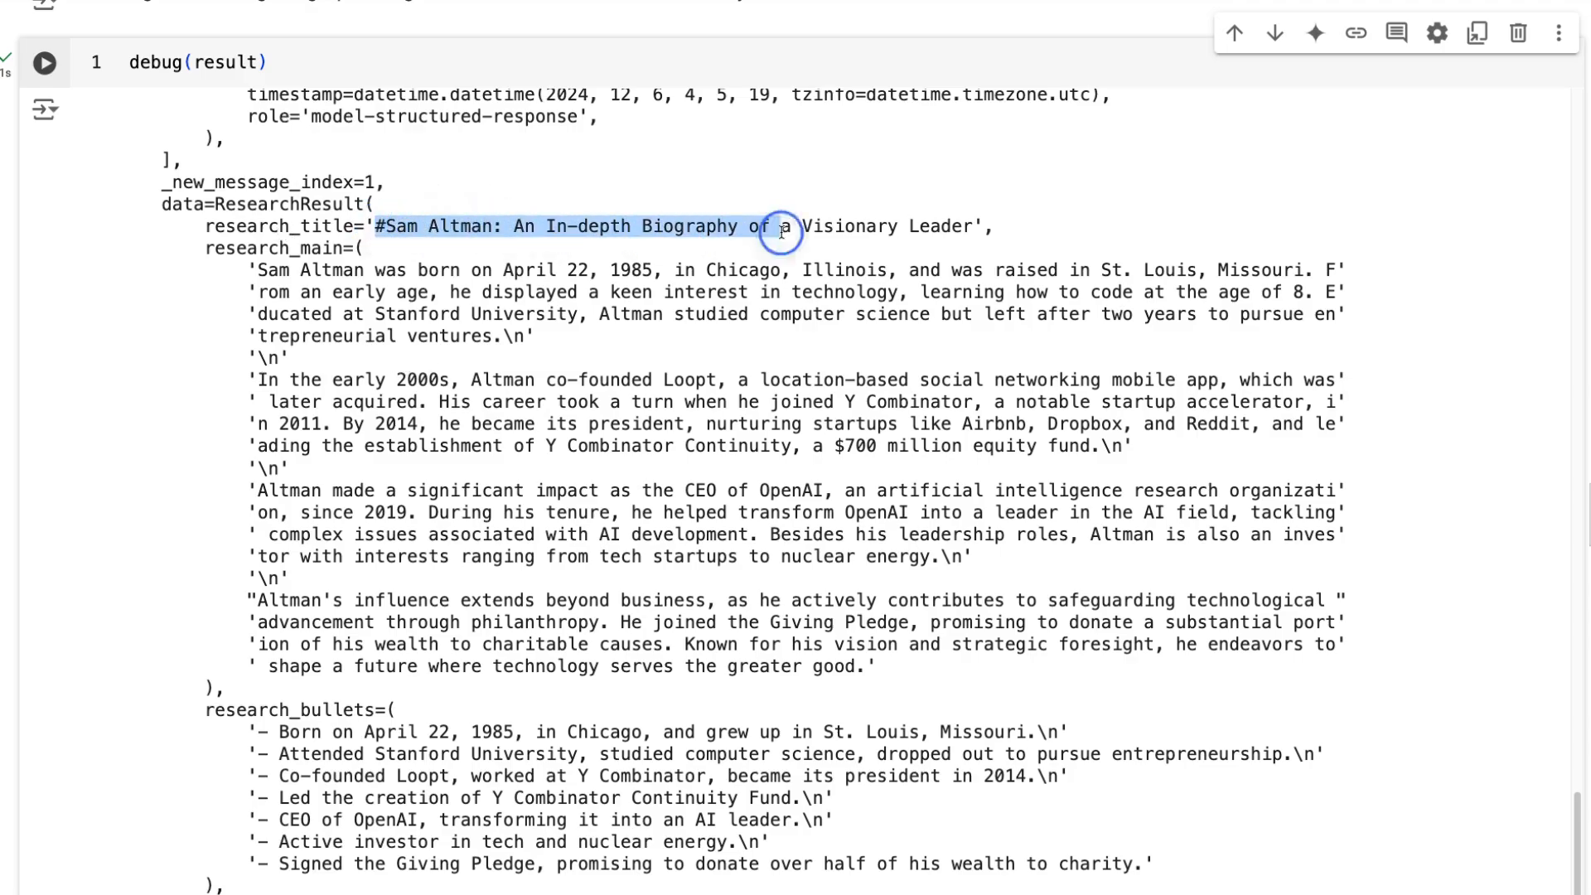
{"action": "left_click", "coordinate": [385, 225]}
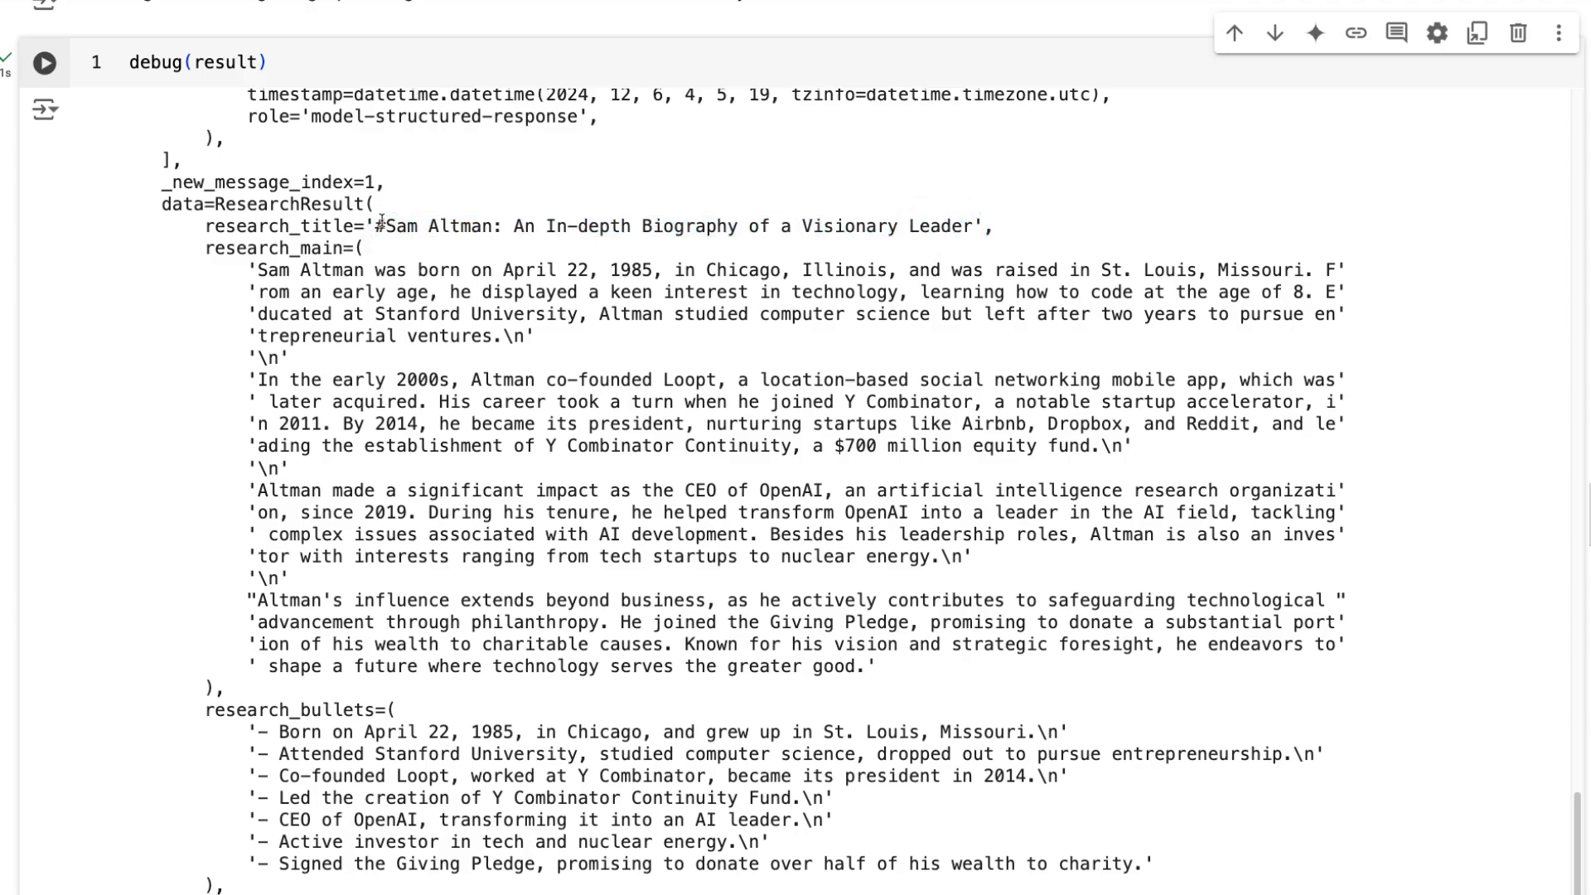
{"action": "mouse_move", "coordinate": [164, 249]}
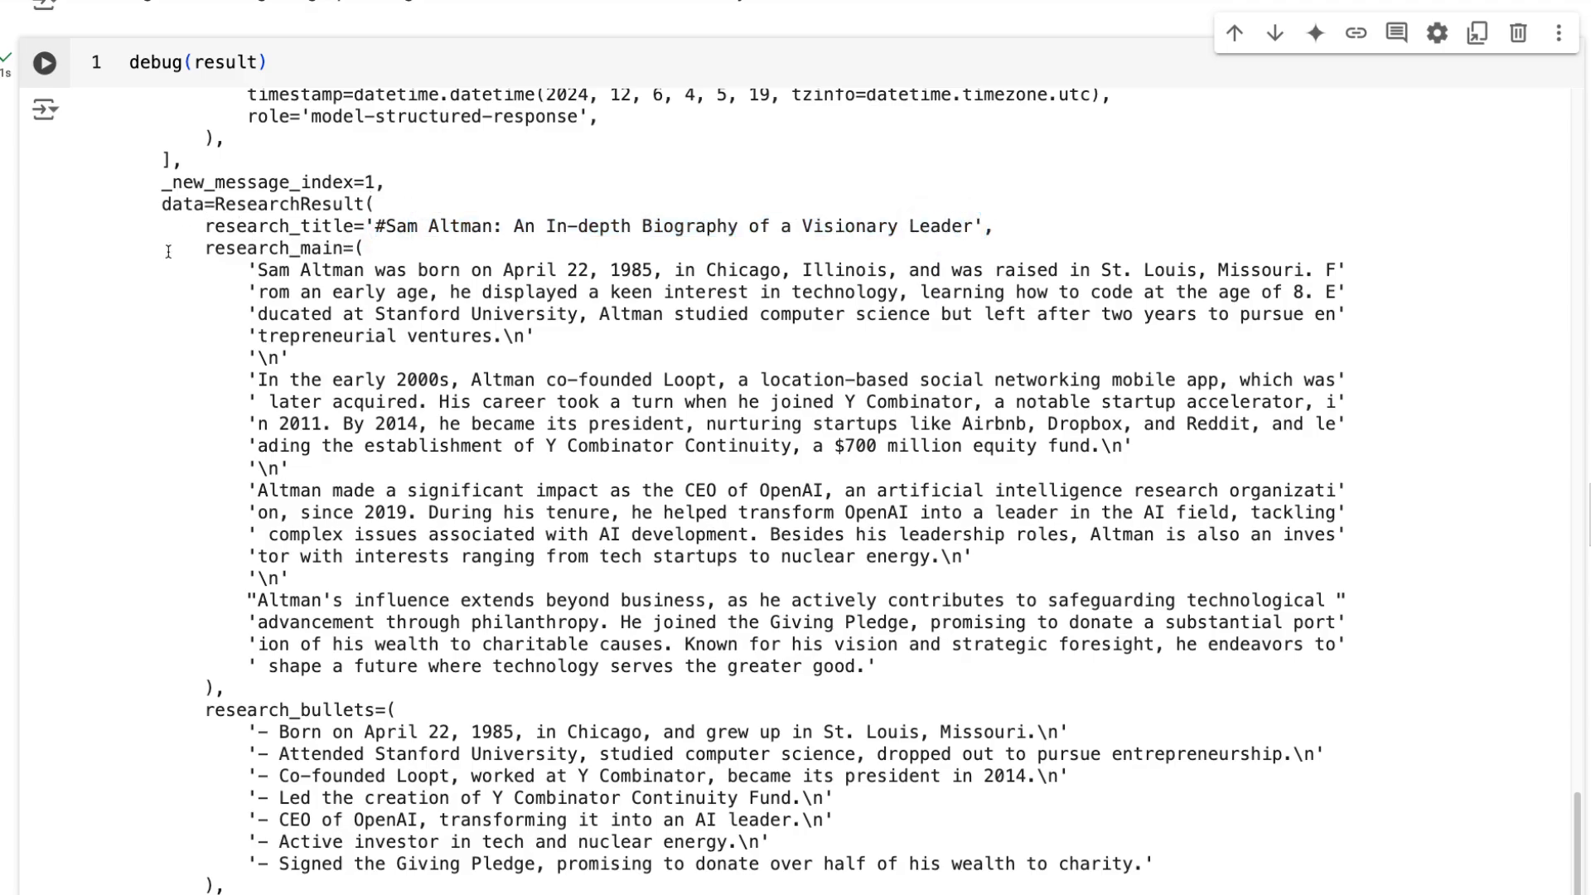
{"action": "scroll", "scroll_direction": "down", "scroll_amount": 3}
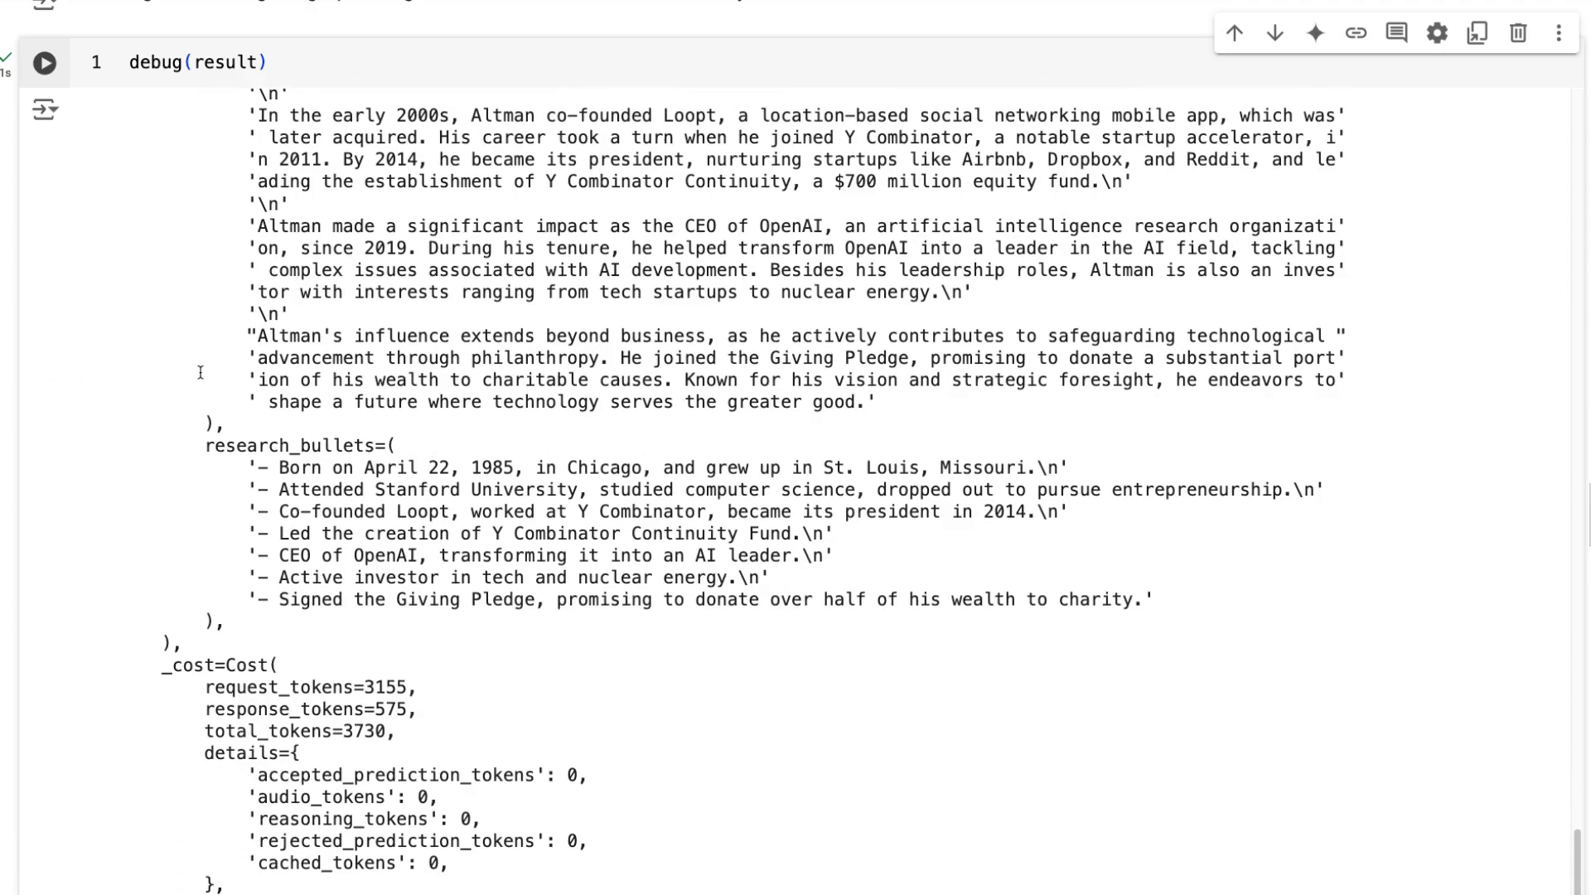
{"action": "scroll", "scroll_direction": "down", "scroll_amount": 3}
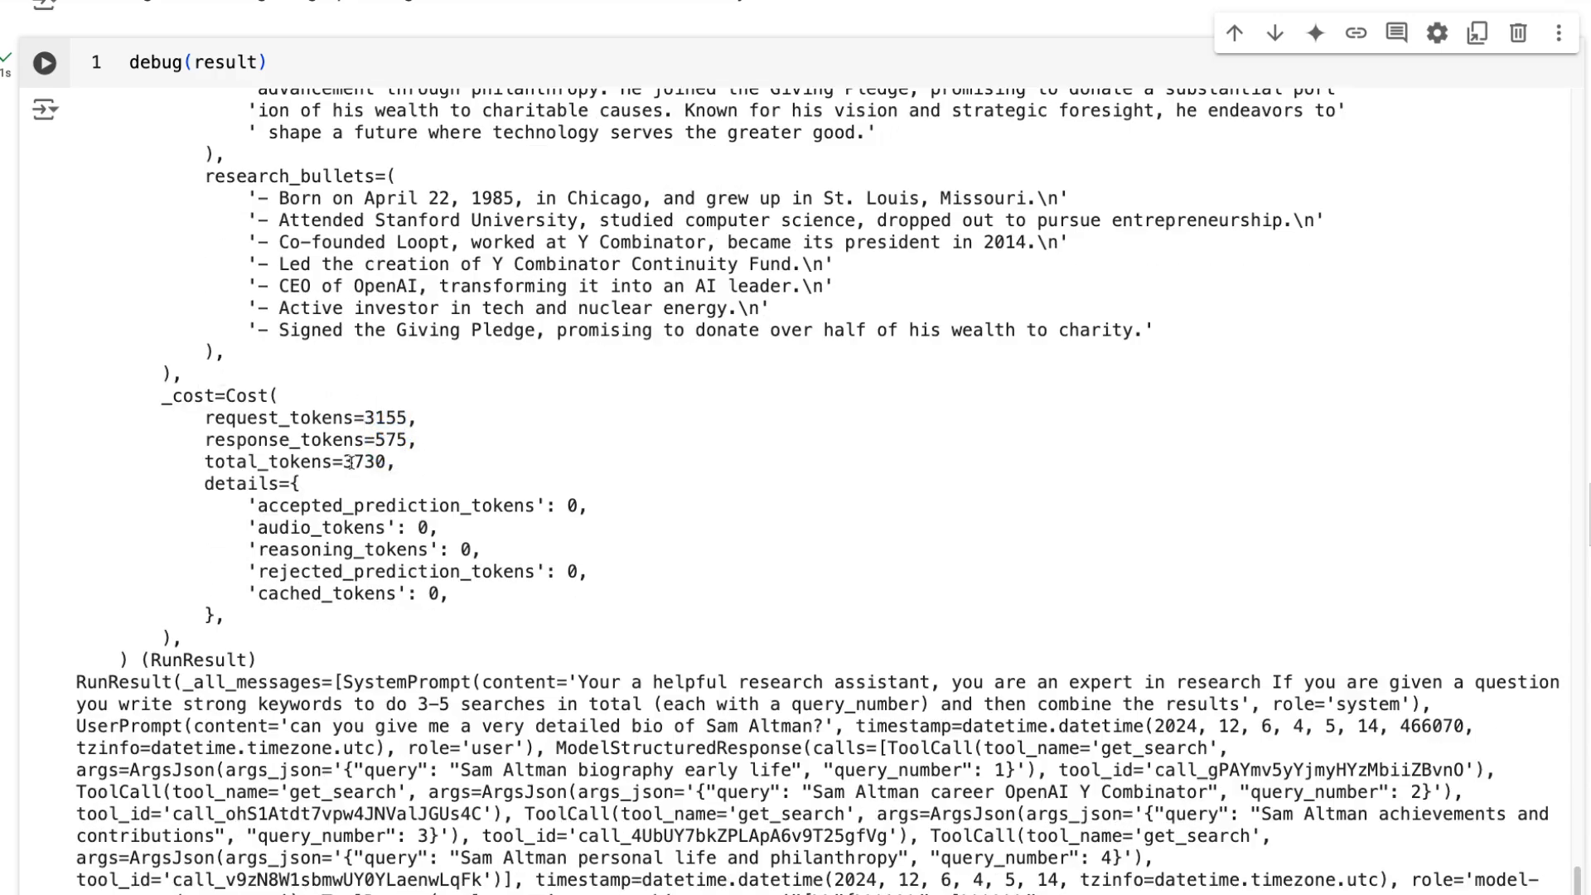
{"action": "double_click", "coordinate": [375, 463]}
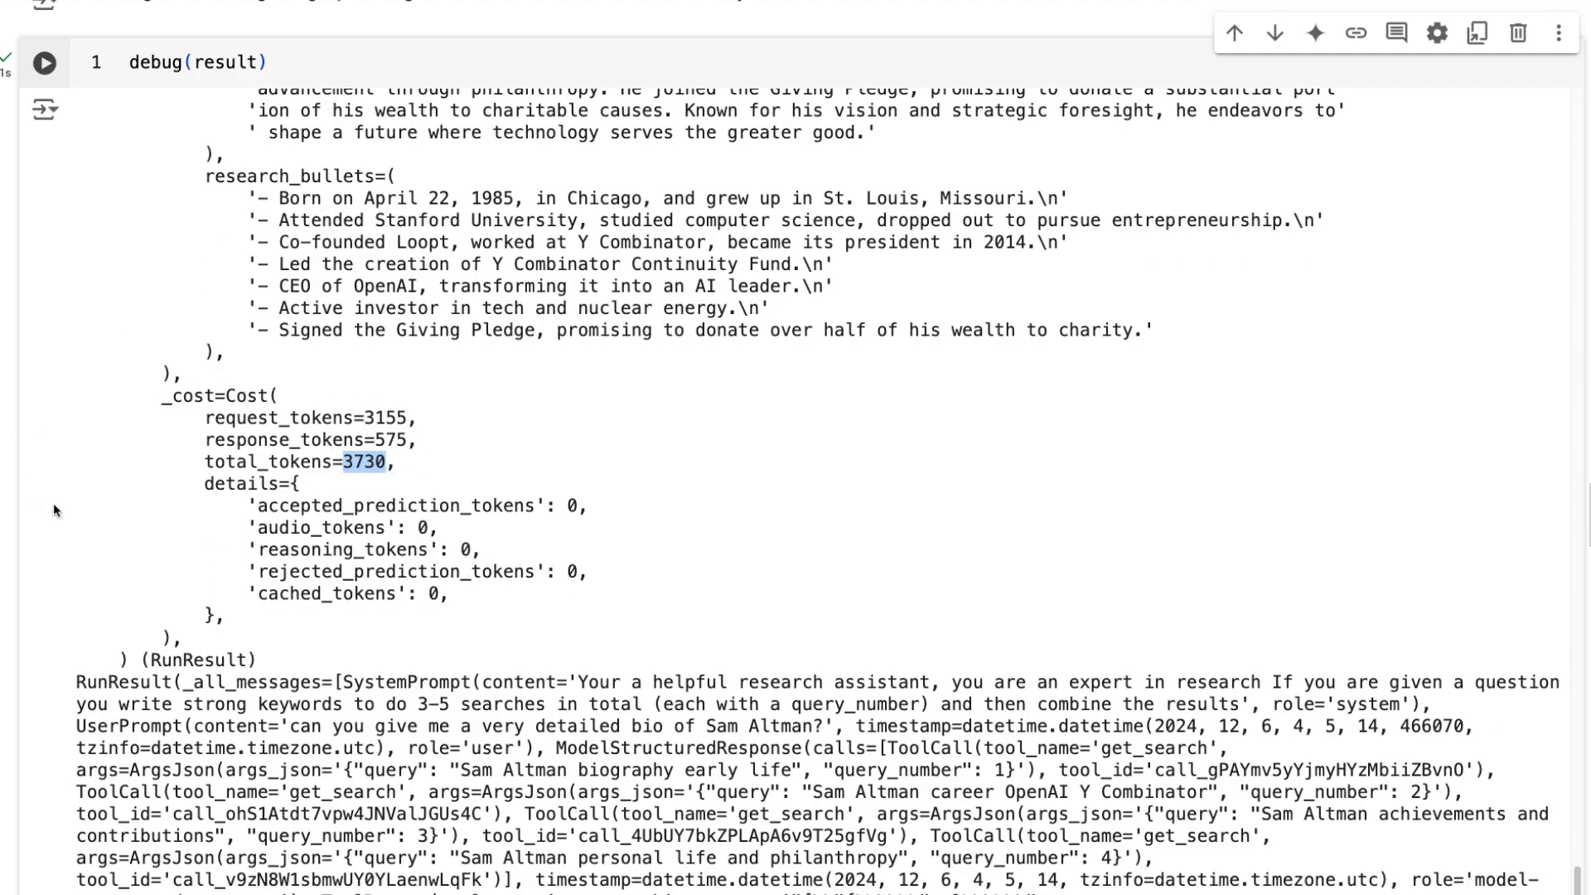
{"action": "scroll", "scroll_direction": "down", "scroll_amount": 3}
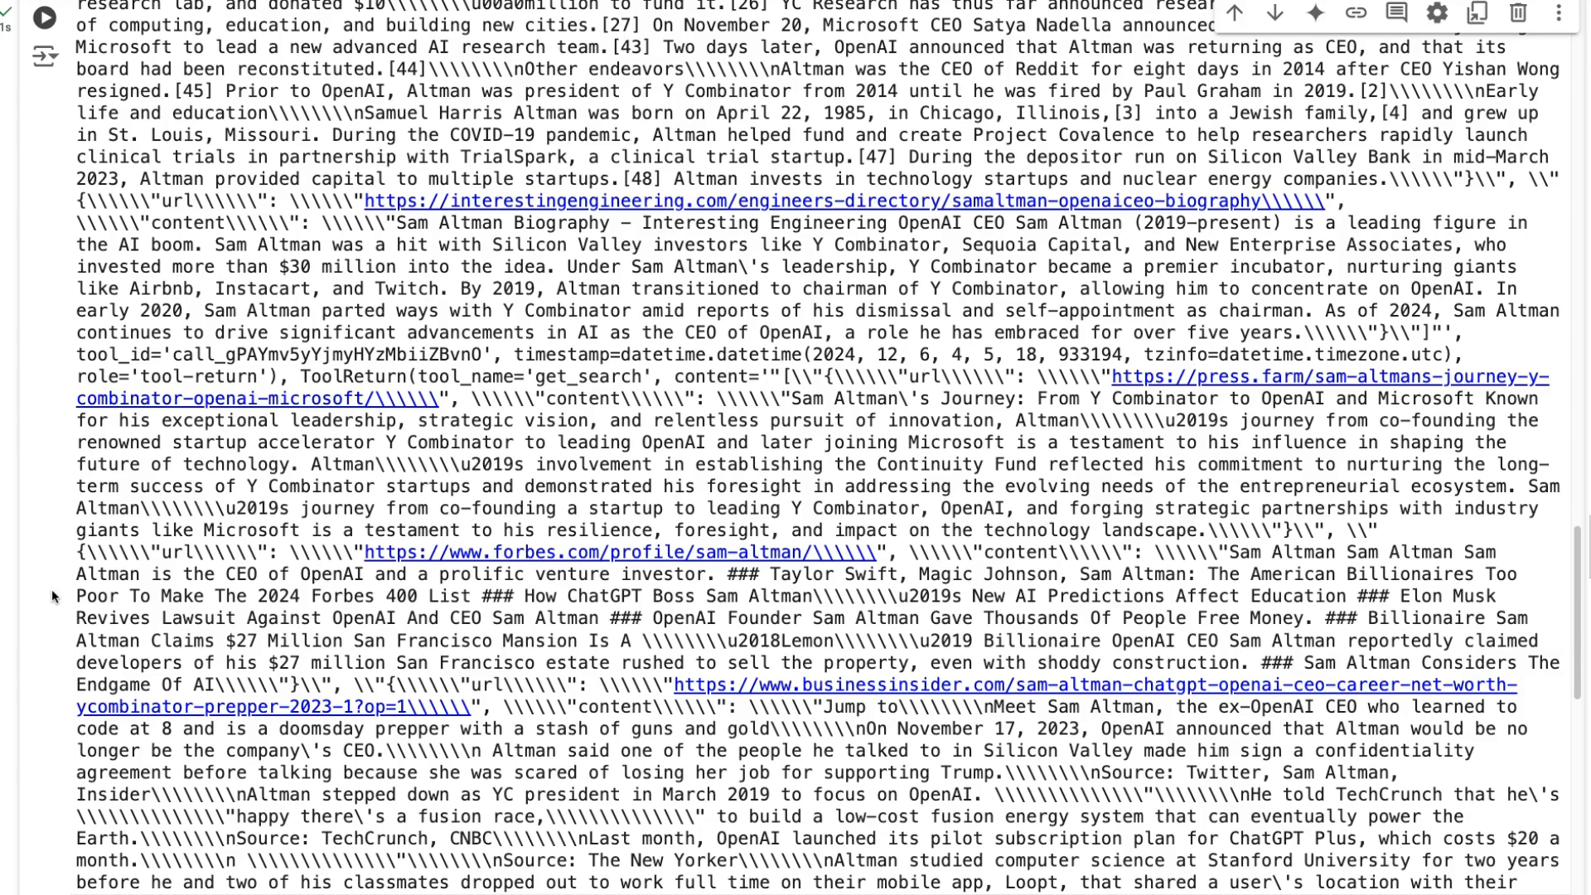
{"action": "mouse_move", "coordinate": [57, 583]}
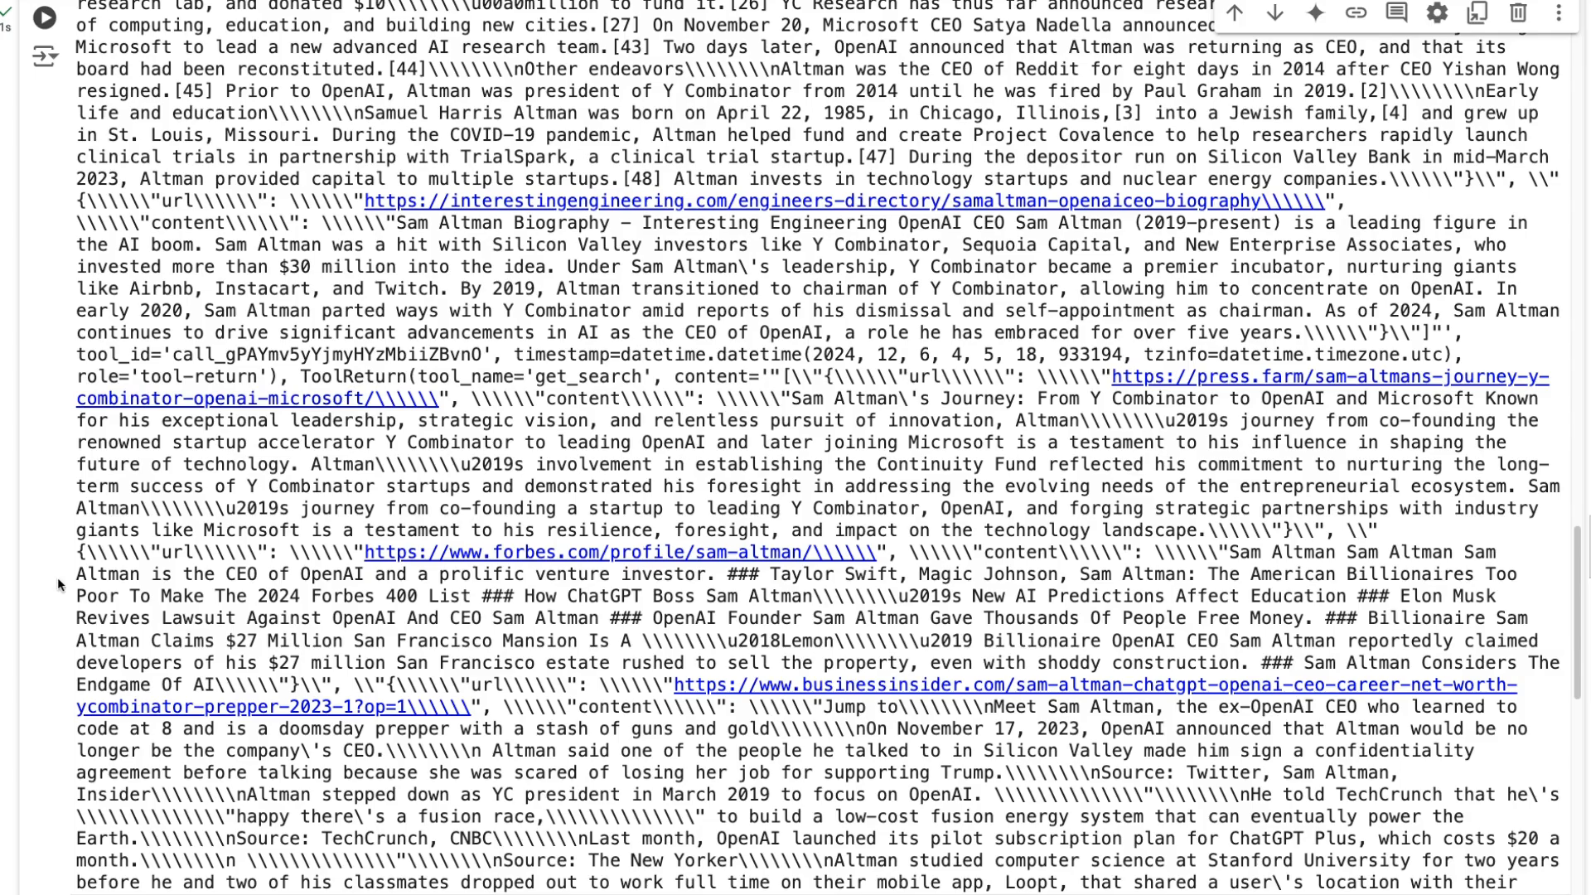
{"action": "scroll", "scroll_direction": "down", "scroll_amount": 3}
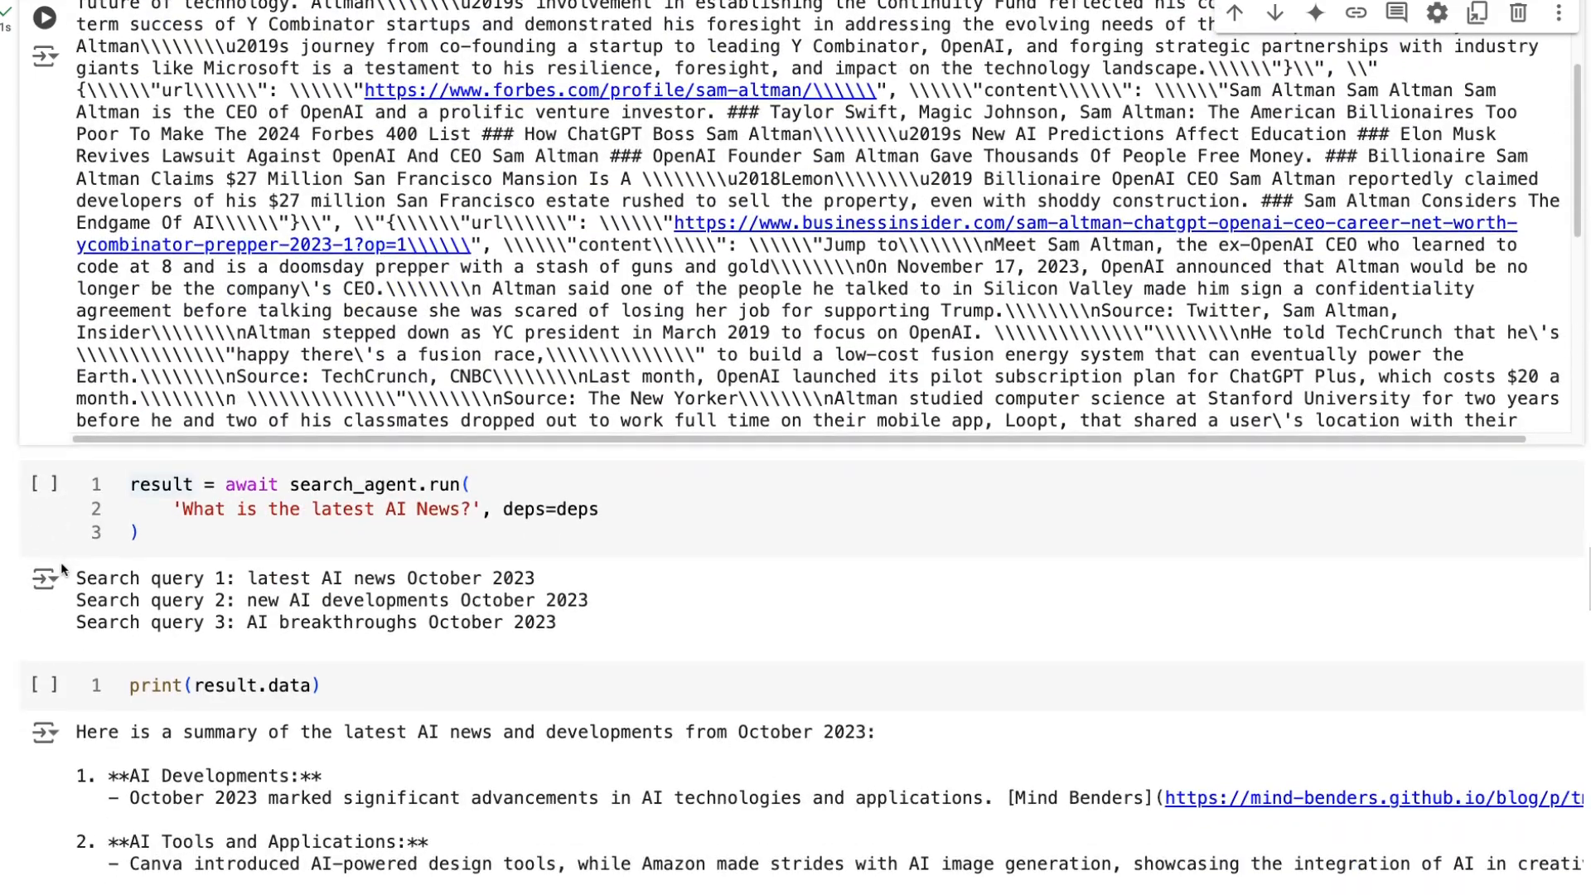
{"action": "scroll", "scroll_direction": "down", "scroll_amount": 3}
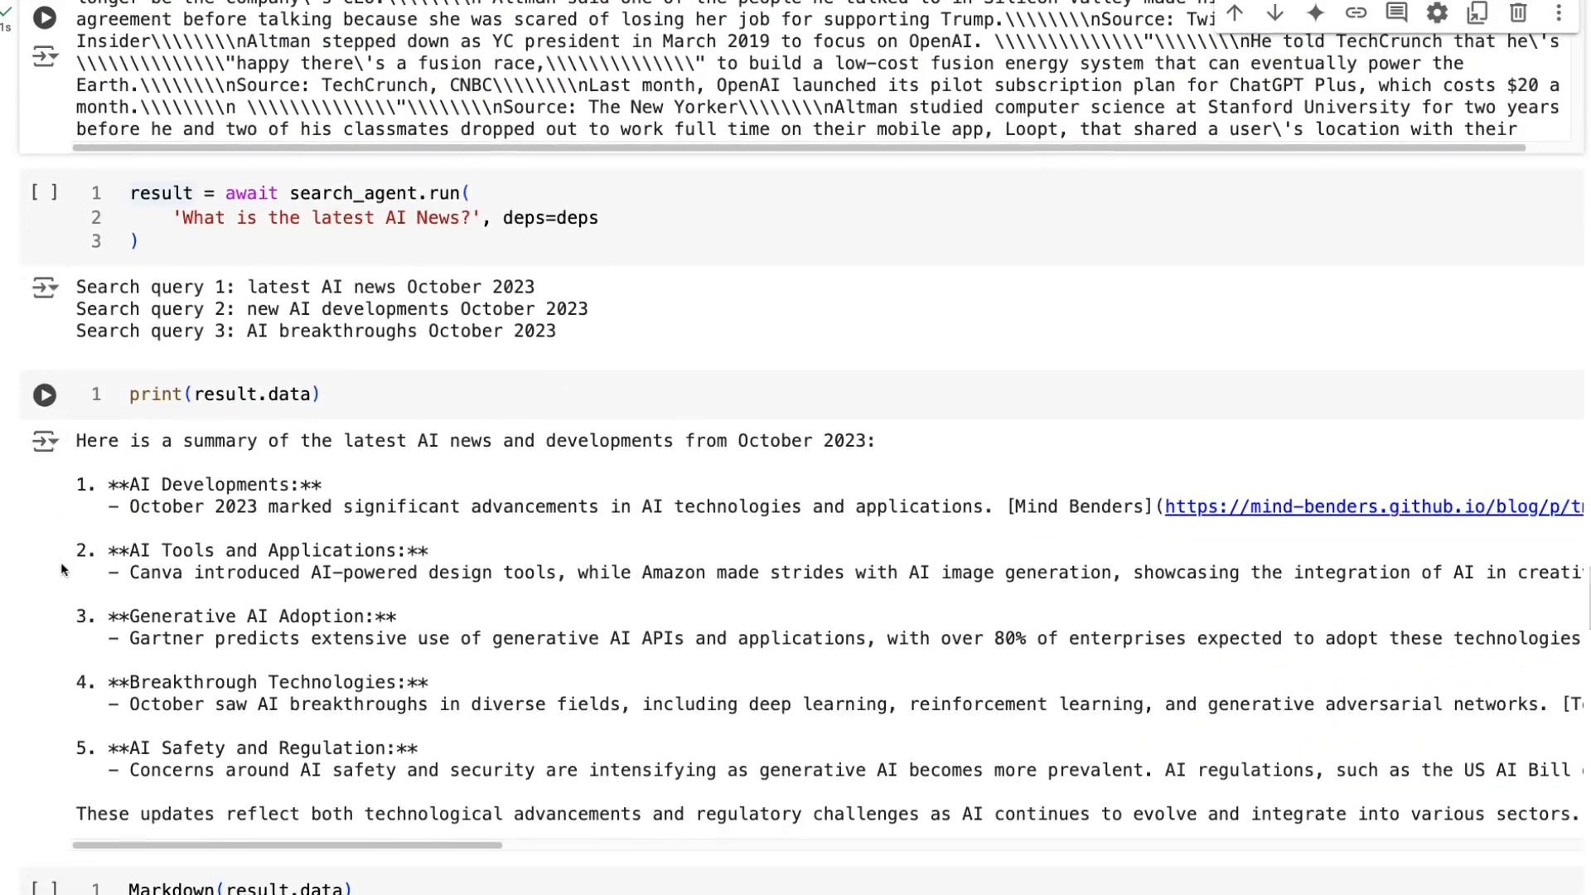
{"action": "scroll", "scroll_direction": "down", "scroll_amount": 3}
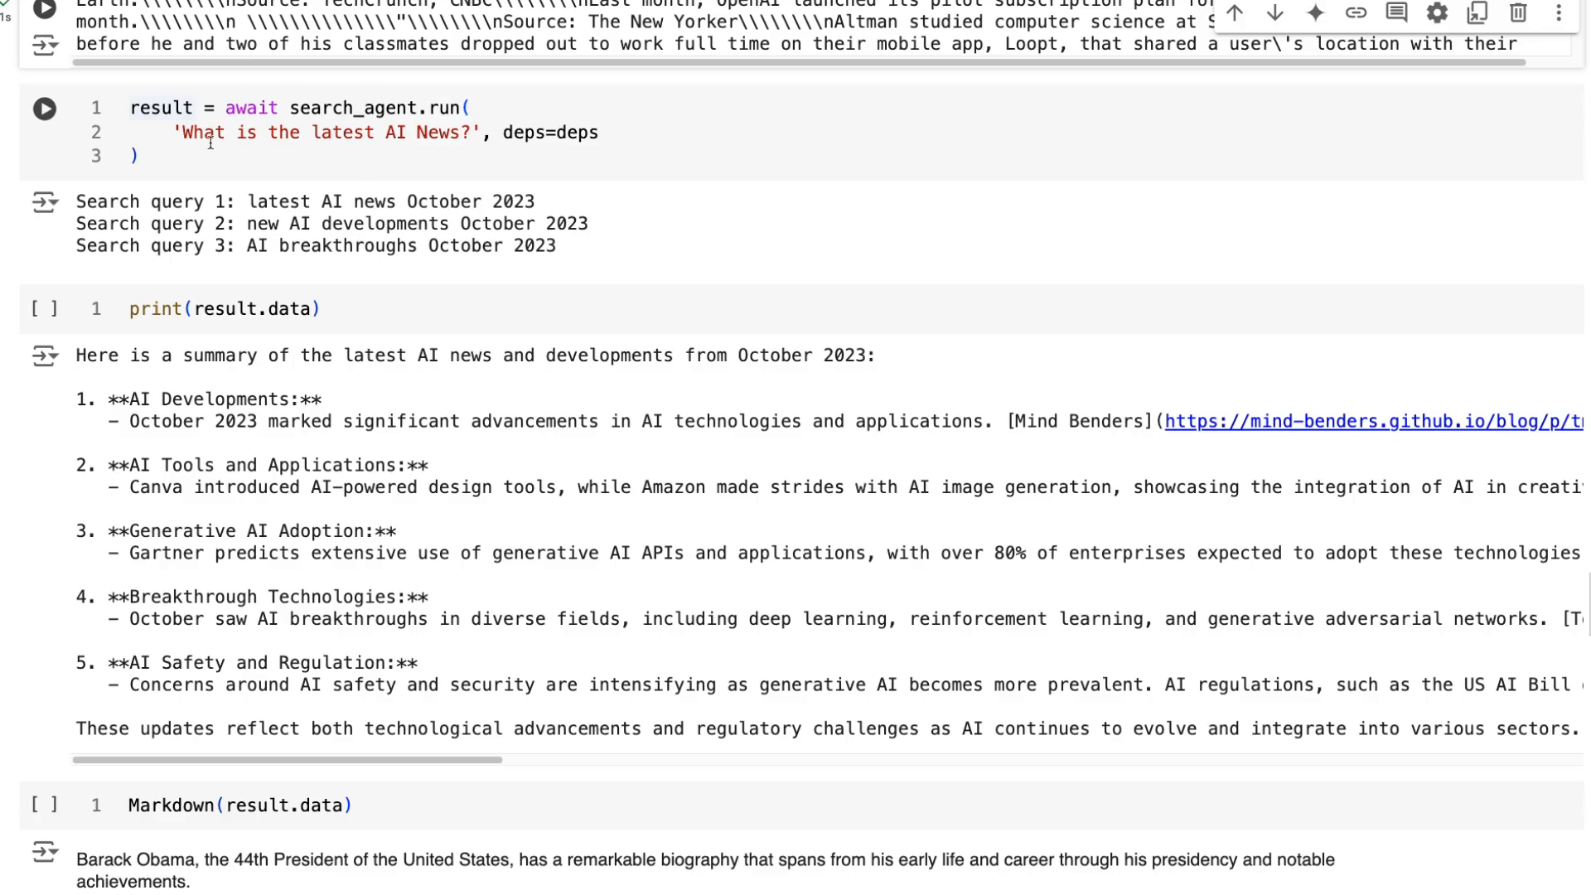
{"action": "mouse_move", "coordinate": [462, 227]}
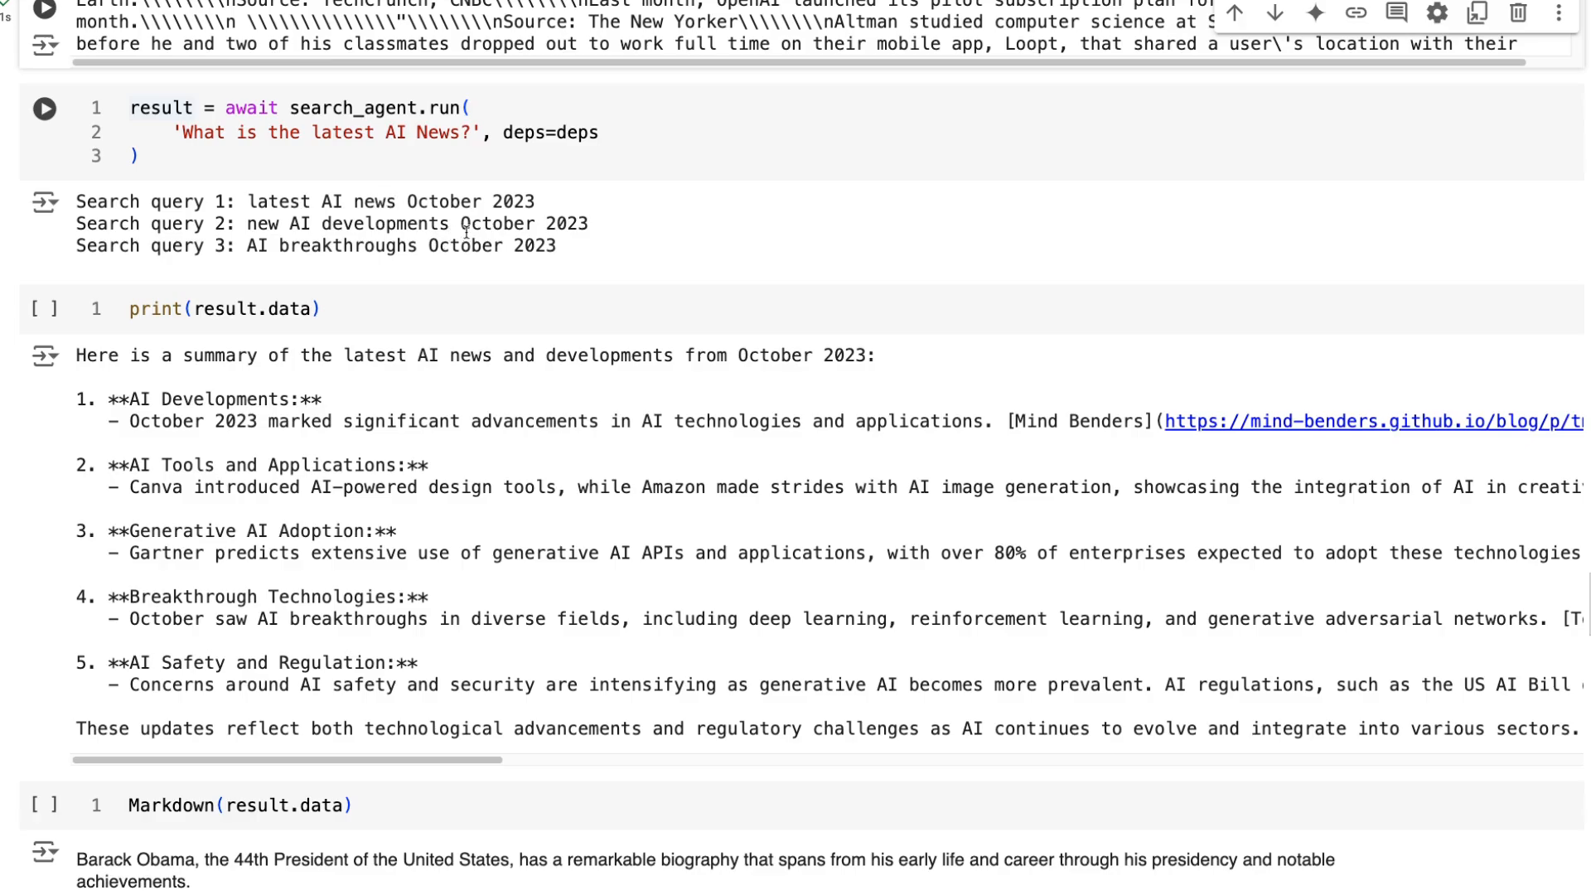
{"action": "mouse_move", "coordinate": [548, 201]}
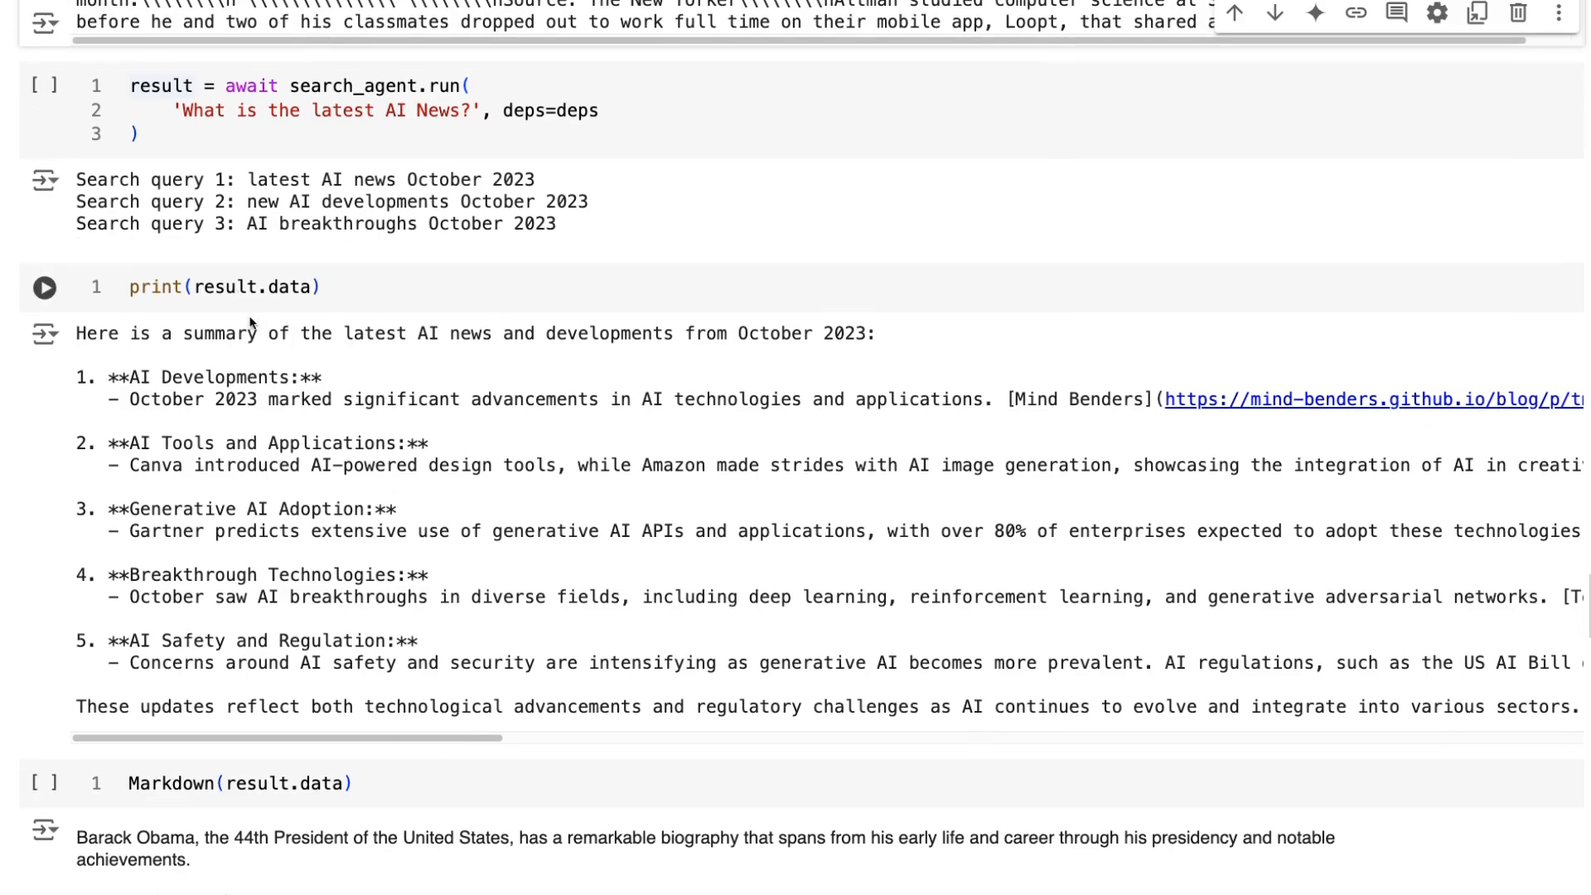
{"action": "mouse_move", "coordinate": [312, 398]}
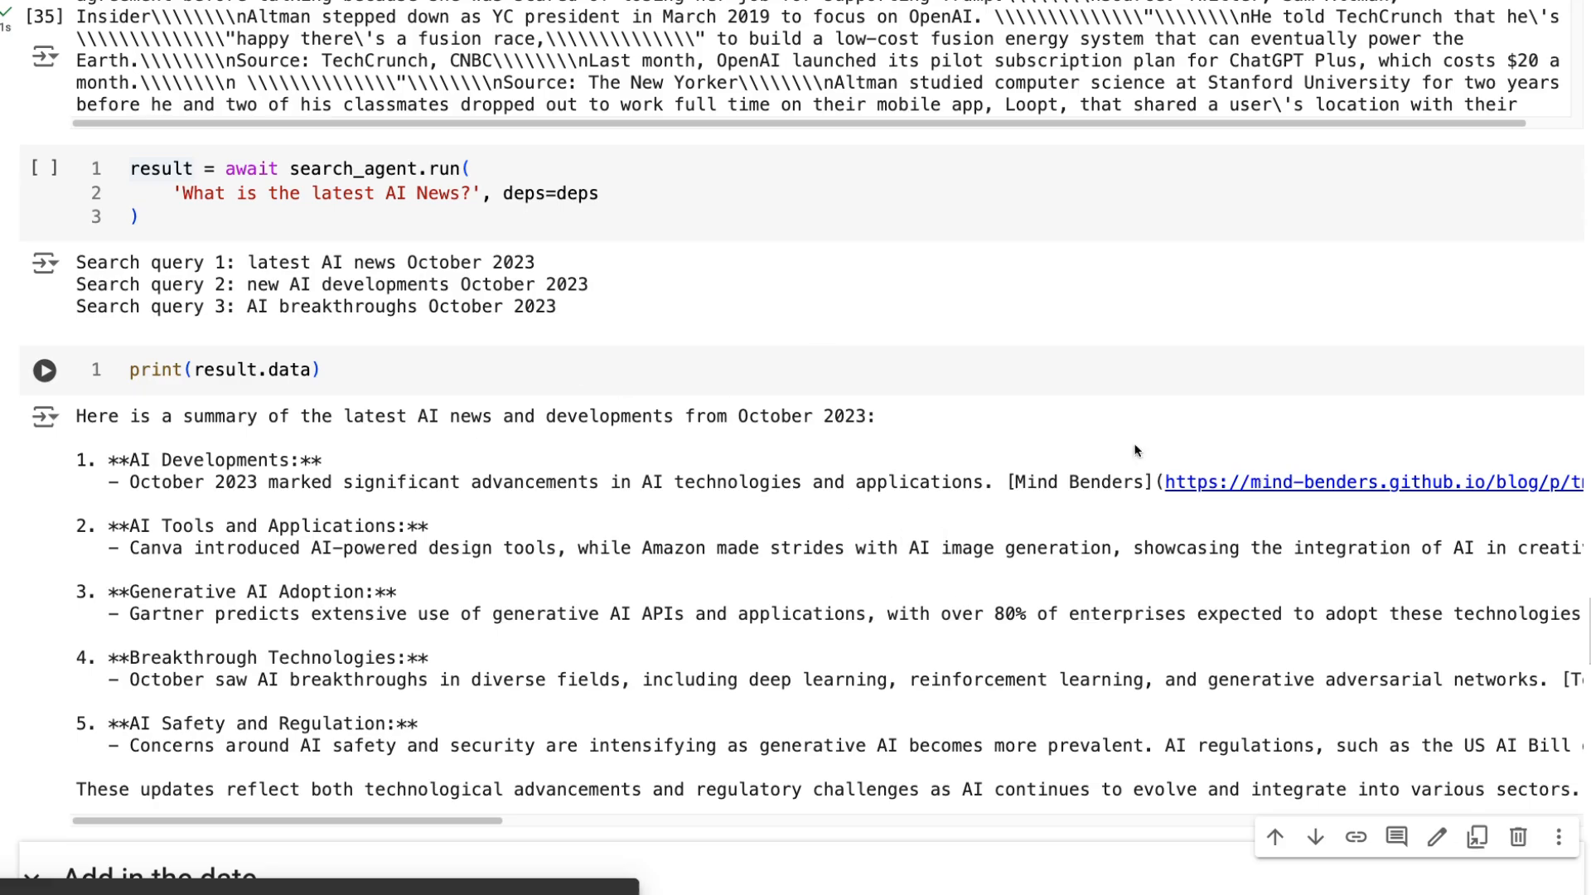
{"action": "scroll", "scroll_direction": "down", "scroll_amount": 3}
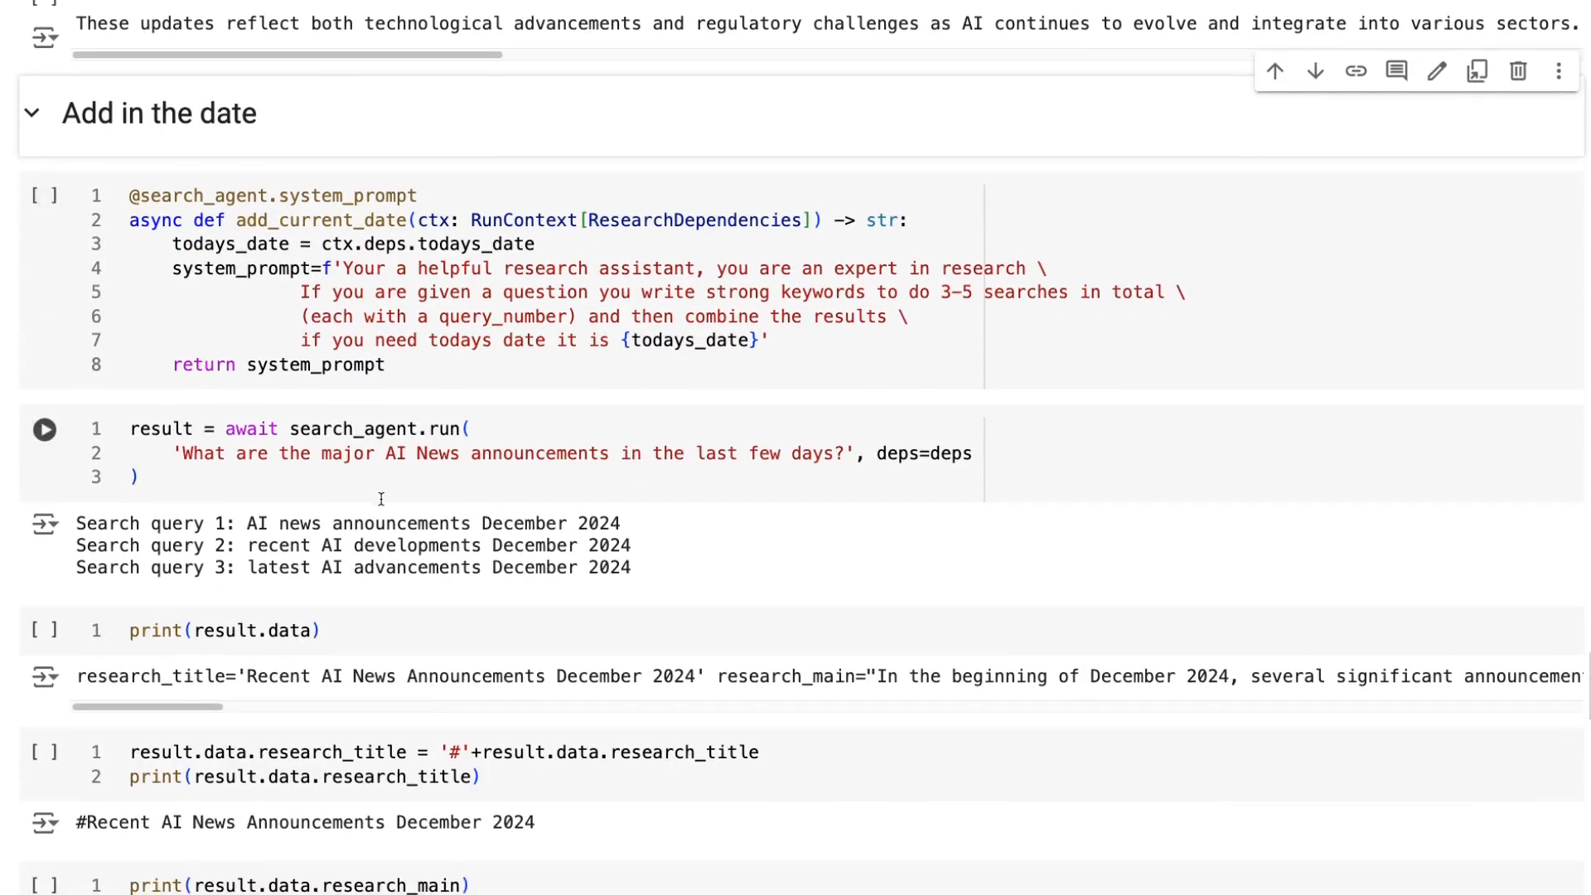
{"action": "scroll", "scroll_direction": "down", "scroll_amount": 3}
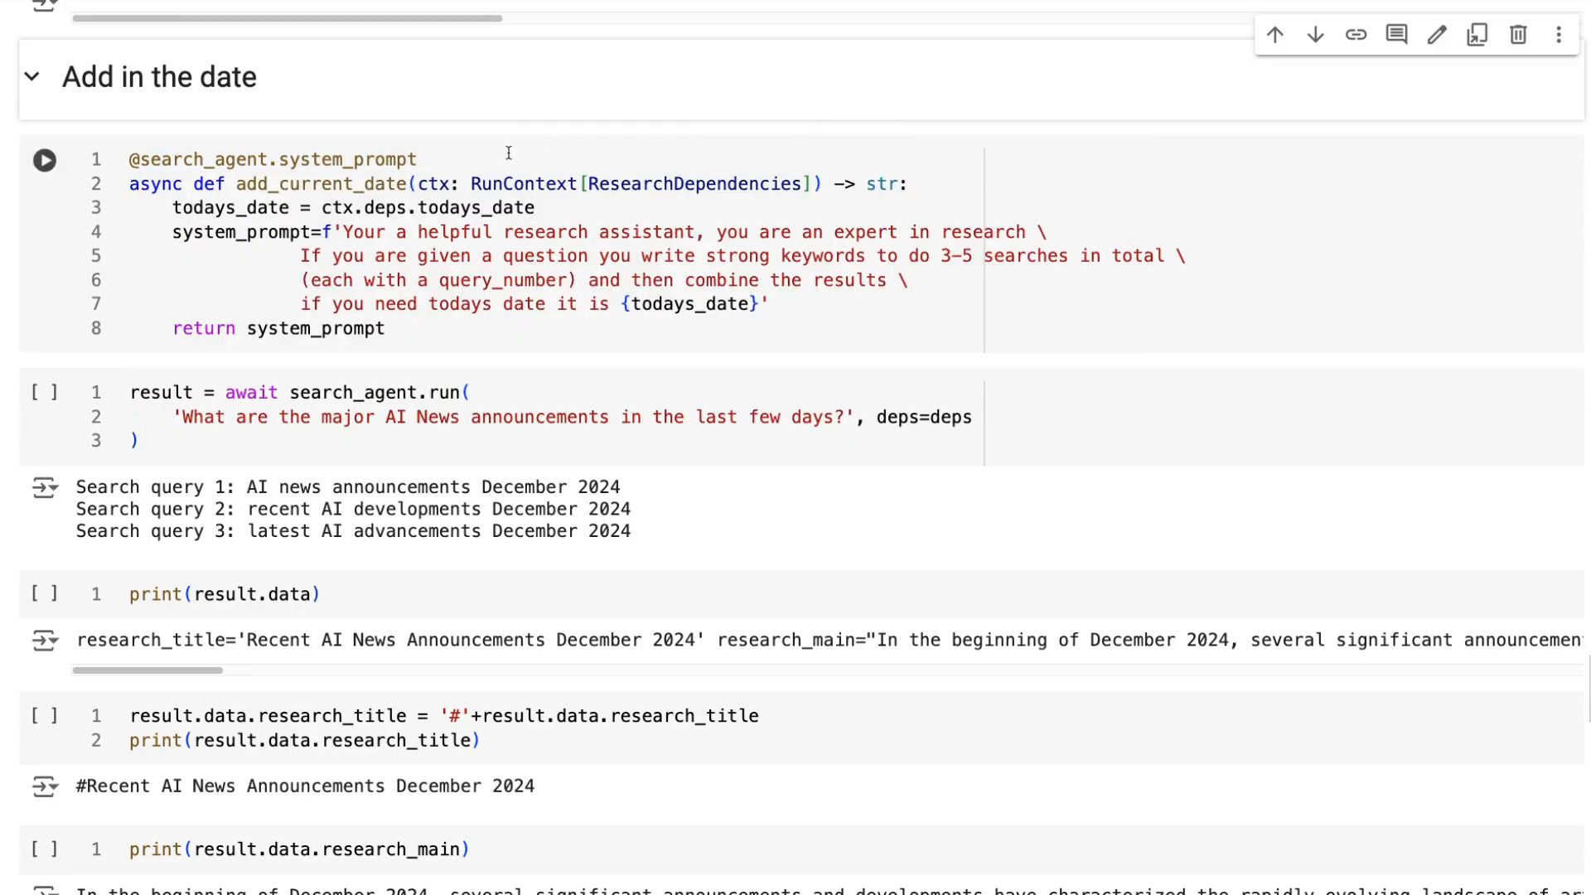
{"action": "double_click", "coordinate": [692, 184]}
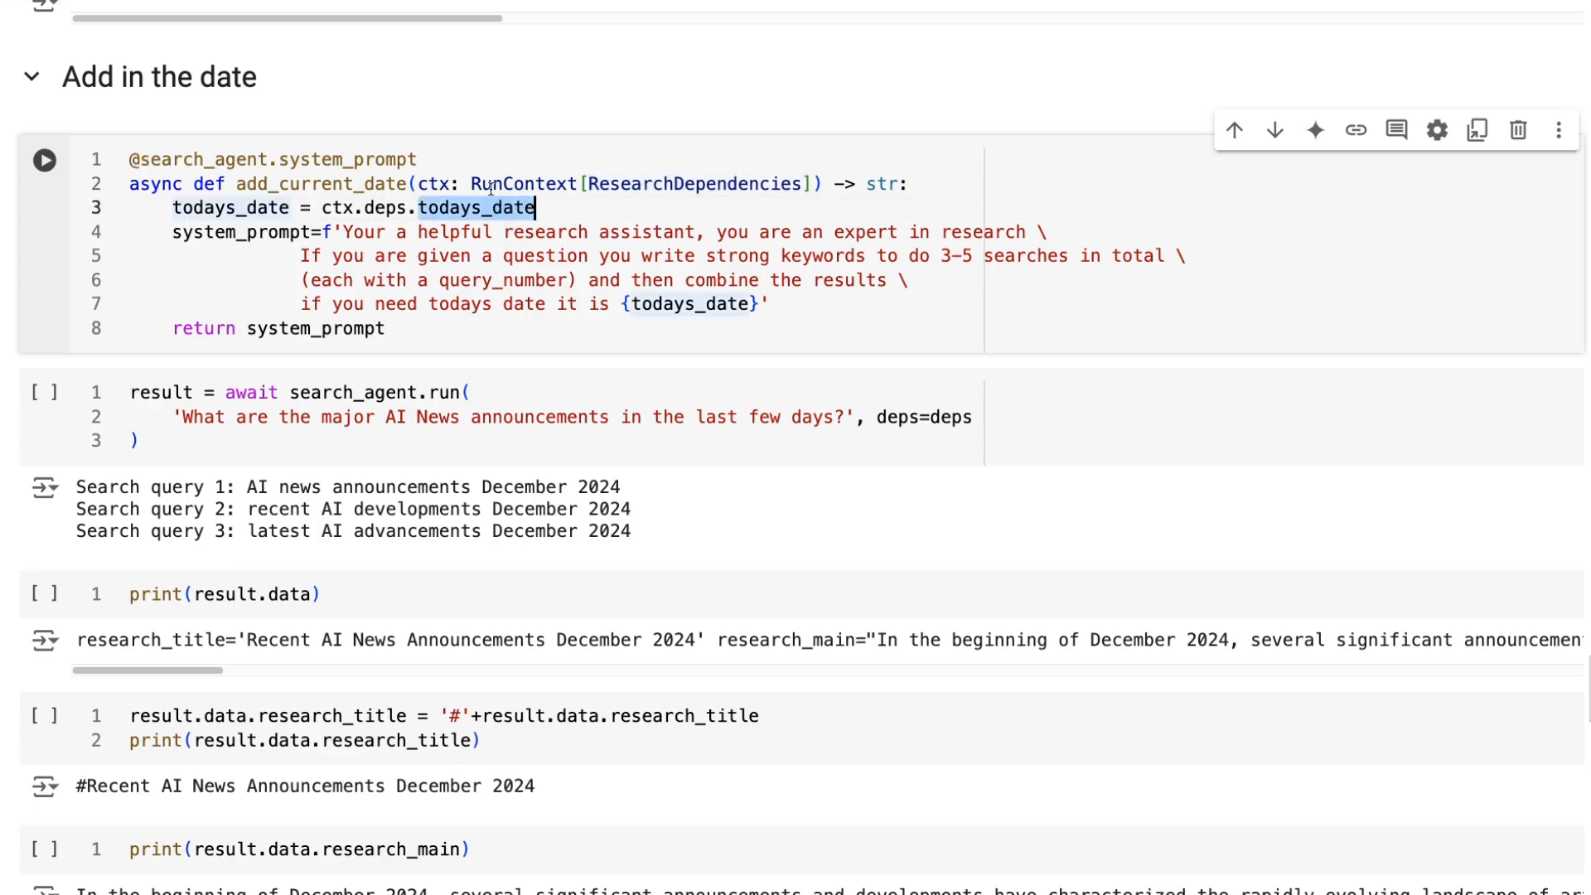
{"action": "mouse_move", "coordinate": [491, 184]}
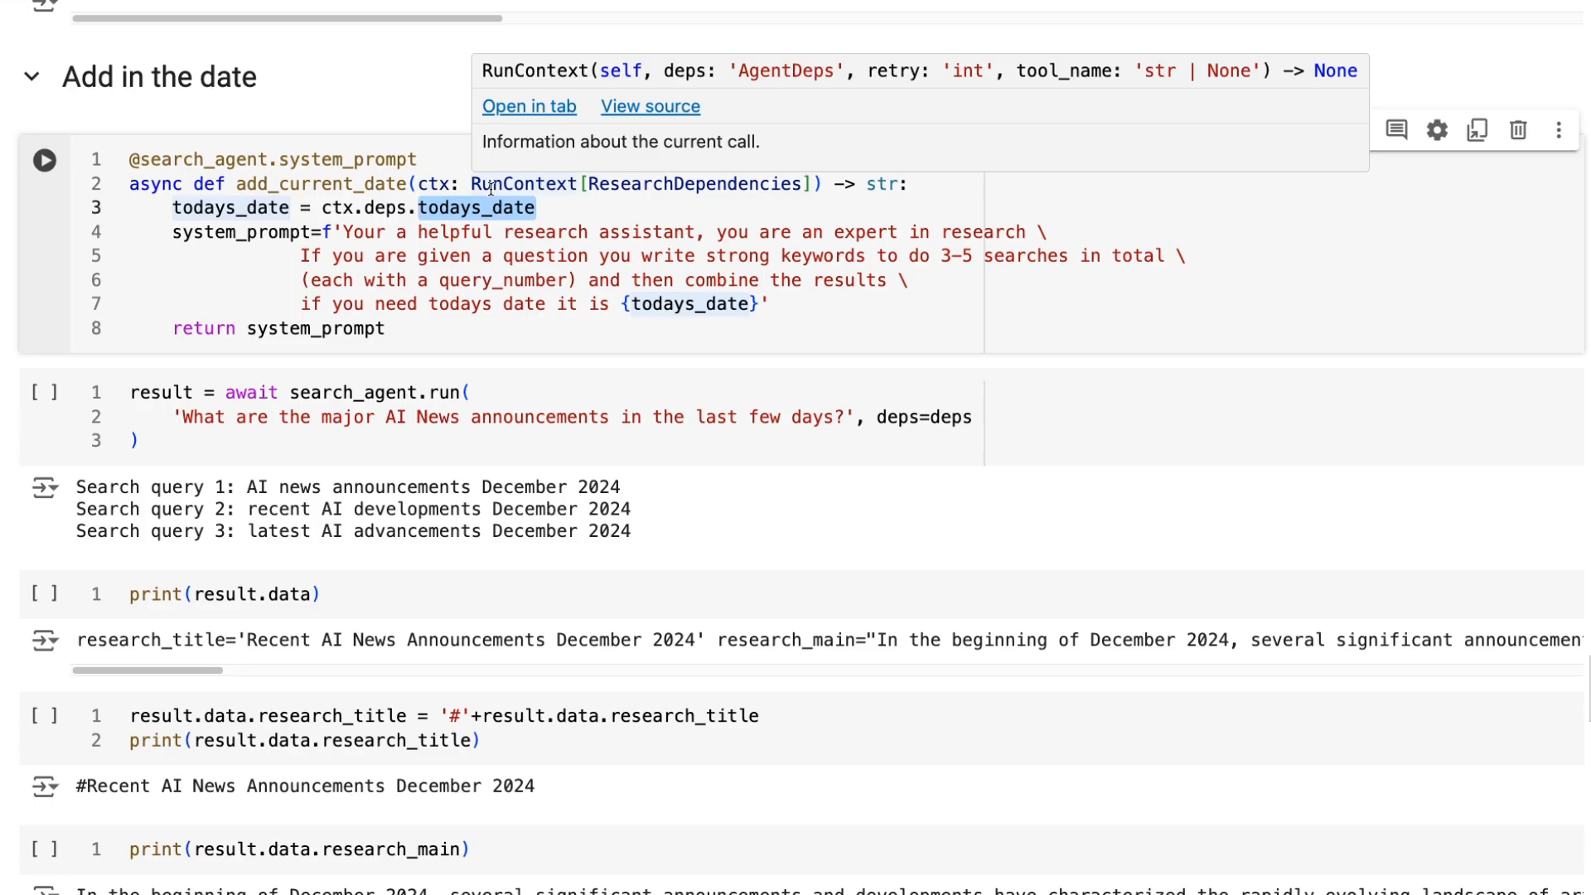
{"action": "mouse_move", "coordinate": [424, 185]}
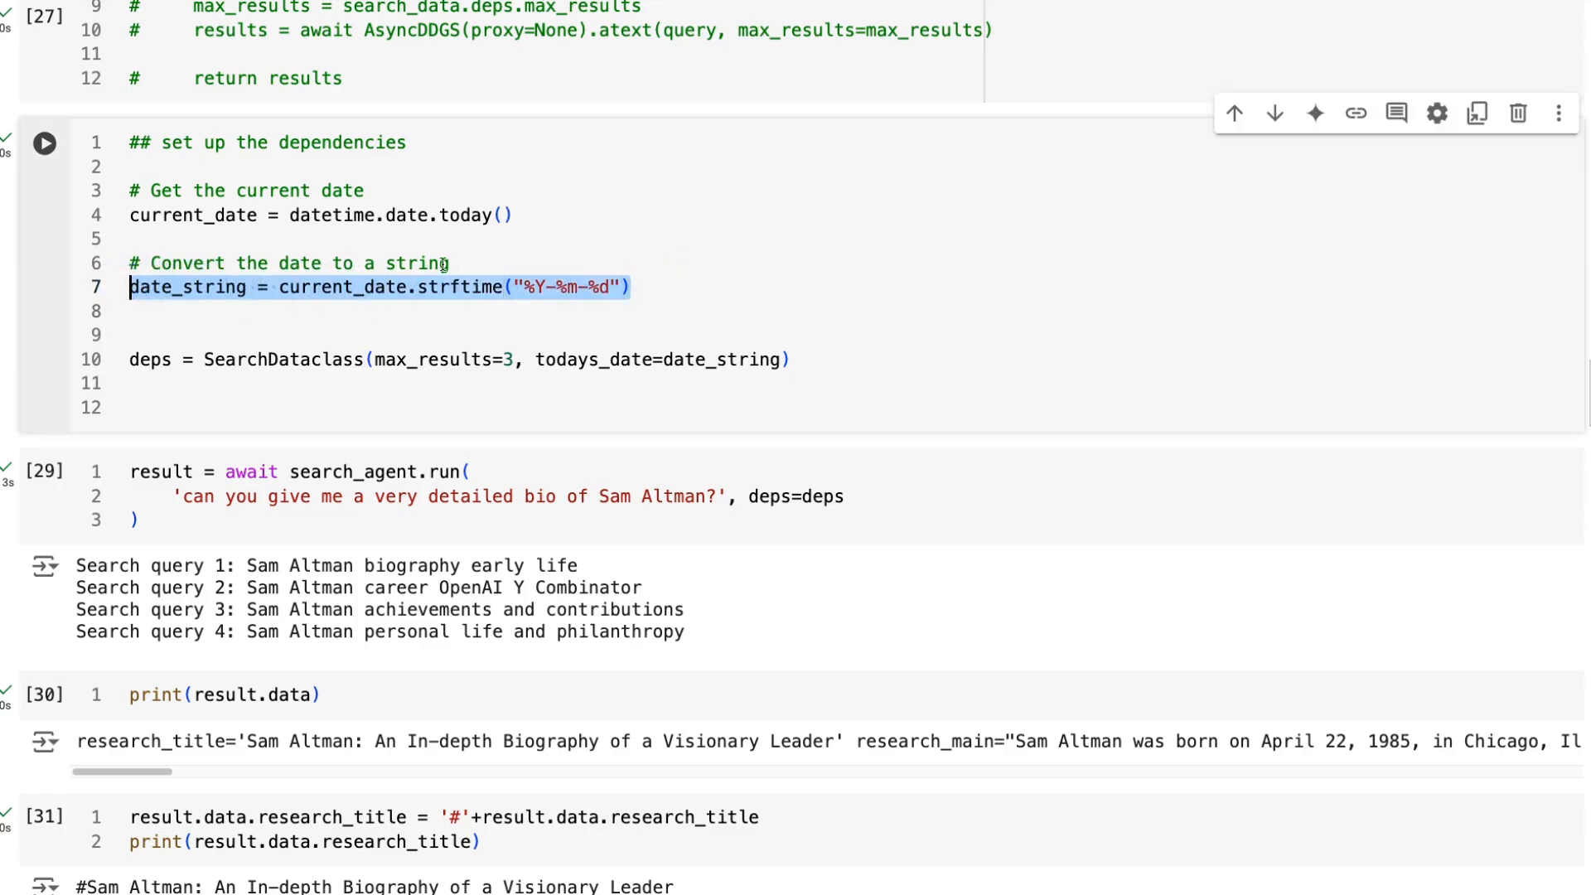
{"action": "scroll", "scroll_direction": "down", "scroll_amount": 3}
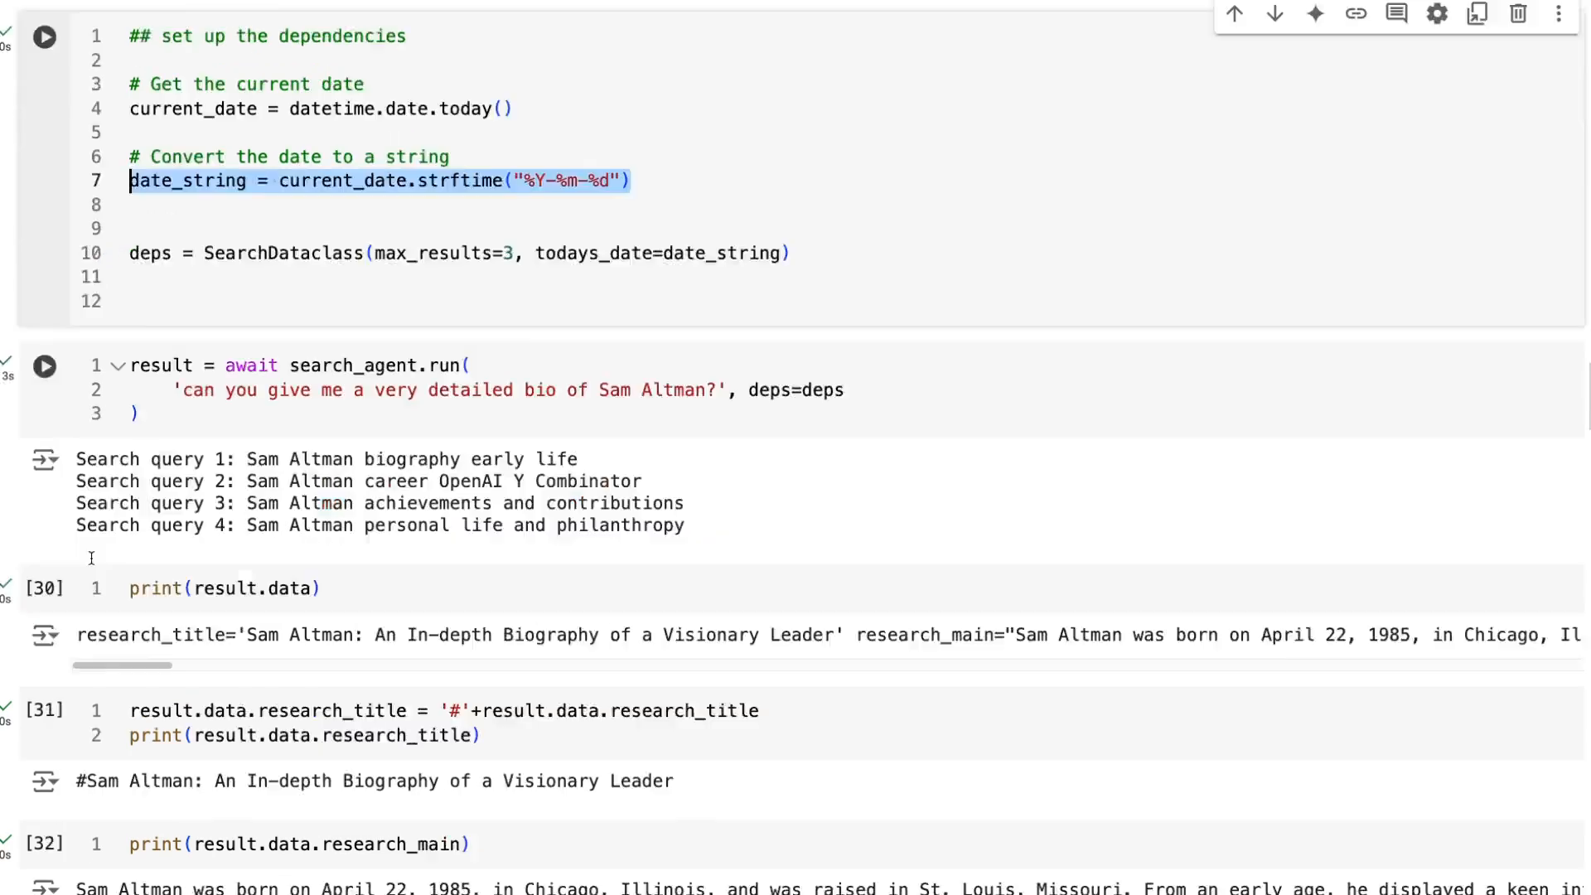
{"action": "scroll", "scroll_direction": "down", "scroll_amount": 3}
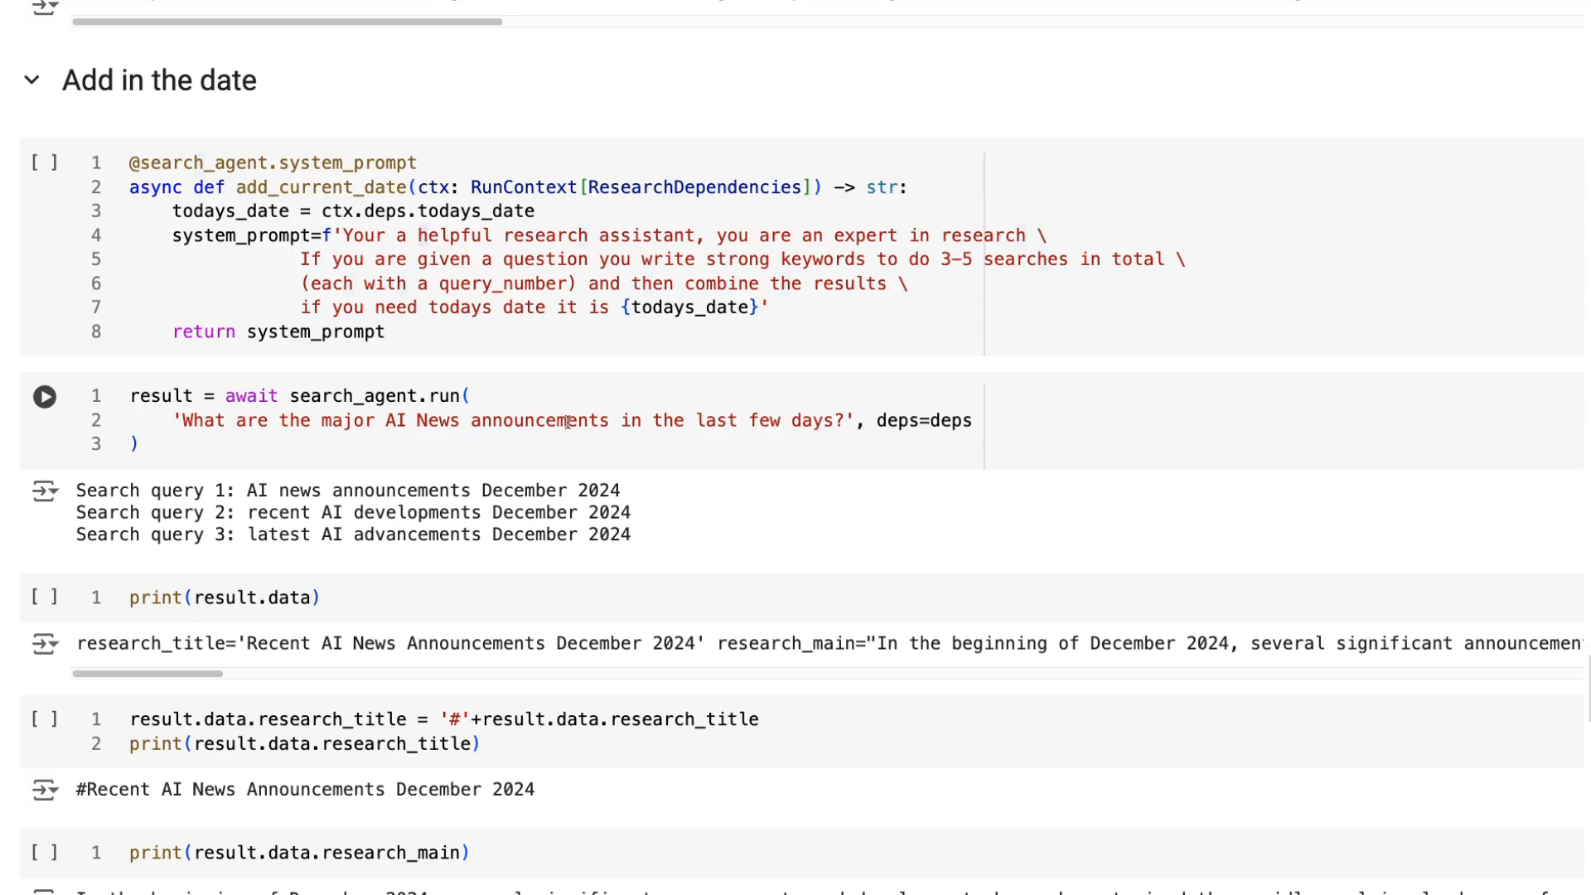
{"action": "mouse_move", "coordinate": [563, 391]}
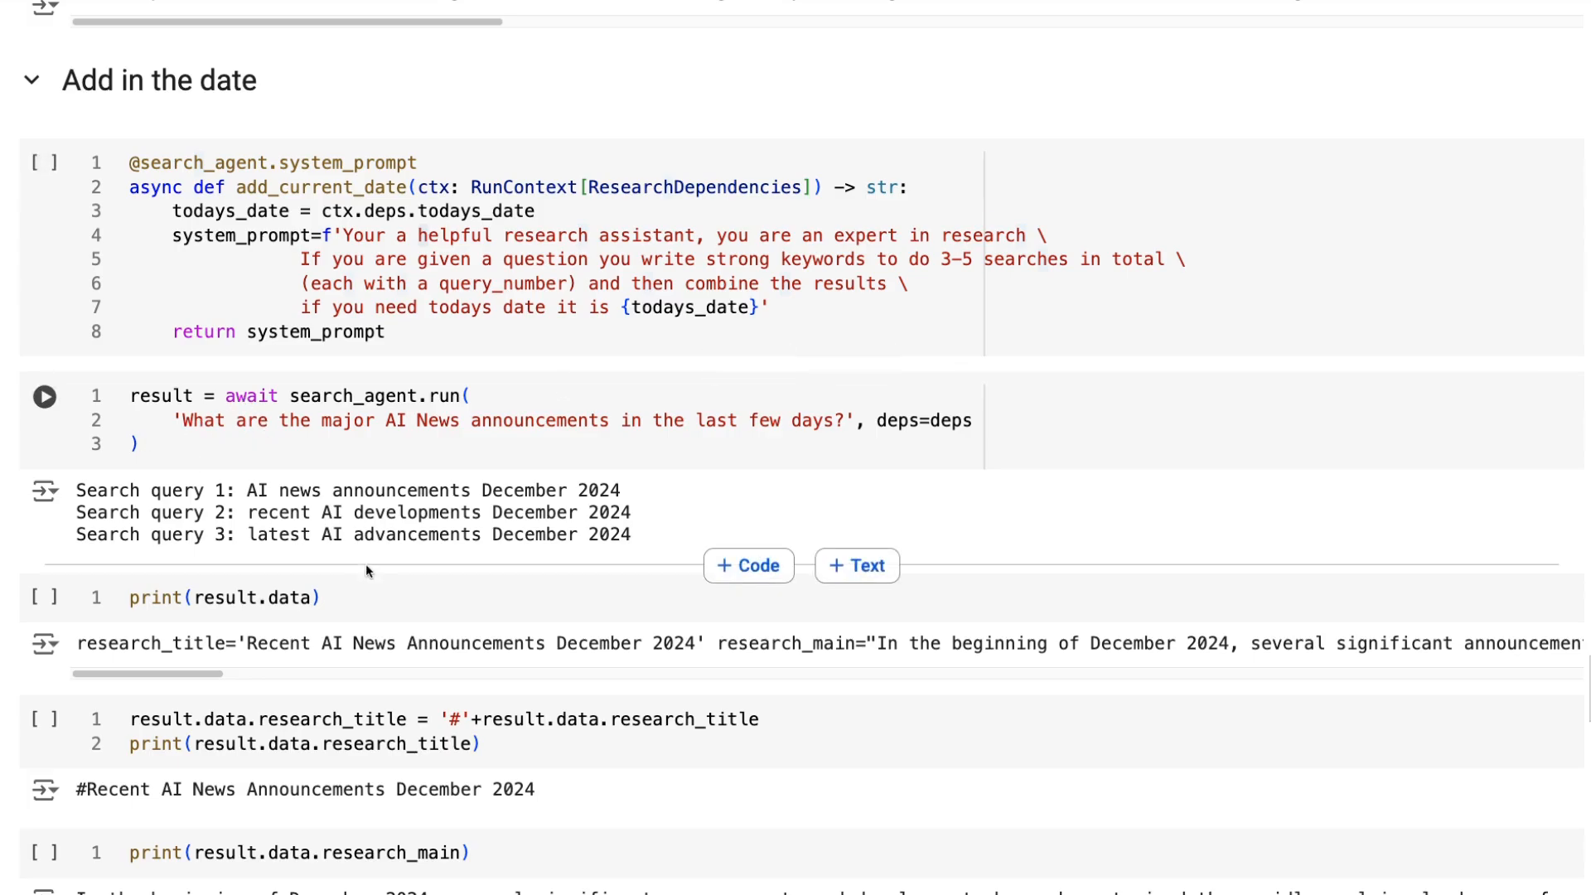
{"action": "mouse_move", "coordinate": [292, 481]}
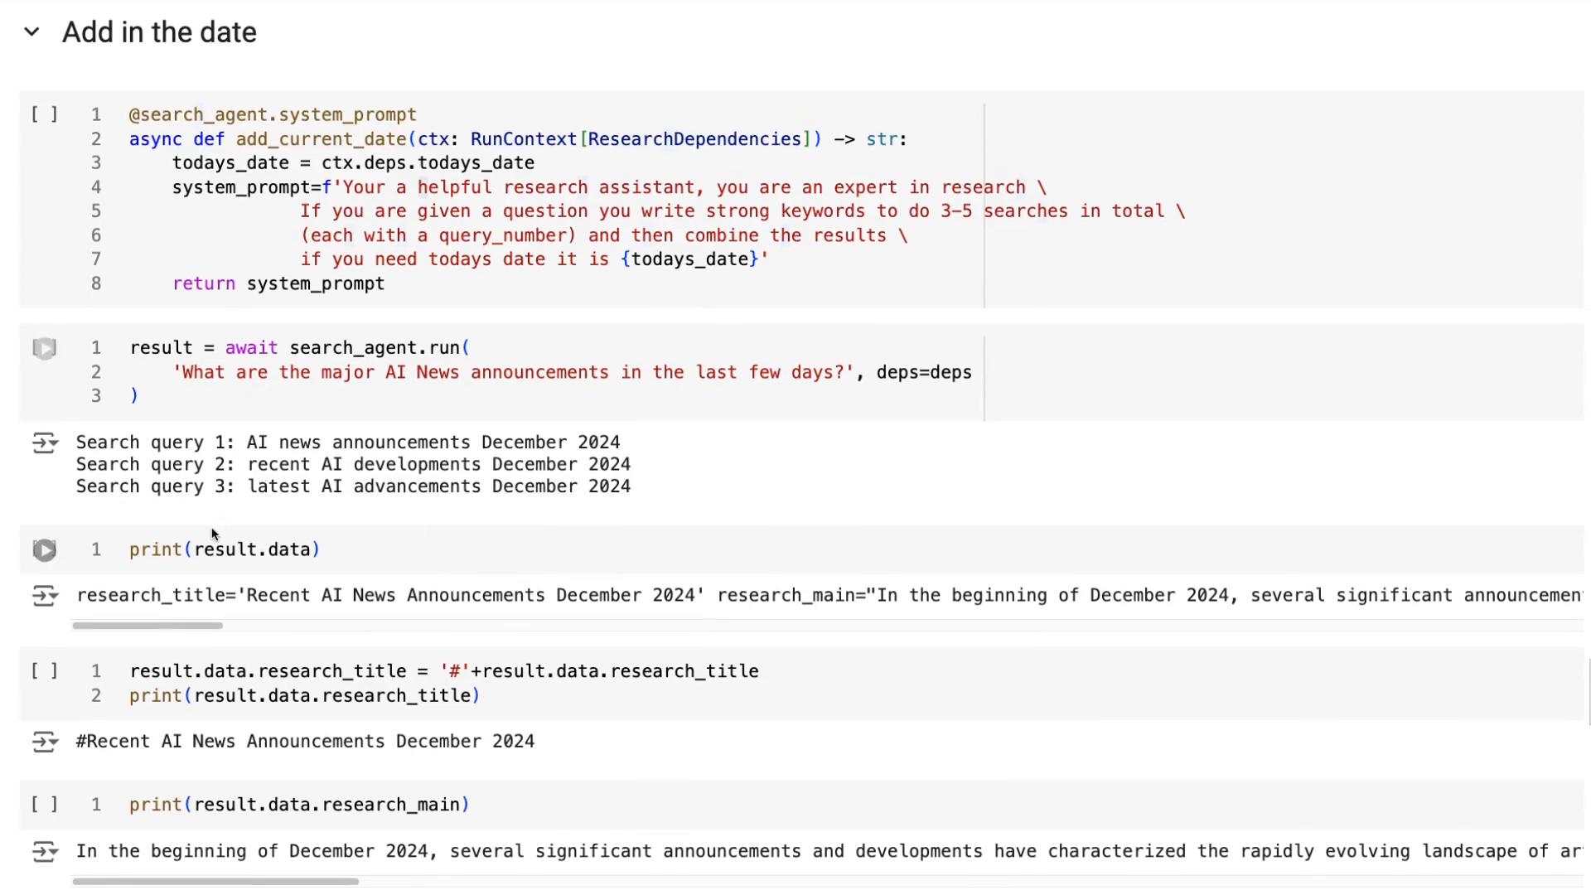
{"action": "double_click", "coordinate": [149, 594]}
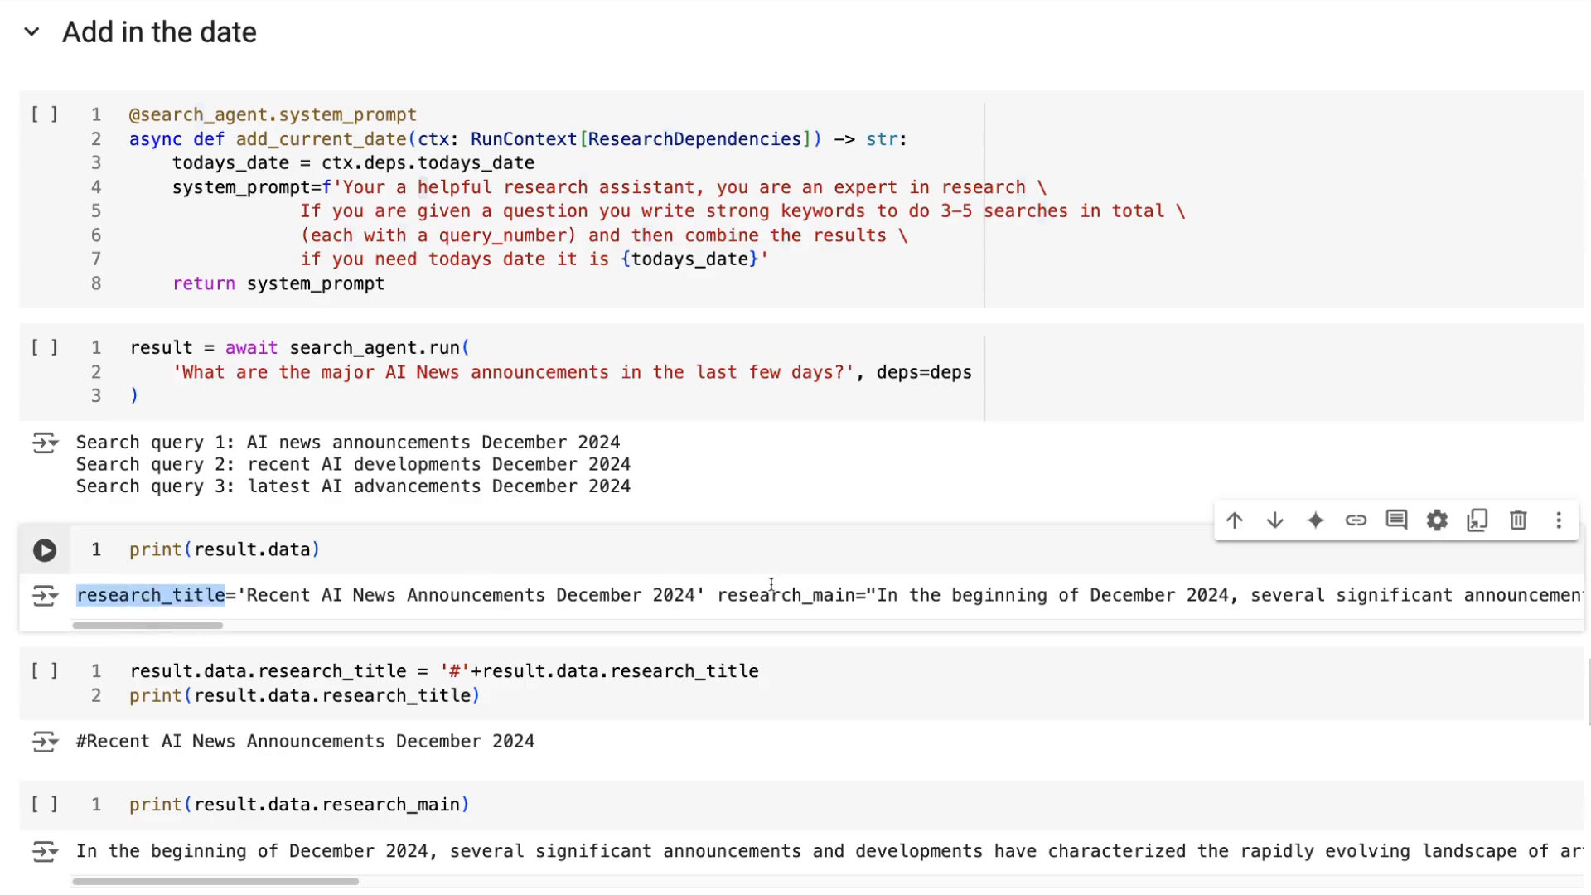
{"action": "scroll", "scroll_direction": "down", "scroll_amount": 3}
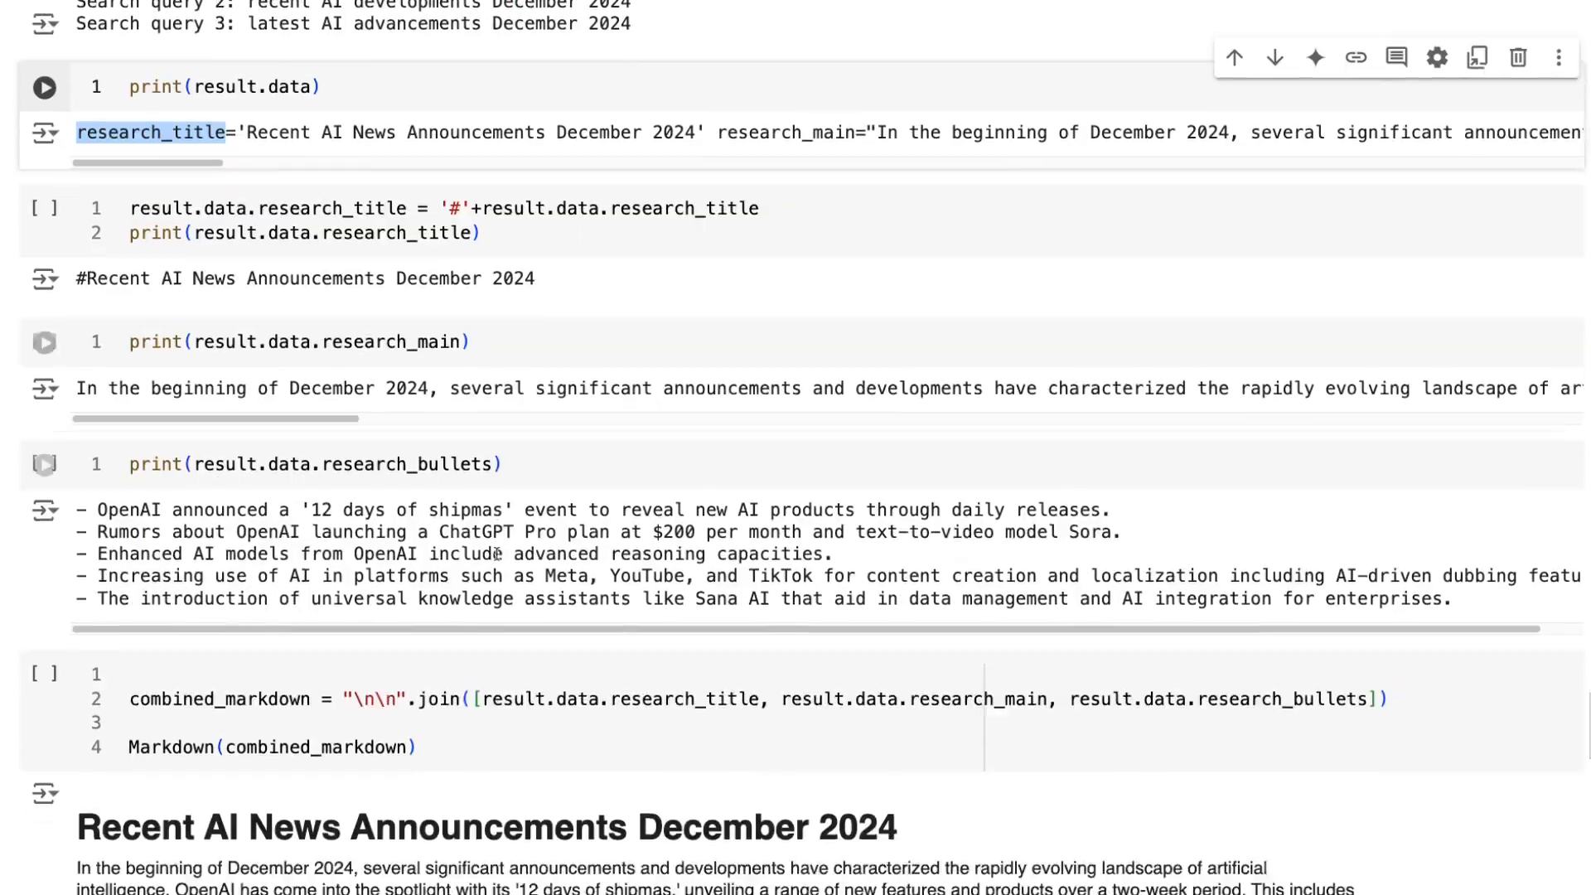
{"action": "scroll", "scroll_direction": "down", "scroll_amount": 3}
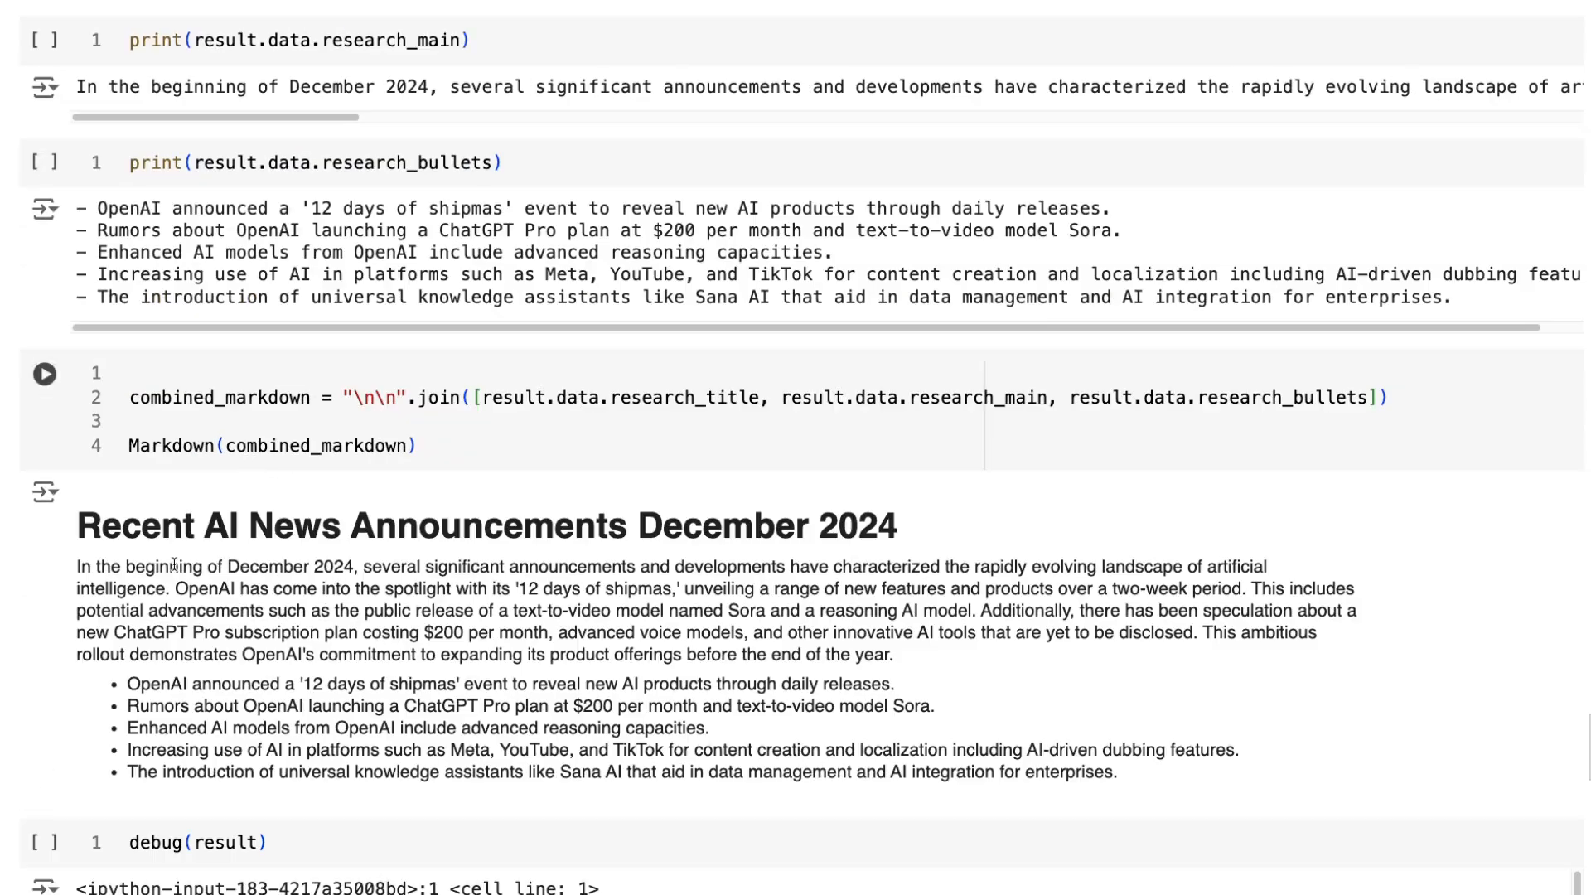
{"action": "left_click_drag", "start_coordinate": [315, 567], "coordinate": [740, 586]}
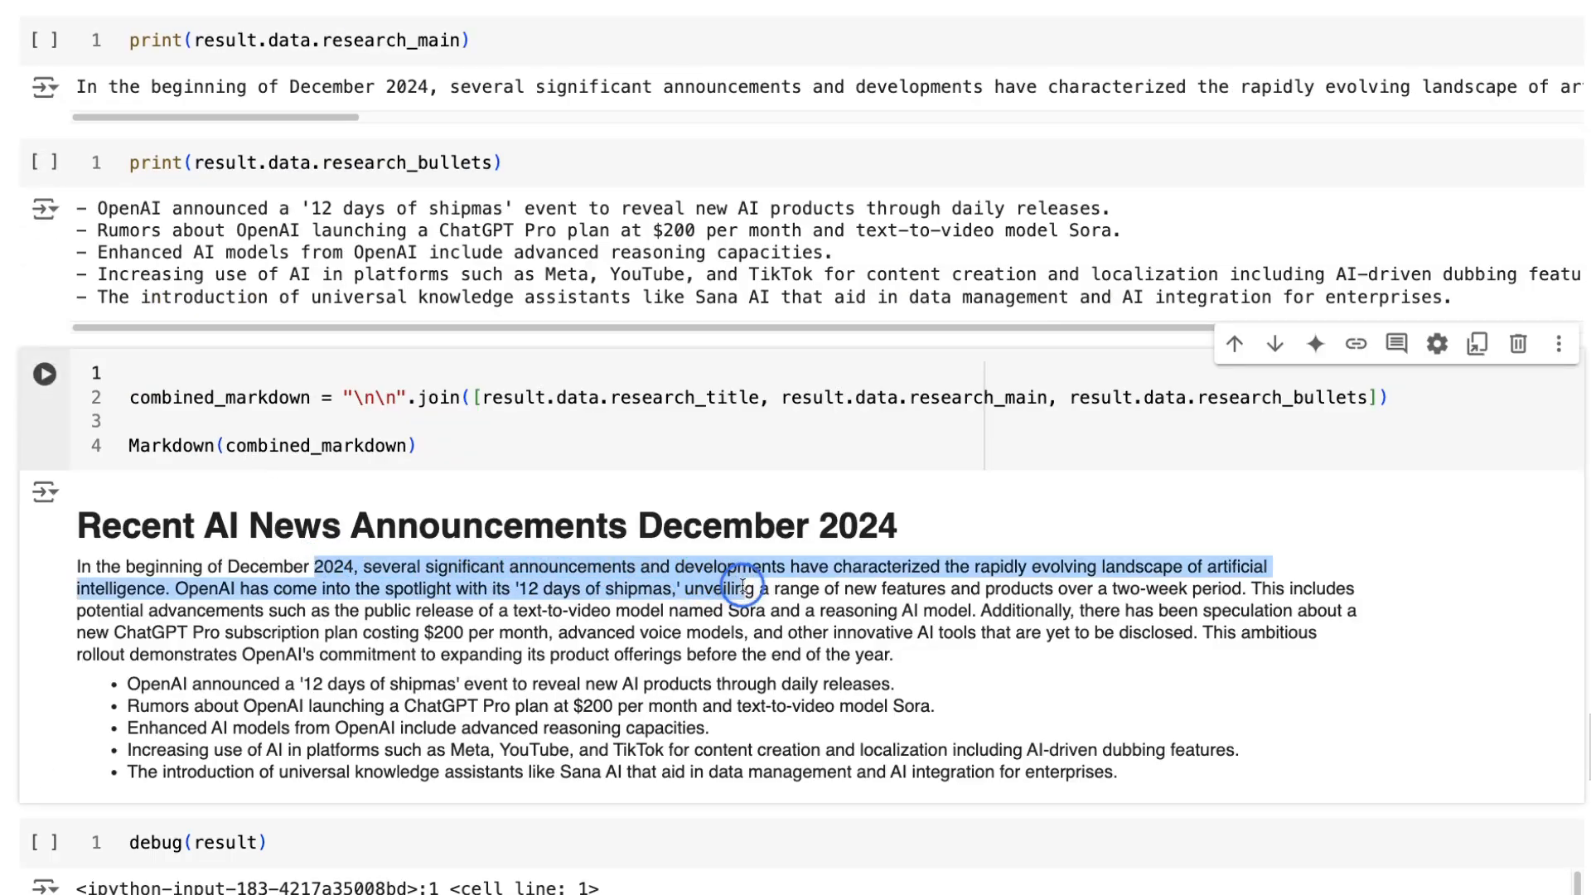
{"action": "left_click", "coordinate": [126, 708]}
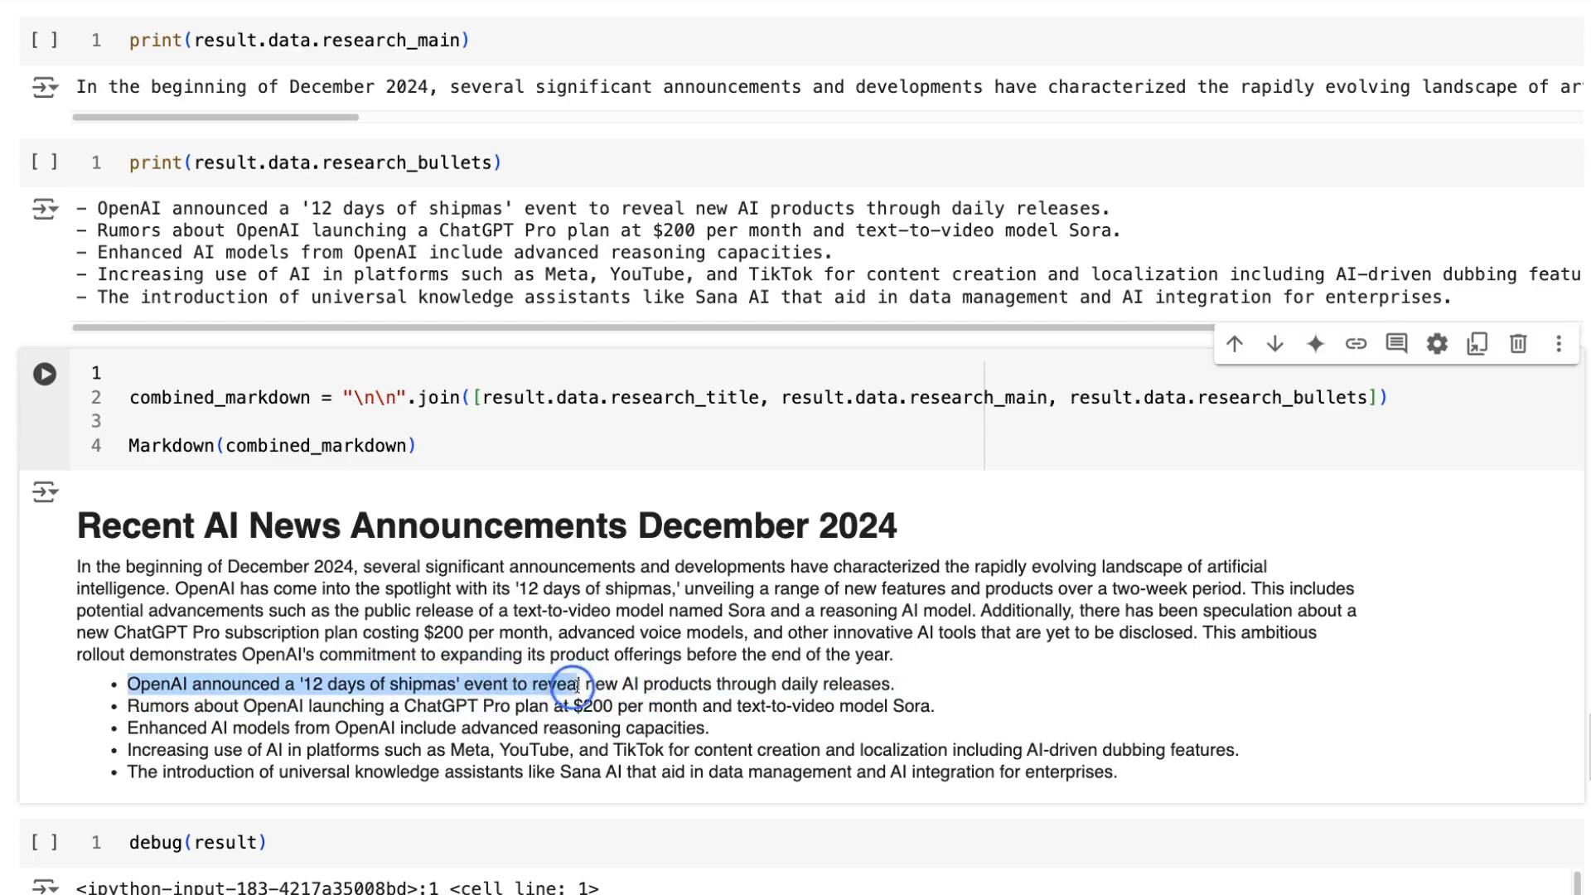
{"action": "left_click", "coordinate": [858, 702]}
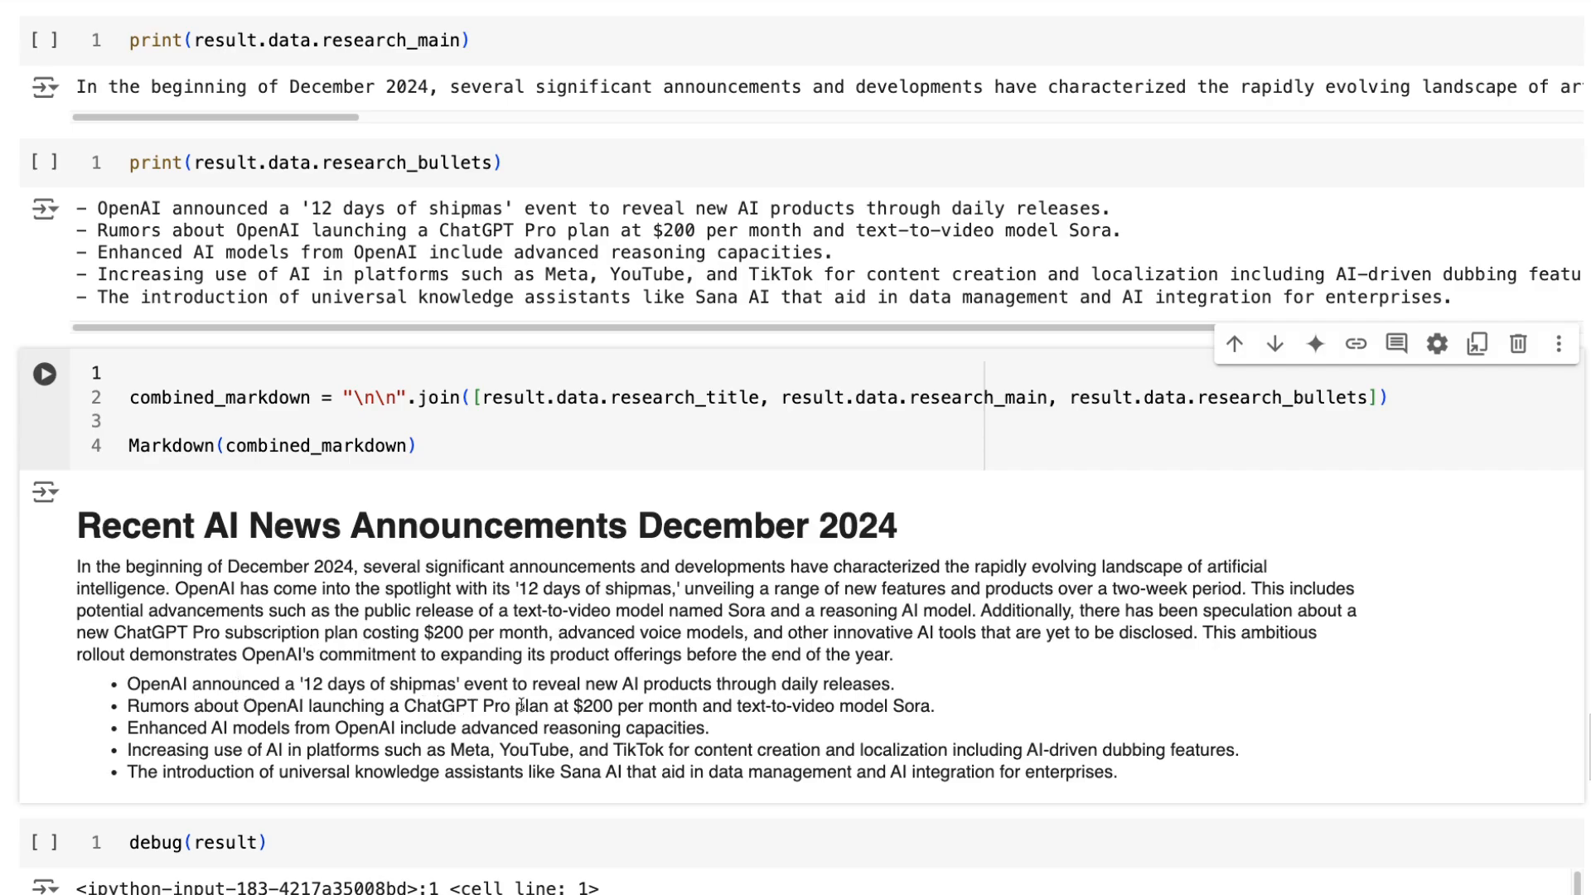
{"action": "mouse_move", "coordinate": [709, 700]}
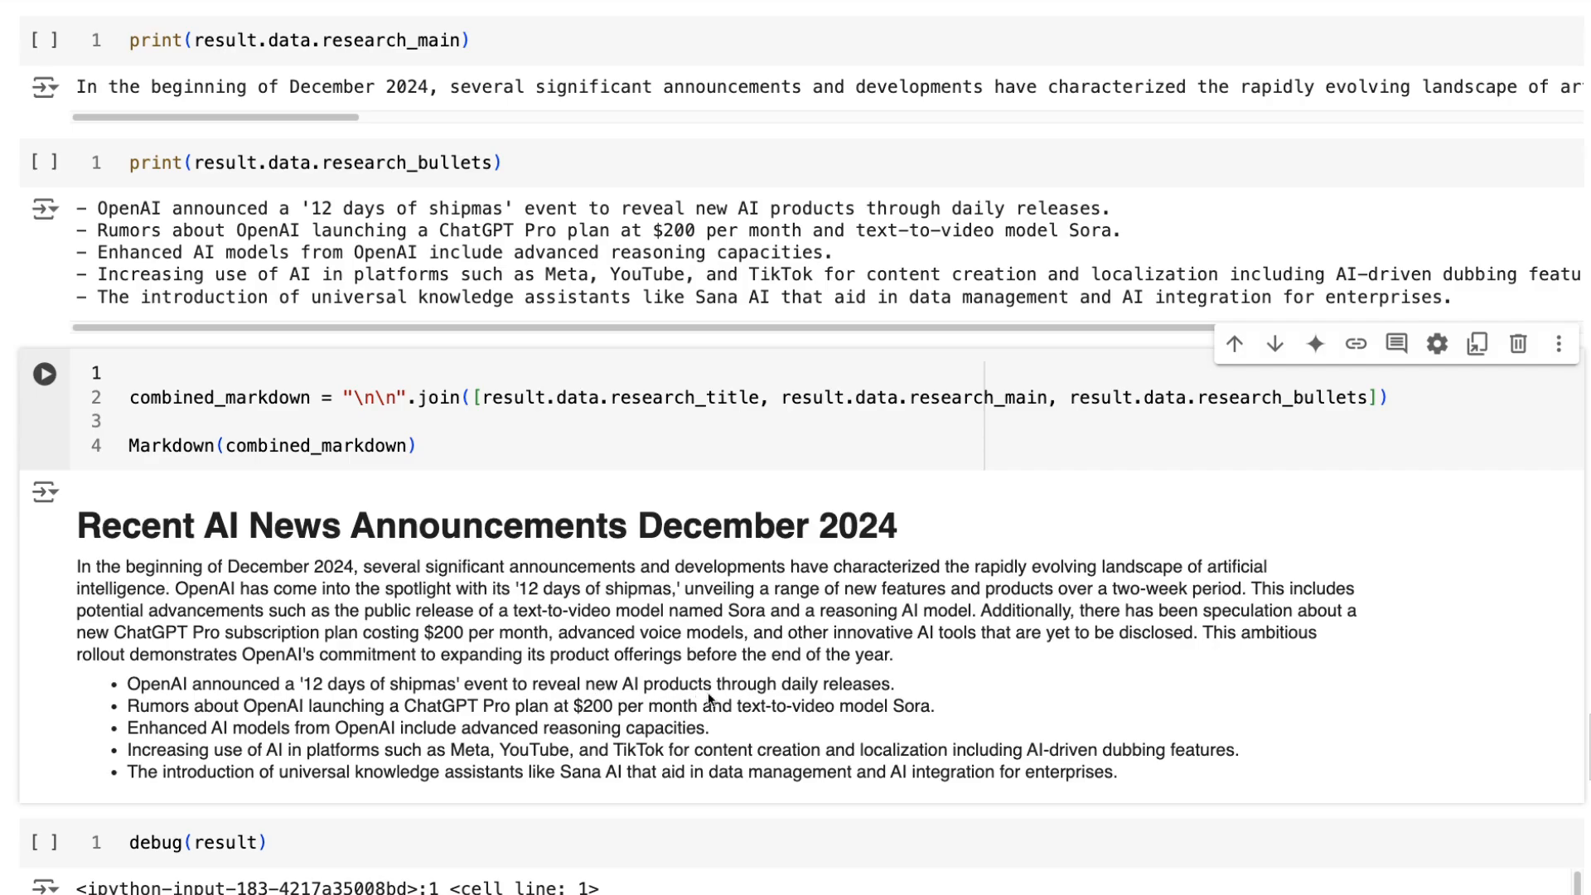
{"action": "mouse_move", "coordinate": [762, 686]}
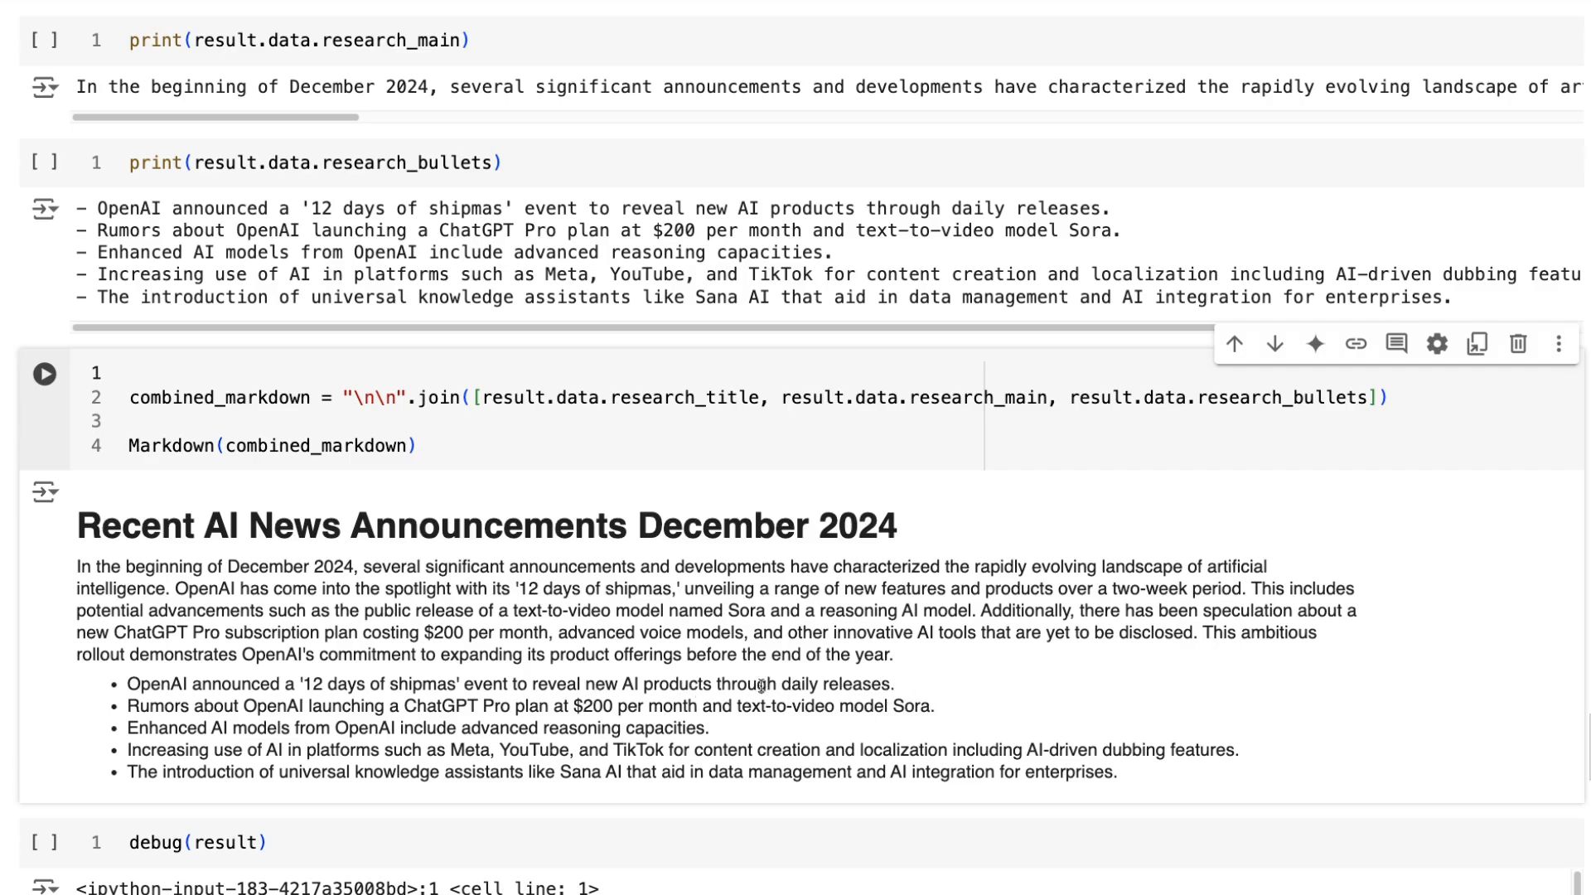
{"action": "mouse_move", "coordinate": [361, 706]}
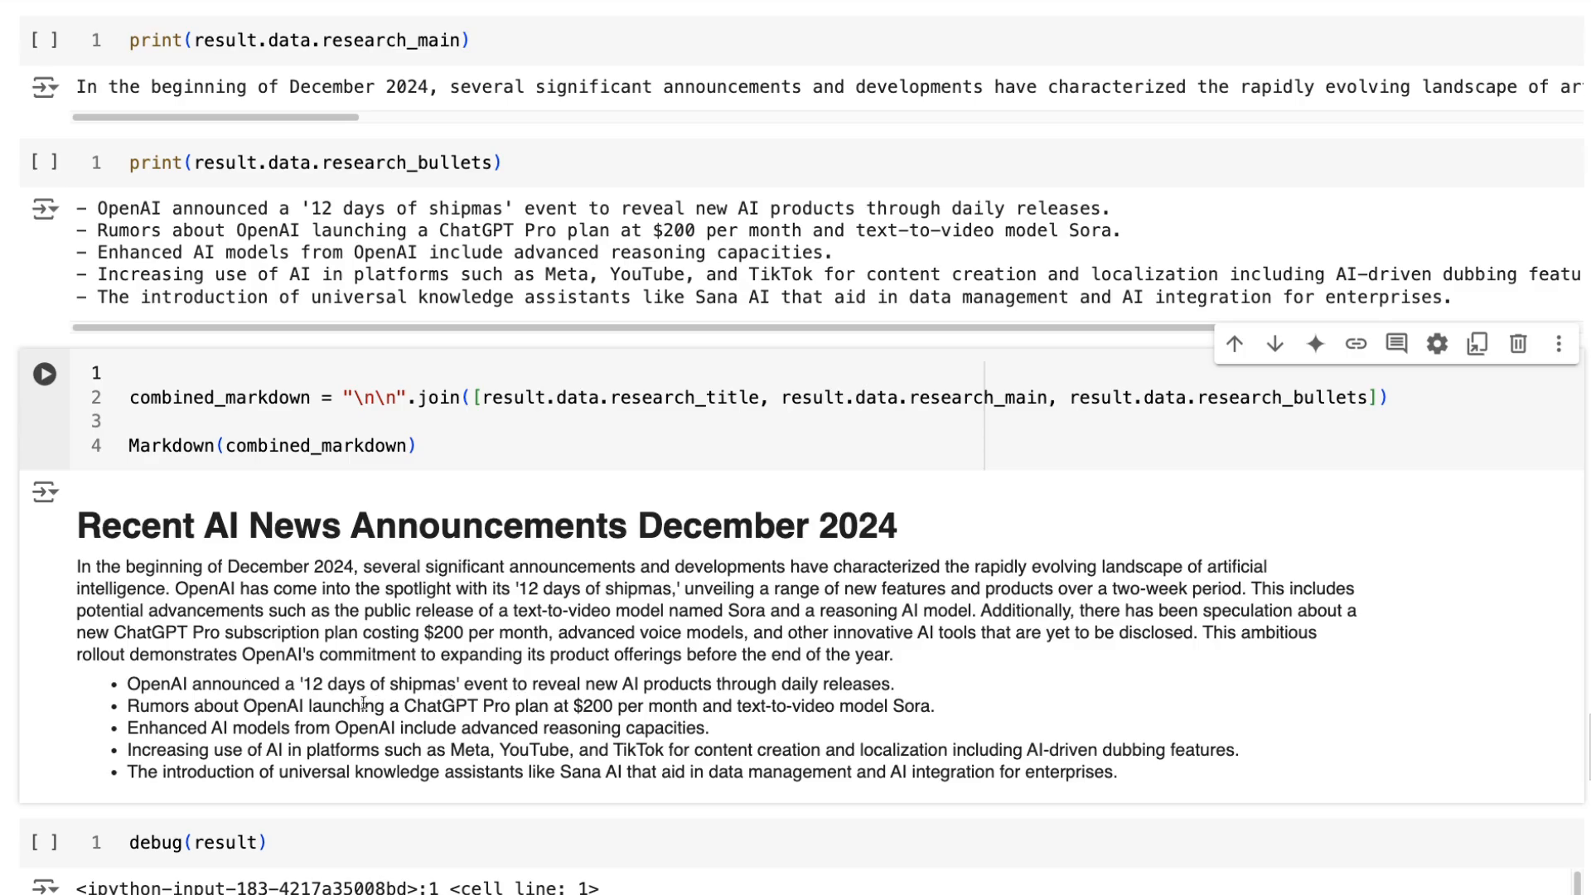
{"action": "mouse_move", "coordinate": [553, 736]}
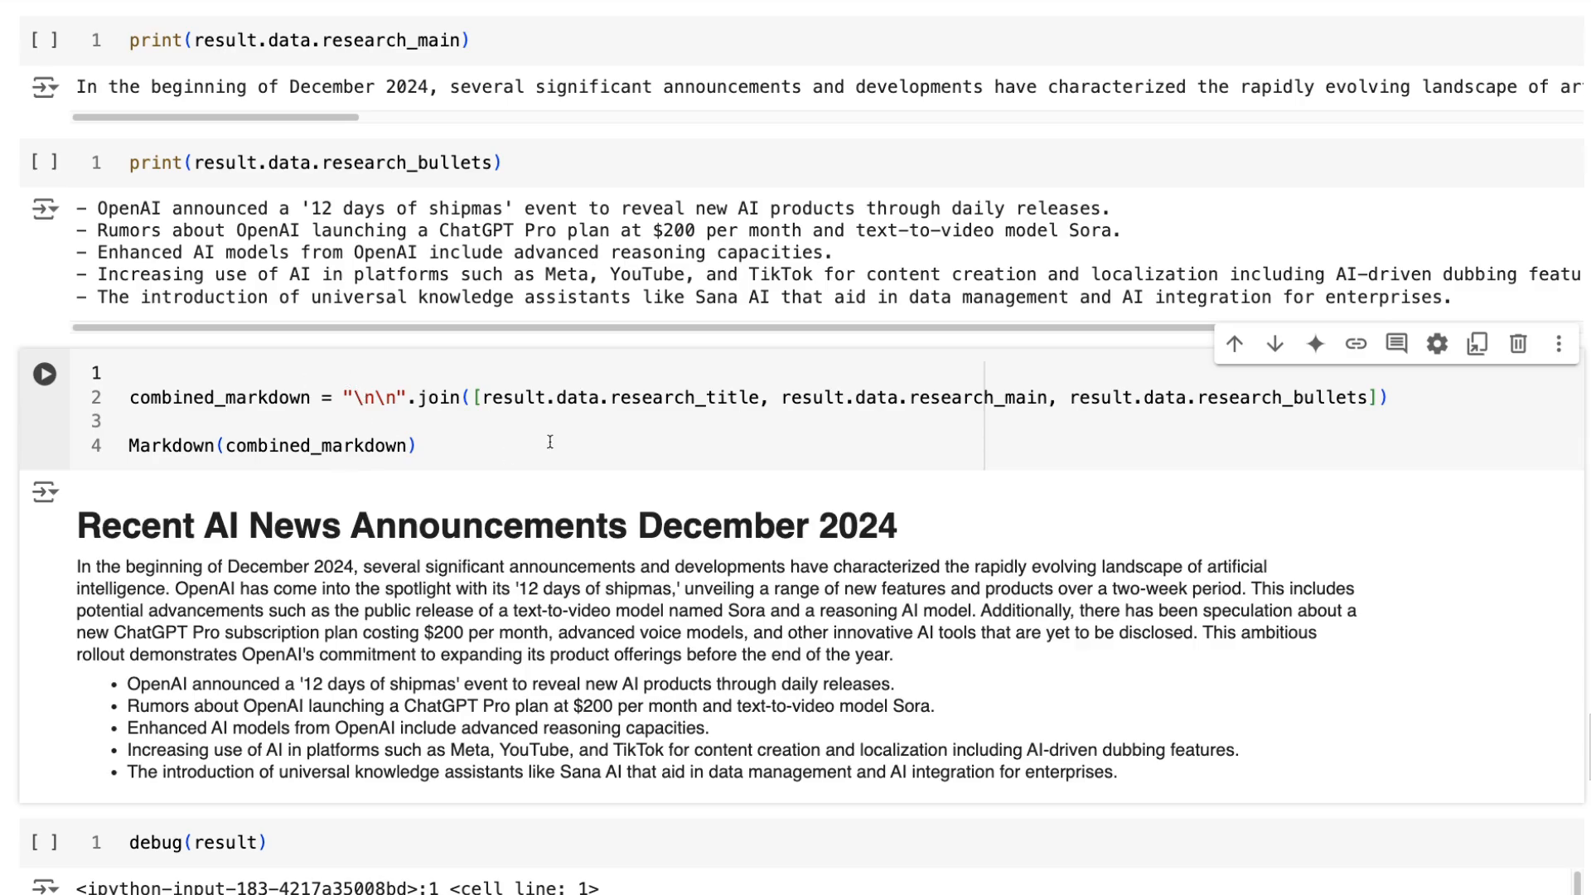
{"action": "mouse_move", "coordinate": [120, 514]}
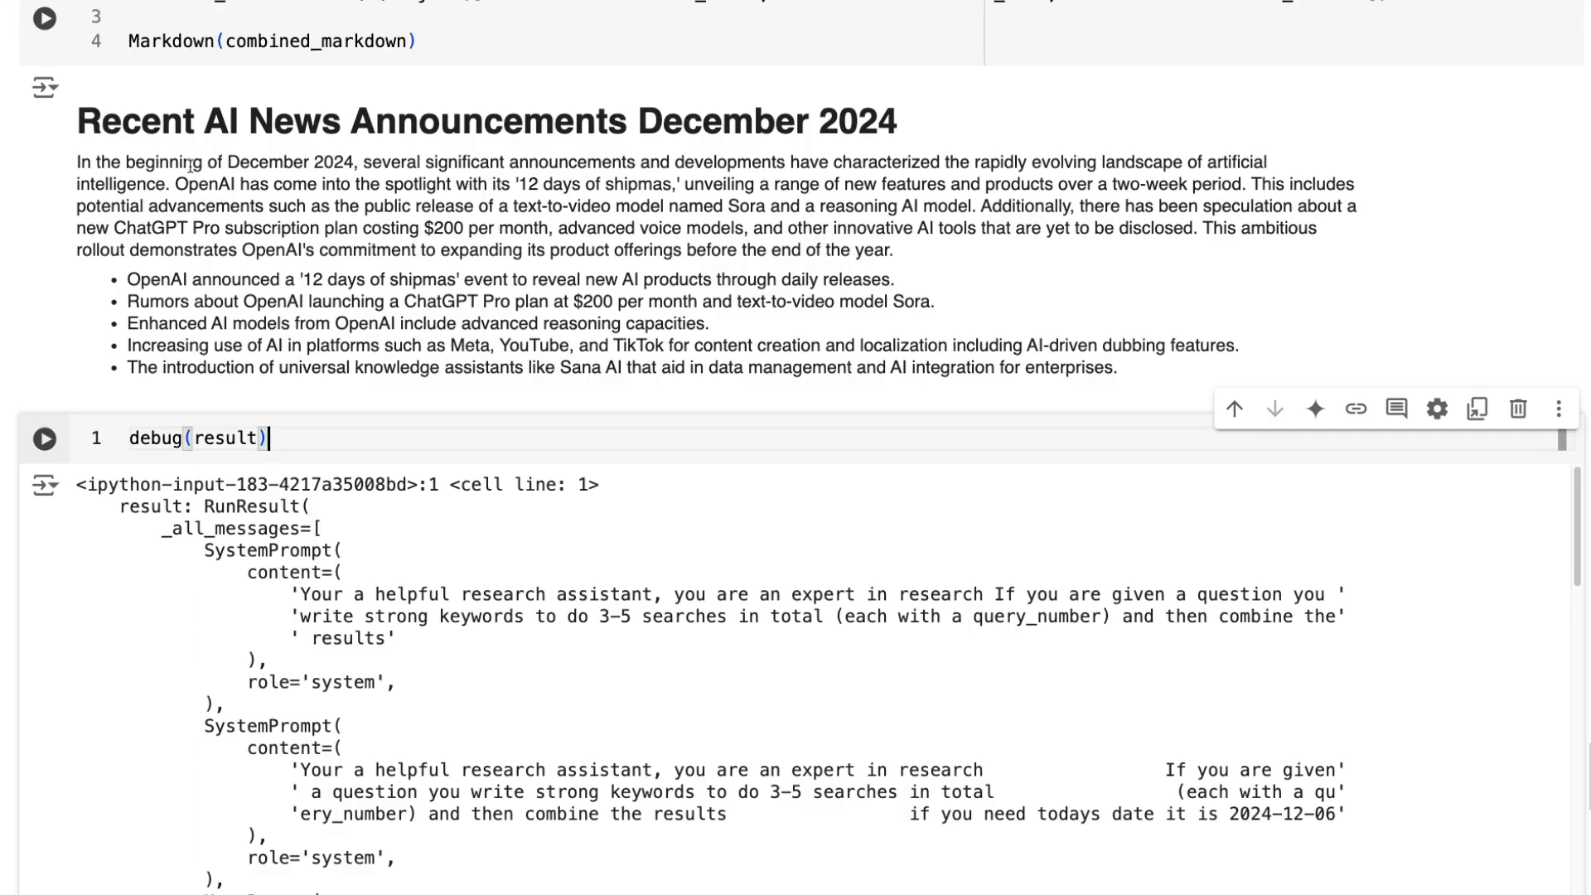
{"action": "mouse_move", "coordinate": [85, 368]}
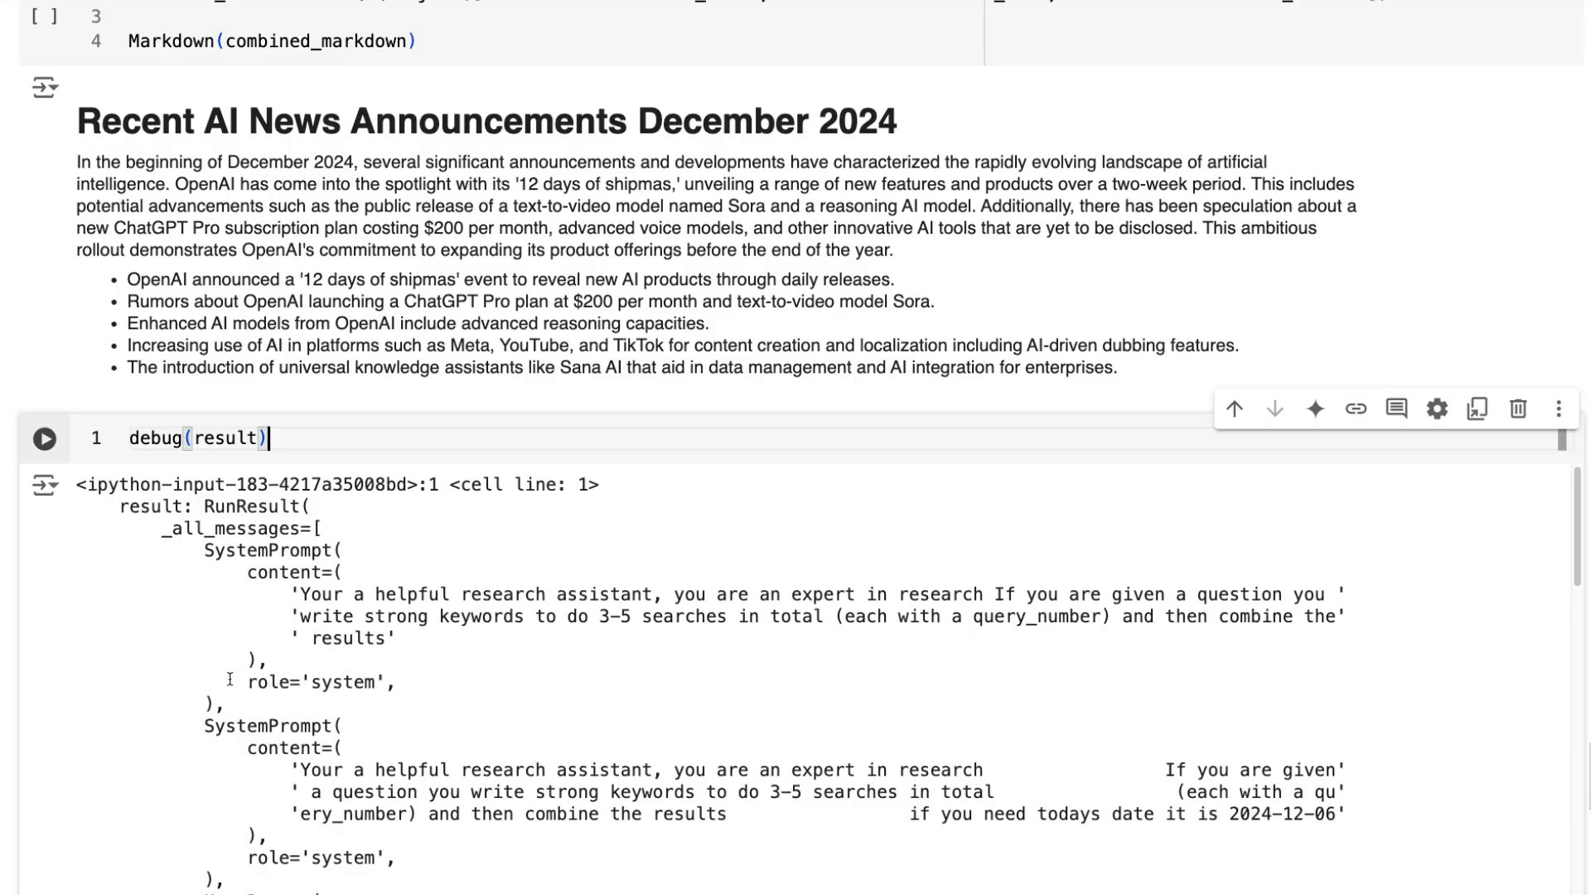
{"action": "mouse_move", "coordinate": [590, 788]}
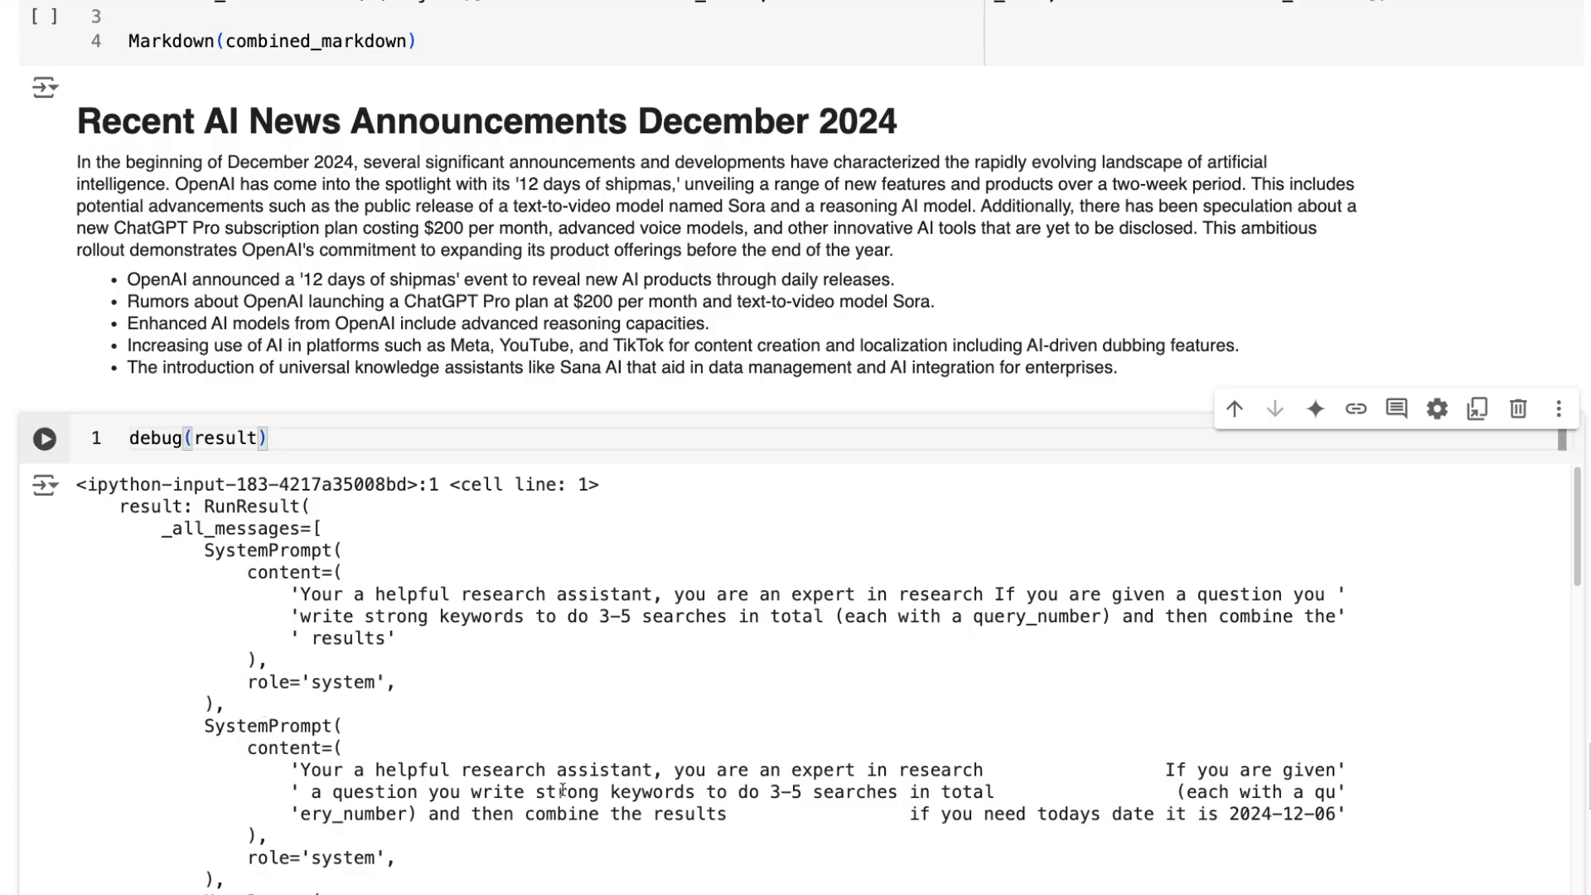
{"action": "left_click", "coordinate": [1233, 813]}
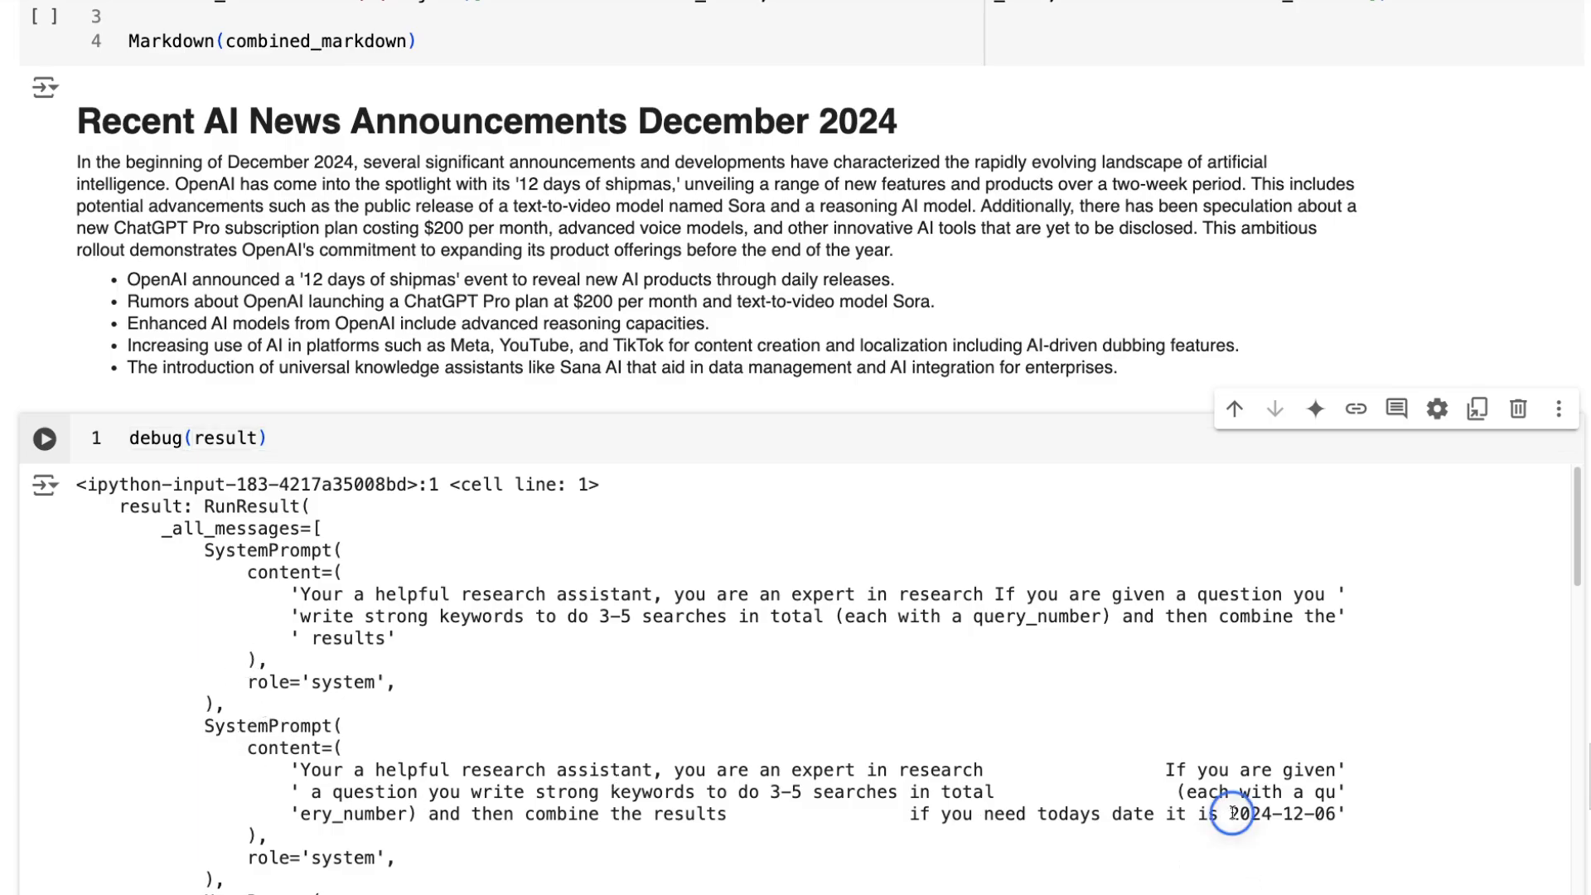
{"action": "double_click", "coordinate": [1282, 813]}
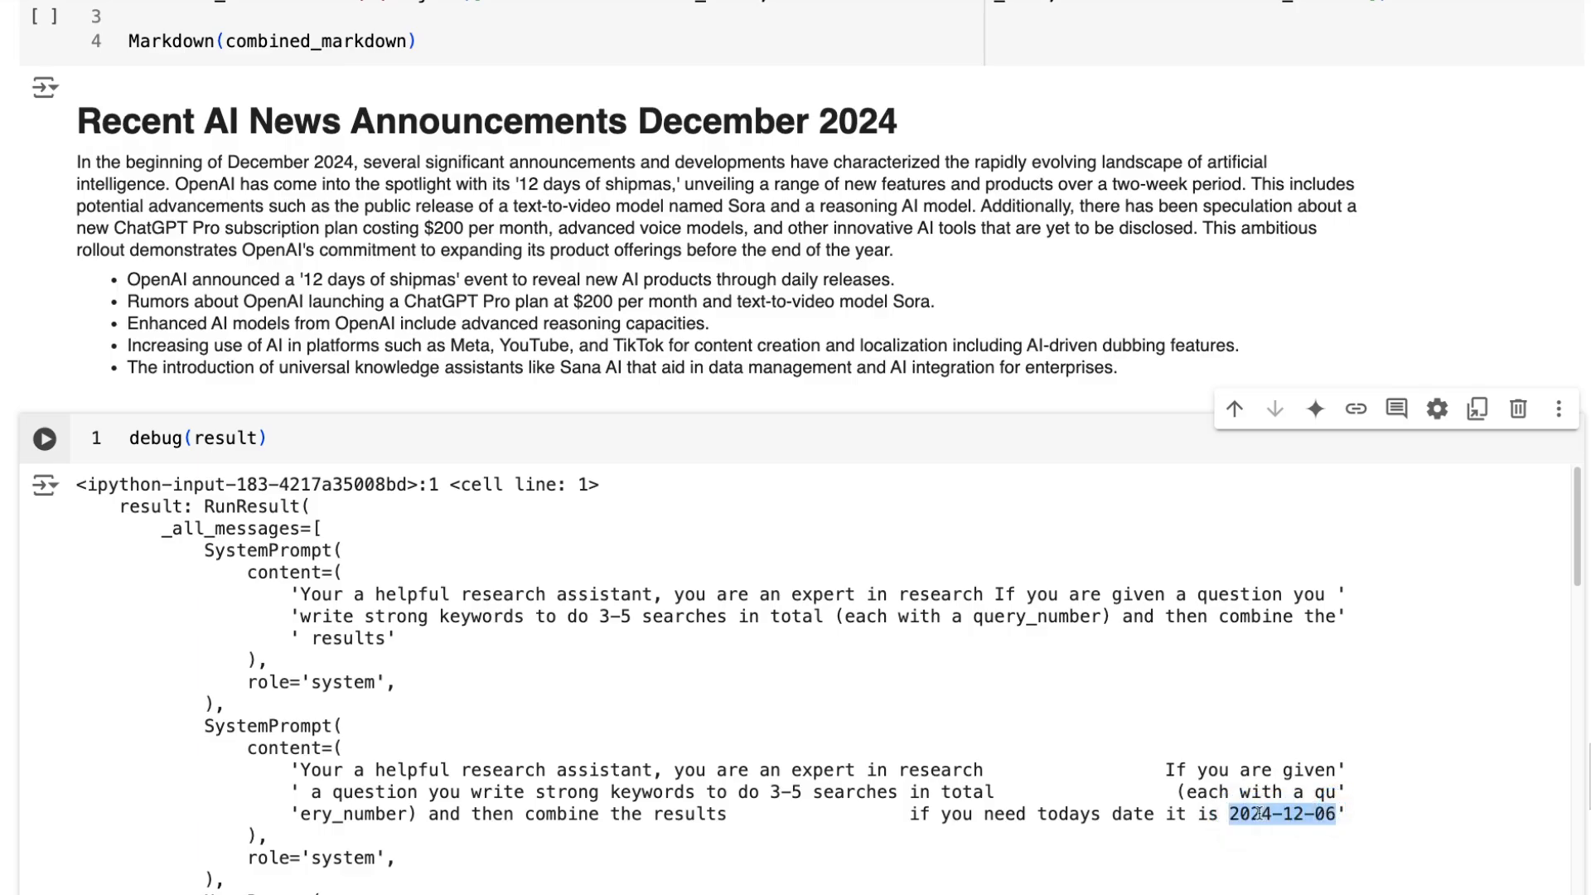
{"action": "mouse_move", "coordinate": [1198, 746]}
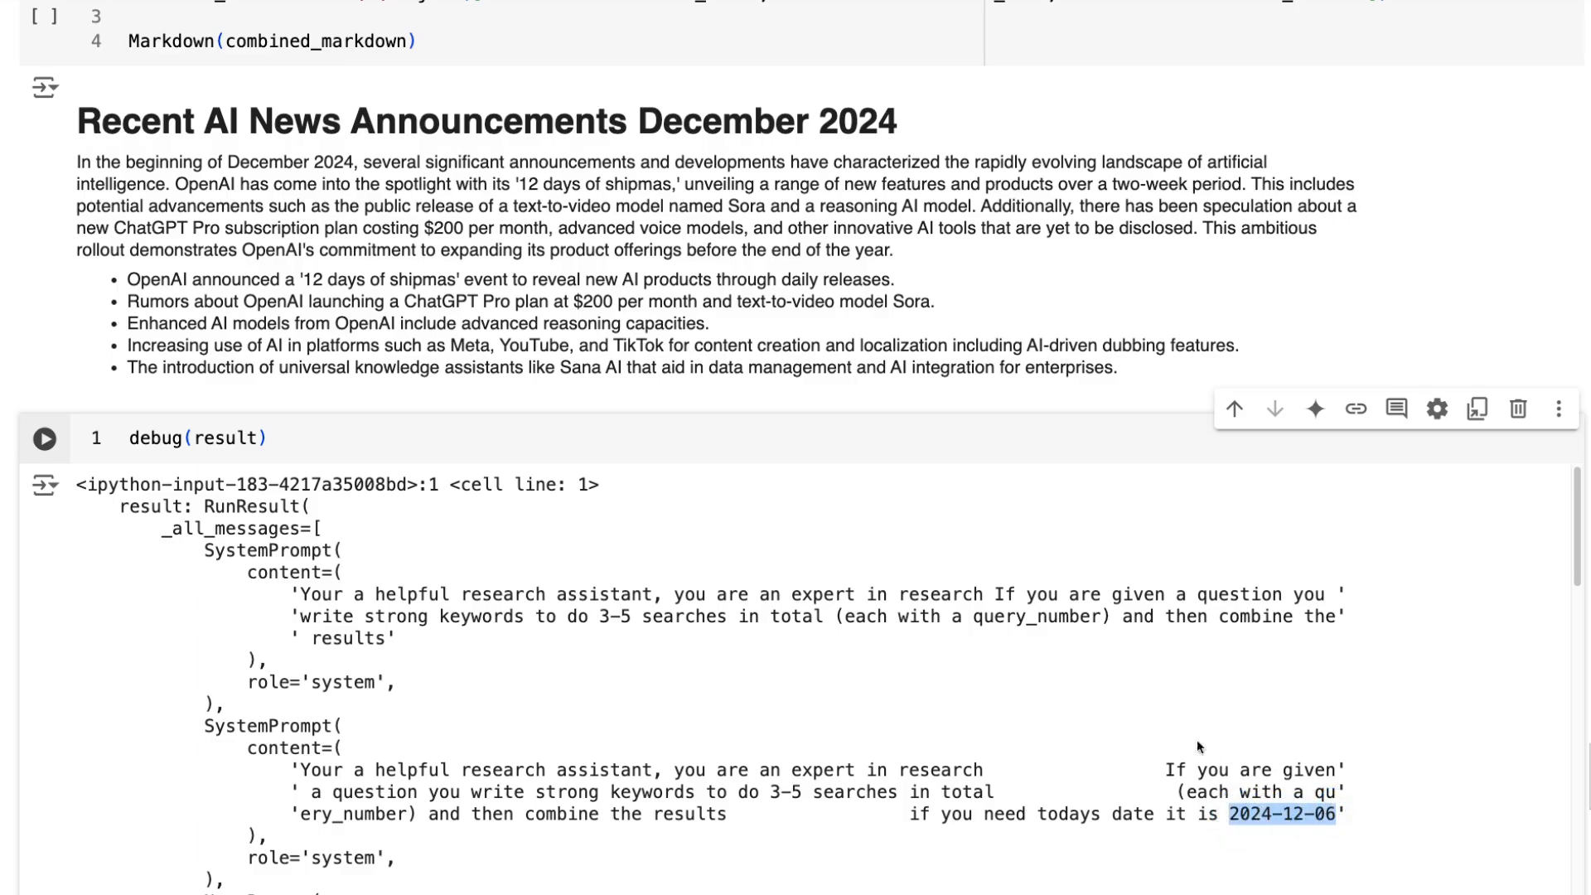